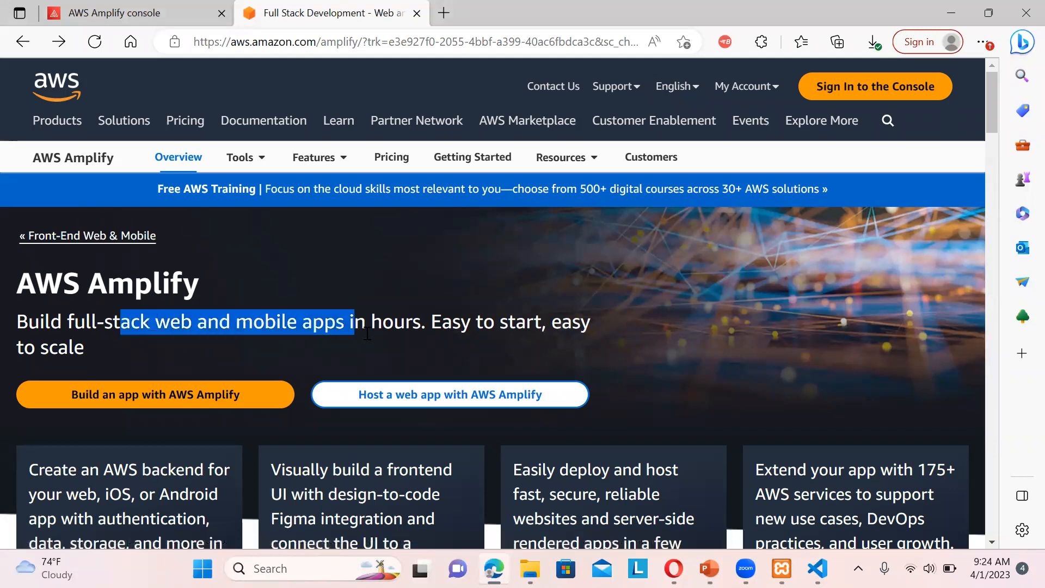
Highlight the full-stack apps headline and scroll through the Amplify overview features
{"action": "left_click_drag", "start_coordinate": [353, 321], "coordinate": [427, 327]}
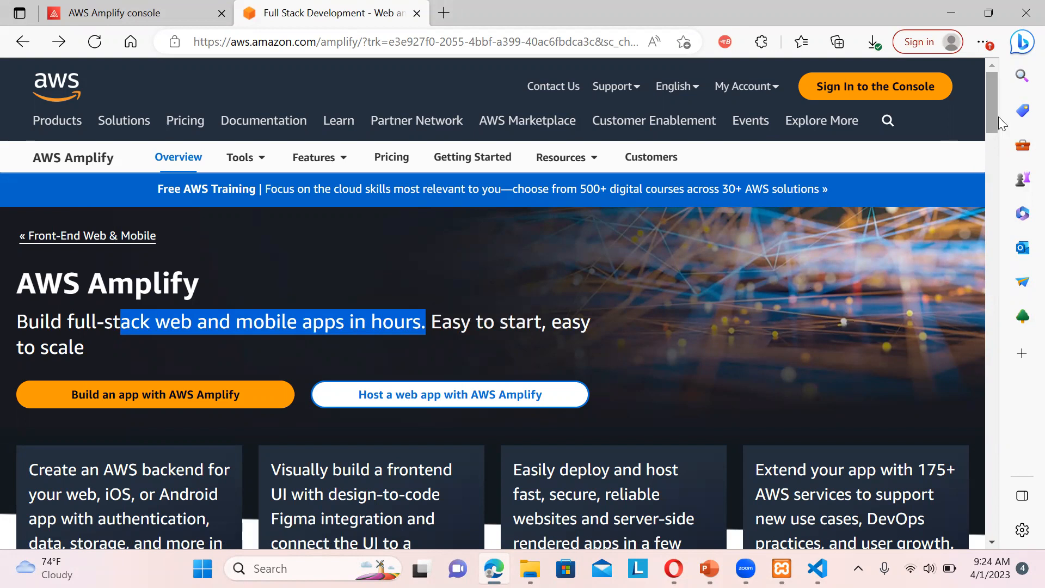
{"action": "scroll", "scroll_direction": "down", "scroll_amount": 3}
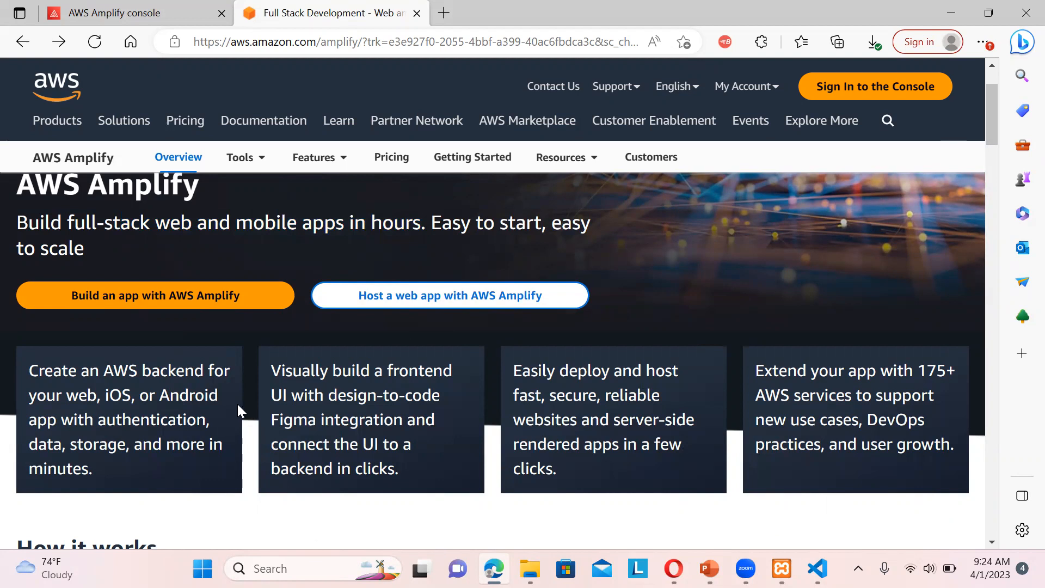
{"action": "mouse_move", "coordinate": [246, 453]}
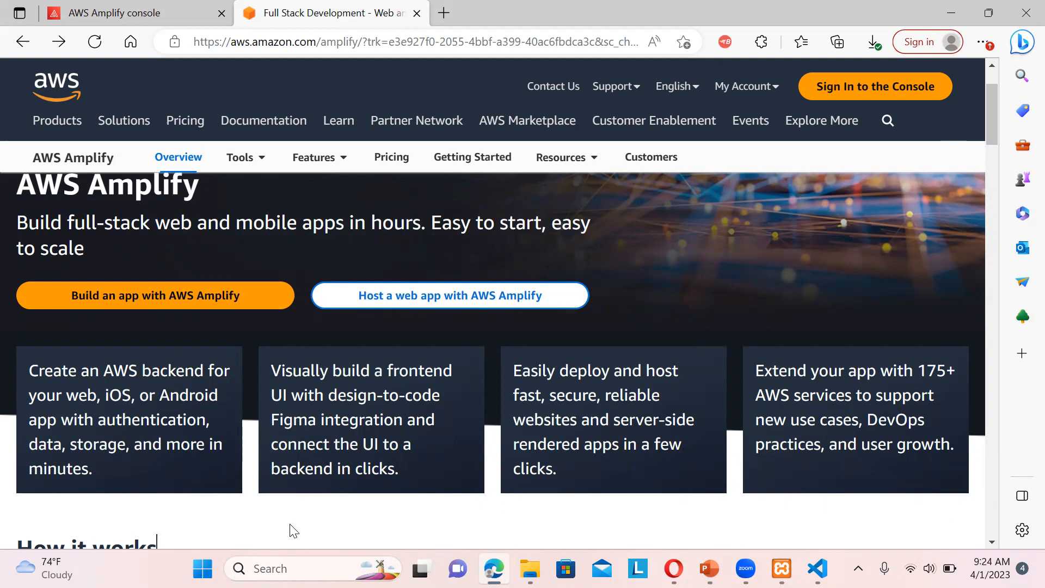
{"action": "mouse_move", "coordinate": [240, 494]}
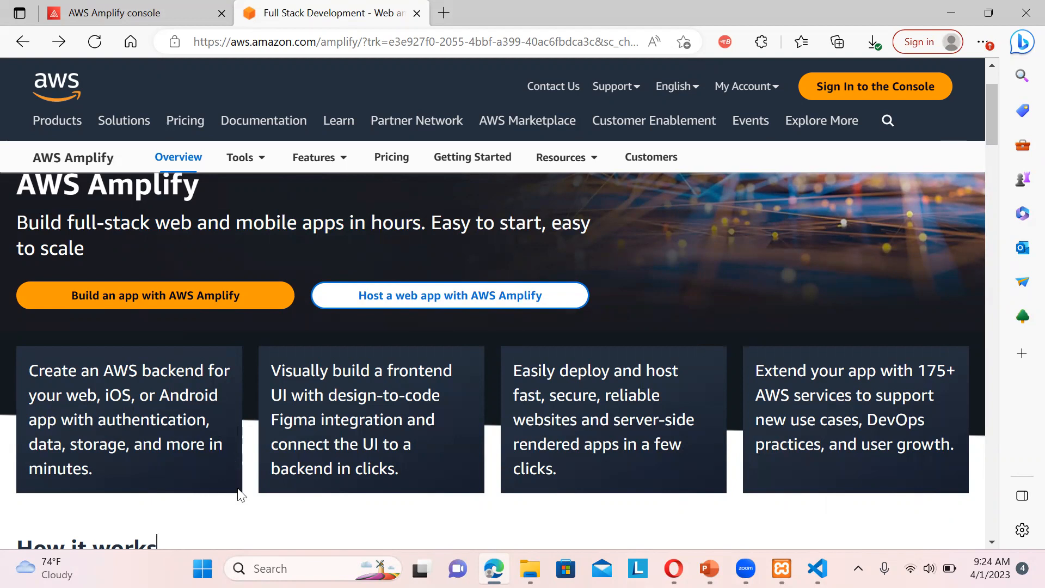
{"action": "mouse_move", "coordinate": [234, 522]}
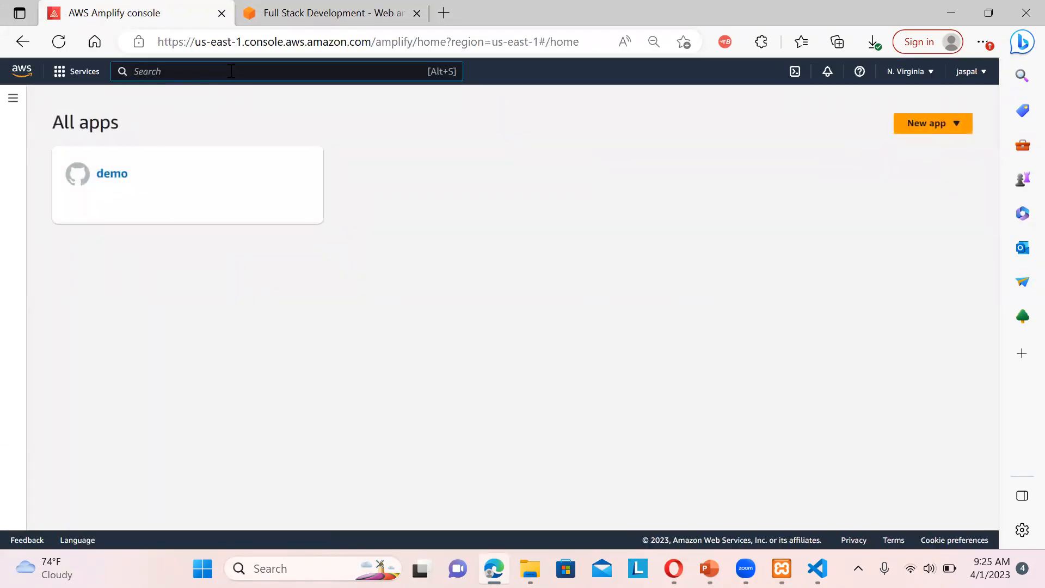
Build a new Amplify Studio app named awsamplifydemo, then begin a CloudFormation search
{"action": "type", "text": "ampl"}
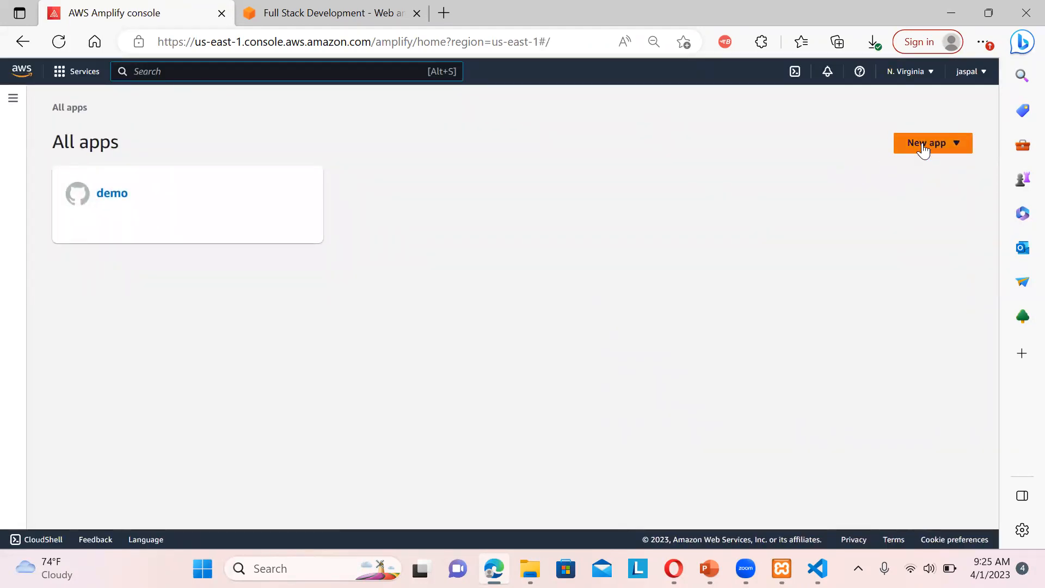
{"action": "left_click", "coordinate": [932, 142]}
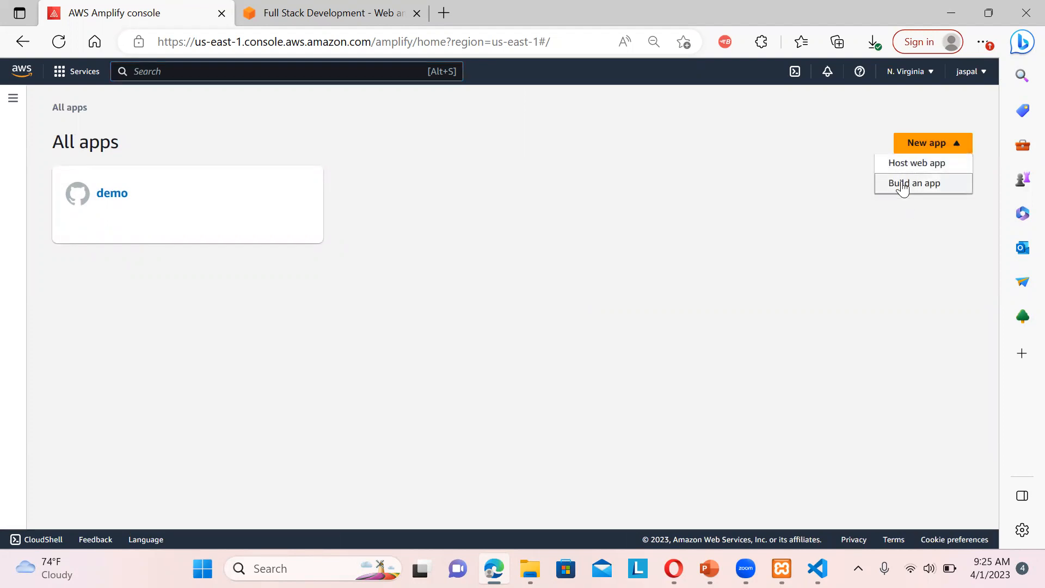
{"action": "left_click", "coordinate": [914, 183]}
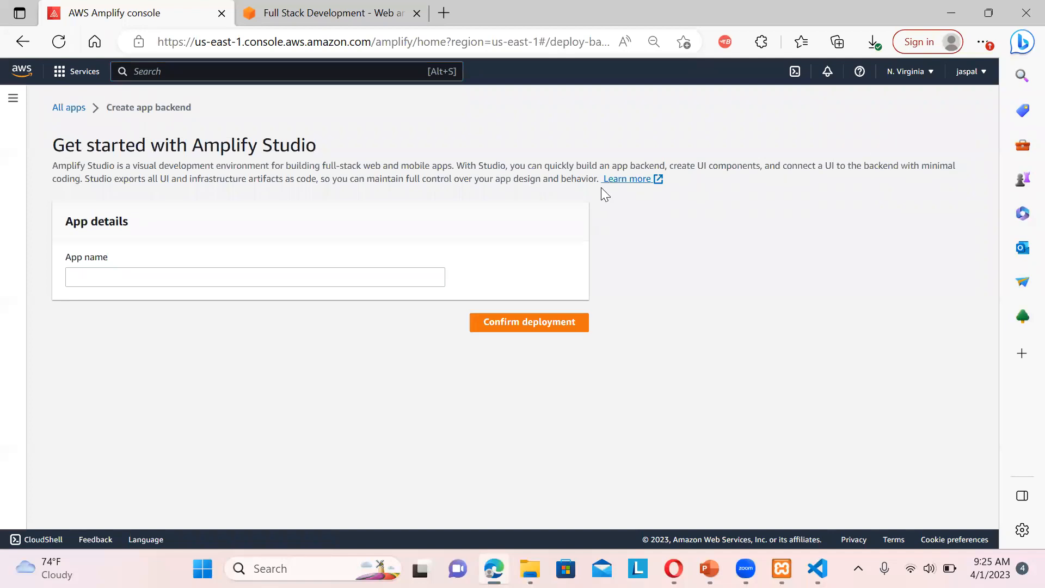
{"action": "mouse_move", "coordinate": [703, 102]}
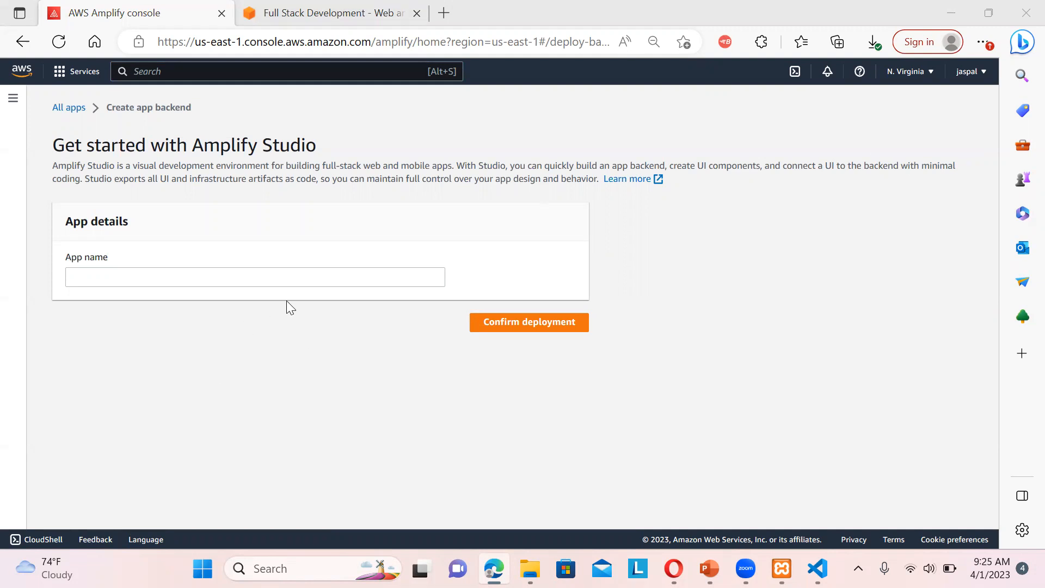
{"action": "left_click", "coordinate": [255, 277]}
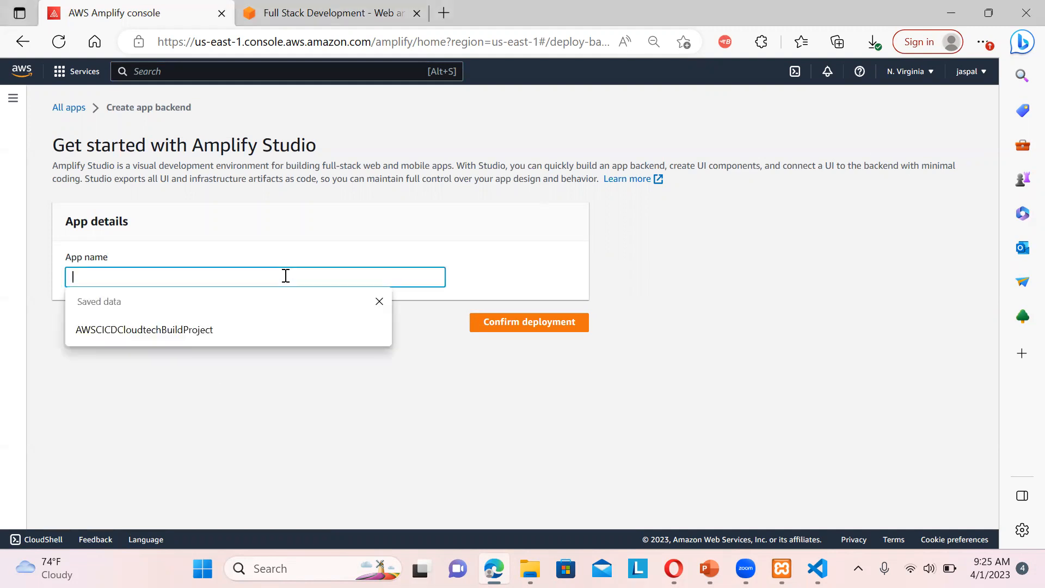
{"action": "type", "text": "awsa"}
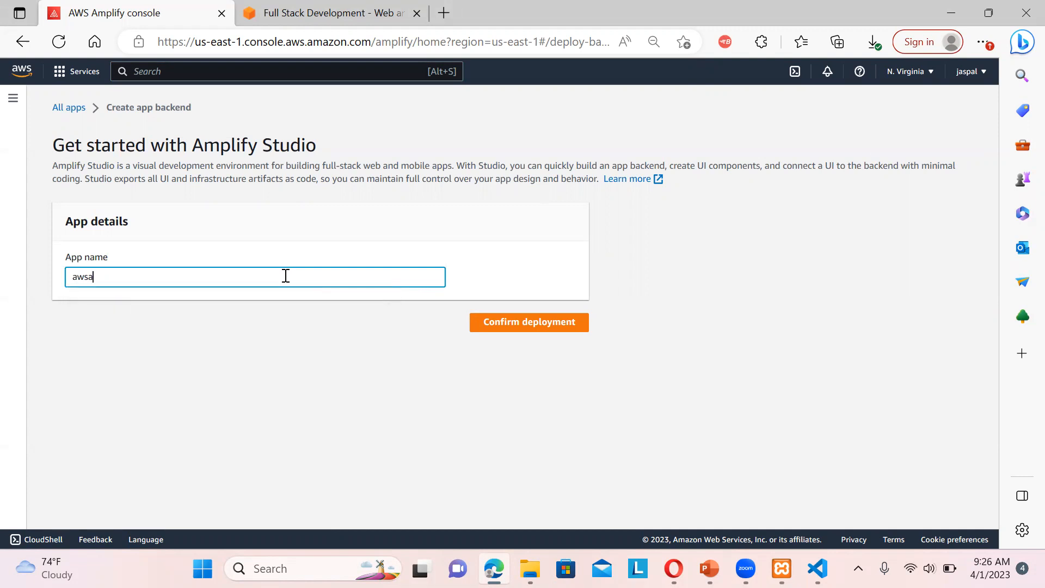
{"action": "type", "text": "mplifyde"}
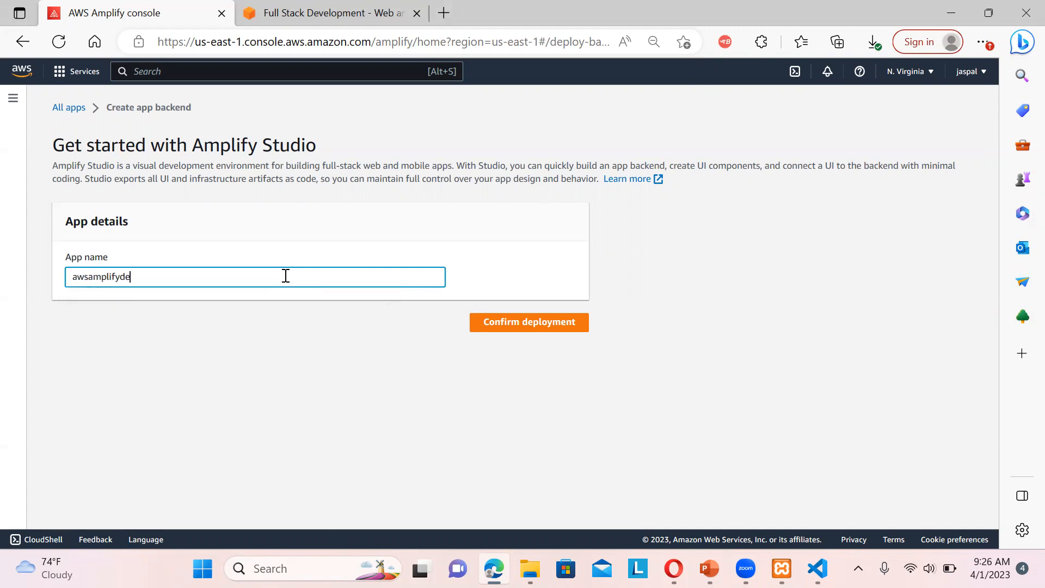
{"action": "type", "text": "mo"}
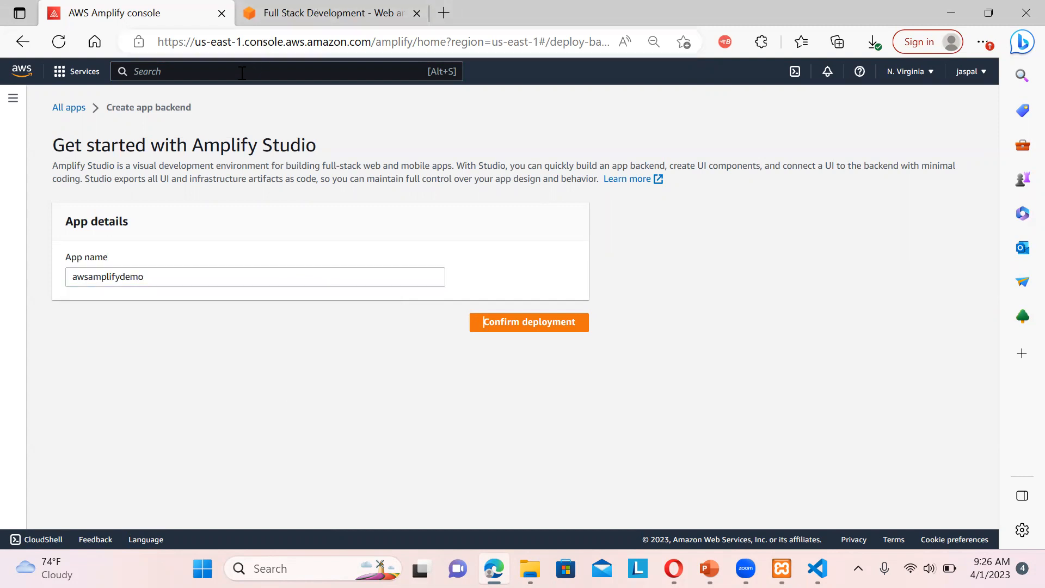
{"action": "type", "text": "cloudfor"}
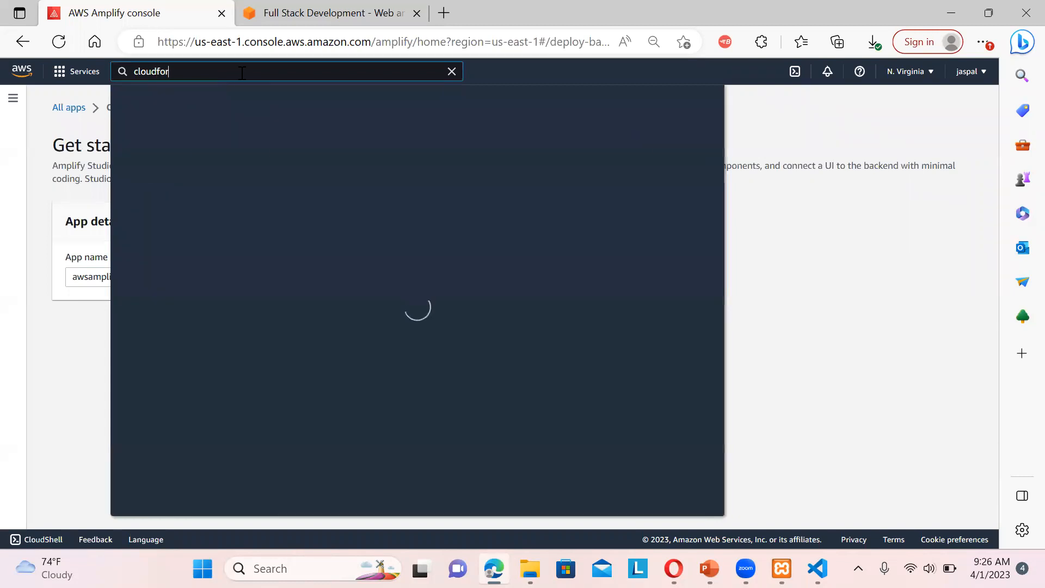
Open CloudFormation in a new tab, confirm the awsamplifydemo deployment, and switch to CloudFormation
{"action": "right_click", "coordinate": [354, 171]}
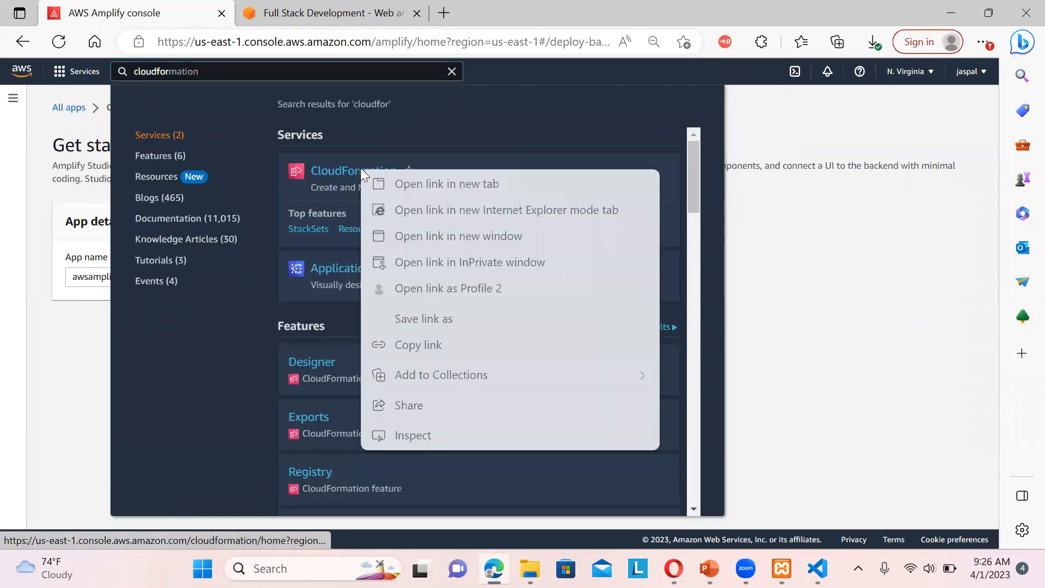
{"action": "left_click", "coordinate": [446, 184]}
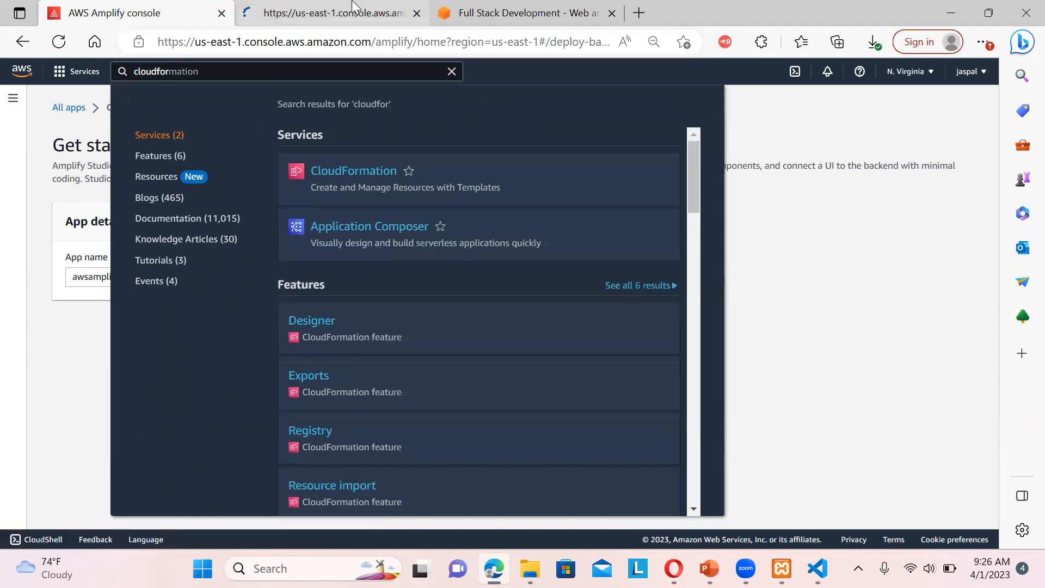
{"action": "mouse_move", "coordinate": [602, 261]}
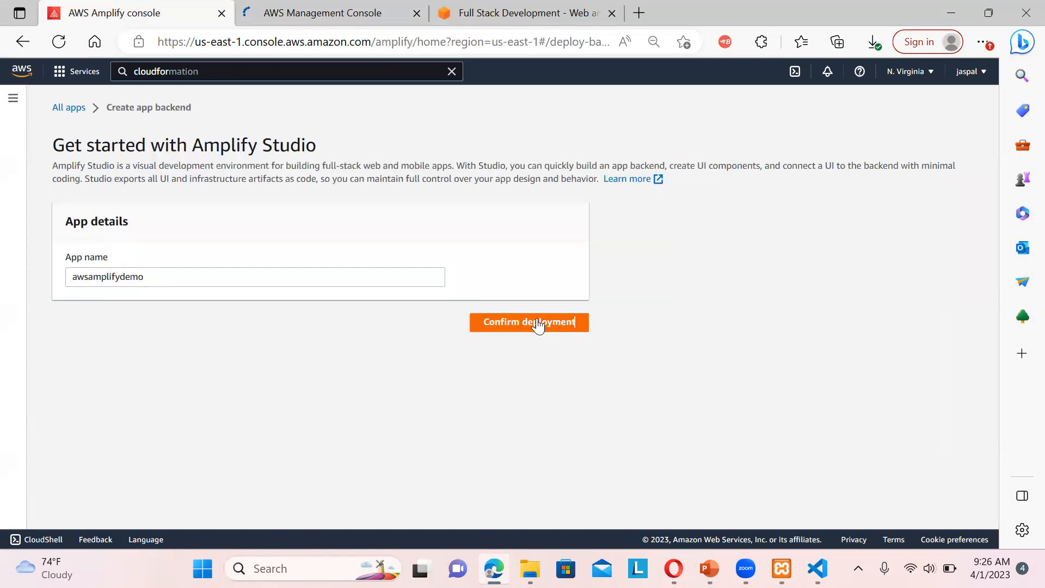
{"action": "left_click", "coordinate": [528, 322]}
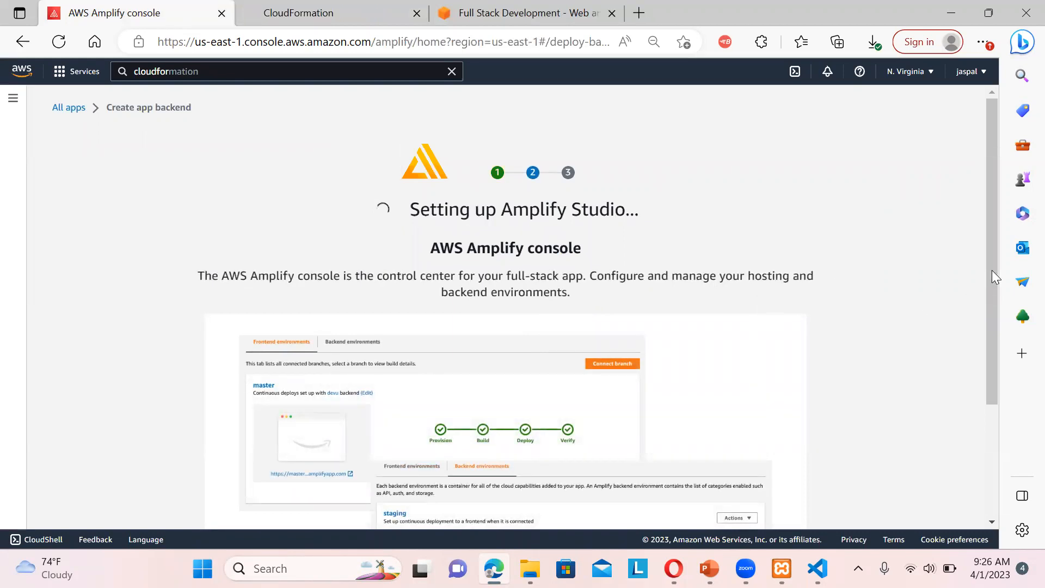
{"action": "scroll", "scroll_direction": "down", "scroll_amount": 3}
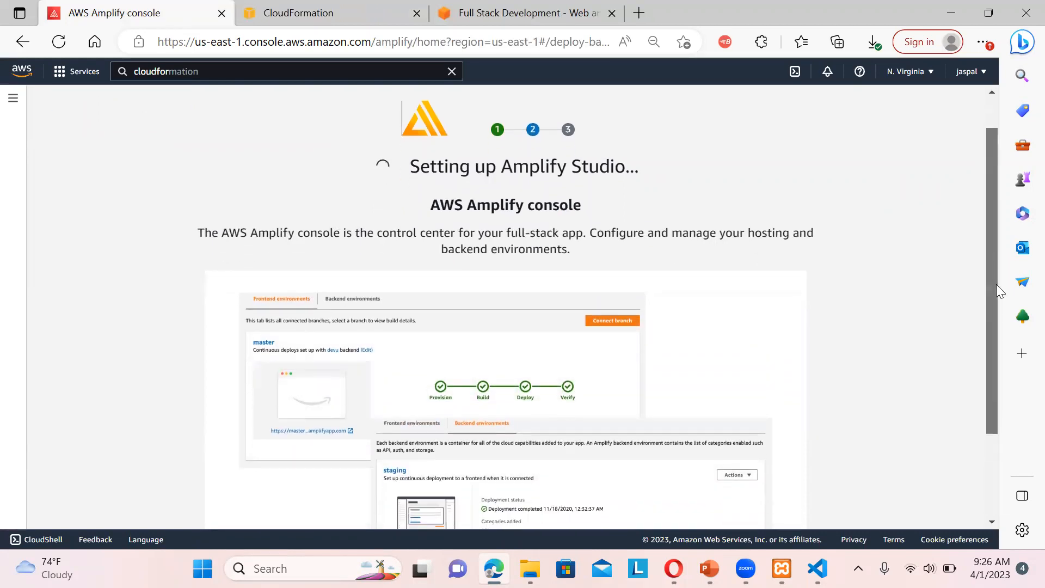
{"action": "scroll", "scroll_direction": "down", "scroll_amount": 3}
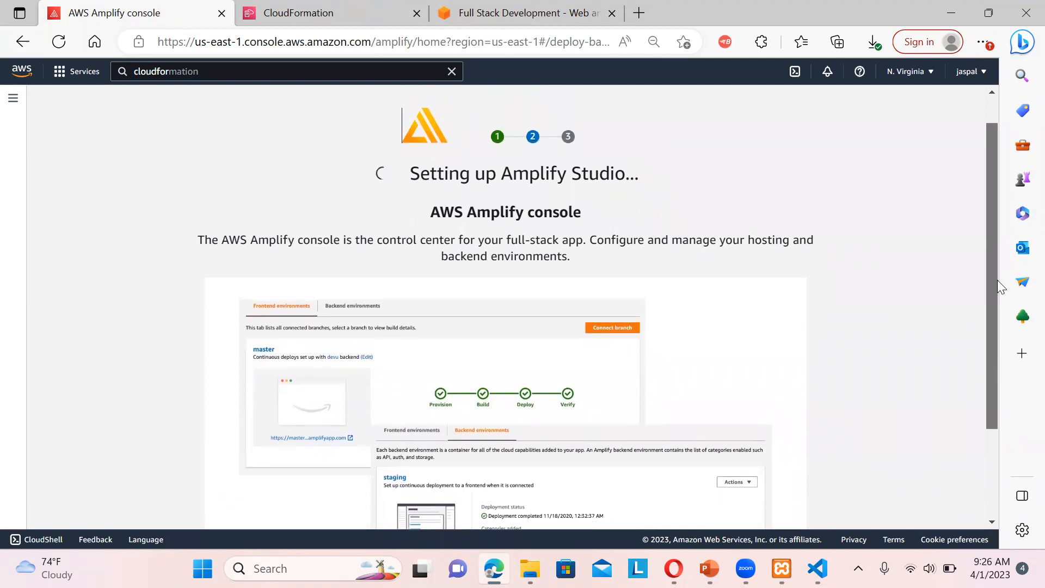
{"action": "scroll", "scroll_direction": "down", "scroll_amount": 3}
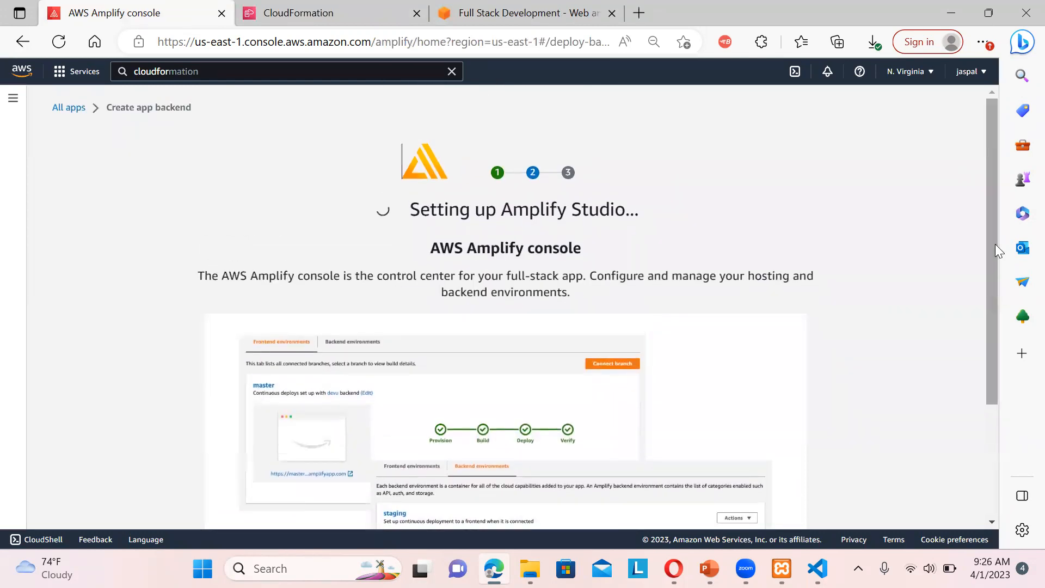
{"action": "left_click", "coordinate": [297, 12]}
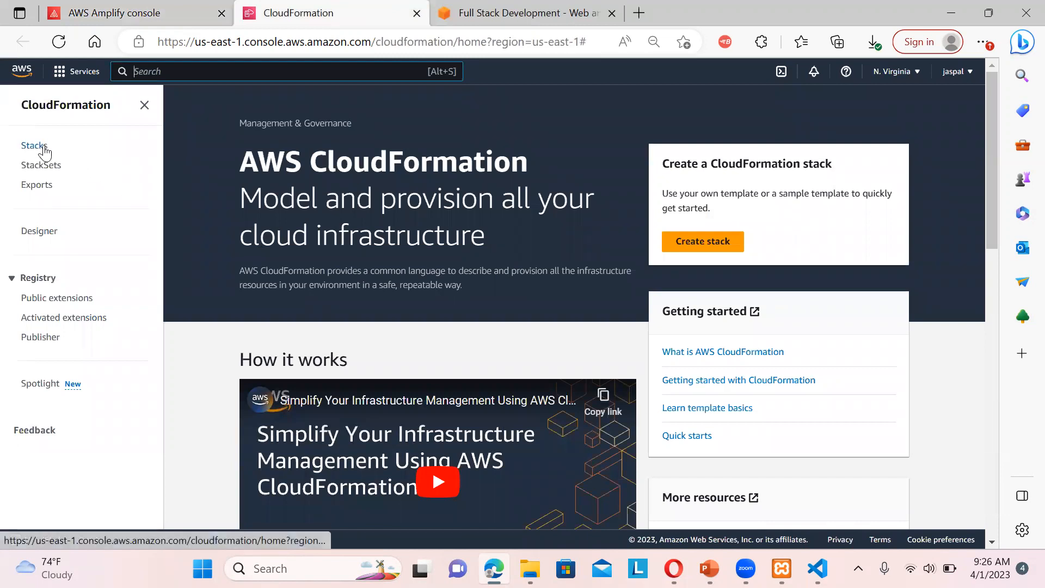
View CloudFormation Stacks, glance at Amplify setup progress, and reload the stacks list
{"action": "left_click", "coordinate": [35, 146]}
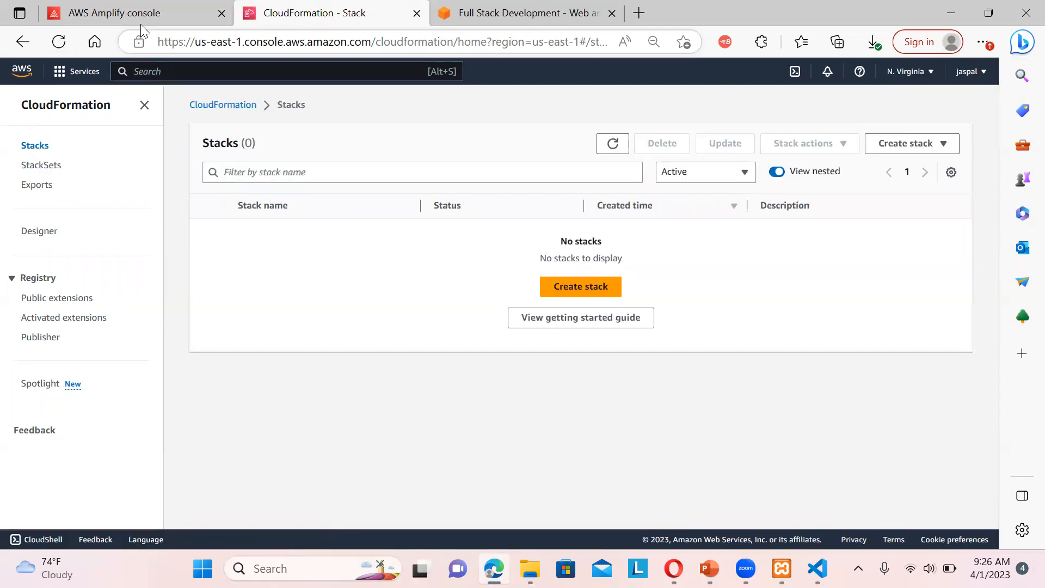
{"action": "left_click", "coordinate": [115, 13]}
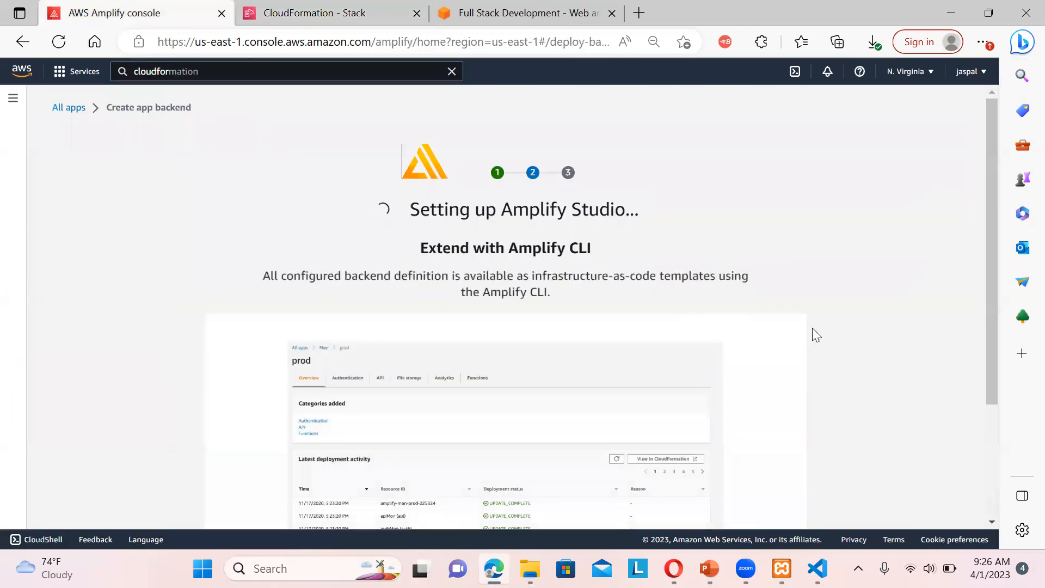
{"action": "mouse_move", "coordinate": [968, 279]}
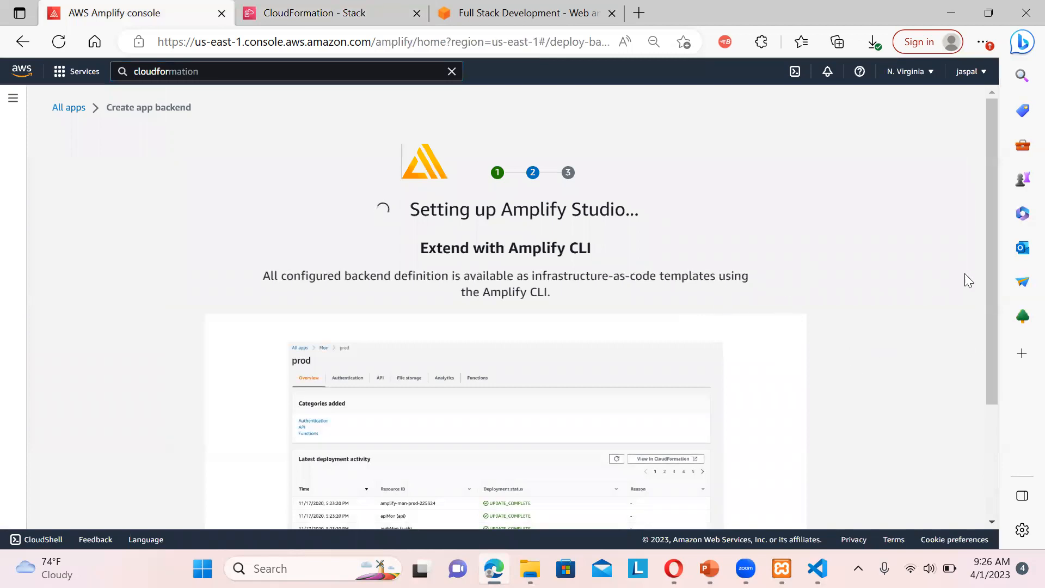
{"action": "scroll", "scroll_direction": "down", "scroll_amount": 3}
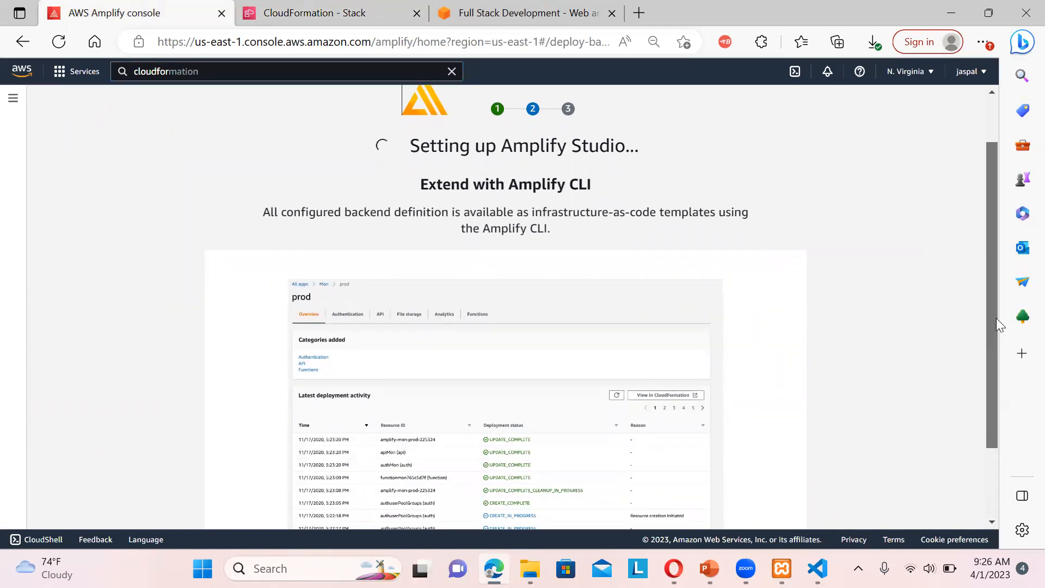
{"action": "scroll", "scroll_direction": "down", "scroll_amount": 3}
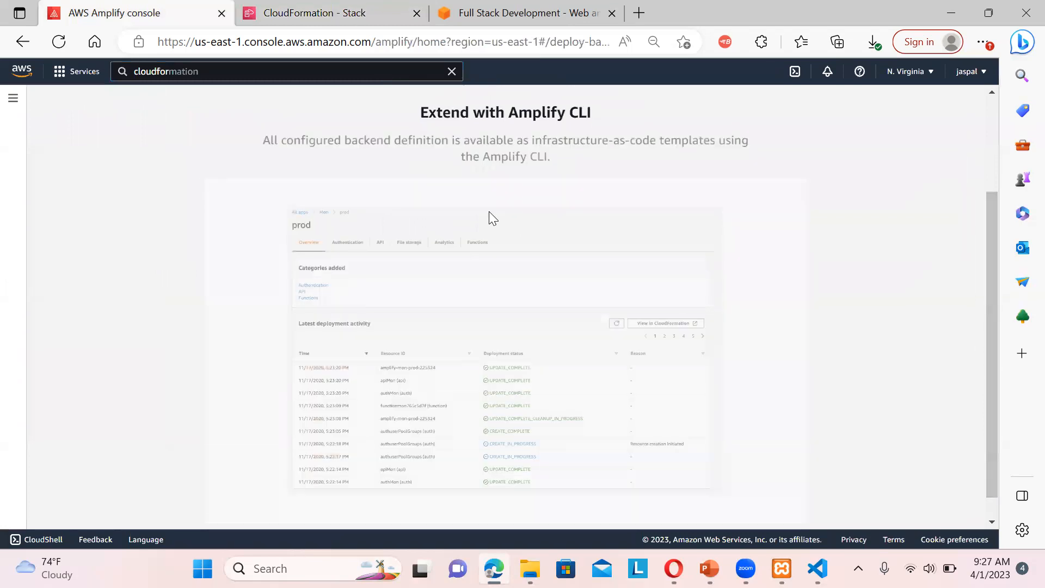
{"action": "left_click", "coordinate": [326, 13]}
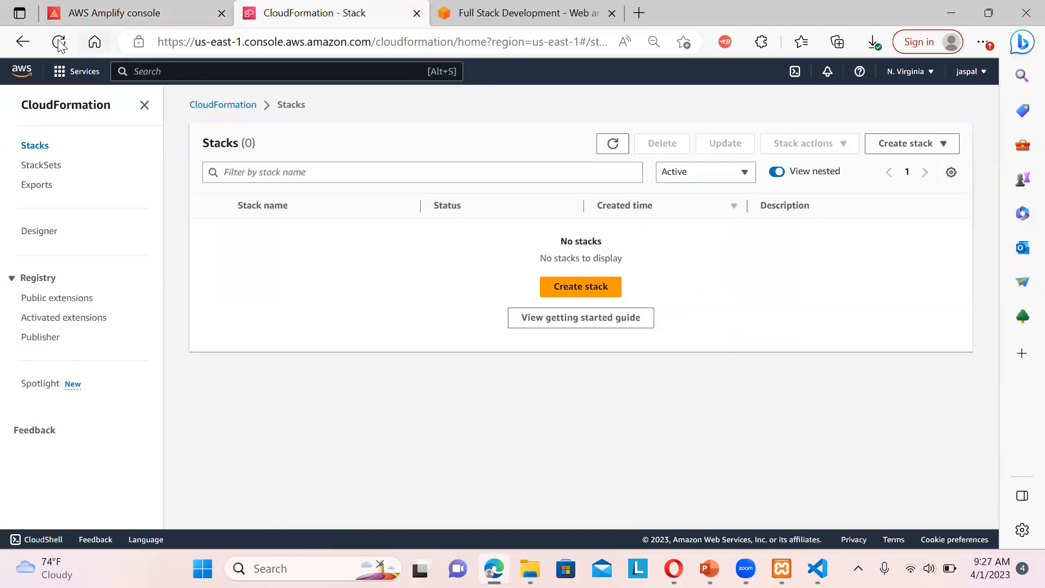
{"action": "left_click", "coordinate": [59, 42]}
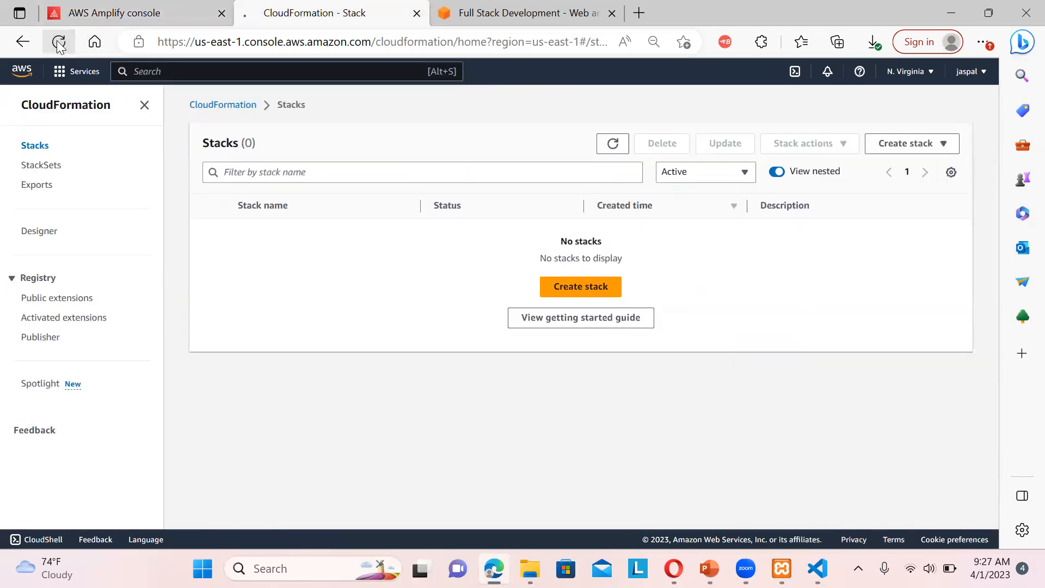
{"action": "left_click", "coordinate": [59, 42]}
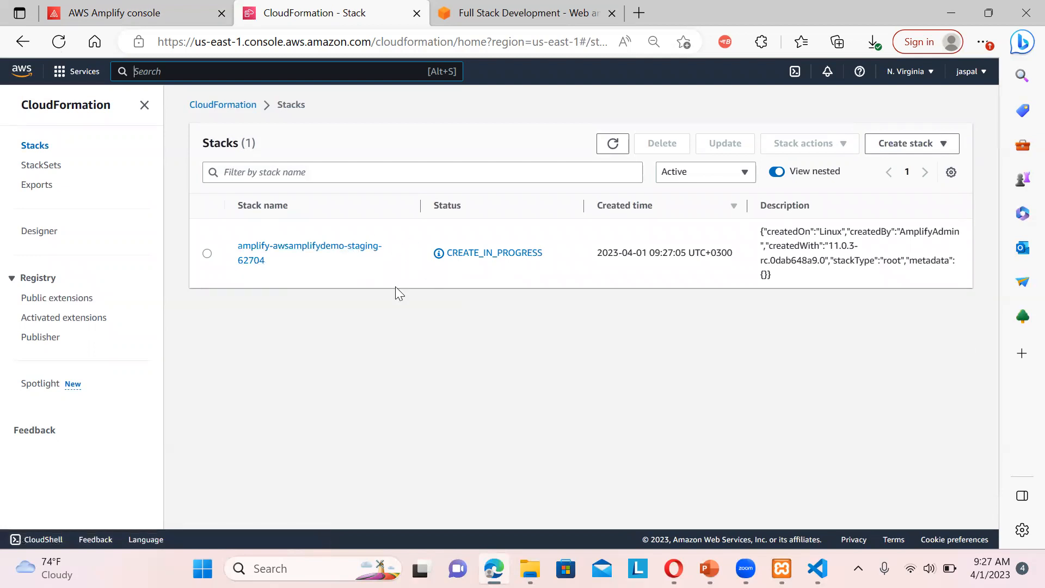
{"action": "mouse_move", "coordinate": [962, 260]}
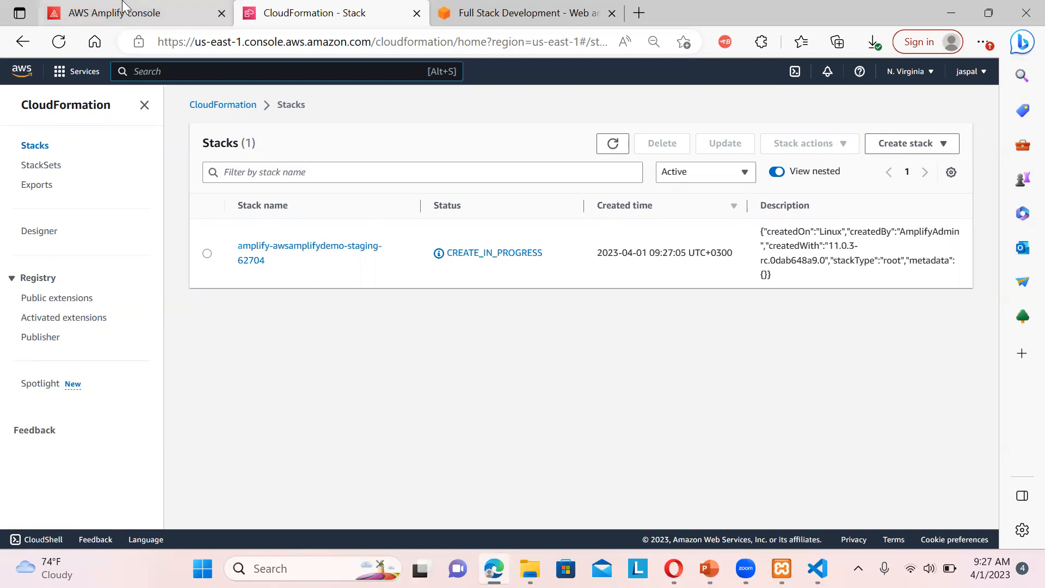
Return to the Amplify console and launch Studio for the awsamplifydemo staging backend
{"action": "left_click", "coordinate": [134, 12]}
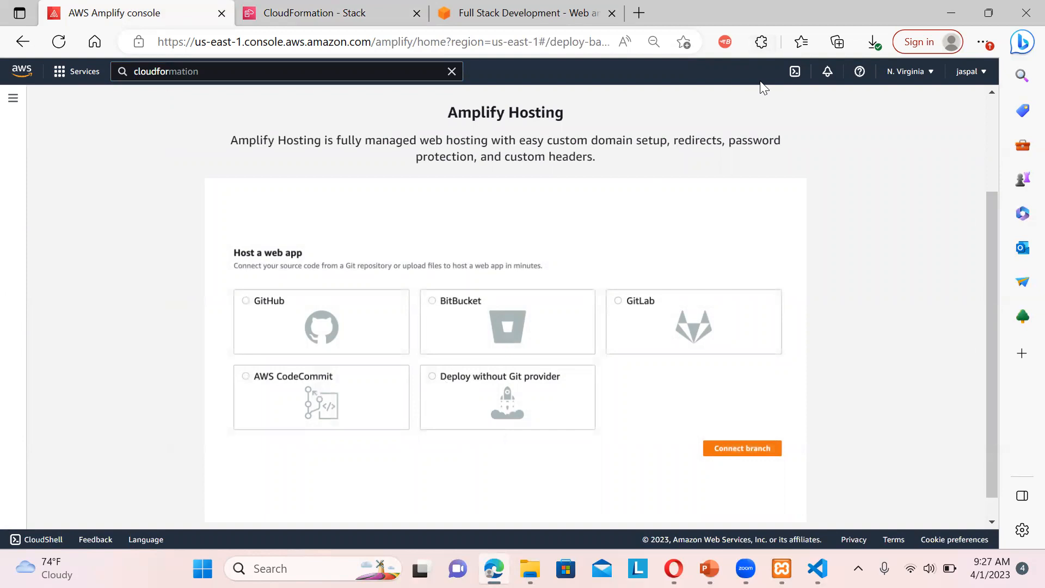
{"action": "mouse_move", "coordinate": [763, 166]}
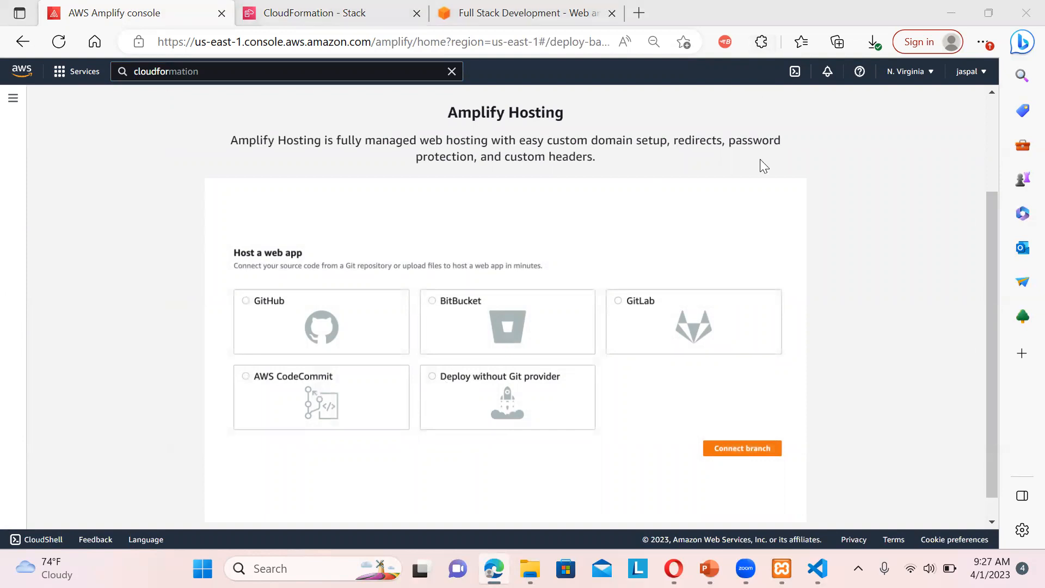
{"action": "mouse_move", "coordinate": [1001, 359]}
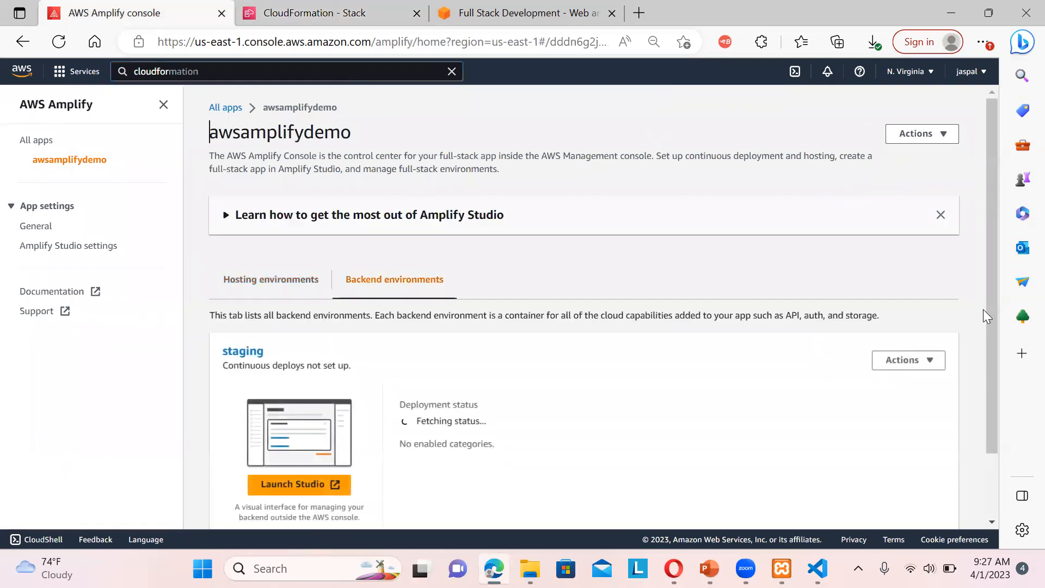
{"action": "scroll", "scroll_direction": "down", "scroll_amount": 3}
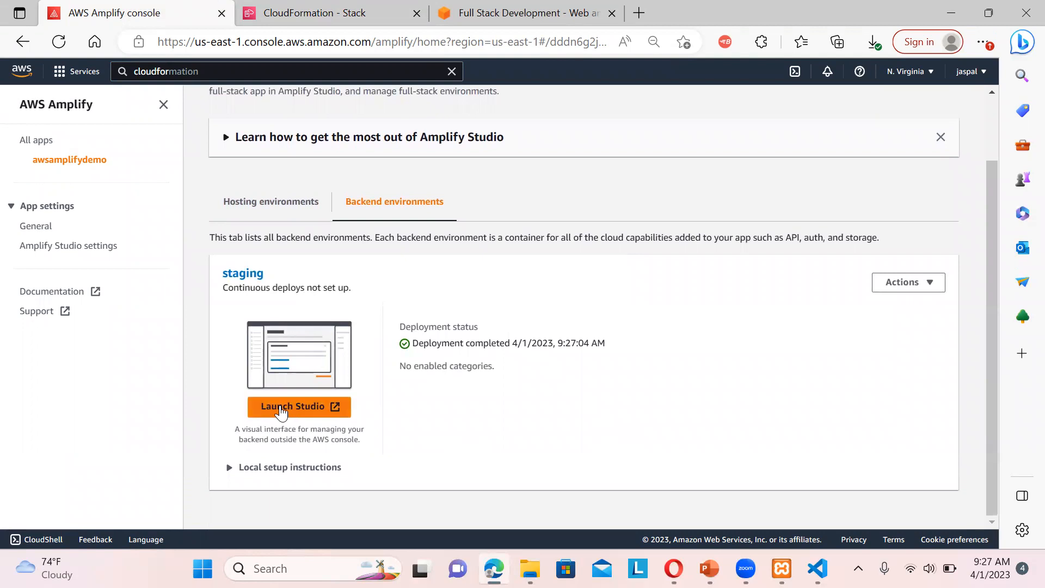
{"action": "mouse_move", "coordinate": [345, 303]}
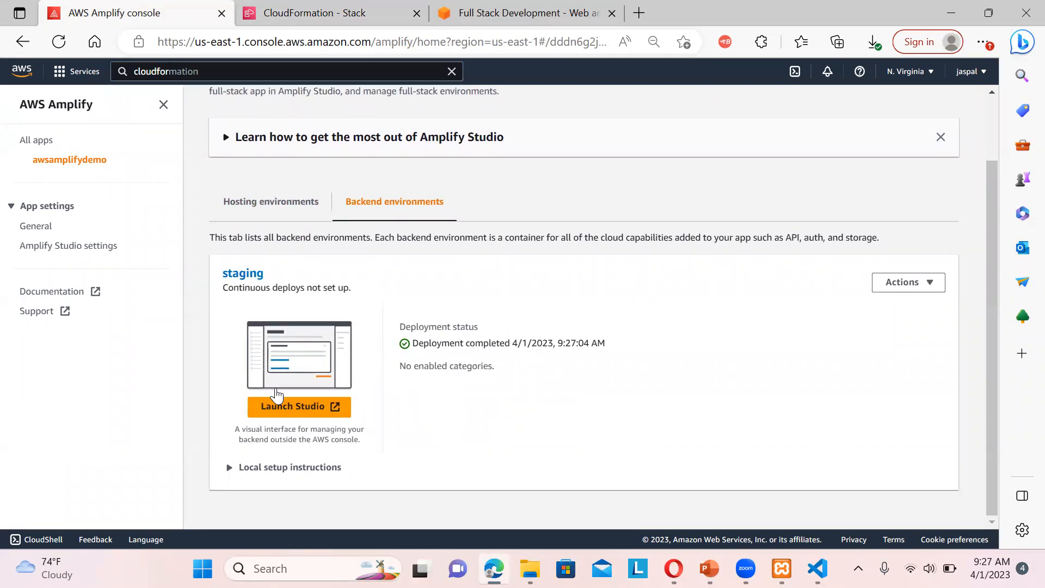
{"action": "left_click", "coordinate": [298, 406]}
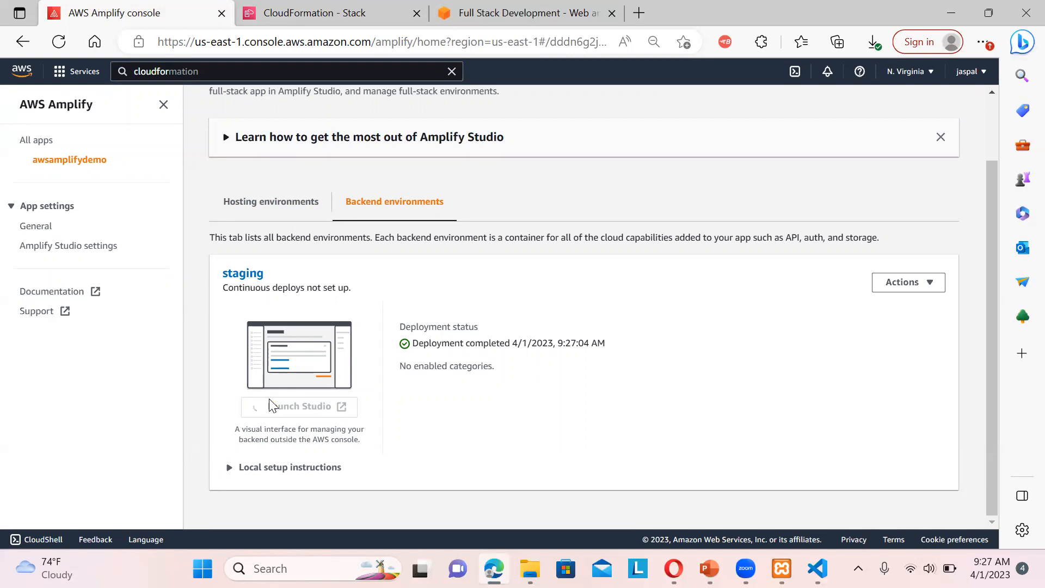
{"action": "left_click", "coordinate": [298, 406]}
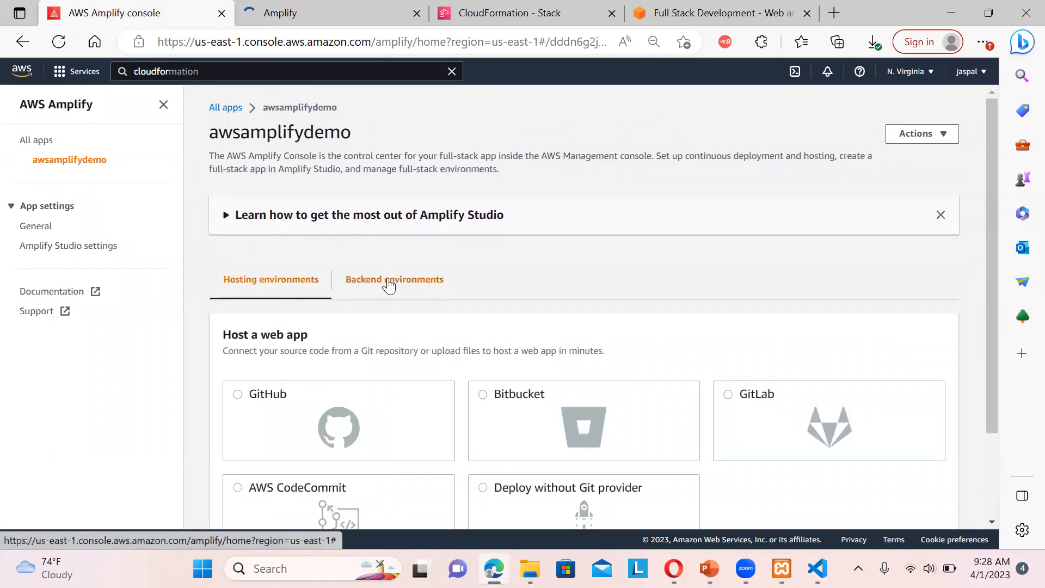
Show the staging backend's amplify pull command and open the Amplify CLI install instructions
{"action": "scroll", "scroll_direction": "down", "scroll_amount": 3}
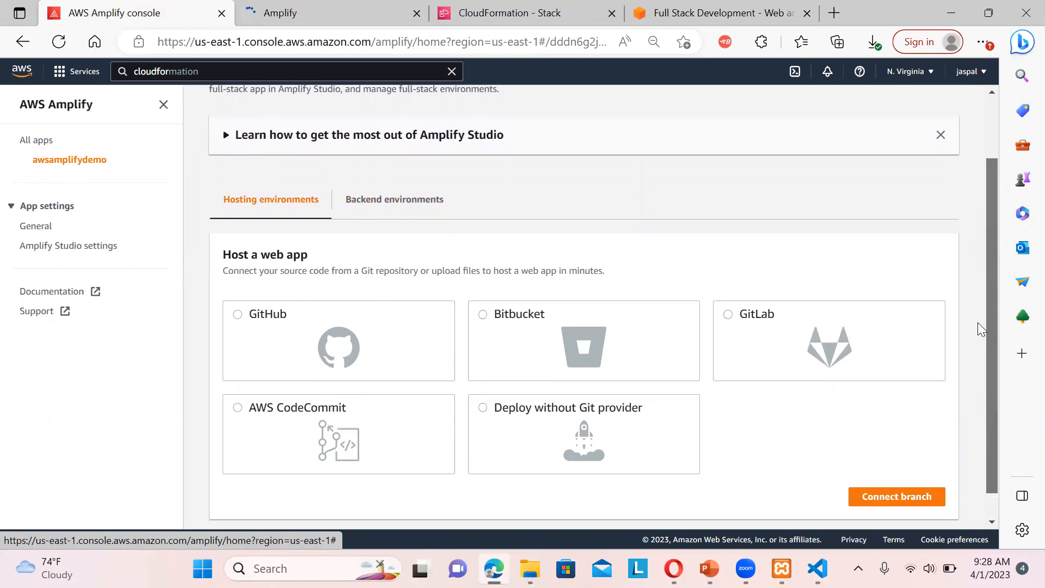
{"action": "scroll", "scroll_direction": "down", "scroll_amount": 3}
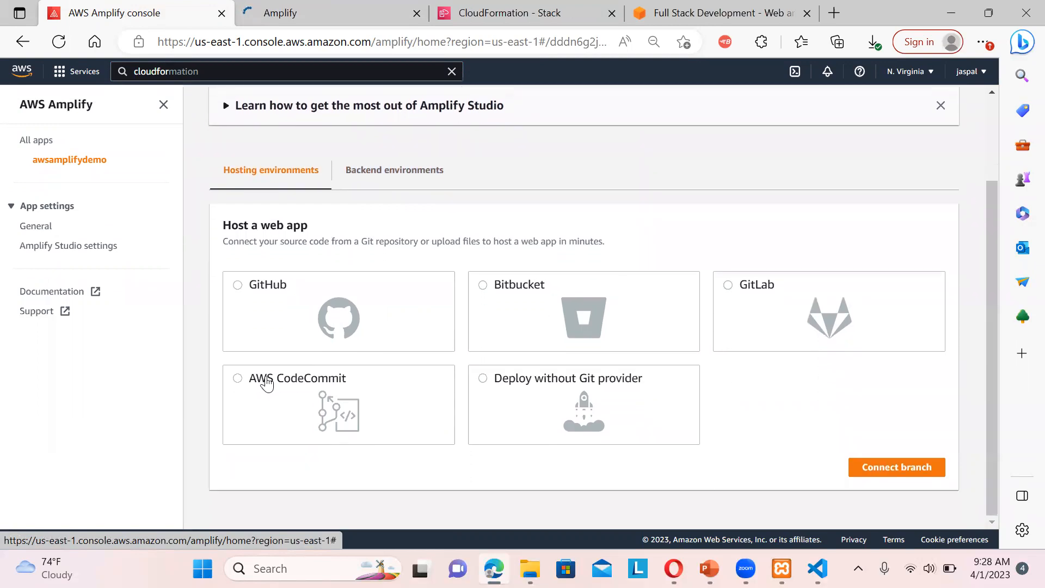
{"action": "left_click", "coordinate": [394, 169]}
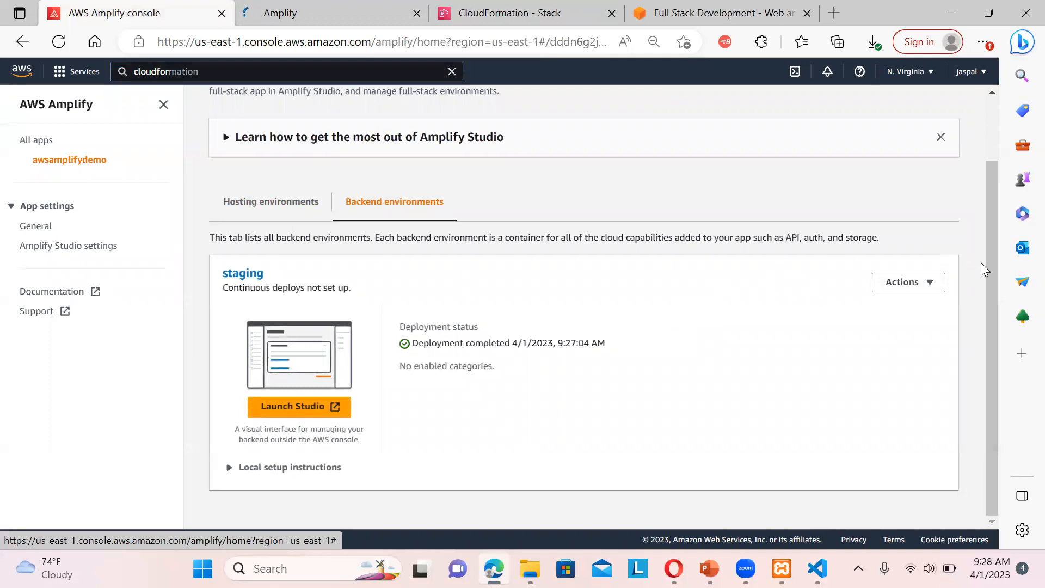
{"action": "mouse_move", "coordinate": [947, 384]}
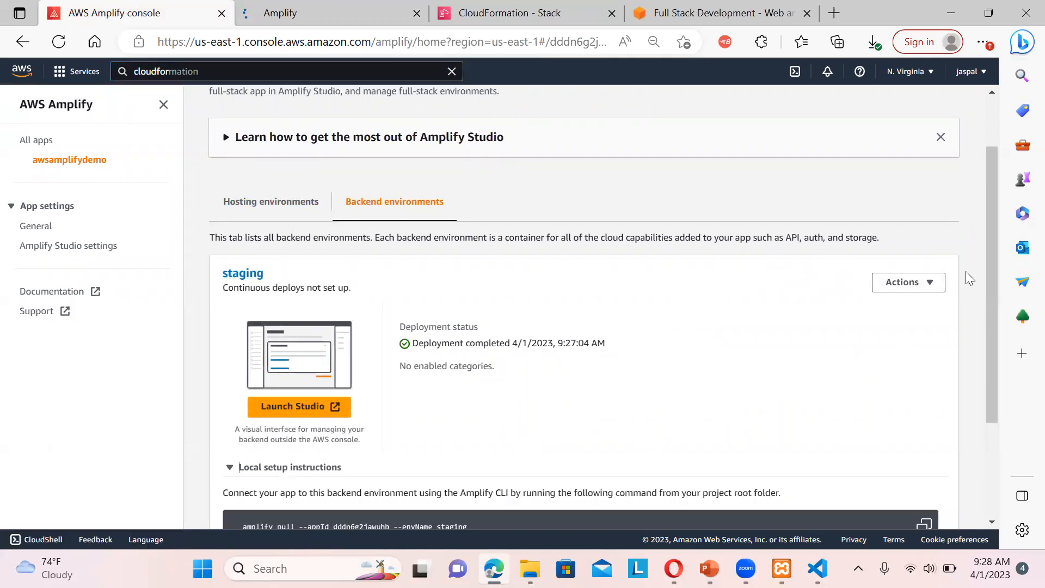
{"action": "scroll", "scroll_direction": "down", "scroll_amount": 3}
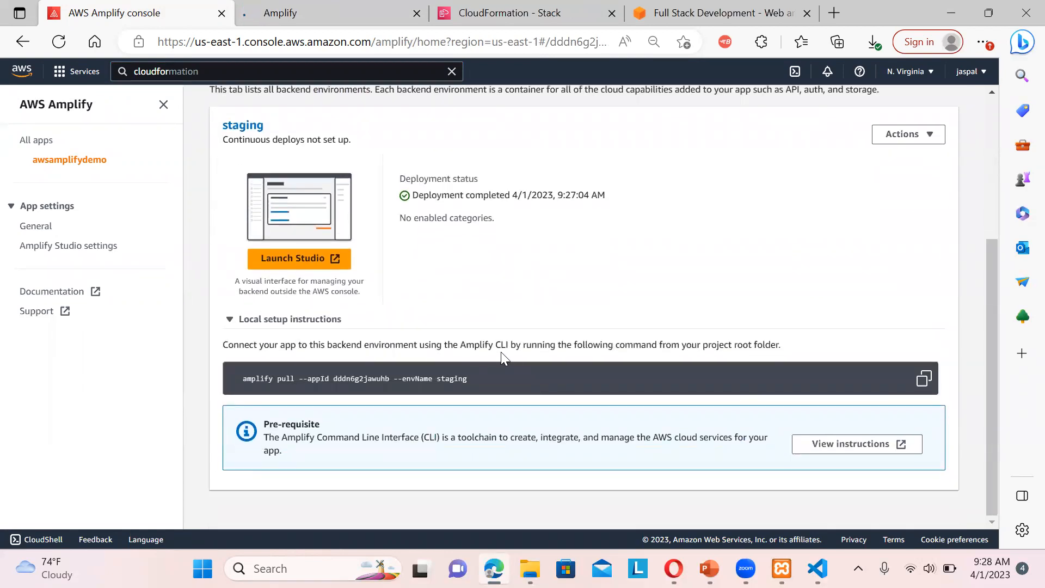
{"action": "mouse_move", "coordinate": [640, 355]}
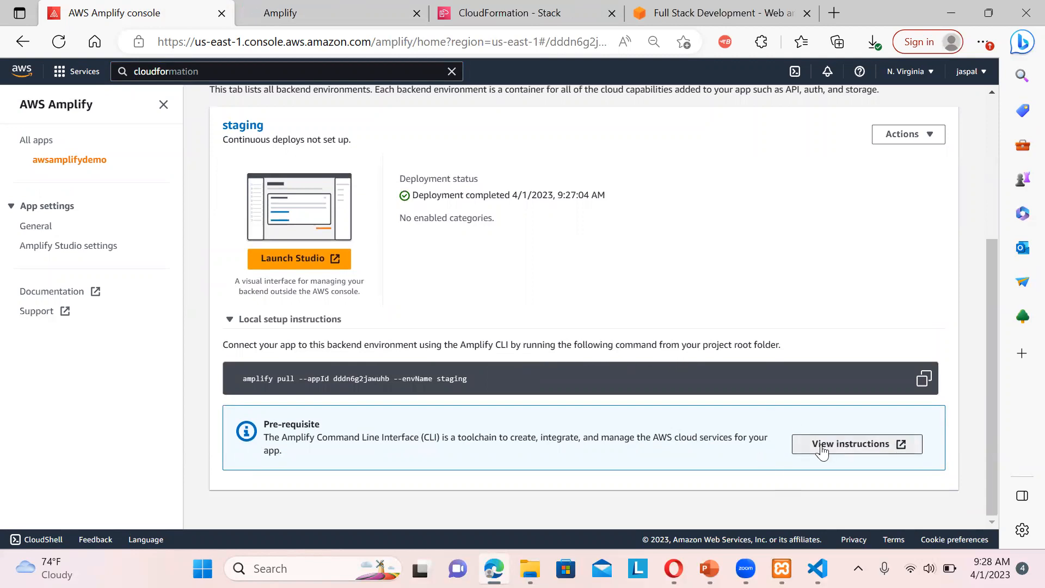
{"action": "left_click", "coordinate": [856, 444]}
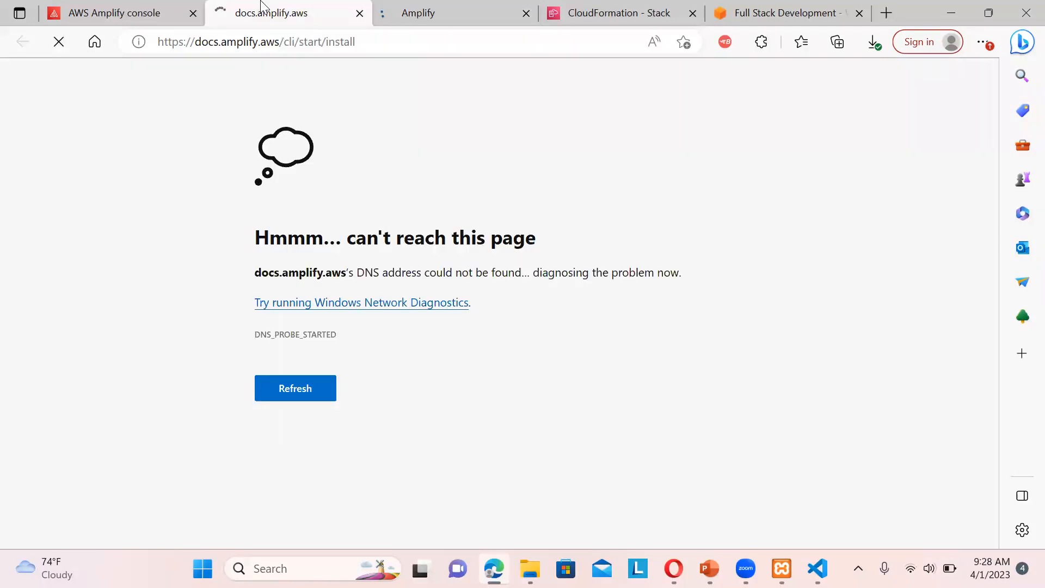
Refresh the unreachable docs.amplify.aws CLI installation page
{"action": "left_click", "coordinate": [59, 41]}
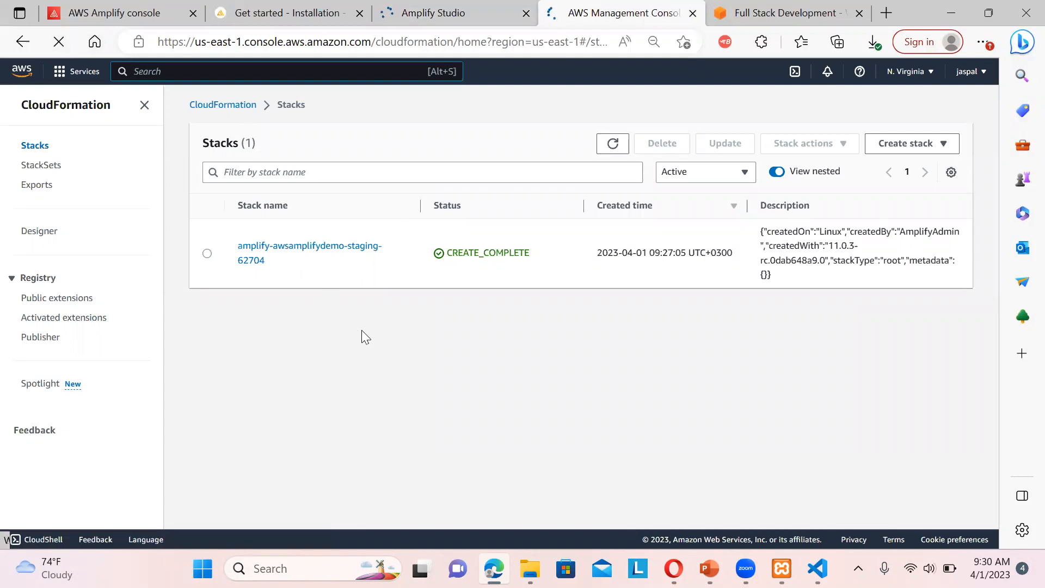
Check the loading Amplify Studio tab, then return to the CLI installation guide
{"action": "left_click", "coordinate": [433, 12]}
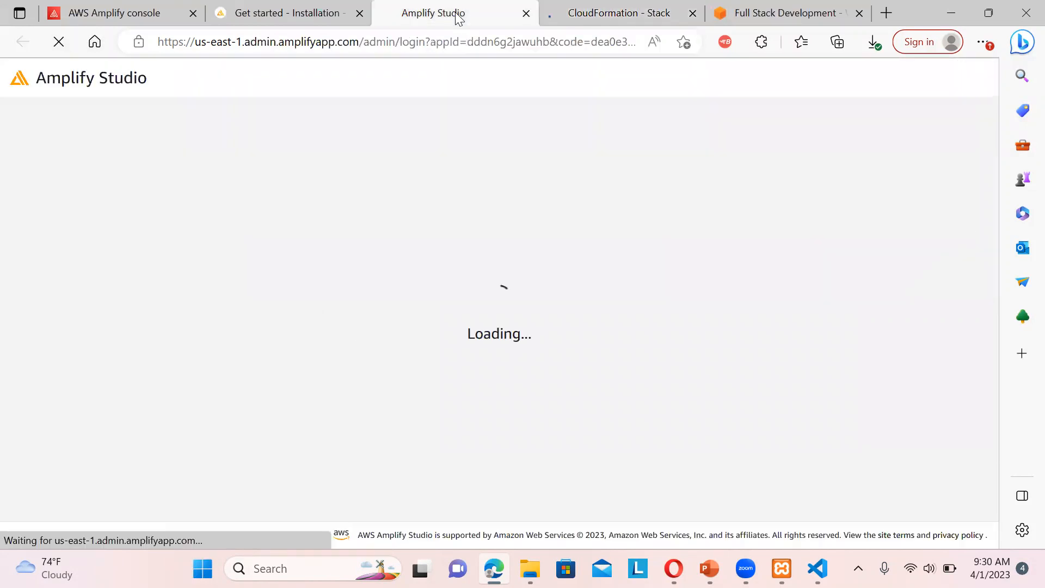
{"action": "left_click", "coordinate": [288, 12]}
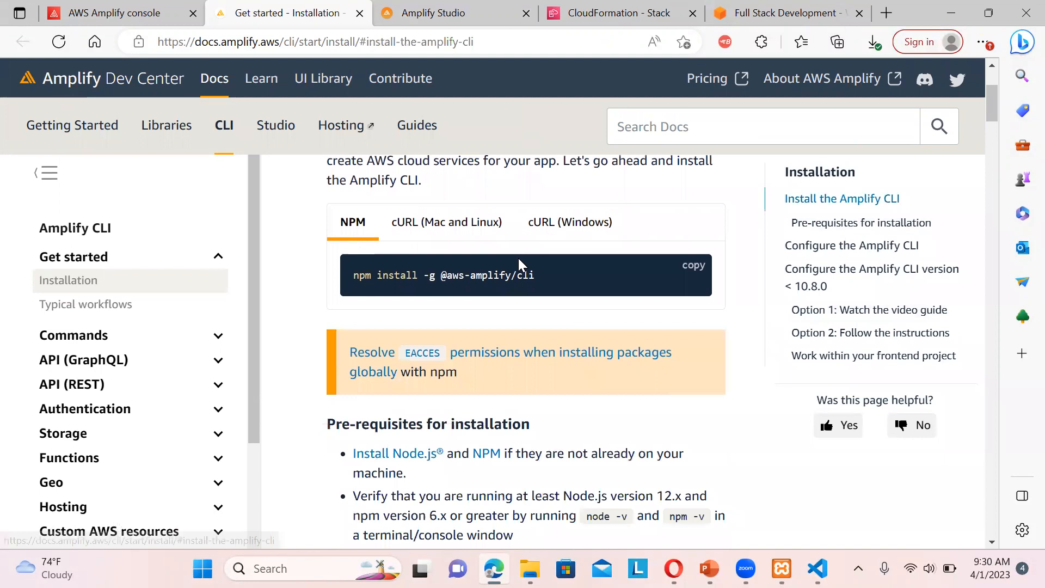
Scroll the Installation page and jump to 'Option 2: Follow the instructions' for amplify configure
{"action": "left_click", "coordinate": [570, 222]}
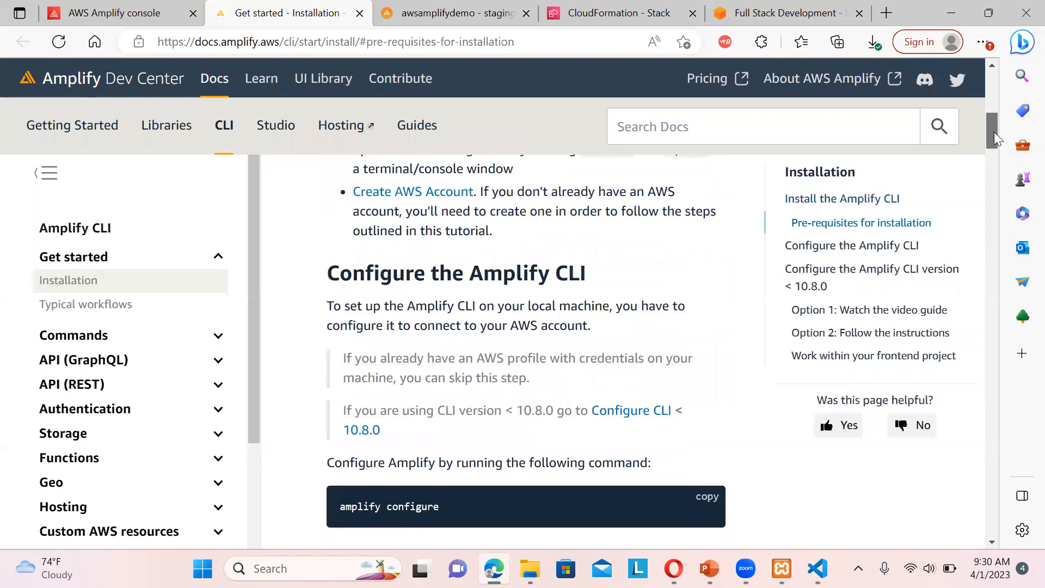
{"action": "scroll", "scroll_direction": "down", "scroll_amount": 3}
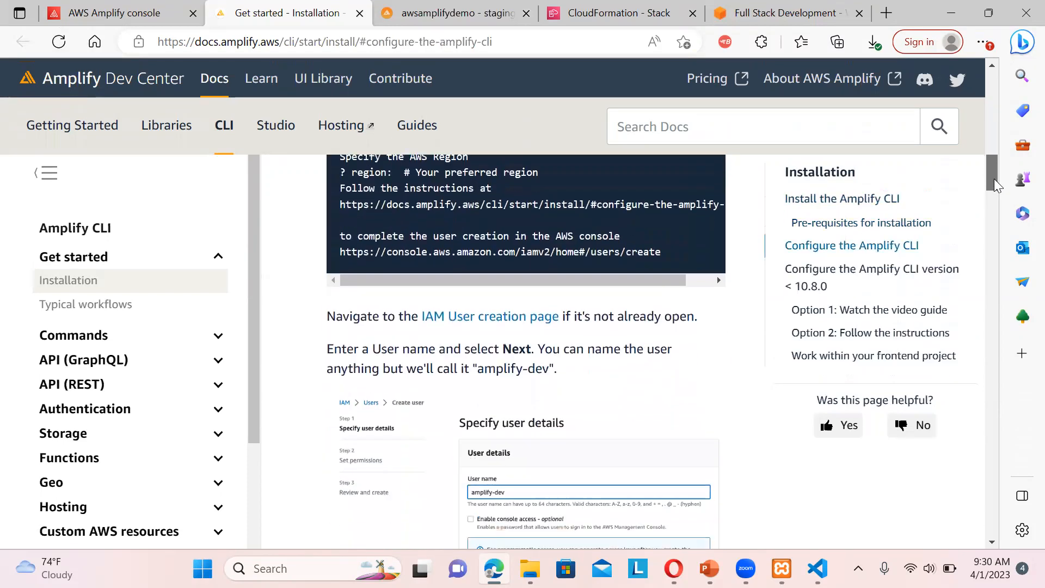
{"action": "scroll", "scroll_direction": "down", "scroll_amount": 3}
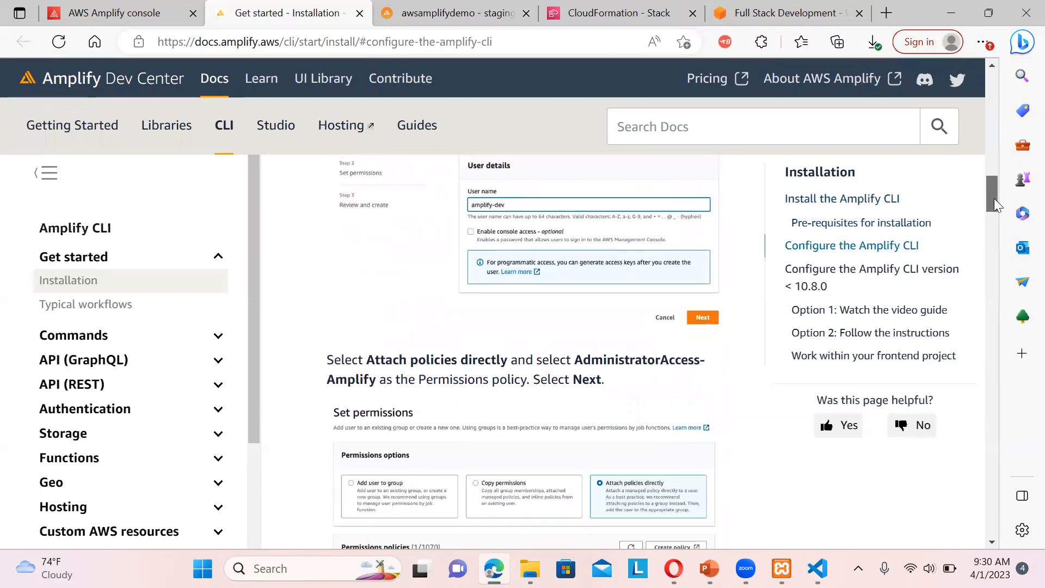
{"action": "scroll", "scroll_direction": "down", "scroll_amount": 3}
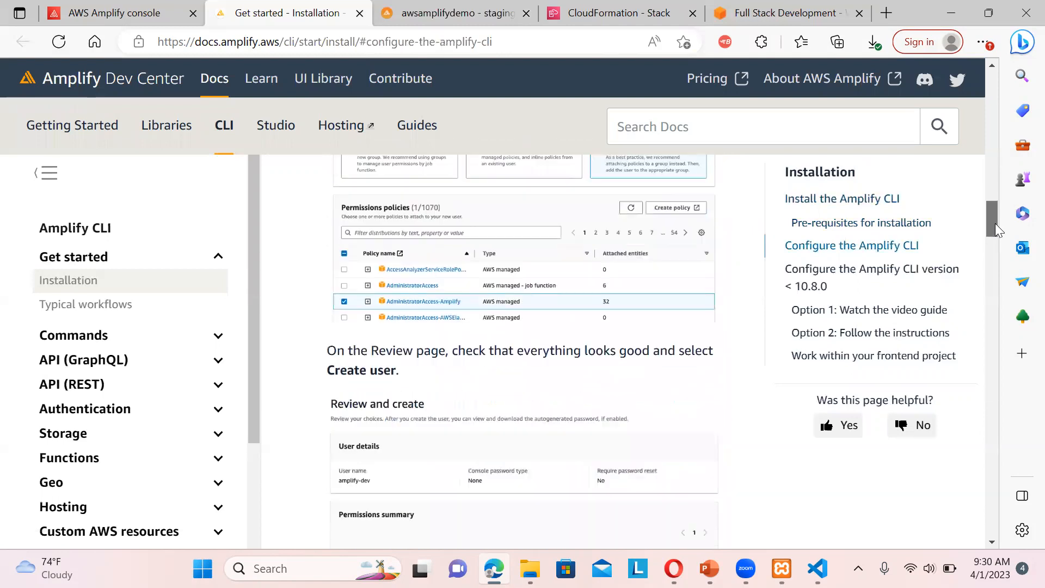
{"action": "scroll", "scroll_direction": "down", "scroll_amount": 3}
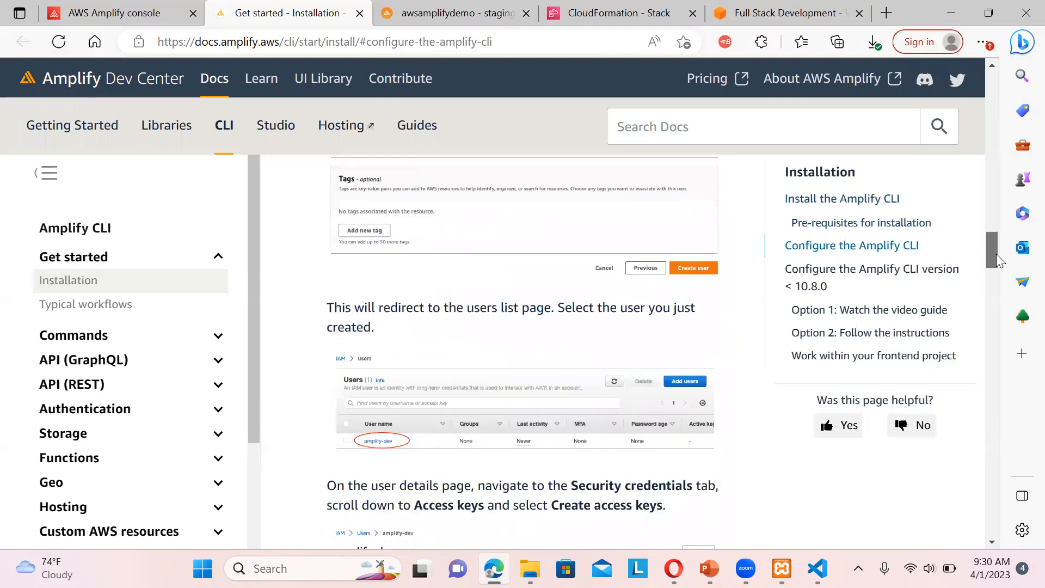
{"action": "scroll", "scroll_direction": "down", "scroll_amount": 3}
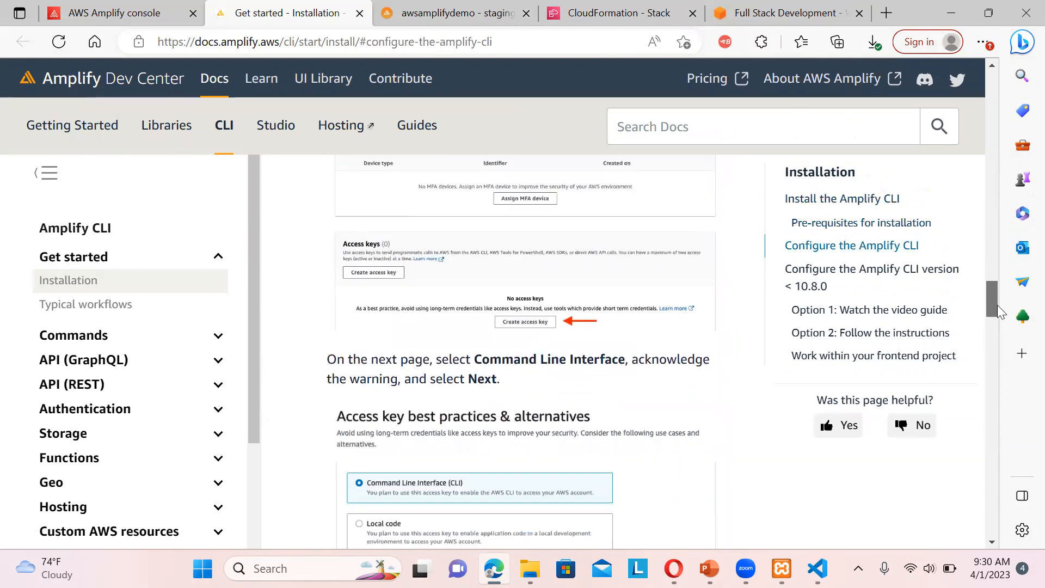
{"action": "scroll", "scroll_direction": "down", "scroll_amount": 3}
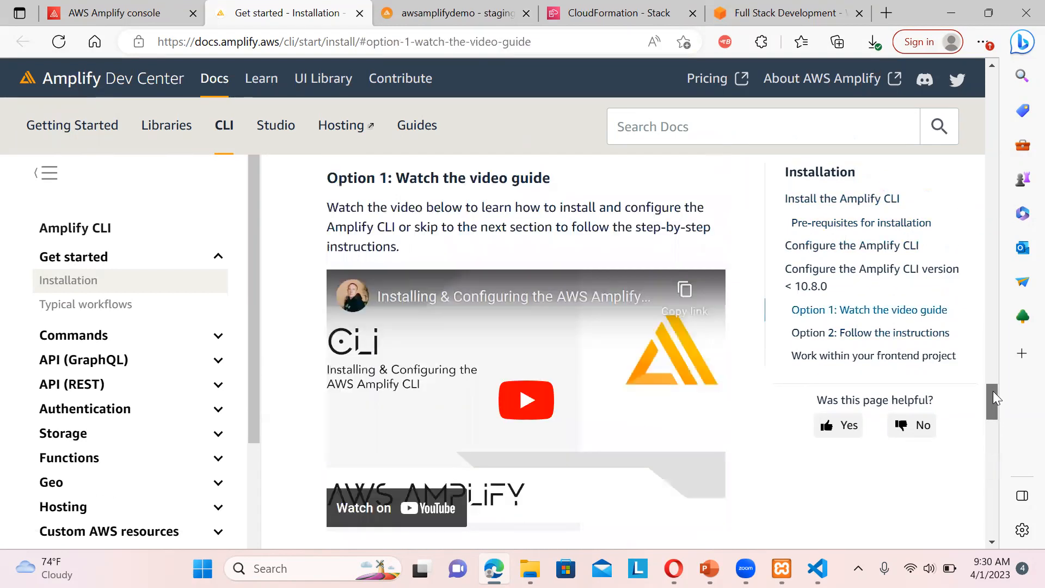
{"action": "scroll", "scroll_direction": "down", "scroll_amount": 3}
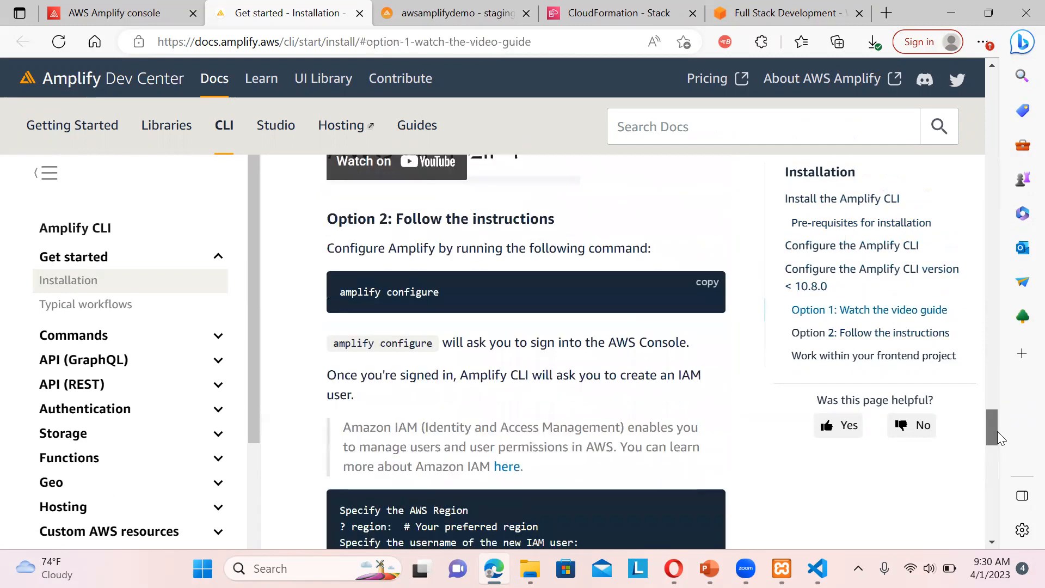
{"action": "left_click", "coordinate": [869, 333]}
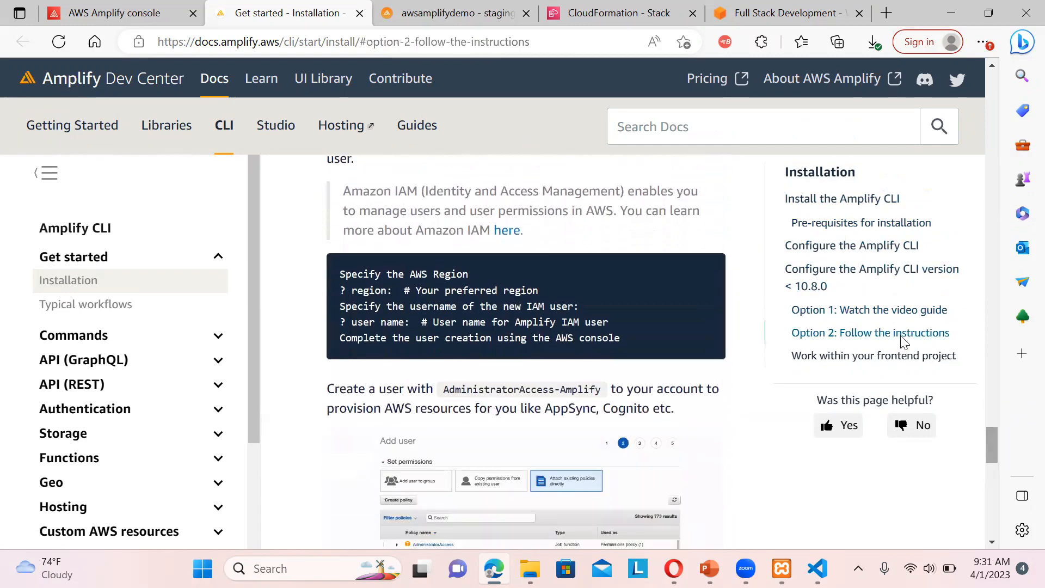
{"action": "left_click", "coordinate": [454, 13]}
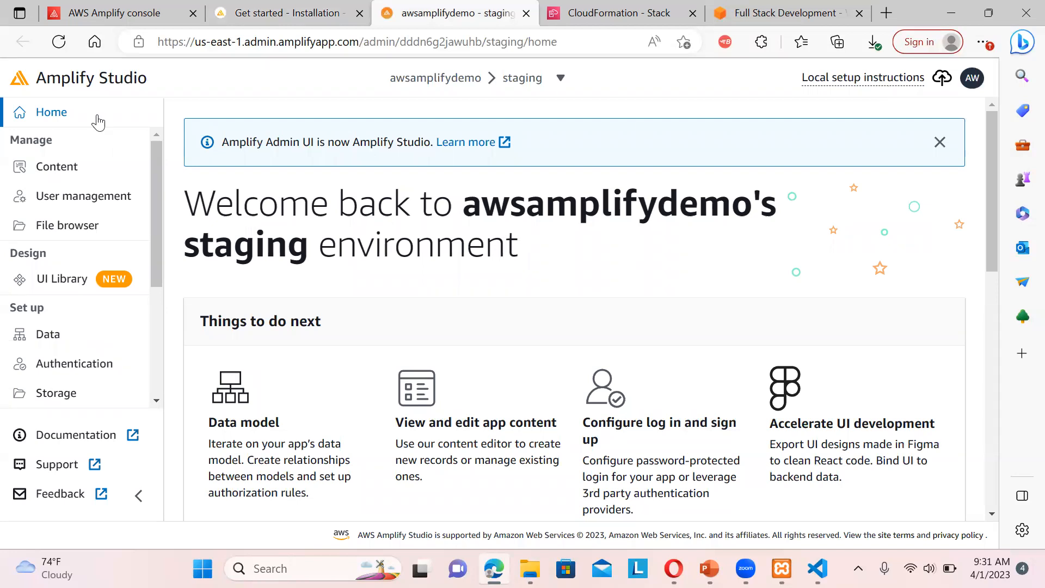
{"action": "left_click", "coordinate": [57, 166]}
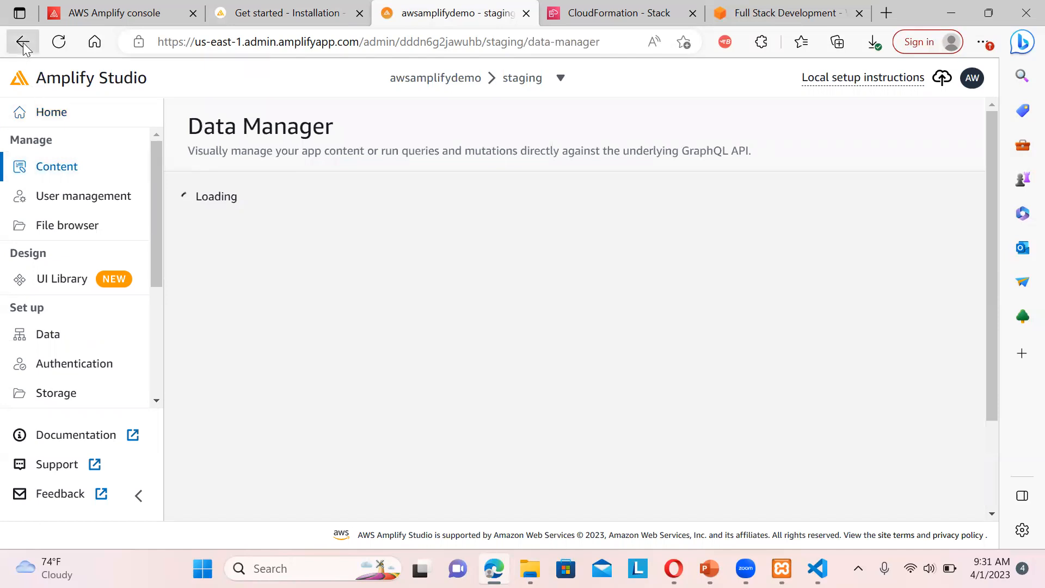
{"action": "left_click", "coordinate": [23, 41]}
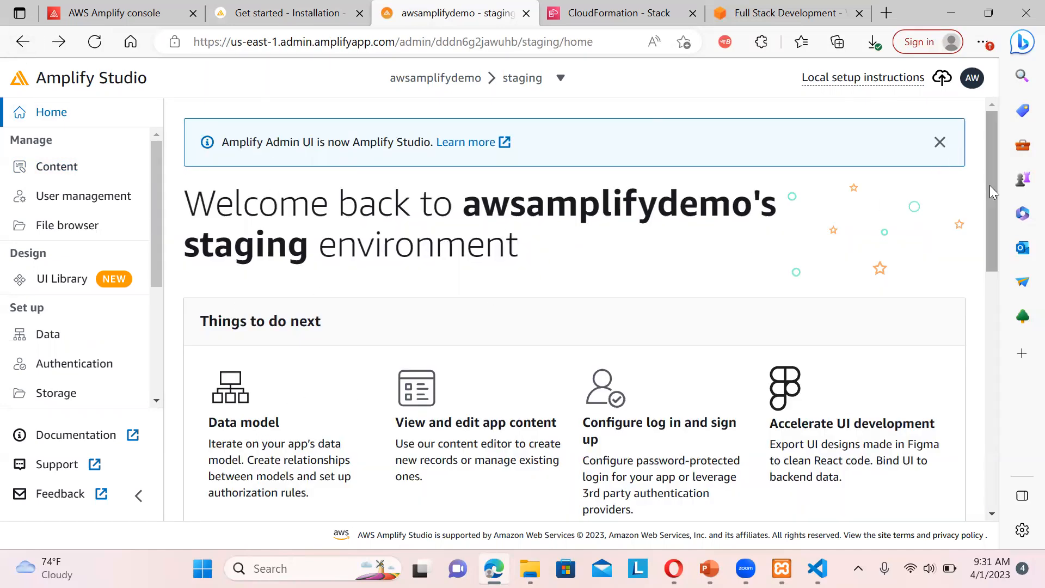
{"action": "scroll", "scroll_direction": "down", "scroll_amount": 3}
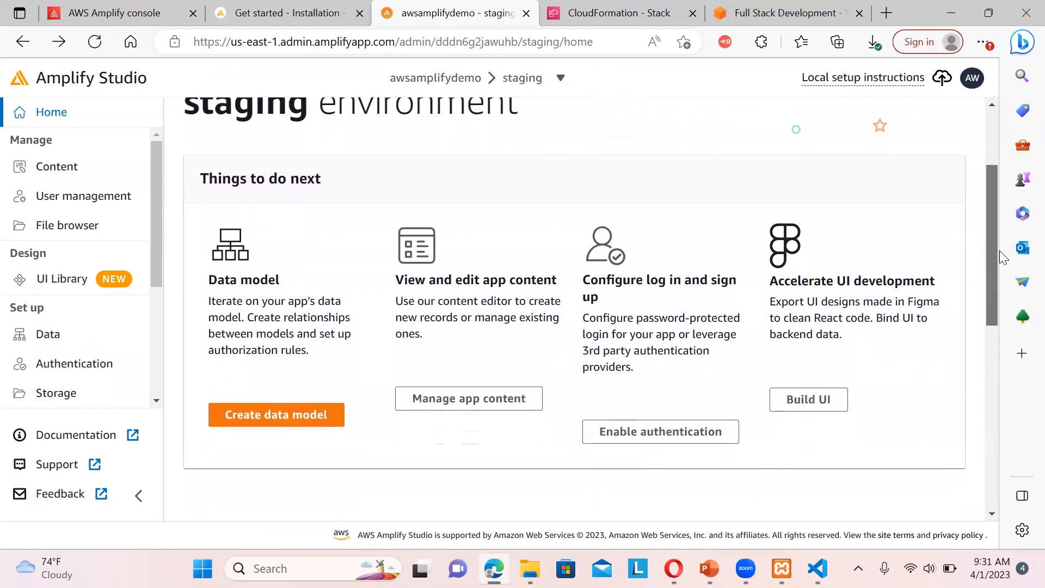
{"action": "scroll", "scroll_direction": "down", "scroll_amount": 3}
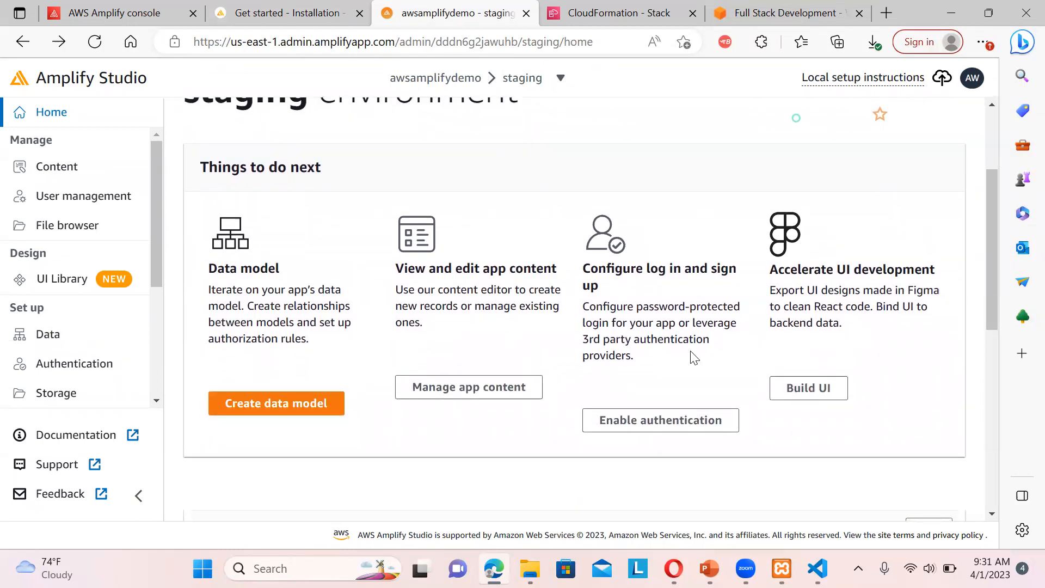
{"action": "mouse_move", "coordinate": [851, 318]}
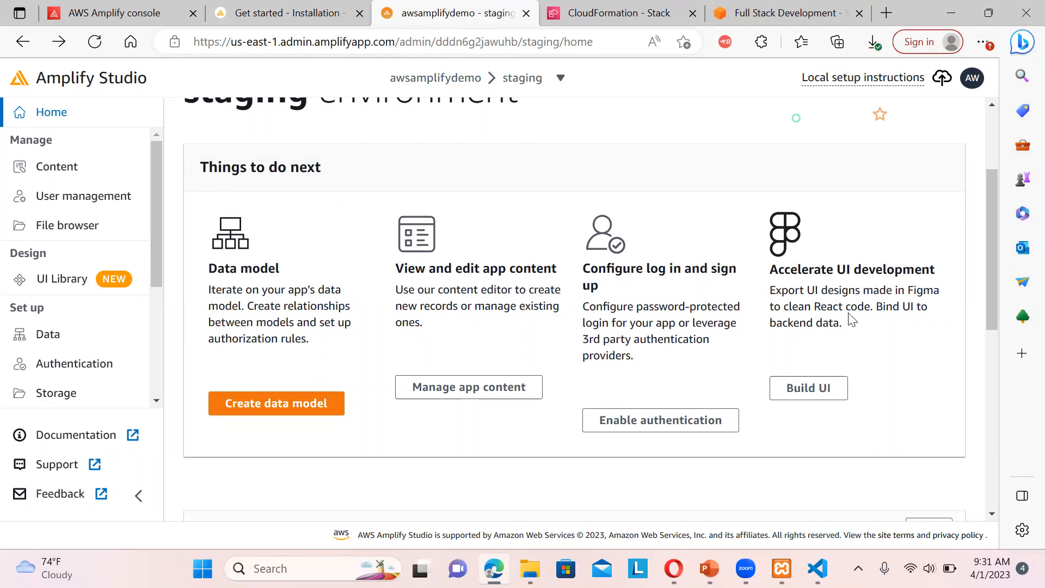
{"action": "mouse_move", "coordinate": [866, 380]}
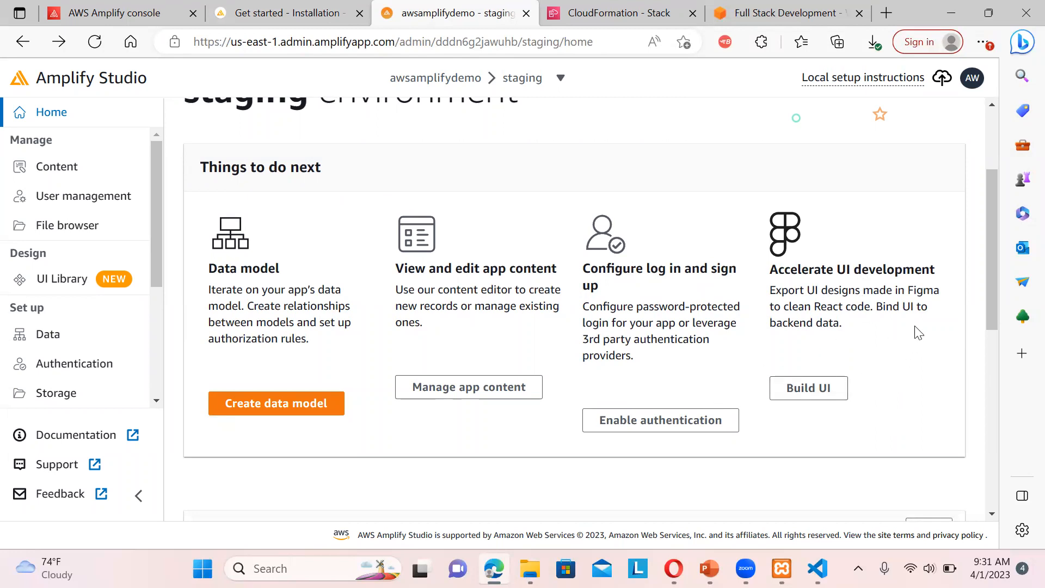
{"action": "mouse_move", "coordinate": [909, 332]}
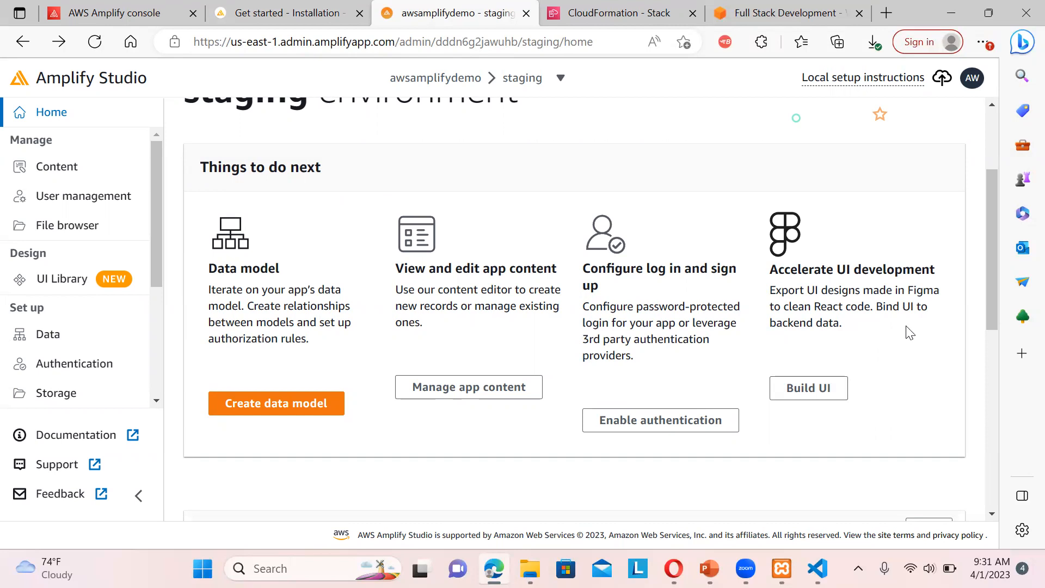
{"action": "mouse_move", "coordinate": [567, 258]}
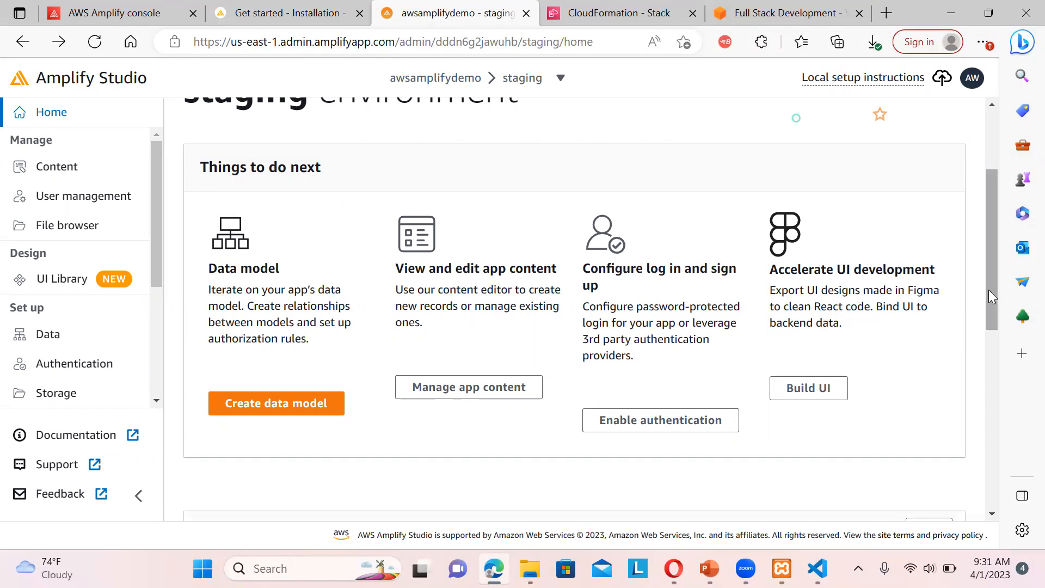
{"action": "scroll", "scroll_direction": "down", "scroll_amount": 3}
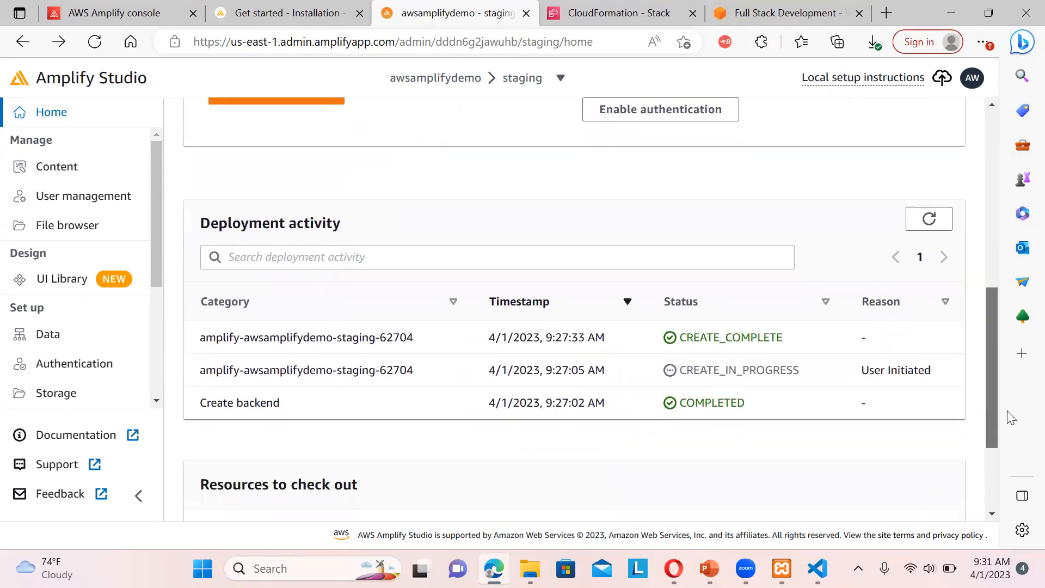
{"action": "scroll", "scroll_direction": "down", "scroll_amount": 3}
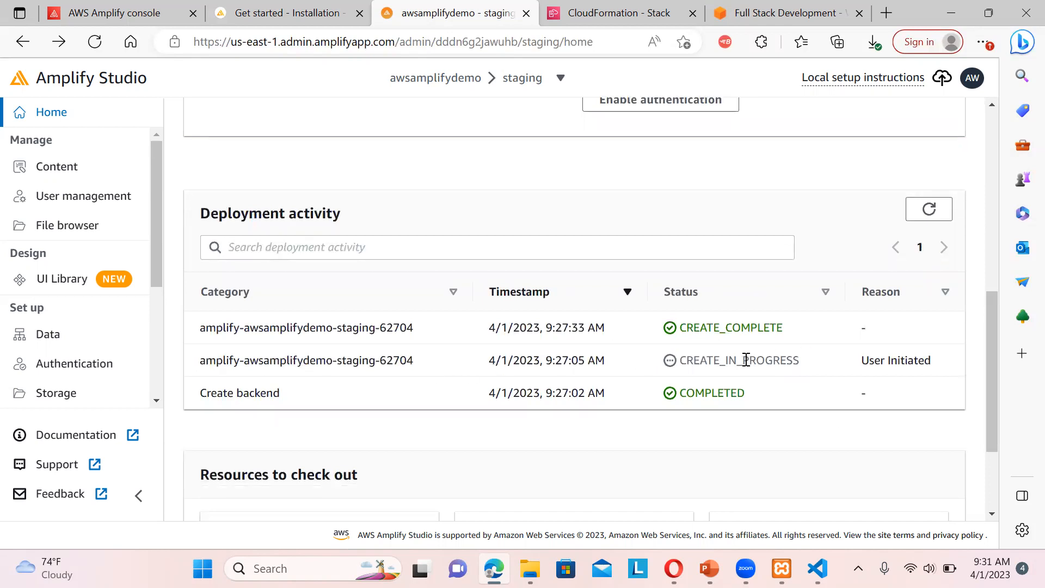
{"action": "mouse_move", "coordinate": [271, 176]}
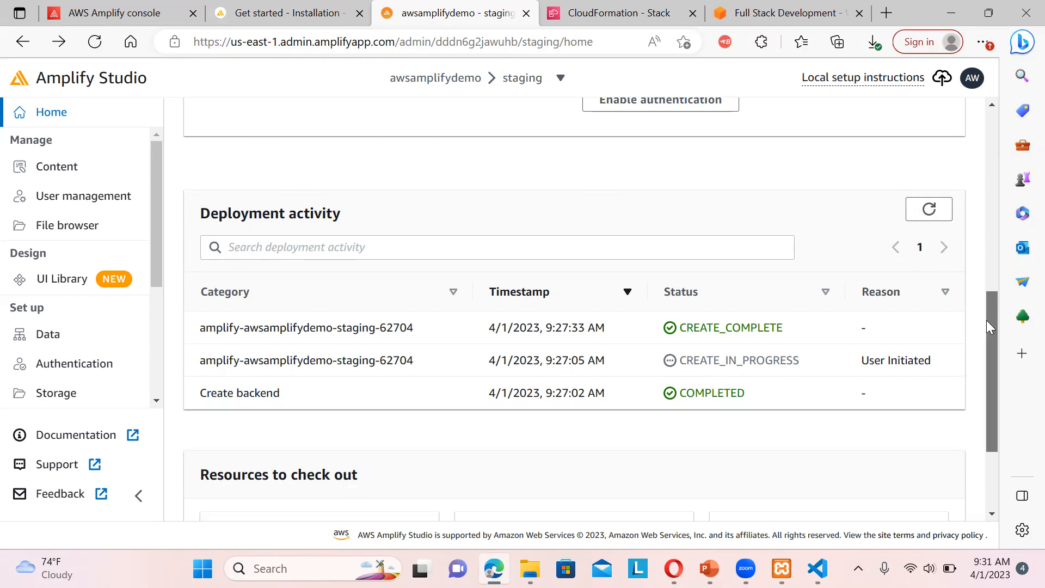
{"action": "scroll", "scroll_direction": "up", "scroll_amount": 3}
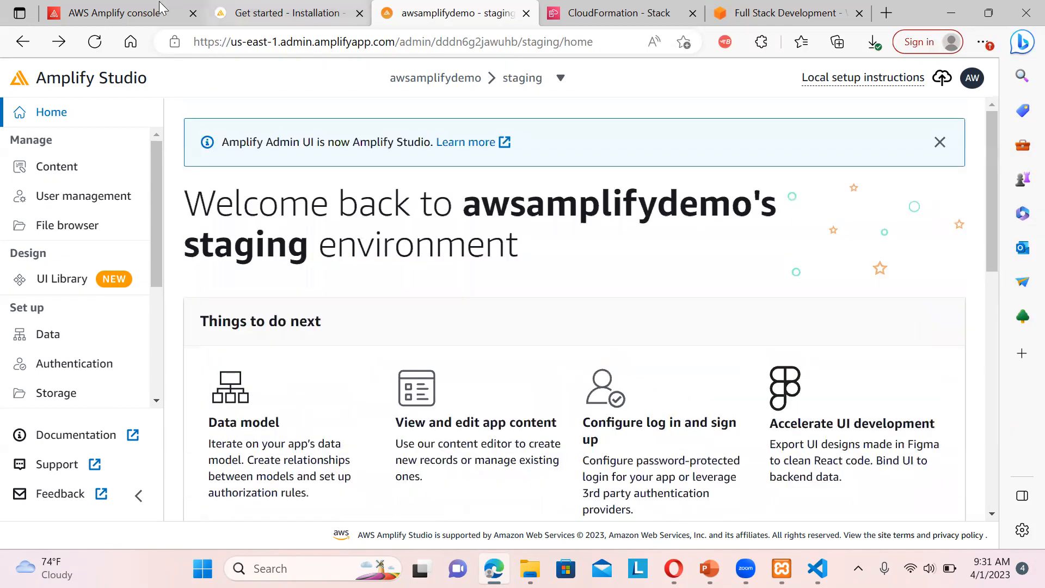
From the console search, open DynamoDB in a new tab, then search 'appConfig'
{"action": "left_click", "coordinate": [107, 12]}
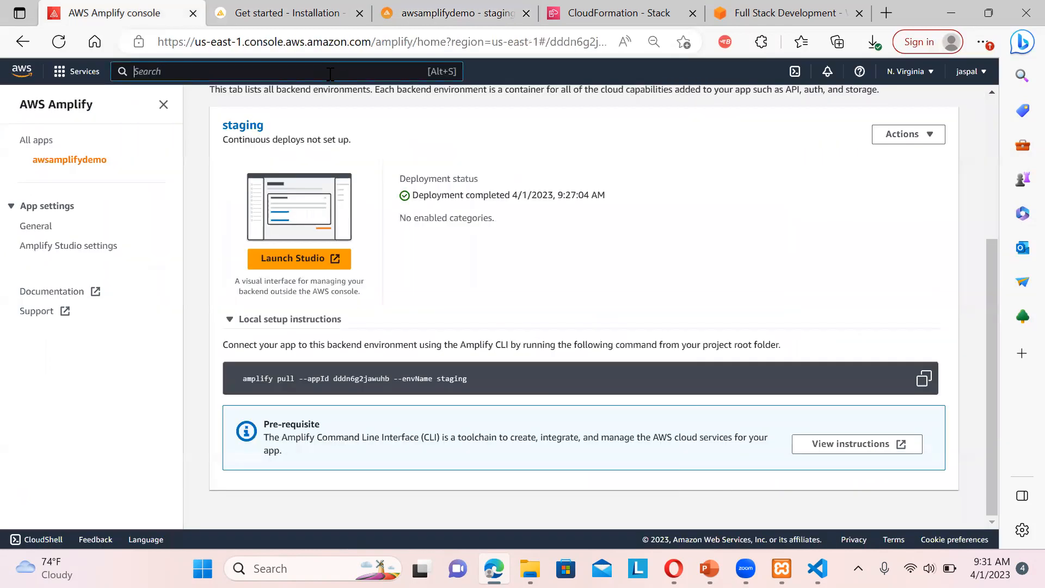
{"action": "type", "text": "dynamodb"}
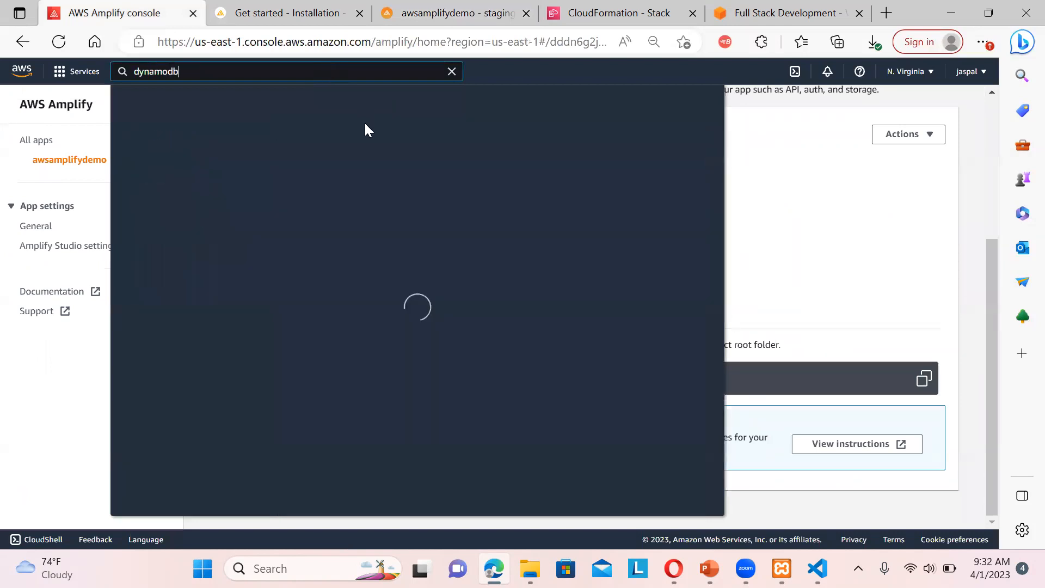
{"action": "right_click", "coordinate": [341, 170]}
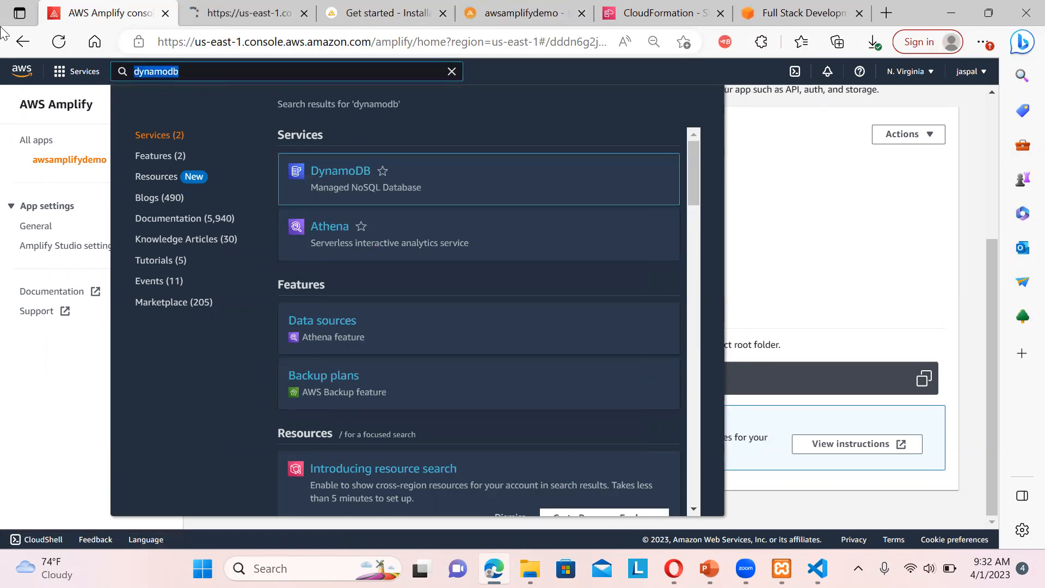
{"action": "type", "text": "appConfig"}
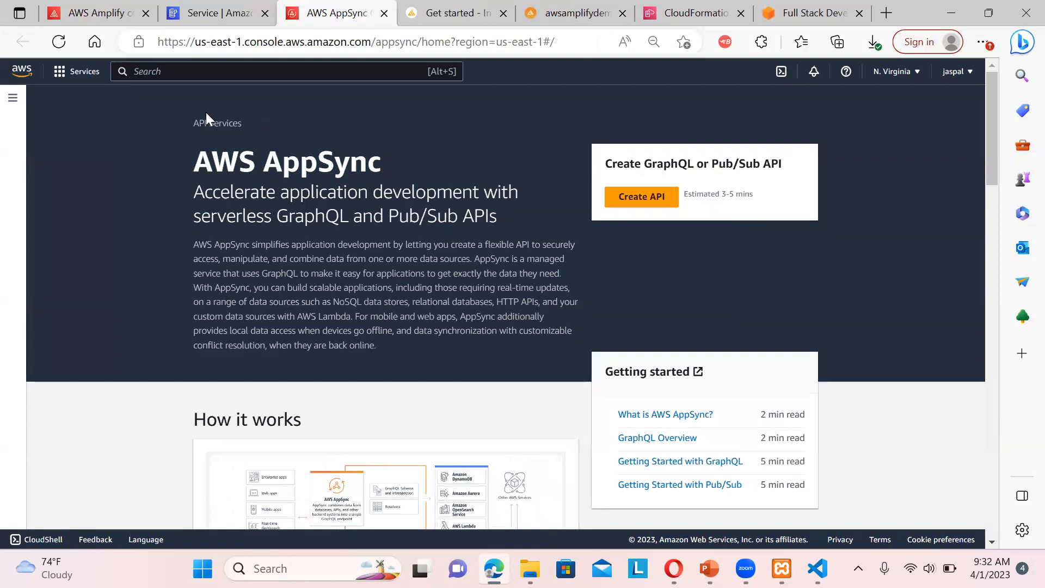
Move from AppSync's side menu to DynamoDB and show its tables list
{"action": "left_click", "coordinate": [12, 98]}
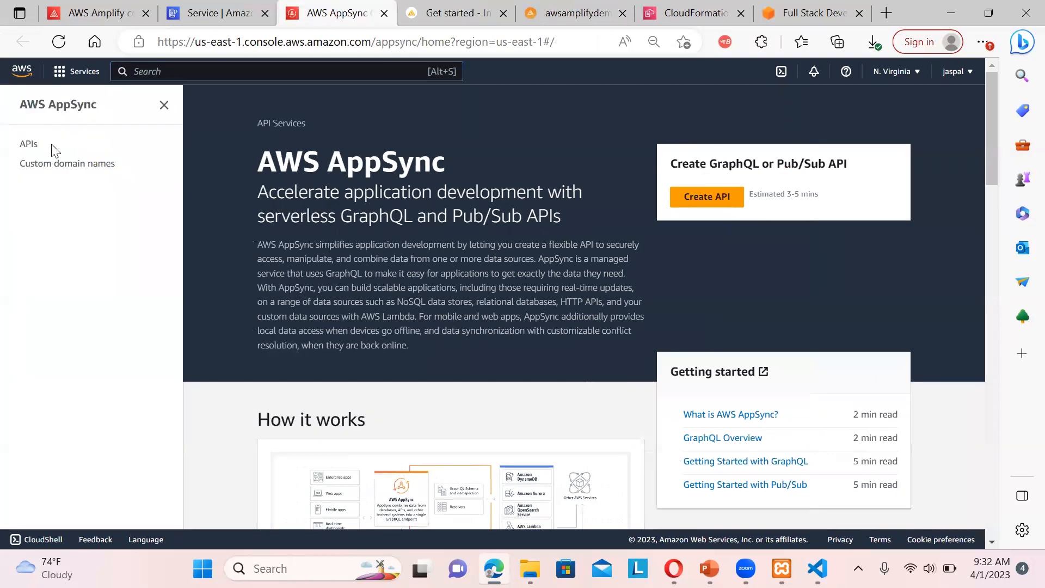
{"action": "left_click", "coordinate": [28, 143]}
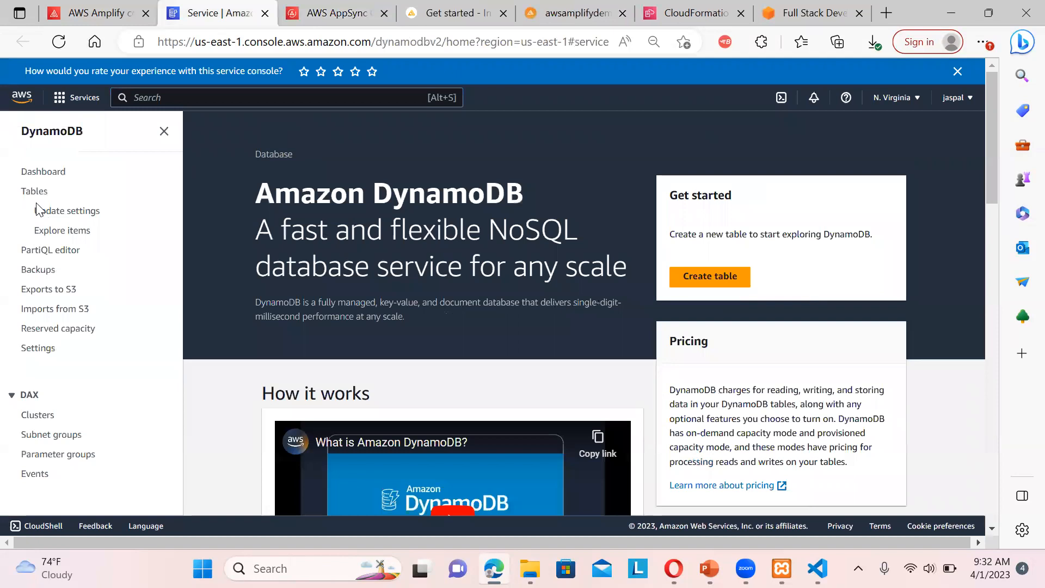
{"action": "left_click", "coordinate": [34, 190]}
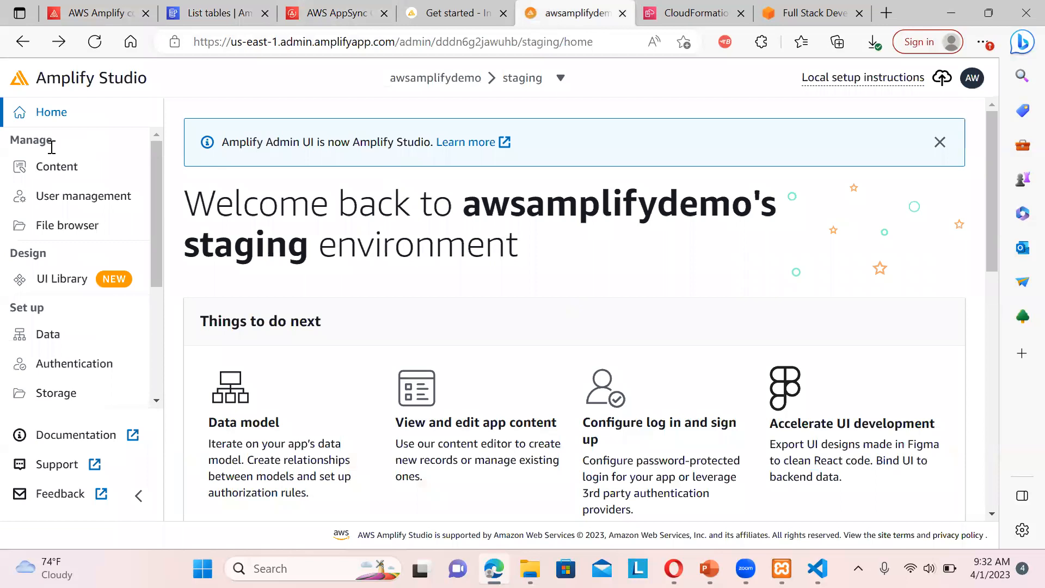
Add a new data model named Customers in the data modeling editor
{"action": "left_click", "coordinate": [57, 166]}
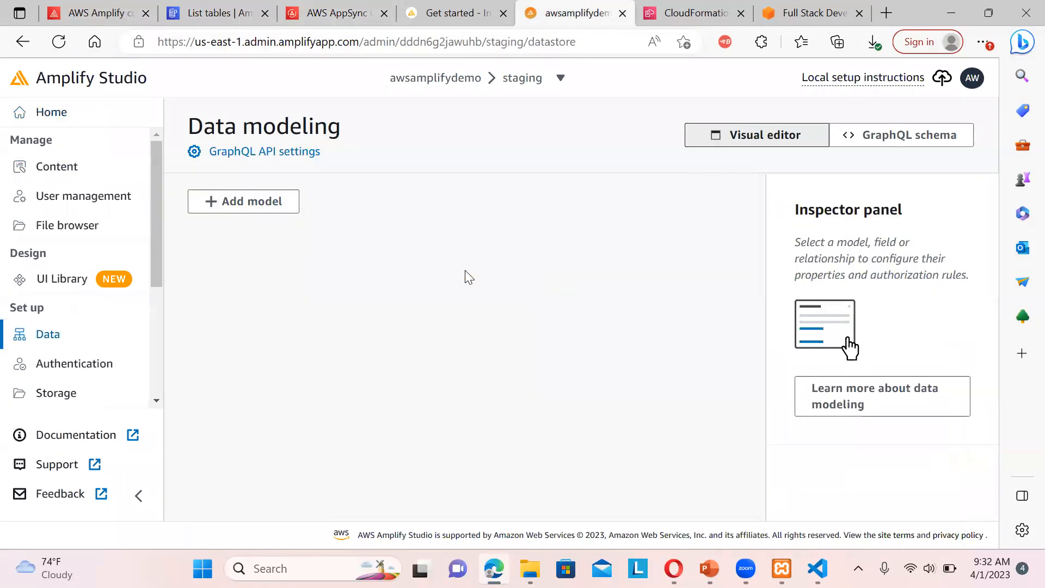
{"action": "left_click", "coordinate": [57, 166]}
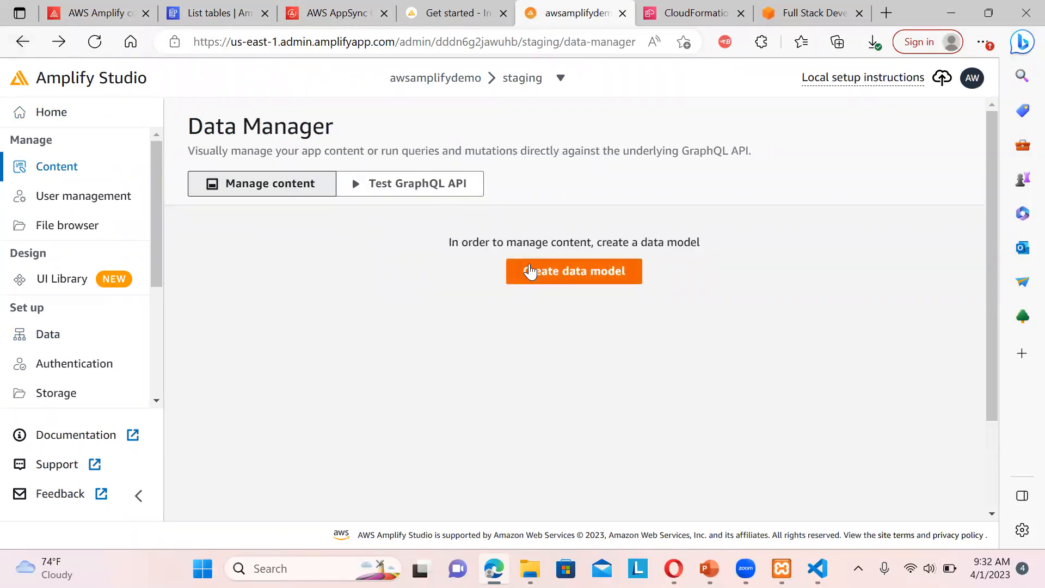
{"action": "left_click", "coordinate": [573, 270]}
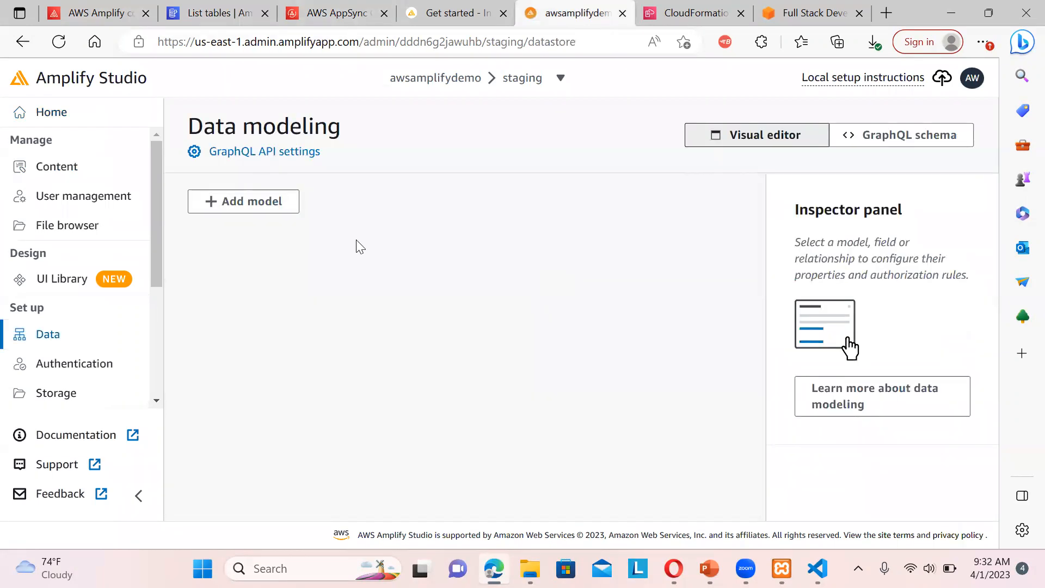
{"action": "left_click", "coordinate": [243, 201]}
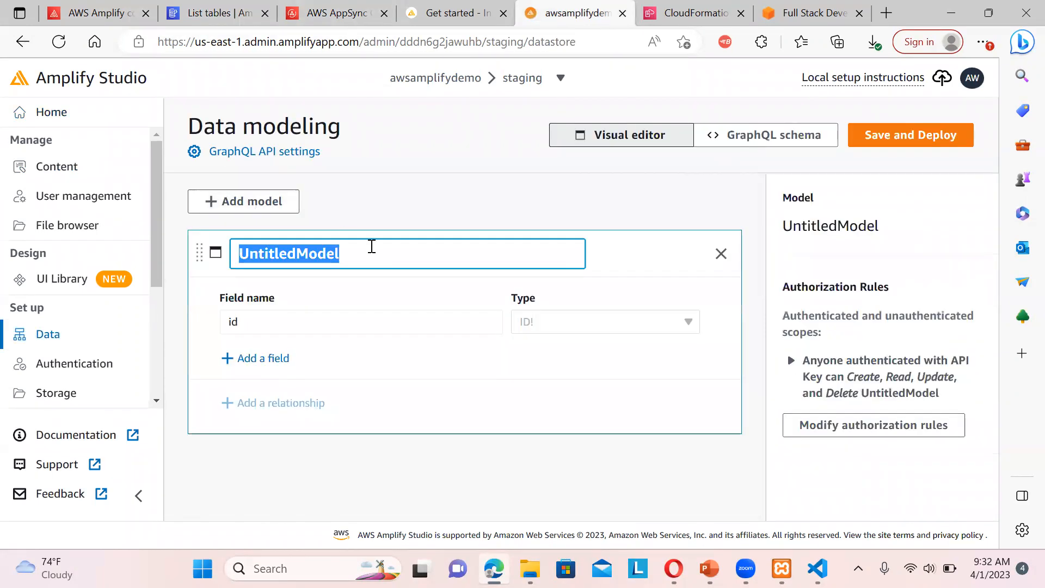
{"action": "key", "text": "Delete"}
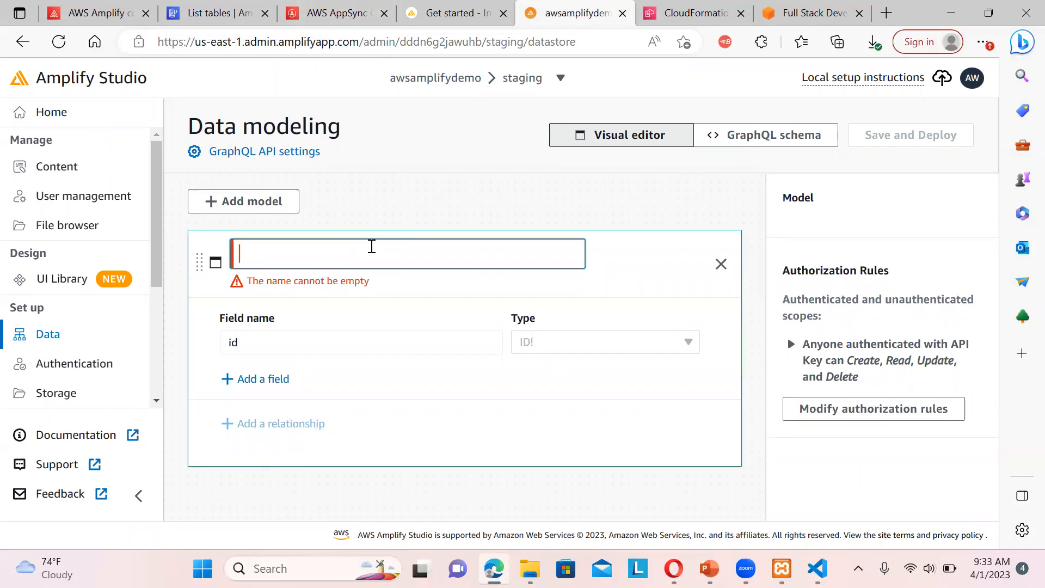
{"action": "type", "text": "c"}
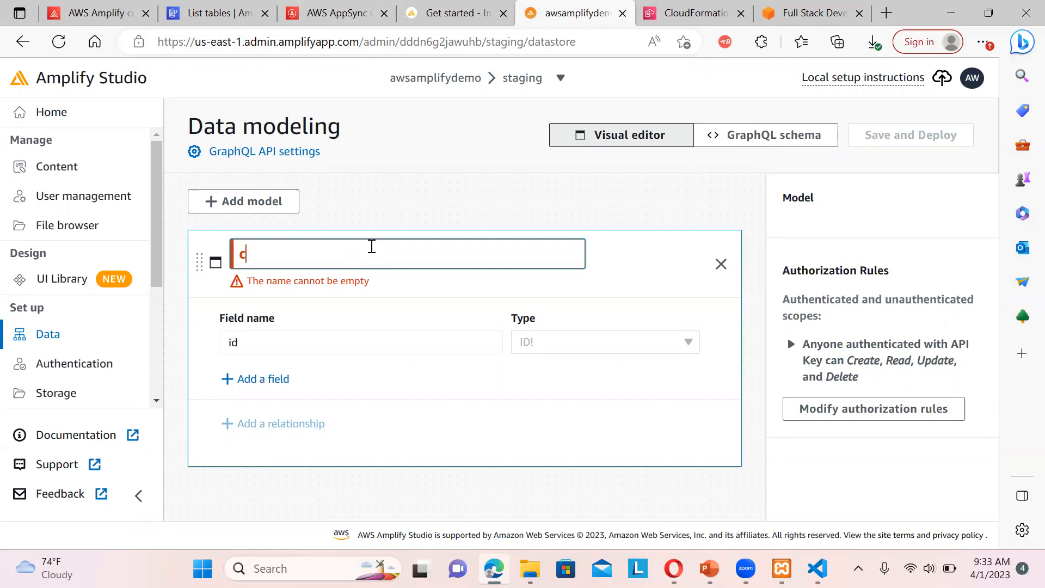
{"action": "type", "text": "ustomers"}
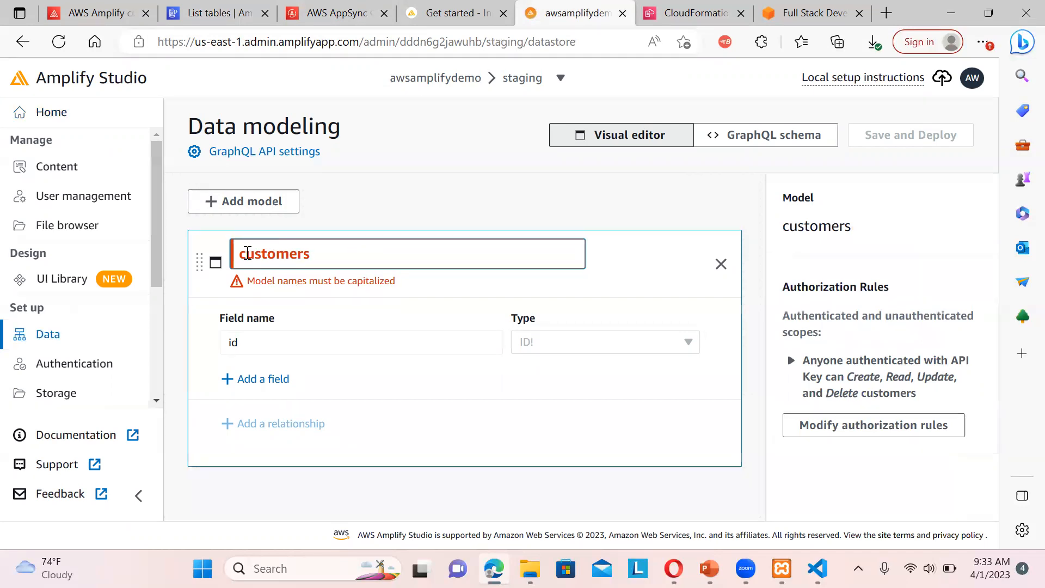
{"action": "double_click", "coordinate": [246, 253]}
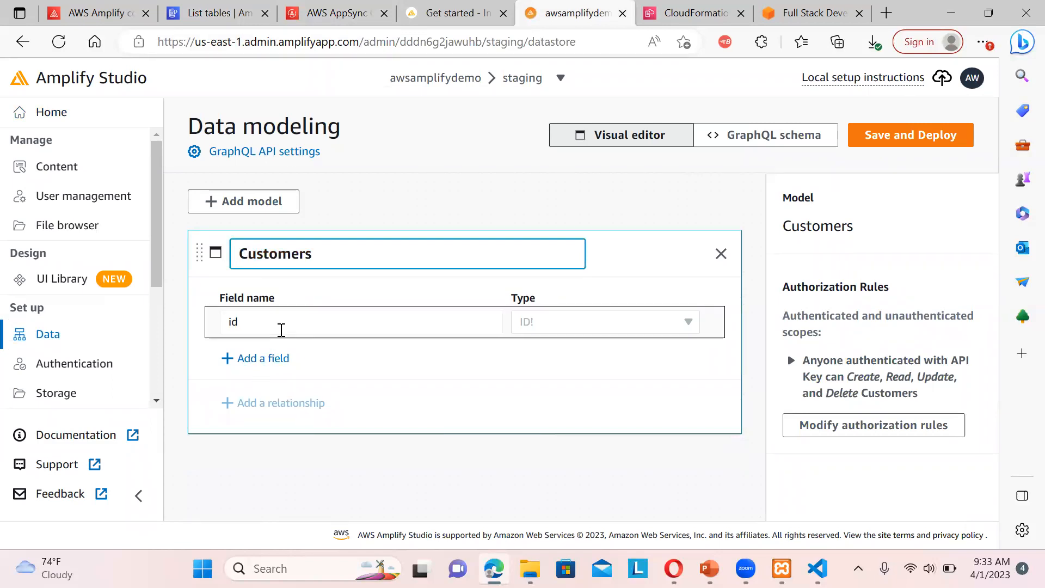
Give the Customers model String fields cname and caddress beside id
{"action": "left_click", "coordinate": [359, 321]}
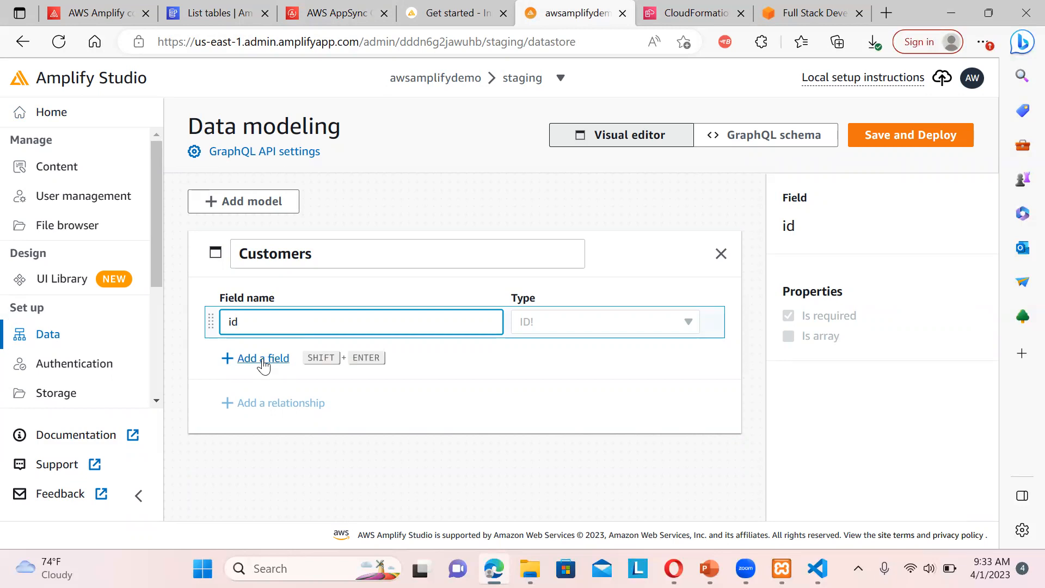
{"action": "left_click", "coordinate": [262, 358]}
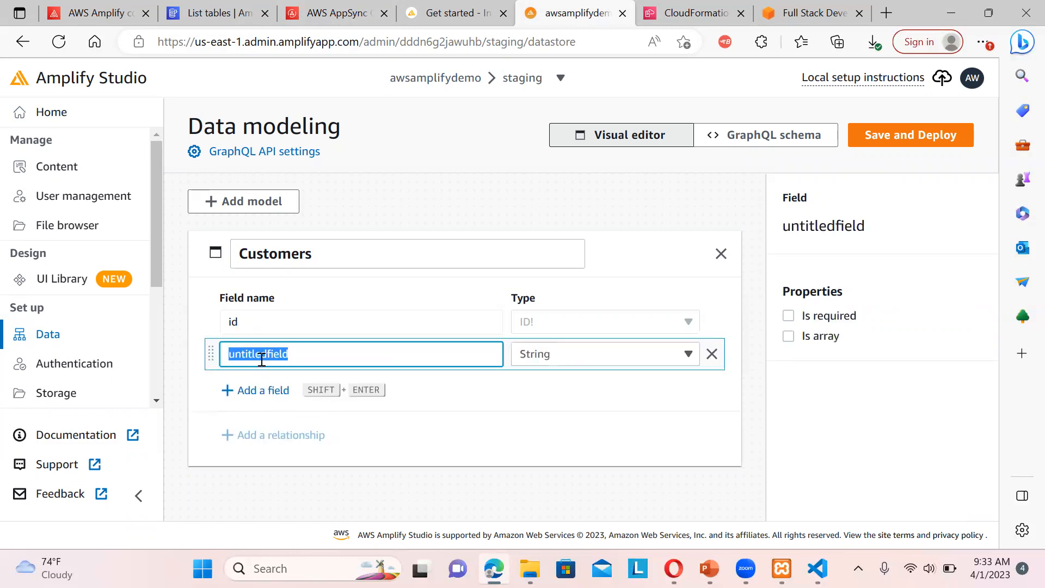
{"action": "type", "text": "cname"}
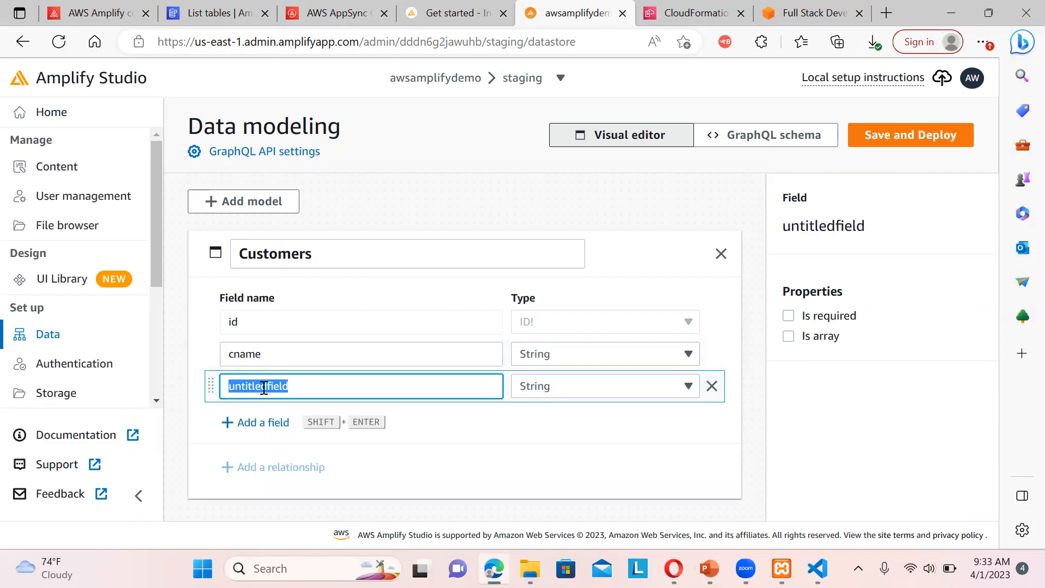
{"action": "type", "text": "caddress"}
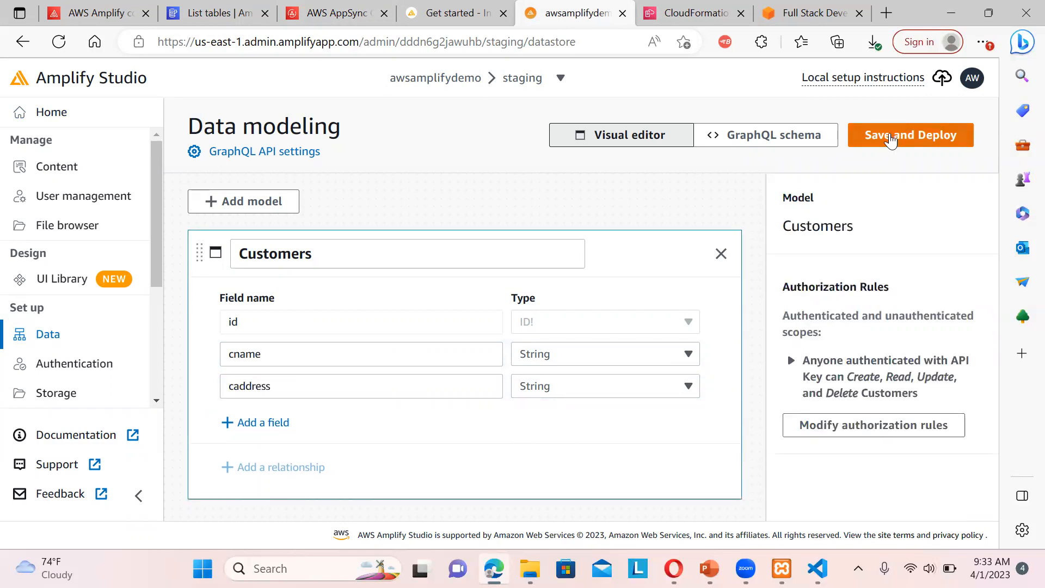
Save and deploy the Customers data model, then switch to AppSync
{"action": "left_click", "coordinate": [909, 134]}
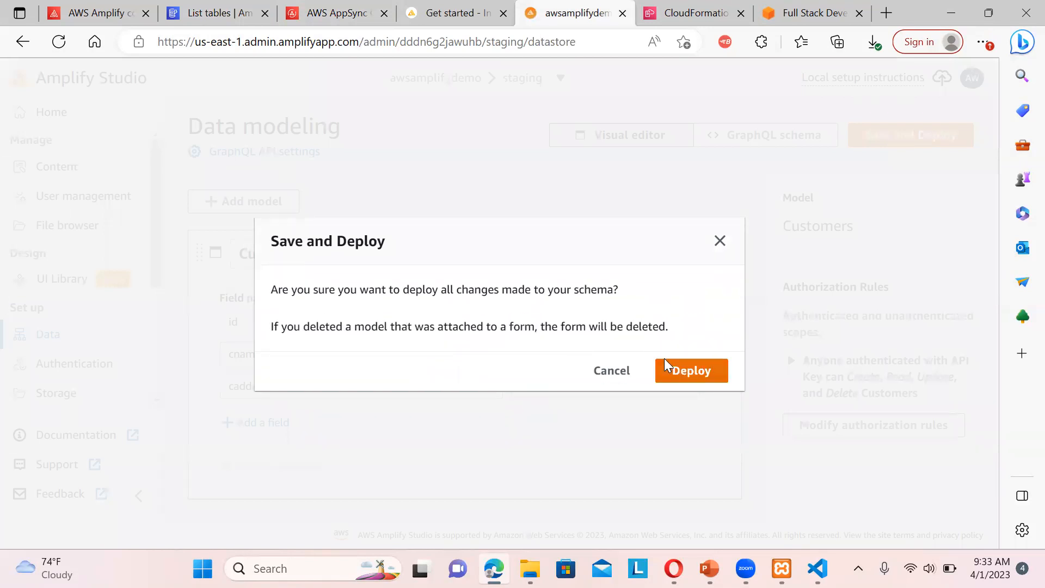
{"action": "left_click", "coordinate": [690, 371]}
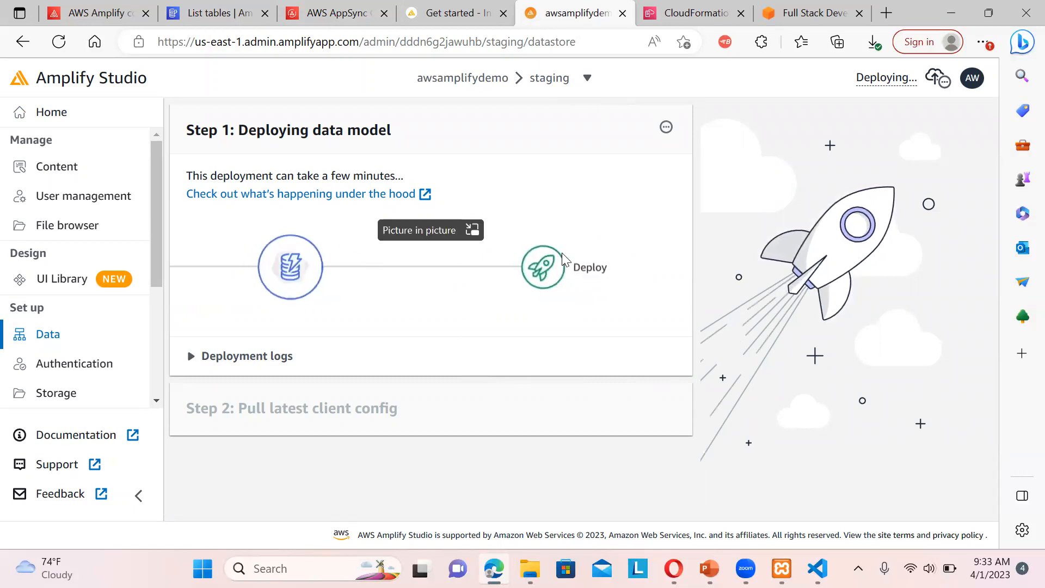
{"action": "left_click", "coordinate": [335, 13]}
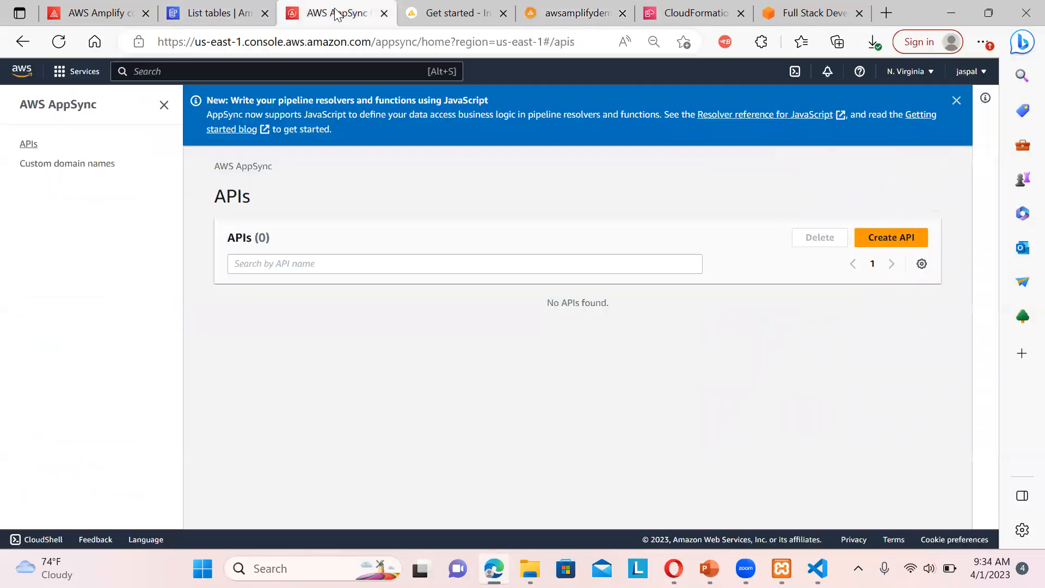
Refresh the AppSync APIs list, which still shows no APIs
{"action": "left_click", "coordinate": [58, 41]}
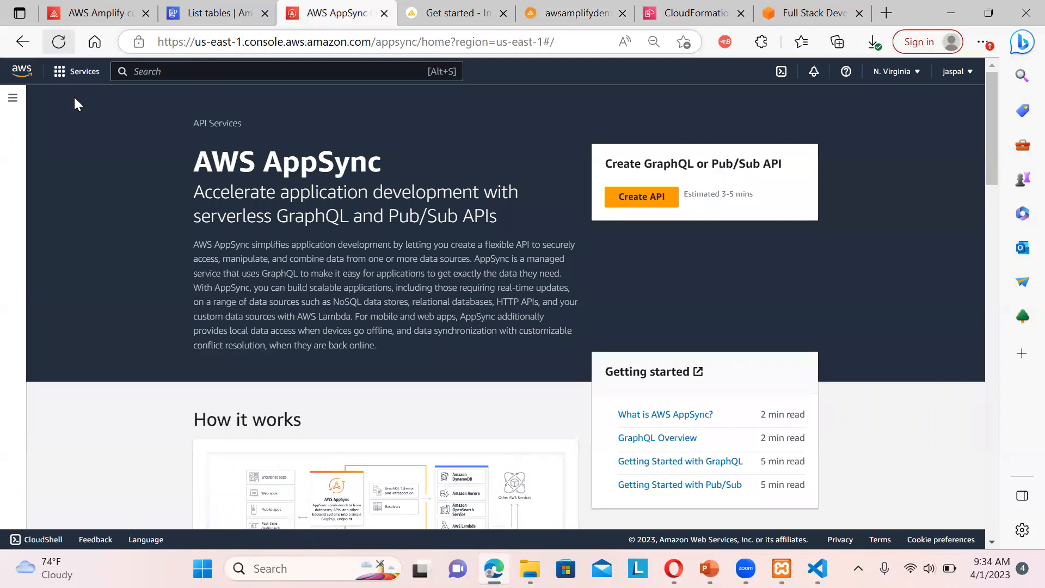
{"action": "left_click", "coordinate": [12, 98]}
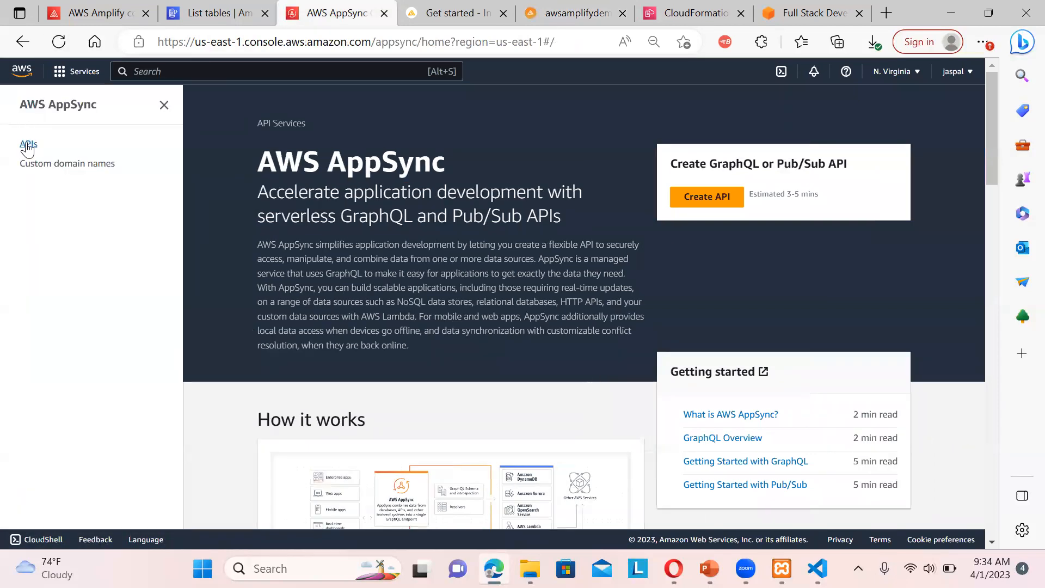
{"action": "left_click", "coordinate": [28, 143]}
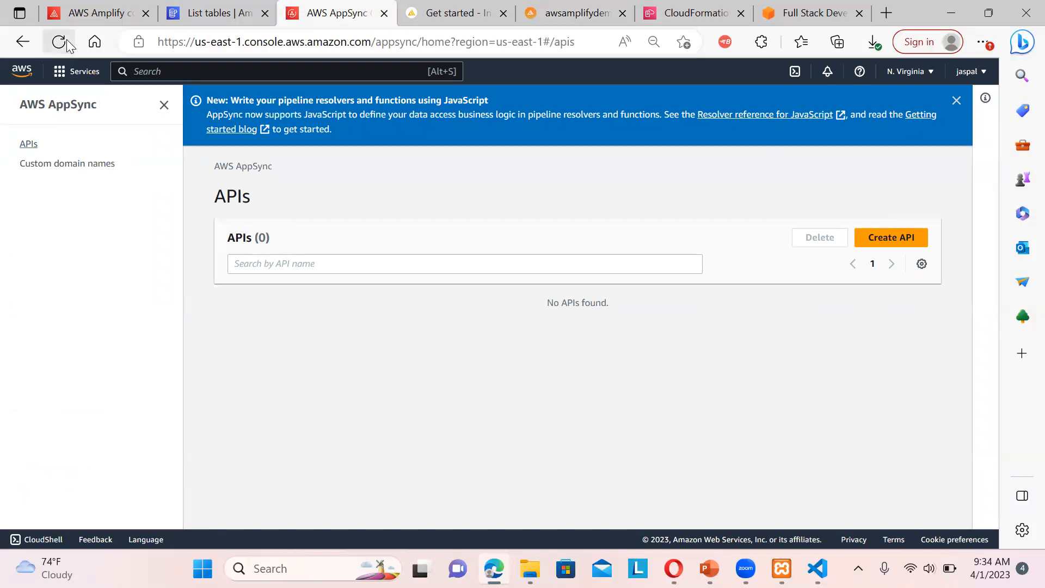
{"action": "left_click", "coordinate": [216, 13]}
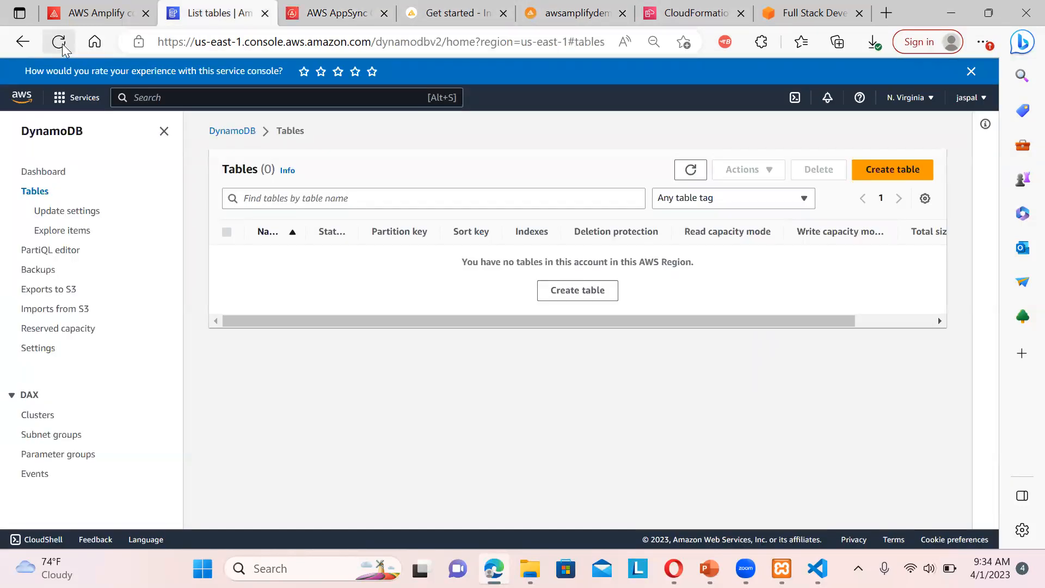
Reload DynamoDB tables and inspect the new AmplifyDataStore staging table's overview
{"action": "left_click", "coordinate": [58, 41]}
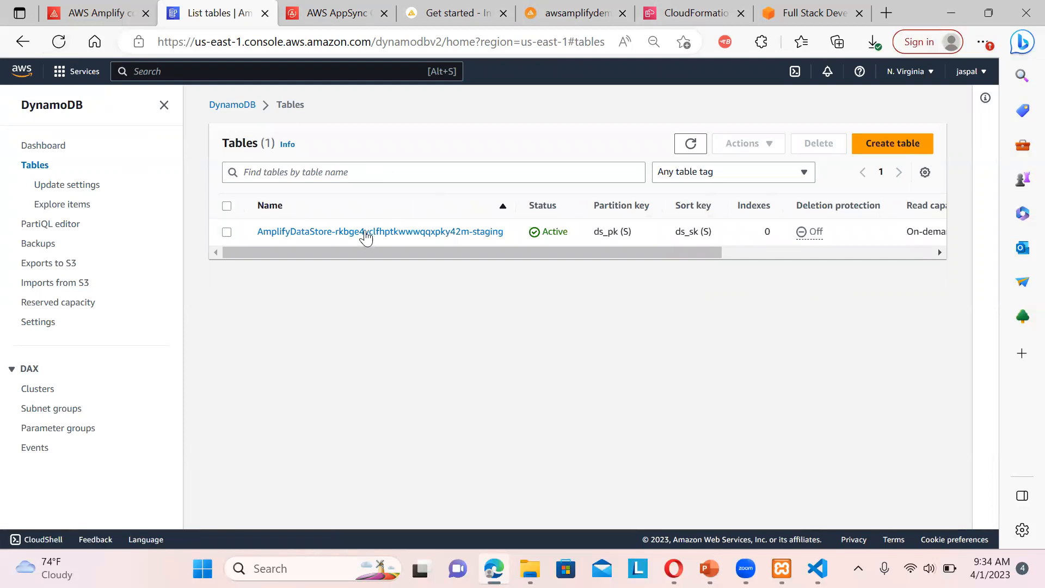
{"action": "left_click", "coordinate": [379, 231]}
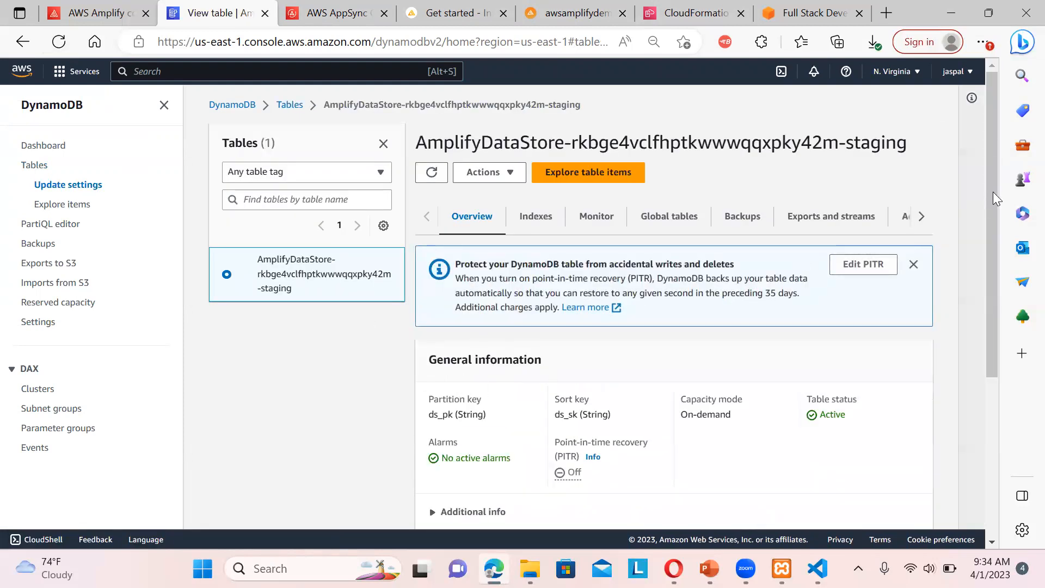
{"action": "scroll", "scroll_direction": "down", "scroll_amount": 3}
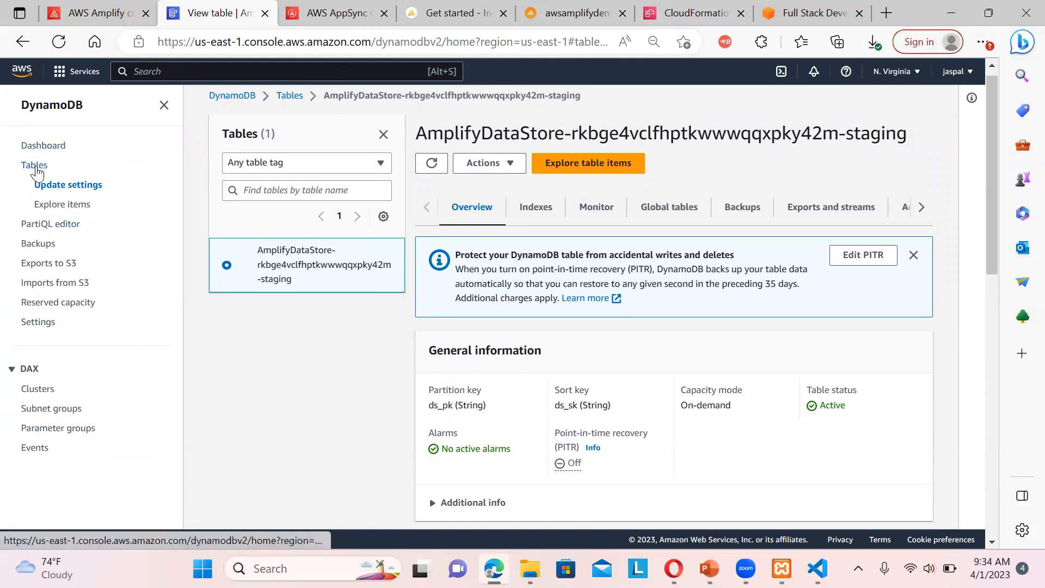
{"action": "left_click", "coordinate": [34, 164]}
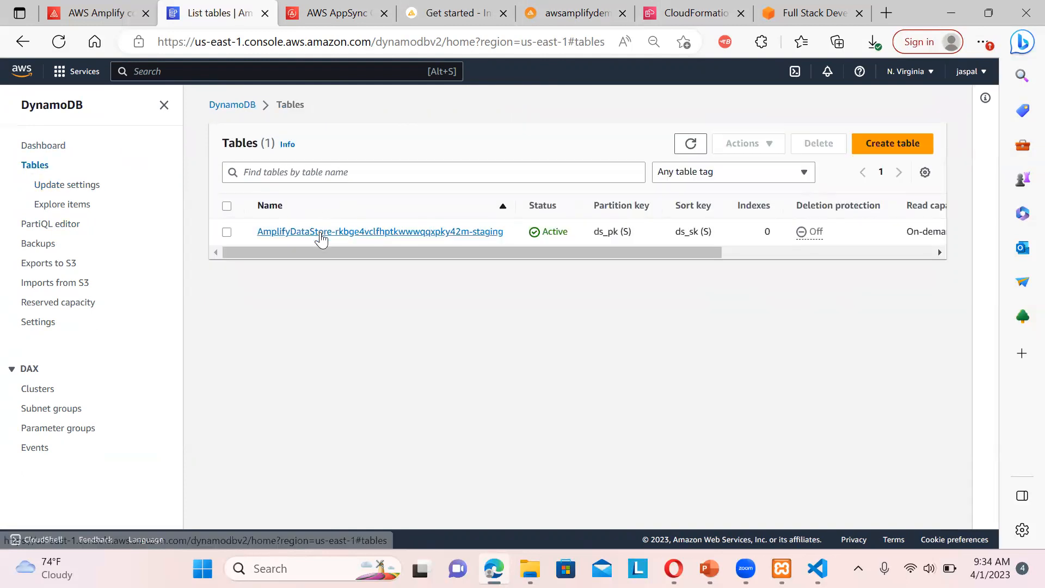
Review the staging table's items summary, indexes and additional info: zero items, no secondary indexes
{"action": "left_click", "coordinate": [380, 231]}
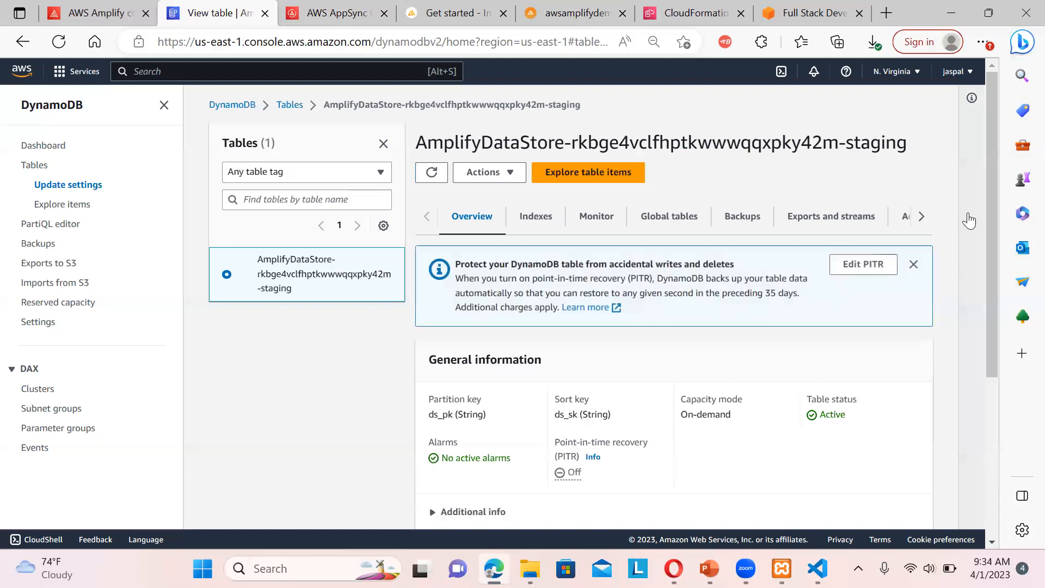
{"action": "scroll", "scroll_direction": "down", "scroll_amount": 3}
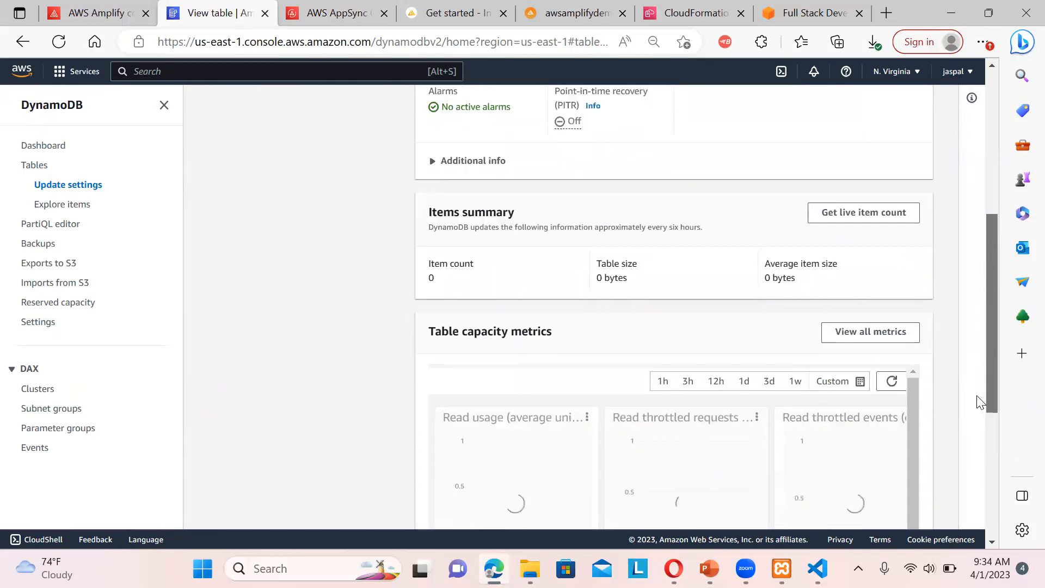
{"action": "scroll", "scroll_direction": "down", "scroll_amount": 3}
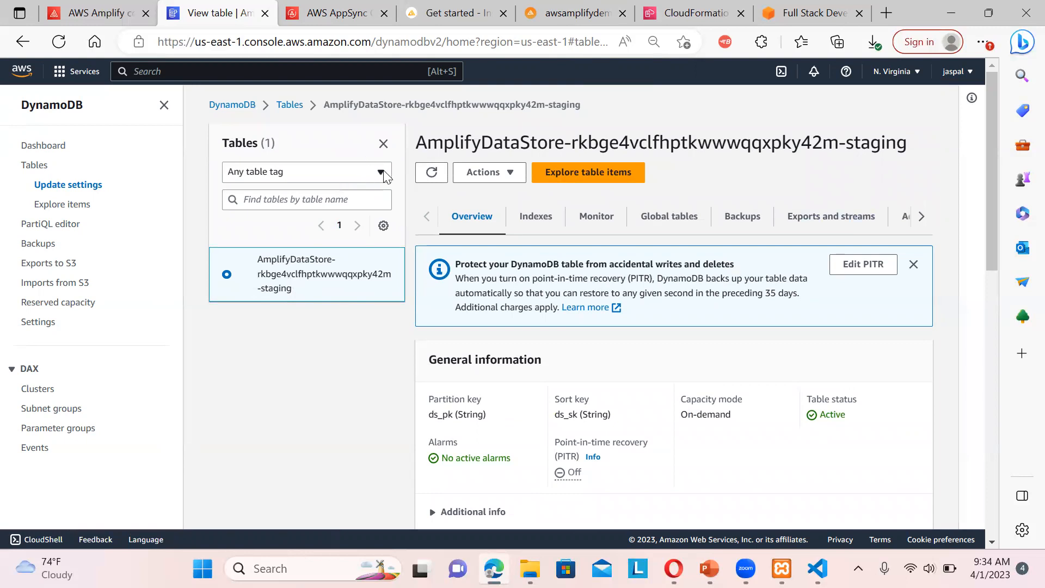
{"action": "left_click", "coordinate": [307, 171]}
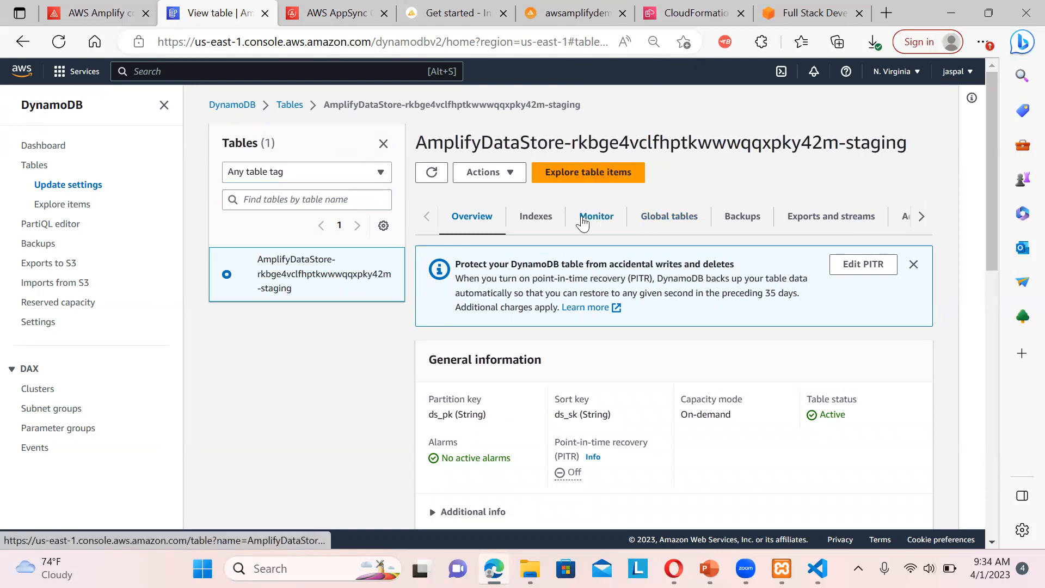
{"action": "left_click", "coordinate": [535, 216]}
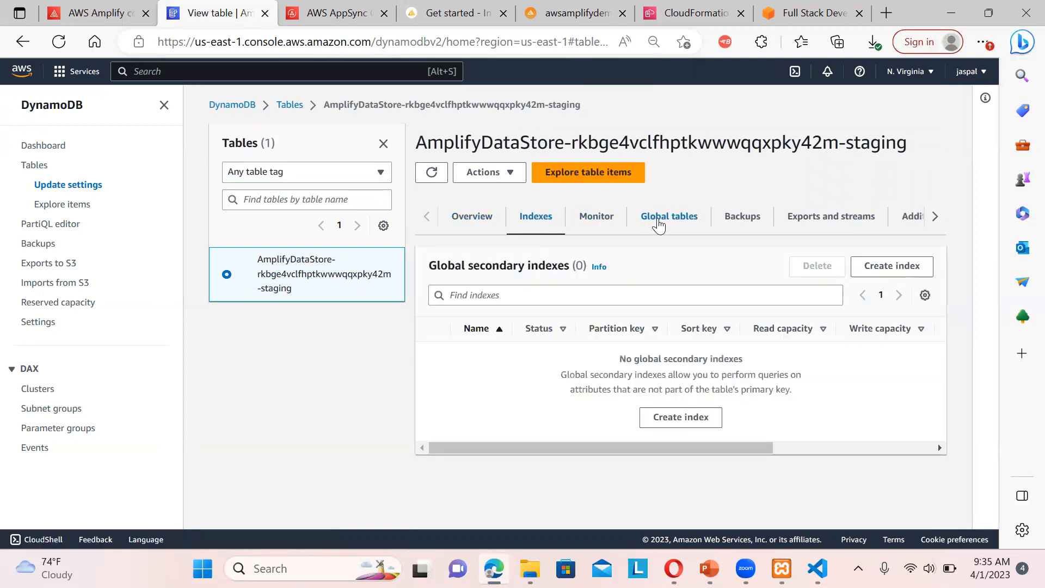
{"action": "left_click", "coordinate": [668, 216]}
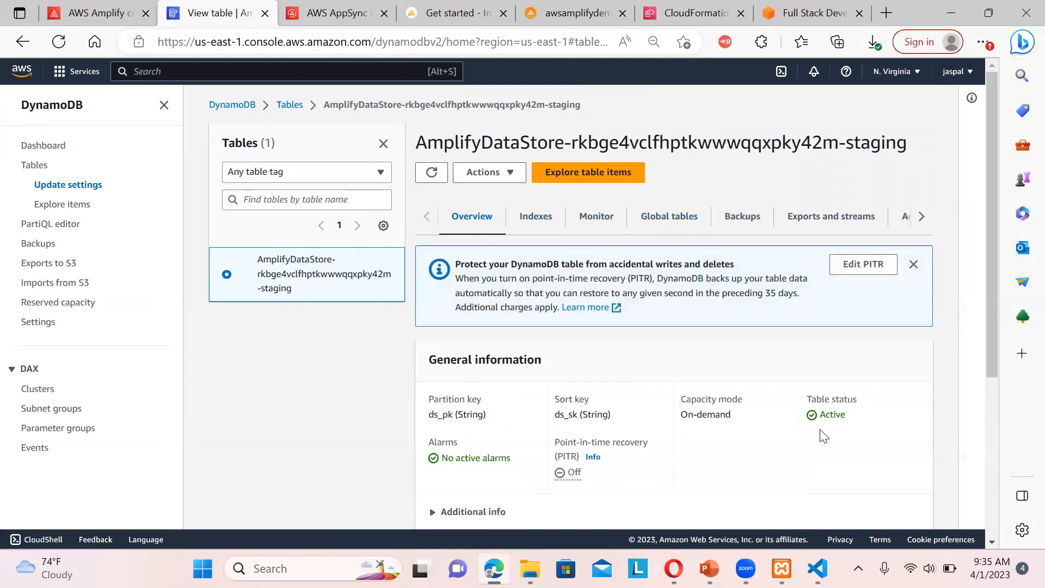
{"action": "scroll", "scroll_direction": "down", "scroll_amount": 3}
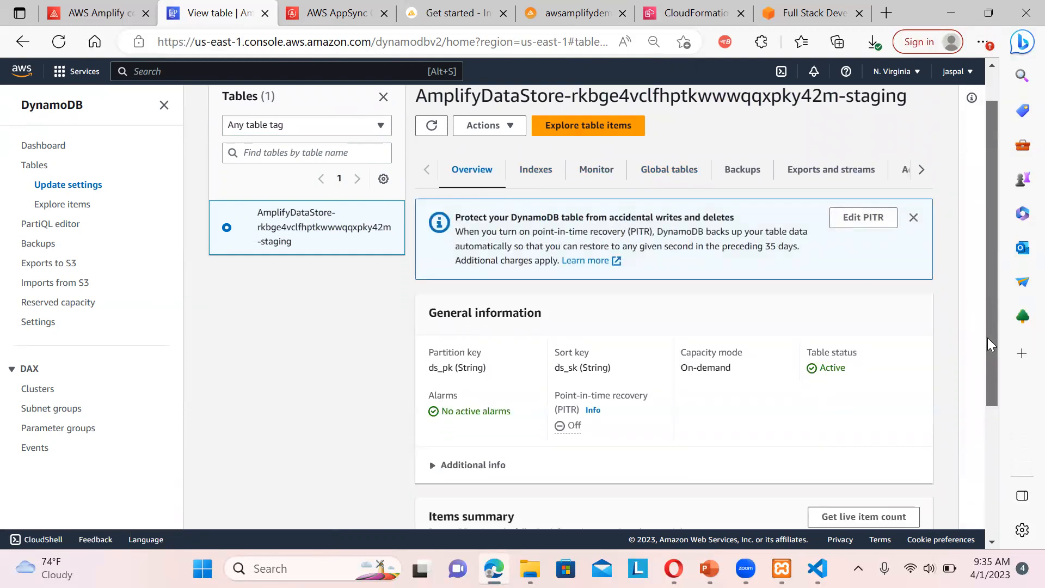
{"action": "scroll", "scroll_direction": "down", "scroll_amount": 3}
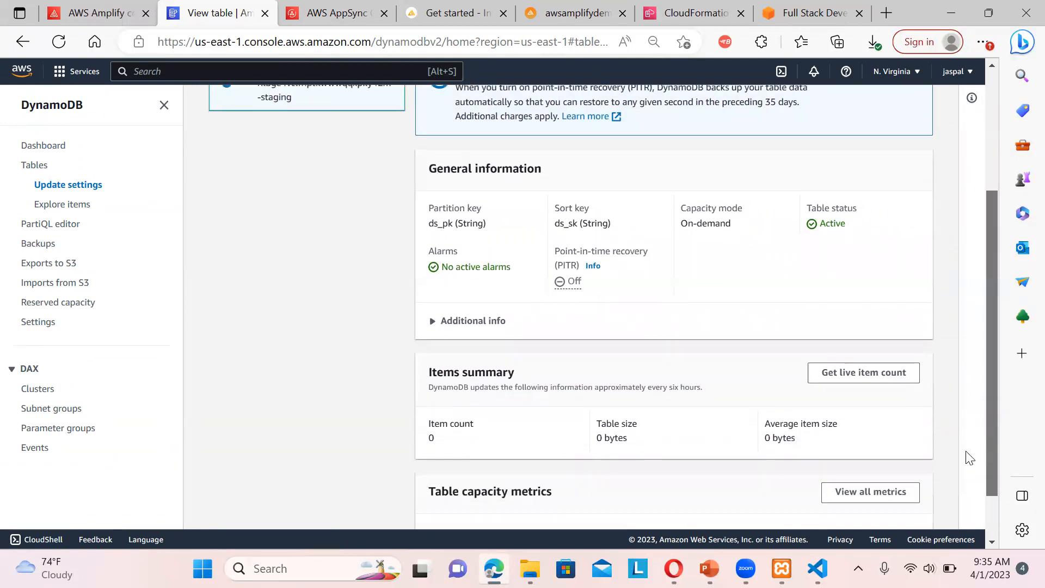
{"action": "scroll", "scroll_direction": "down", "scroll_amount": 3}
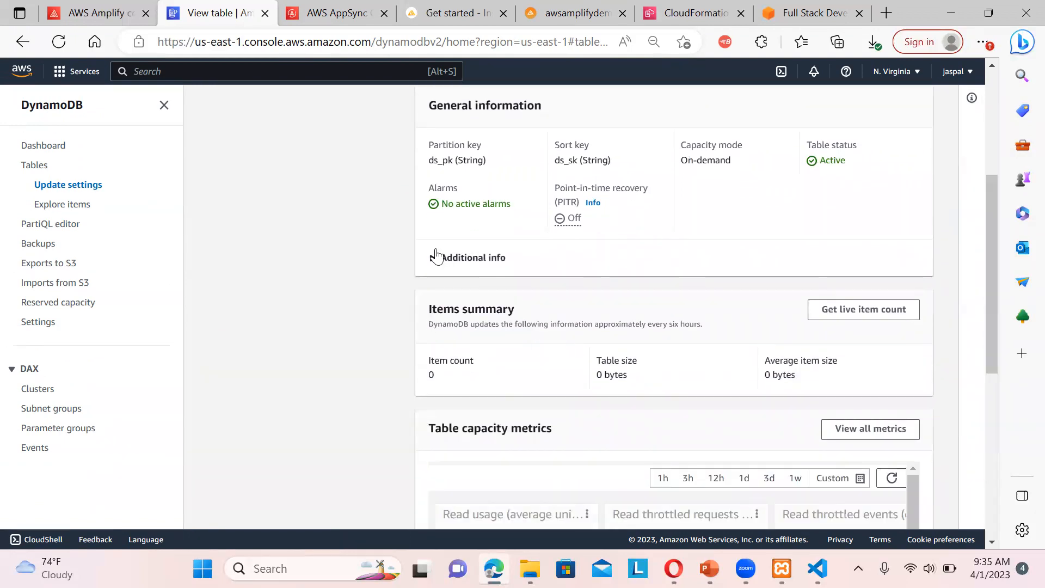
{"action": "left_click", "coordinate": [431, 258]}
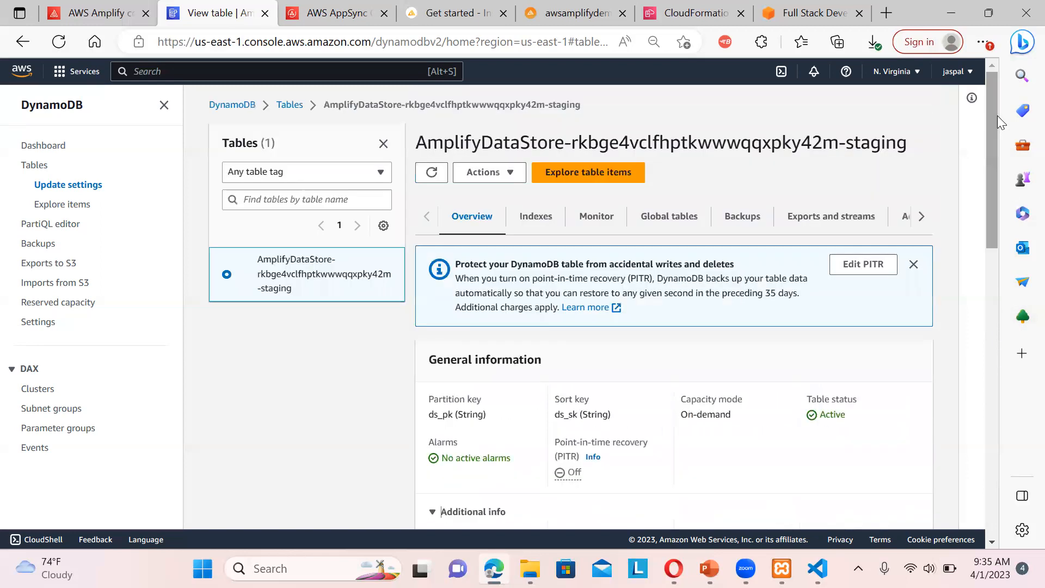
{"action": "mouse_move", "coordinate": [61, 204]}
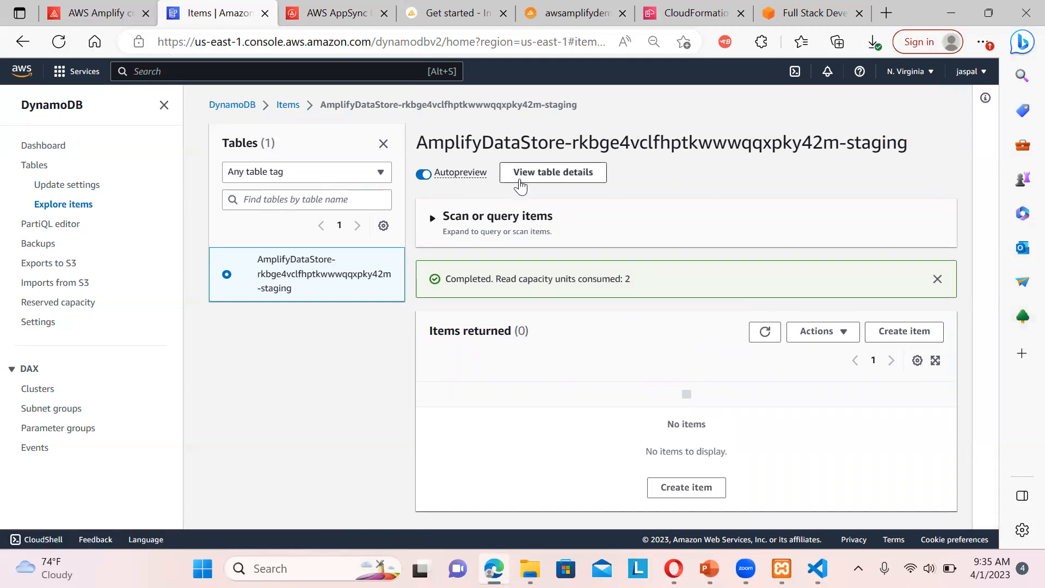
Return to the staging table details, then view AppSync's new awsamplifydemo-staging API
{"action": "left_click", "coordinate": [552, 172]}
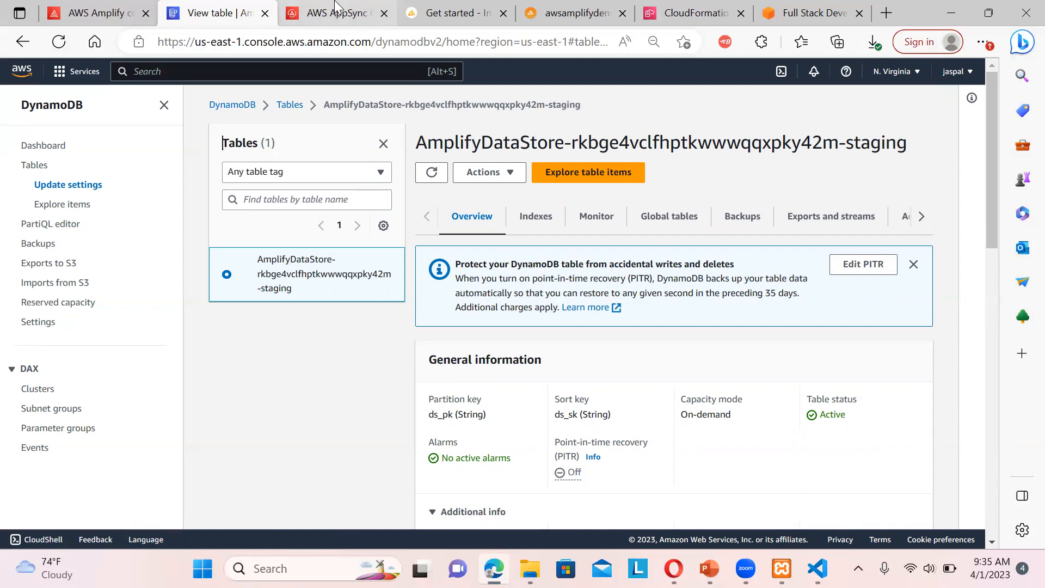
{"action": "left_click", "coordinate": [337, 12]}
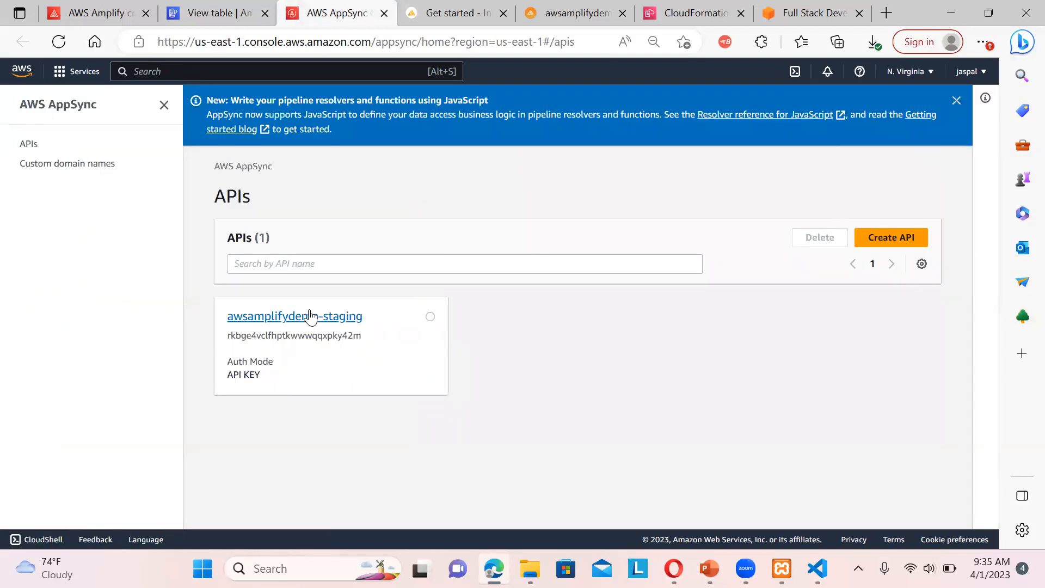
Open awsamplifydemo-staging and browse its data sources, functions and Queries page
{"action": "left_click", "coordinate": [294, 316]}
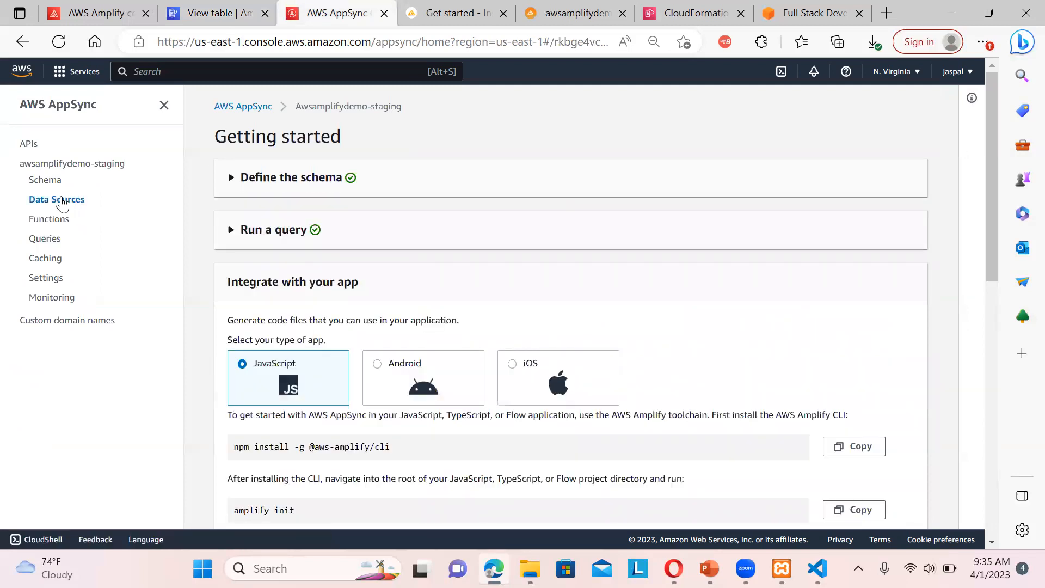
{"action": "left_click", "coordinate": [56, 199]}
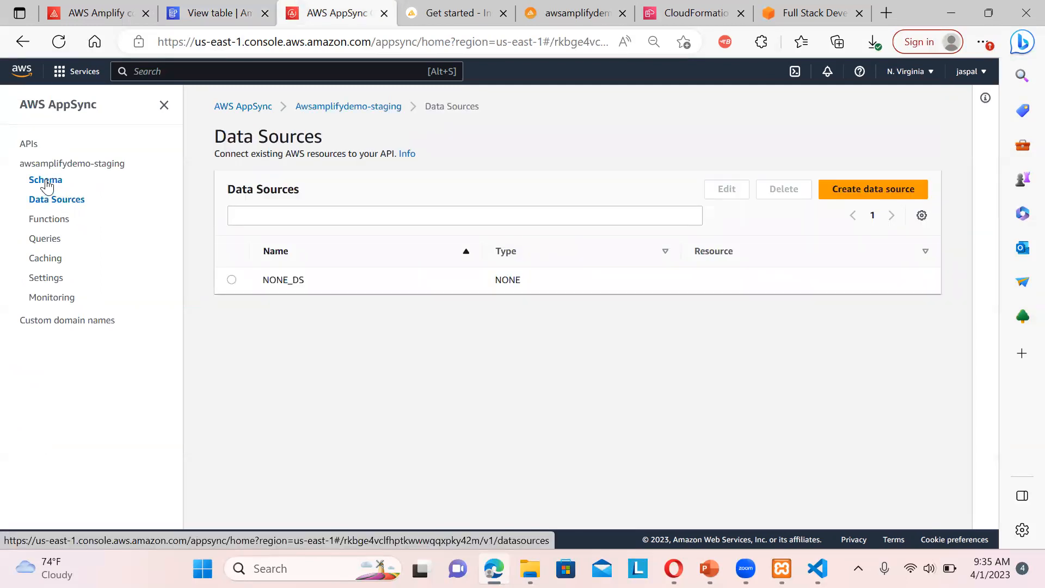
{"action": "left_click", "coordinate": [45, 180]}
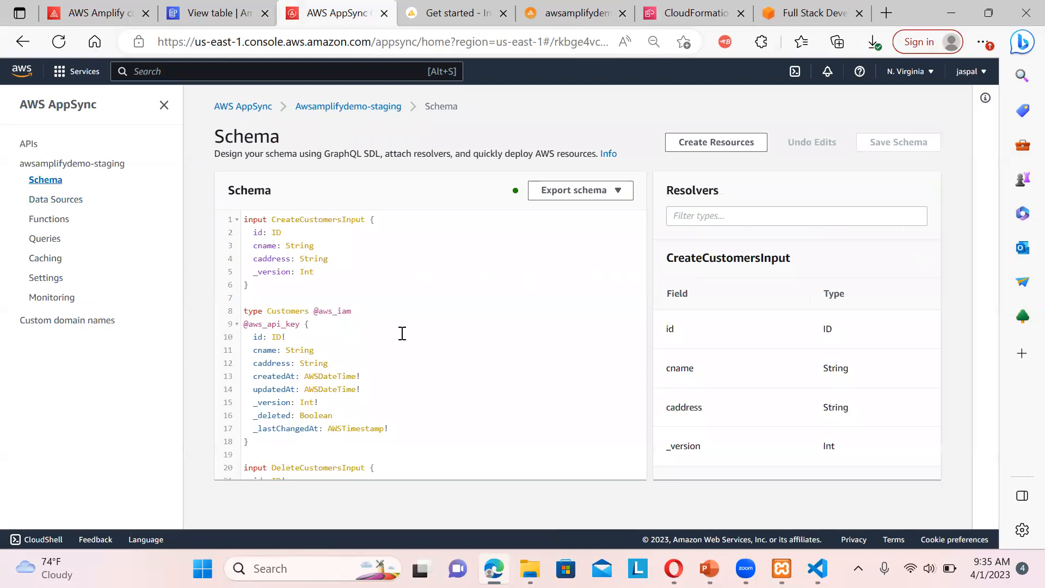
{"action": "mouse_move", "coordinate": [654, 270]}
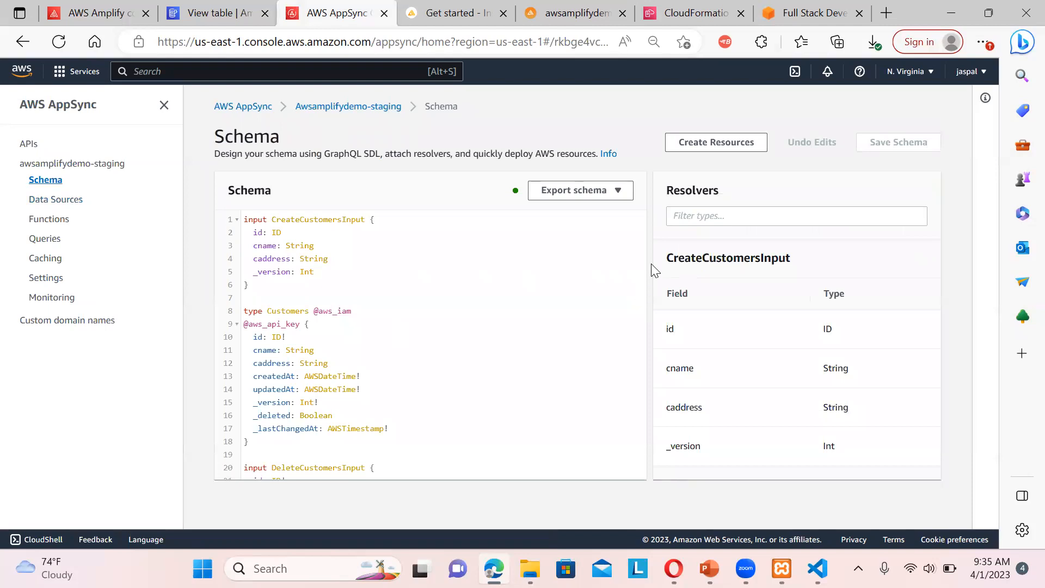
{"action": "mouse_move", "coordinate": [837, 365]}
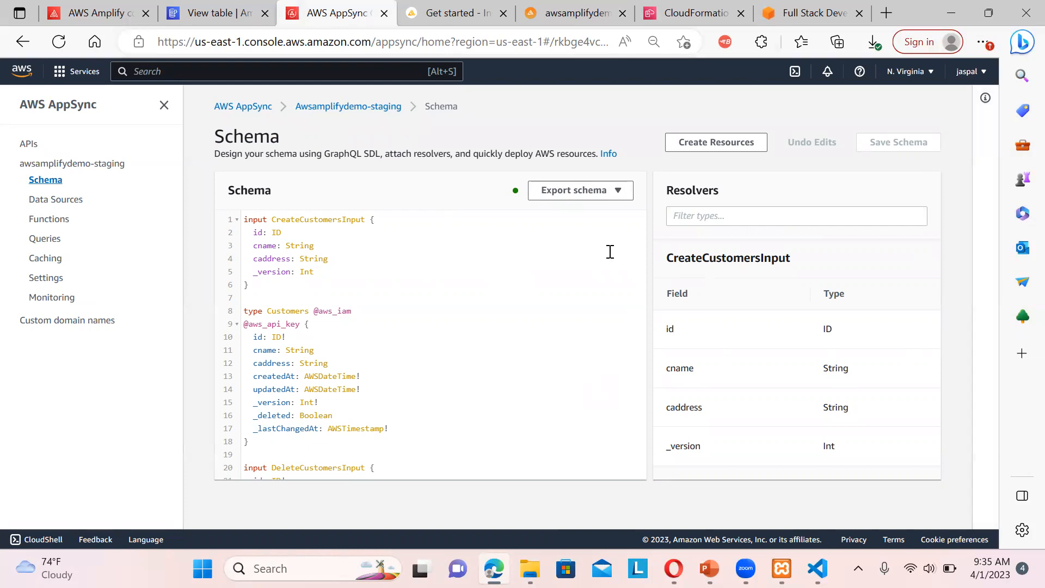
{"action": "mouse_move", "coordinate": [45, 238]}
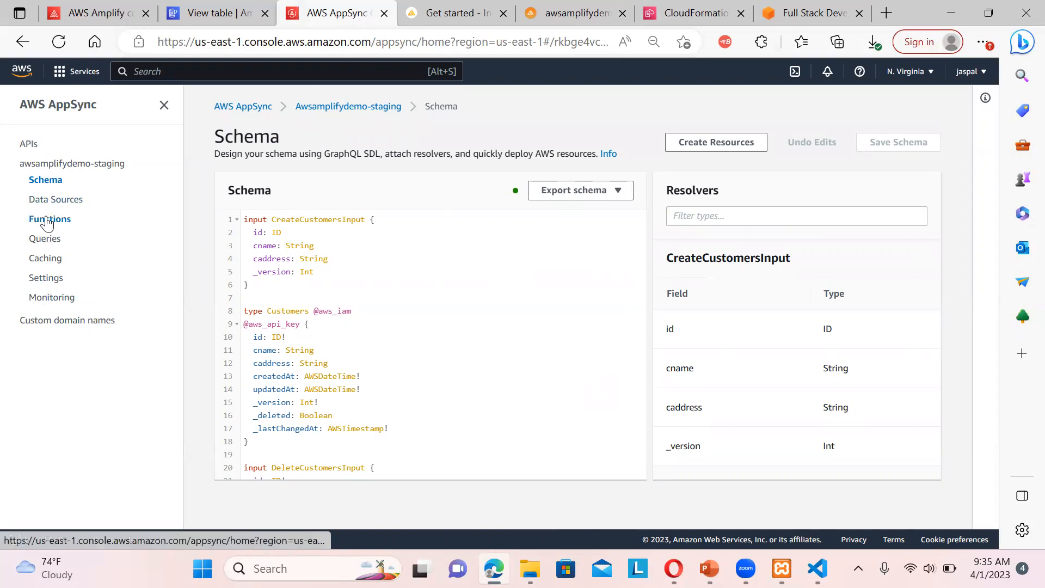
{"action": "left_click", "coordinate": [48, 219]}
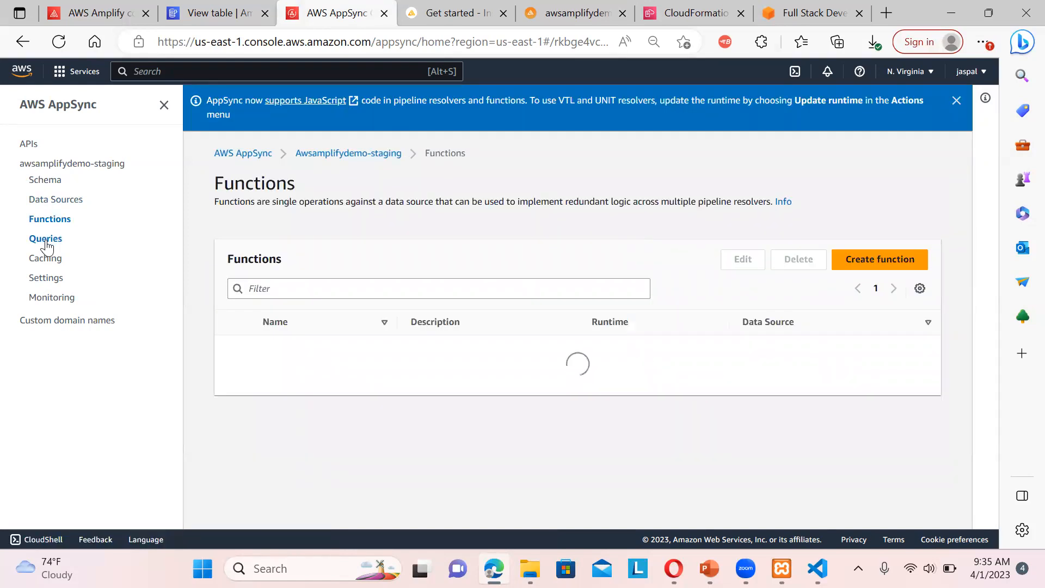
{"action": "left_click", "coordinate": [45, 238]}
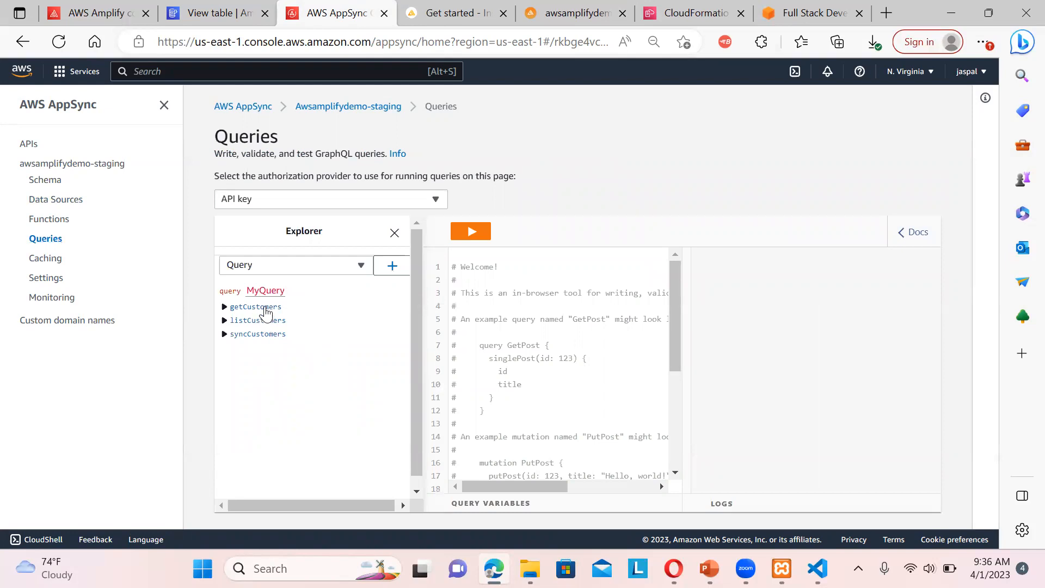
Run getCustomers with id 1, get null data, and return to Amplify Studio
{"action": "left_click", "coordinate": [256, 306]}
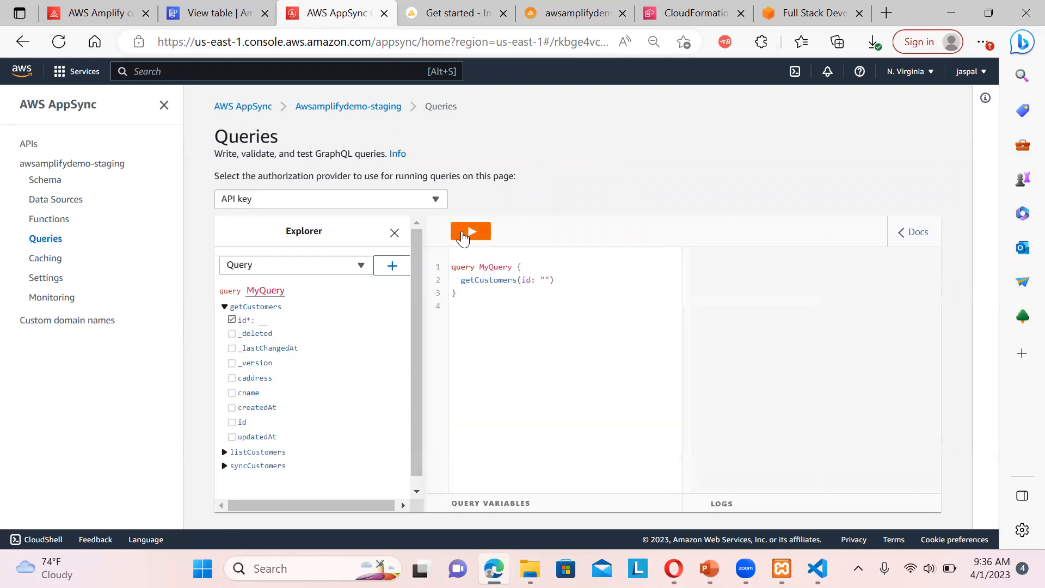
{"action": "left_click", "coordinate": [470, 232]}
{"action": "type", "text": "1"}
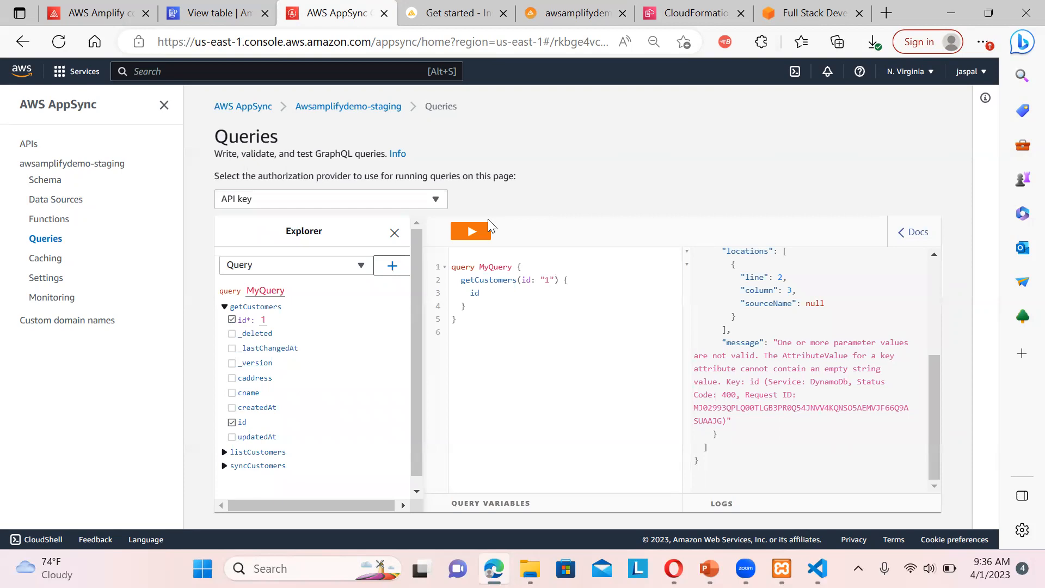
{"action": "left_click", "coordinate": [471, 230]}
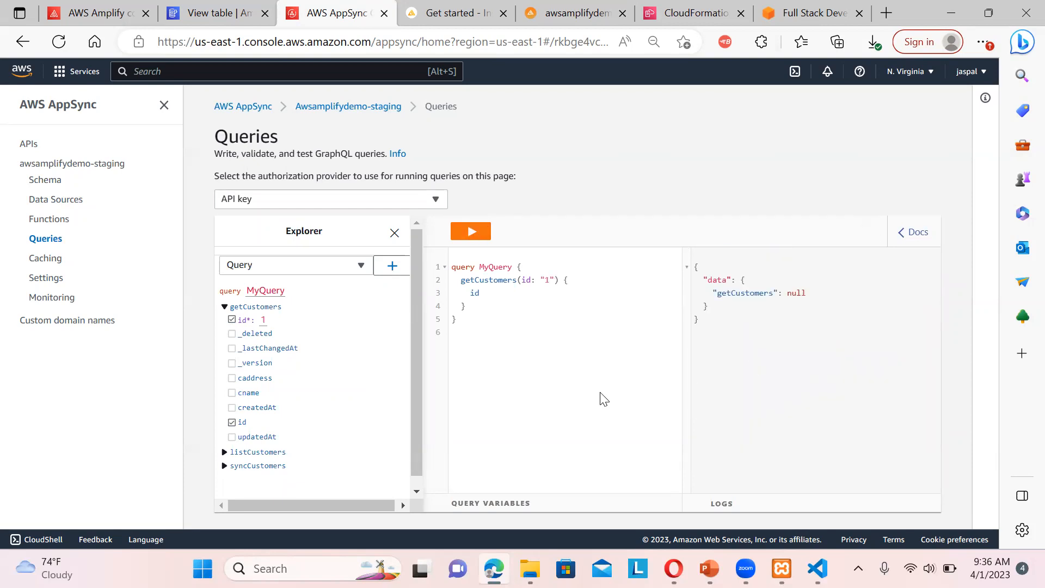
{"action": "scroll", "scroll_direction": "down", "scroll_amount": 3}
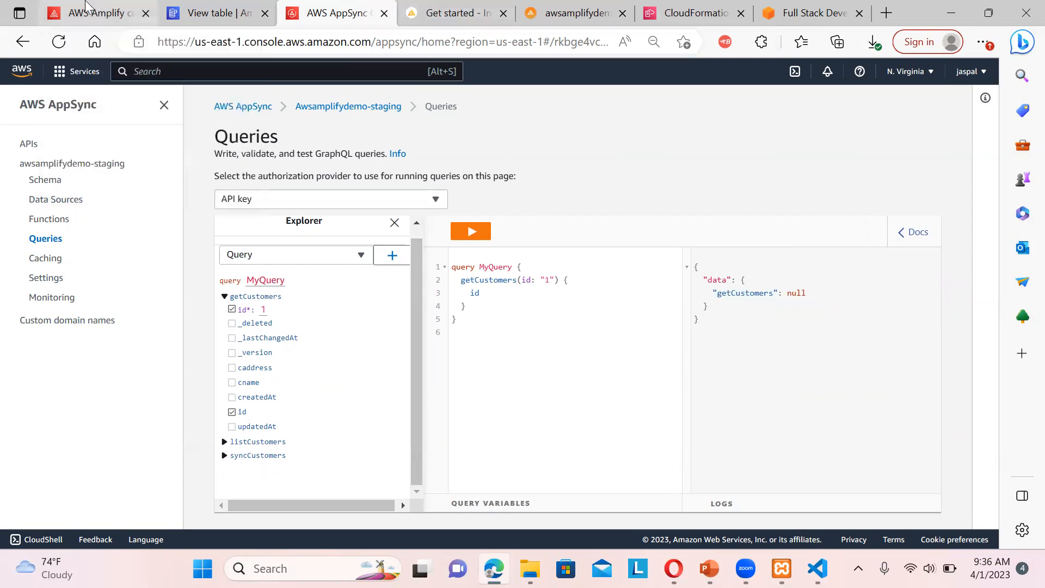
{"action": "left_click", "coordinate": [455, 12]}
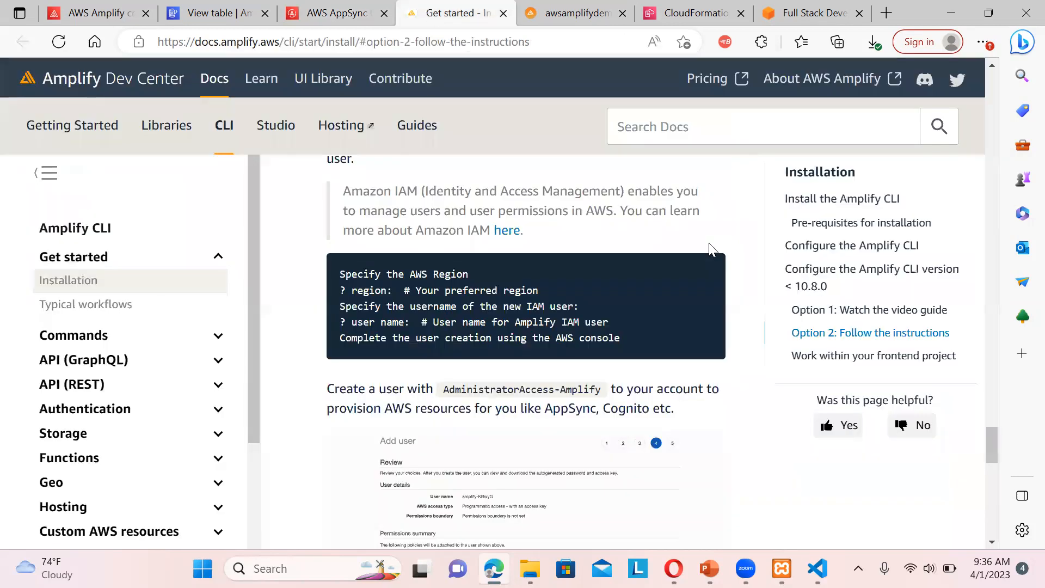
{"action": "left_click", "coordinate": [573, 12]}
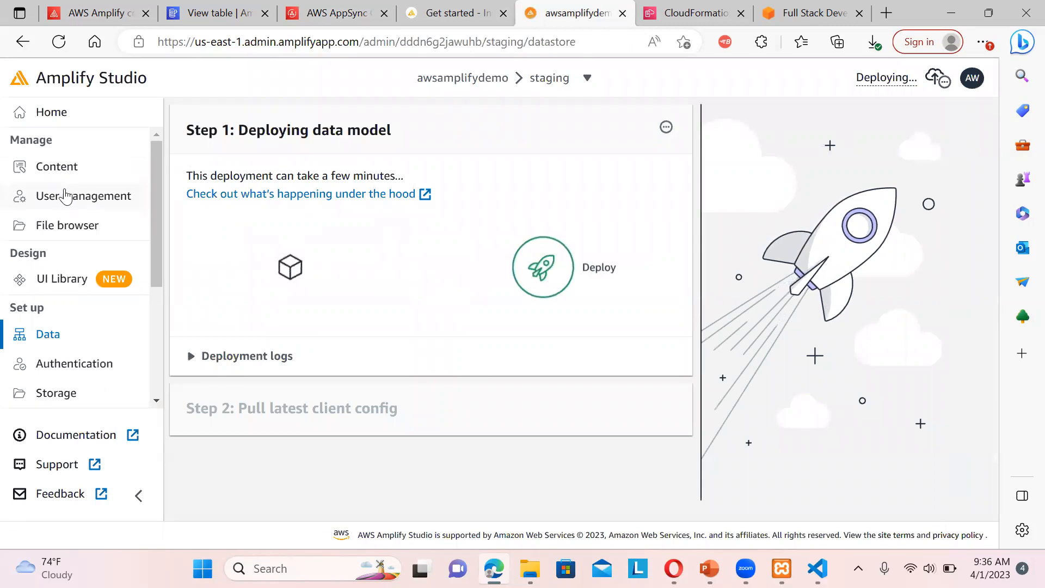
Reload Amplify Studio's content Data Manager, still unavailable while the API deploys
{"action": "left_click", "coordinate": [83, 195]}
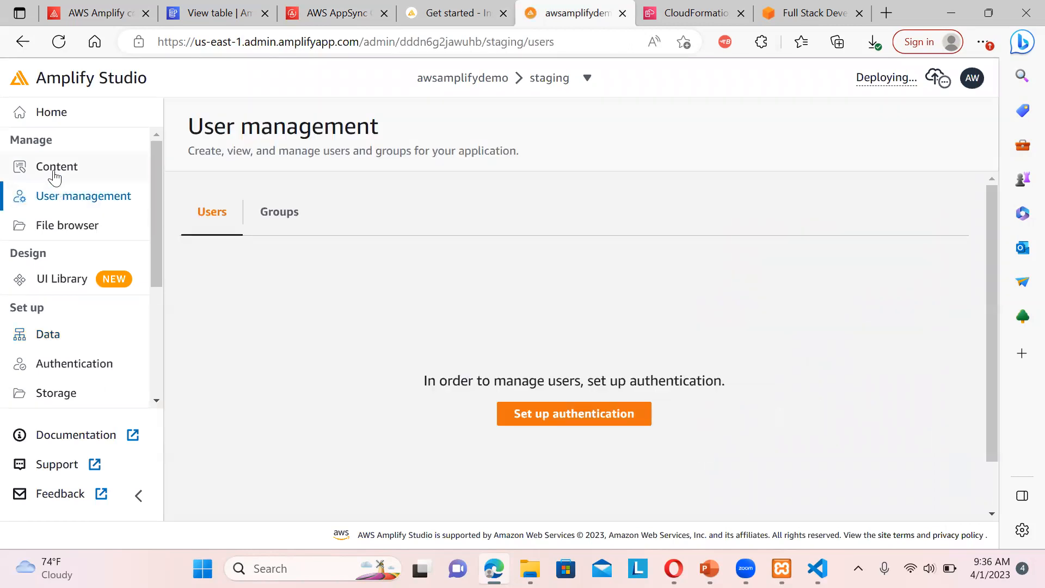
{"action": "left_click", "coordinate": [56, 166]}
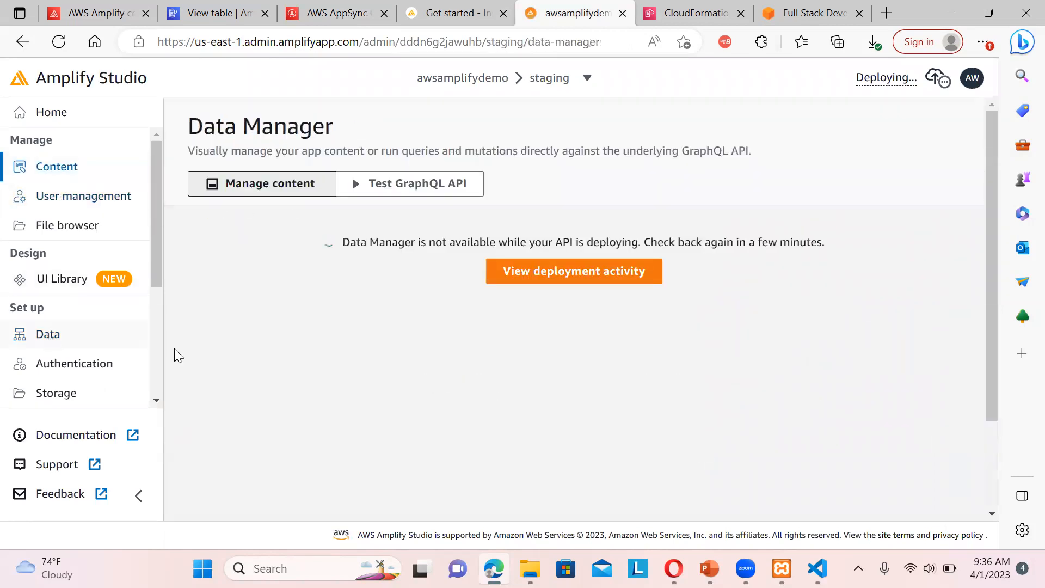
{"action": "mouse_move", "coordinate": [537, 354]}
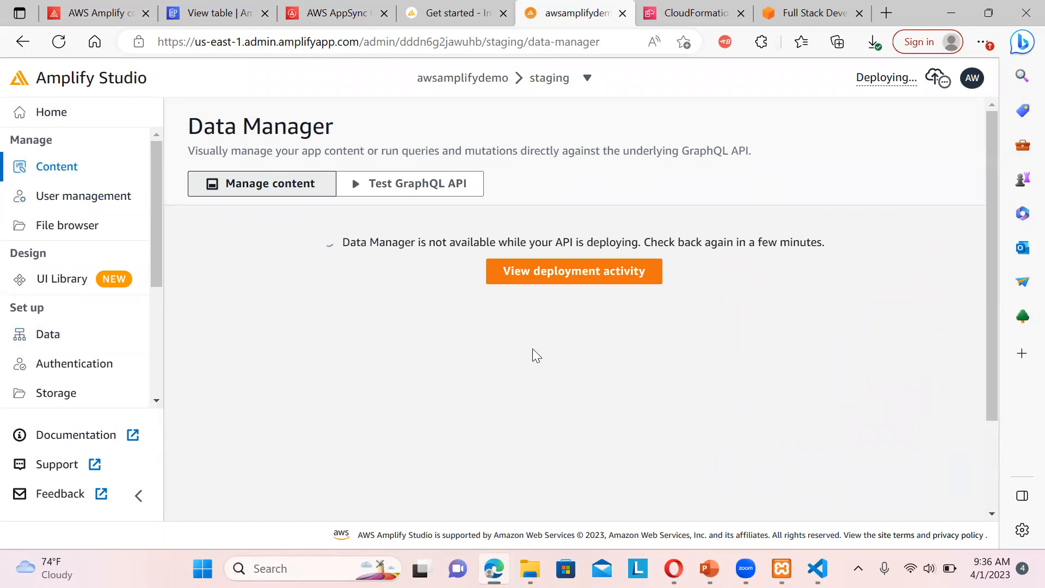
{"action": "mouse_move", "coordinate": [193, 98]}
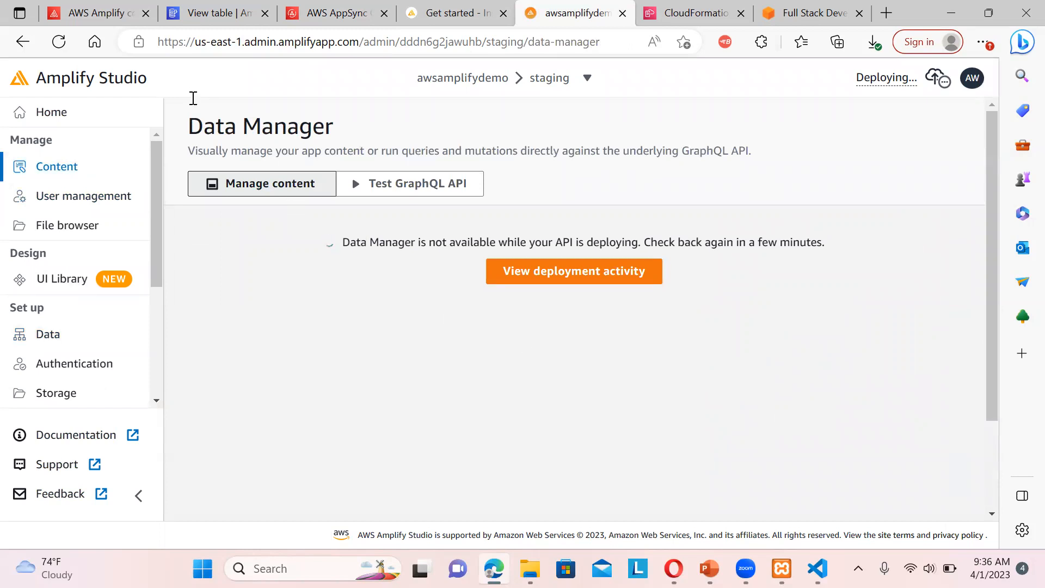
{"action": "left_click", "coordinate": [58, 41]}
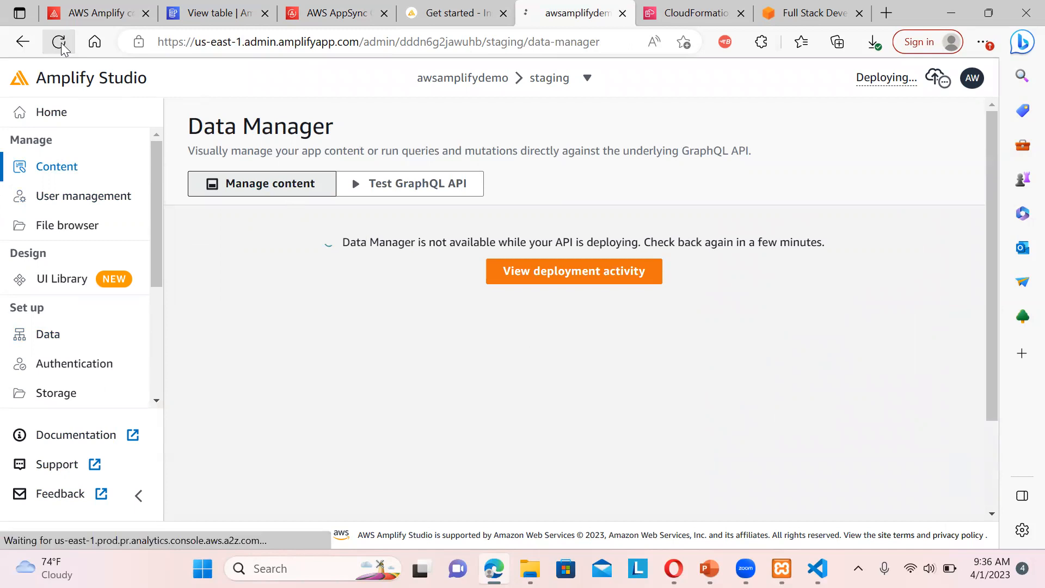
{"action": "left_click", "coordinate": [58, 42]}
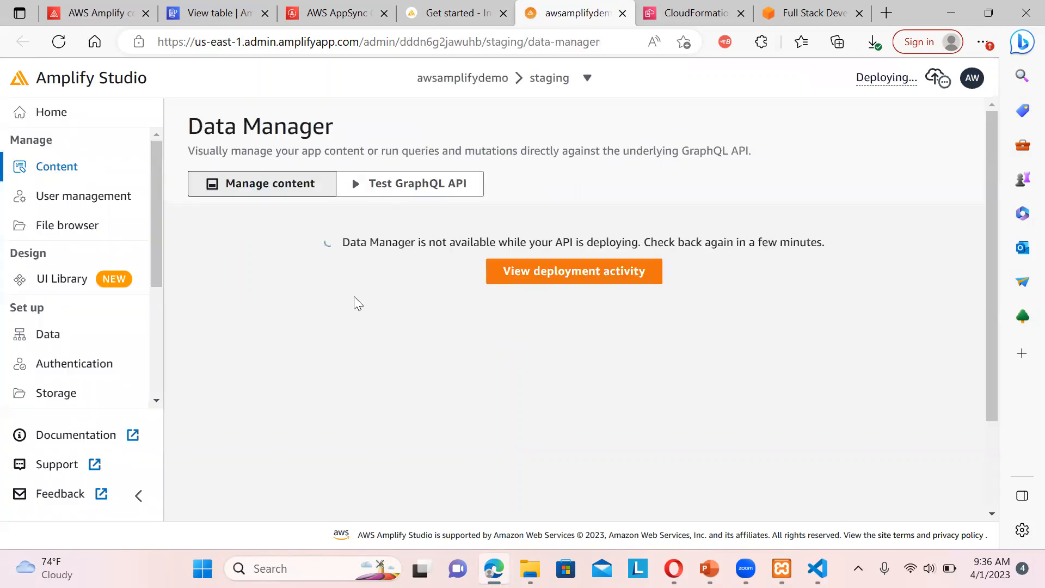
{"action": "mouse_move", "coordinate": [363, 288]}
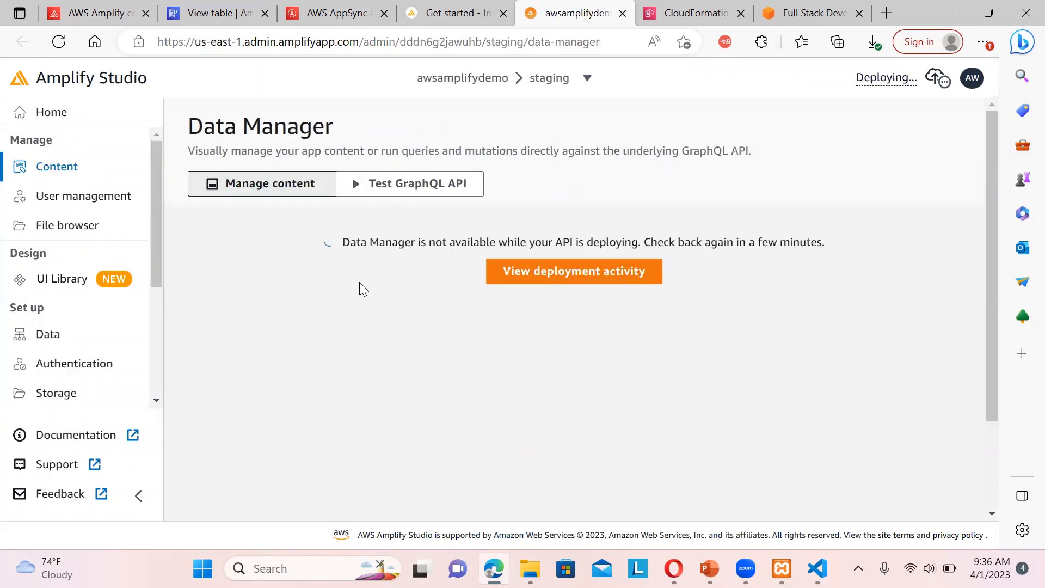
{"action": "mouse_move", "coordinate": [550, 287]}
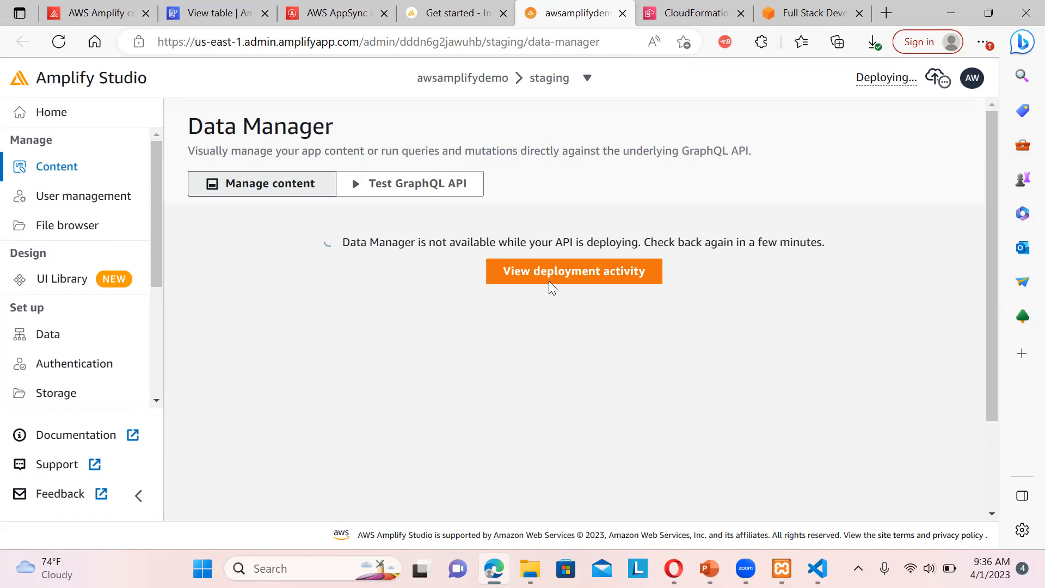
{"action": "left_click", "coordinate": [573, 270]}
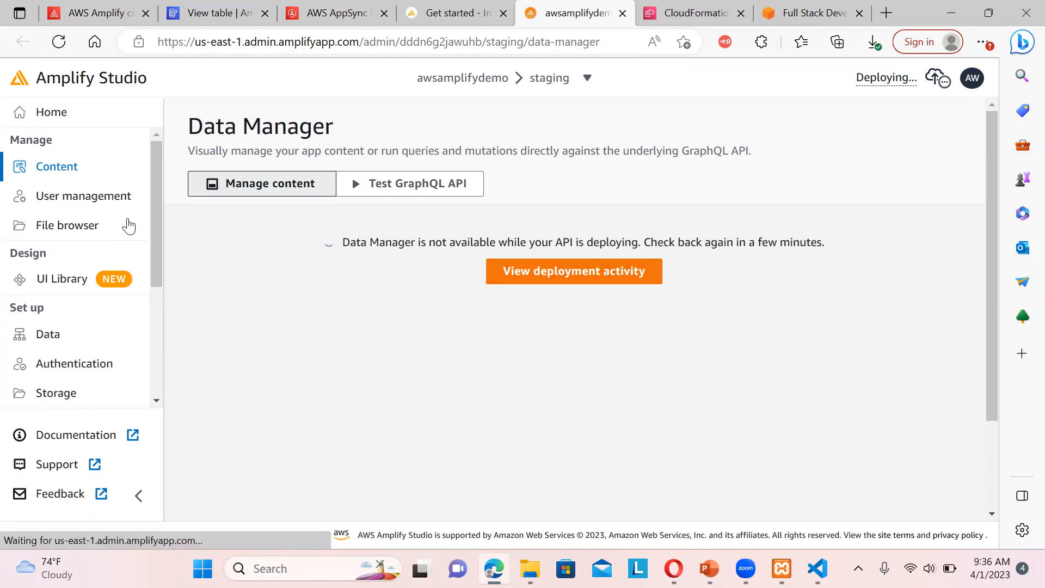
Start authentication setup and review the email login and sign-up options
{"action": "left_click", "coordinate": [83, 195]}
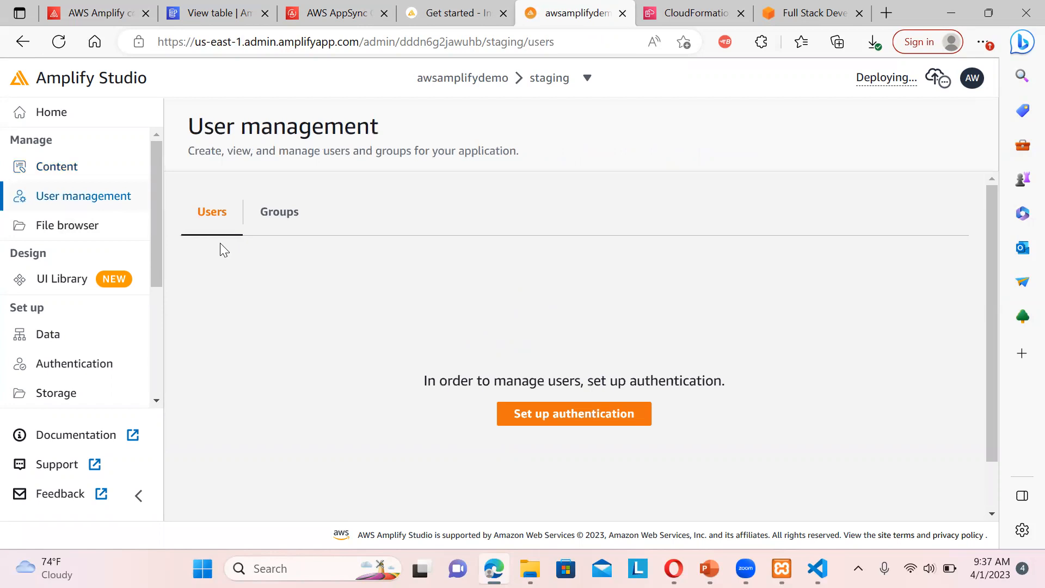
{"action": "mouse_move", "coordinate": [279, 212]}
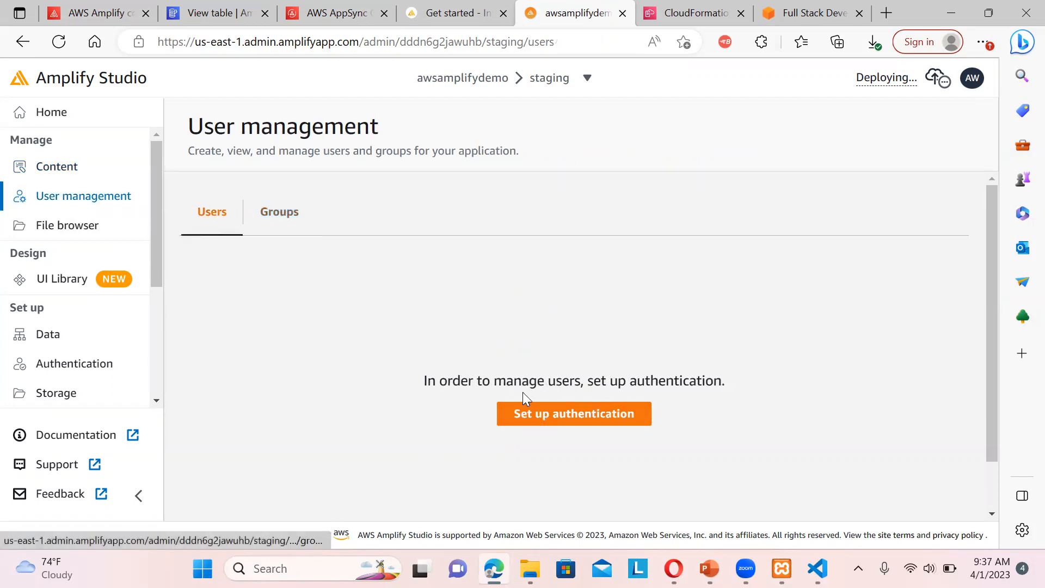
{"action": "left_click", "coordinate": [573, 413]}
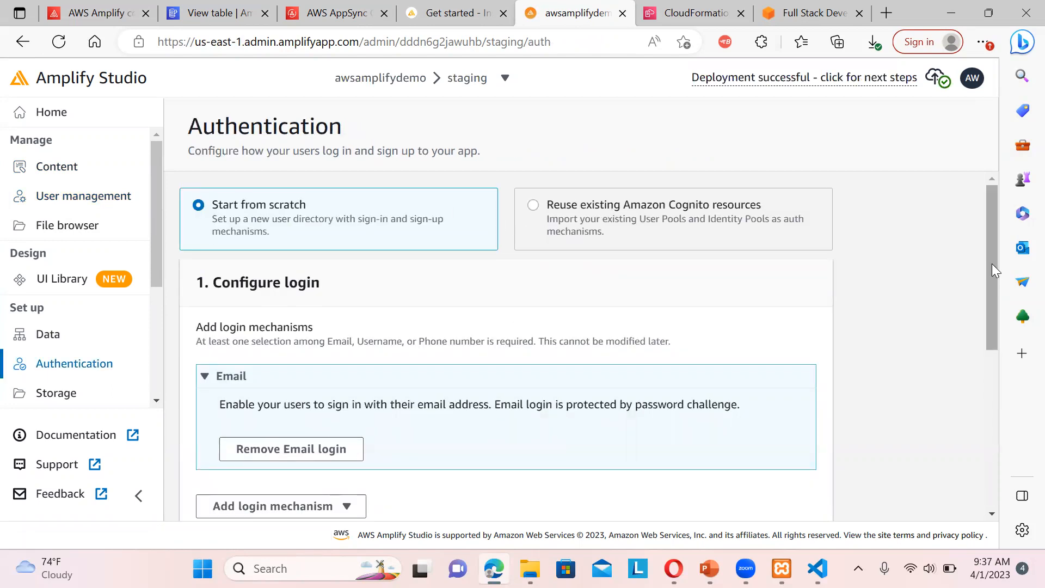
{"action": "scroll", "scroll_direction": "down", "scroll_amount": 3}
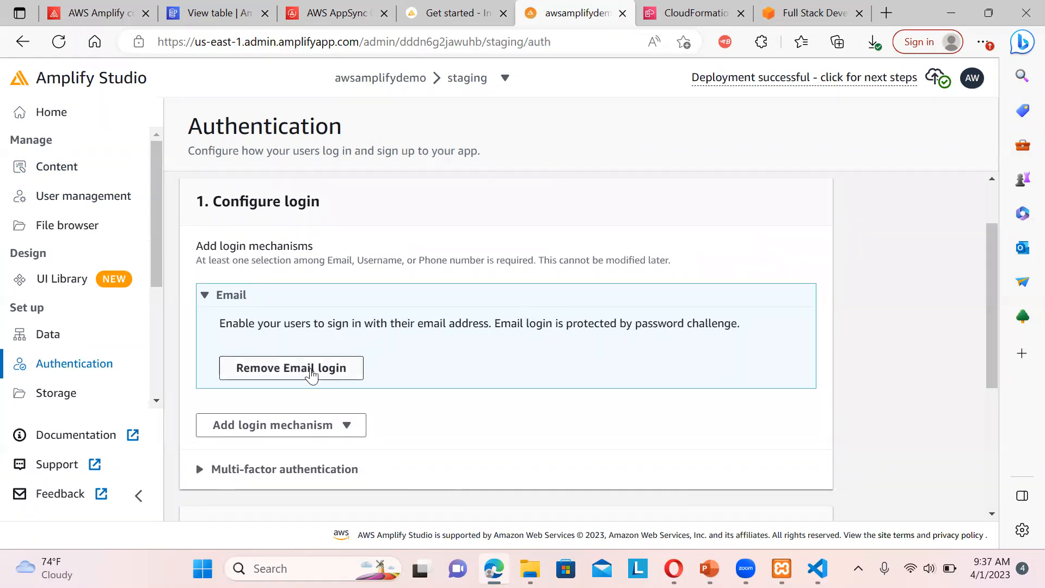
{"action": "left_click", "coordinate": [279, 425]}
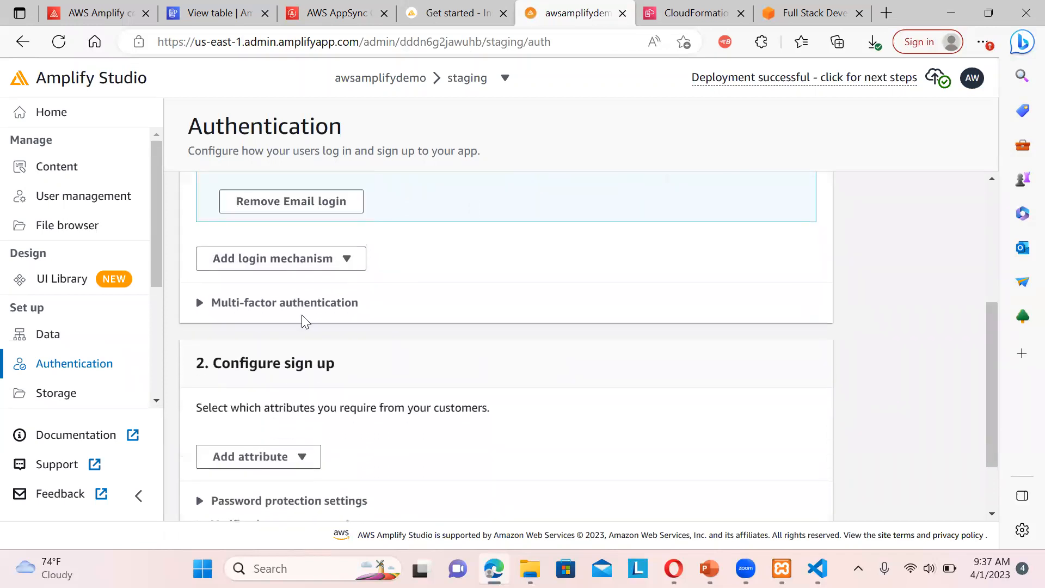
{"action": "mouse_move", "coordinate": [720, 365]}
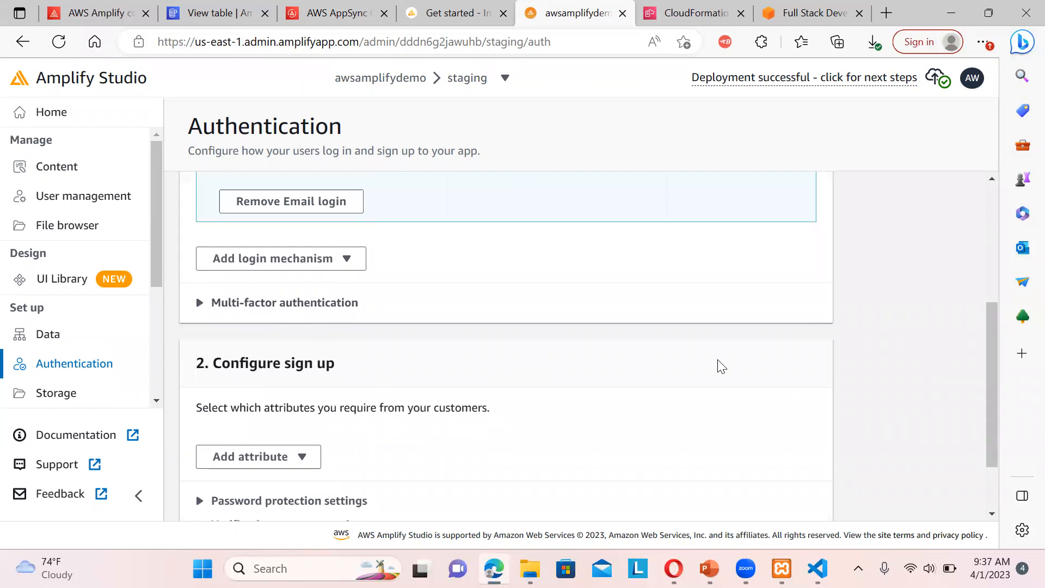
{"action": "scroll", "scroll_direction": "down", "scroll_amount": 3}
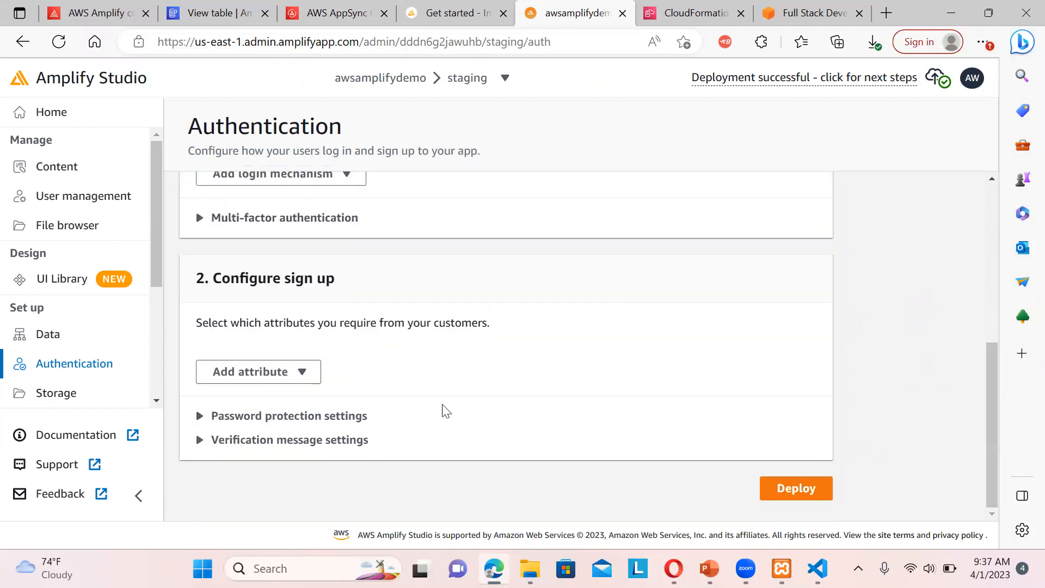
{"action": "left_click", "coordinate": [257, 371]}
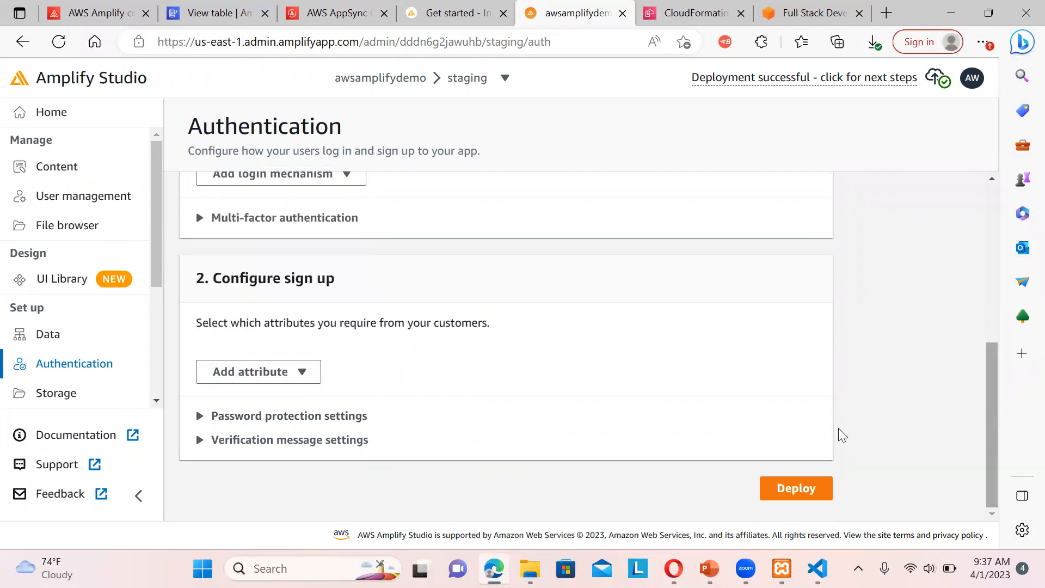
Expand the password protection settings to review the password policy
{"action": "left_click", "coordinate": [199, 415]}
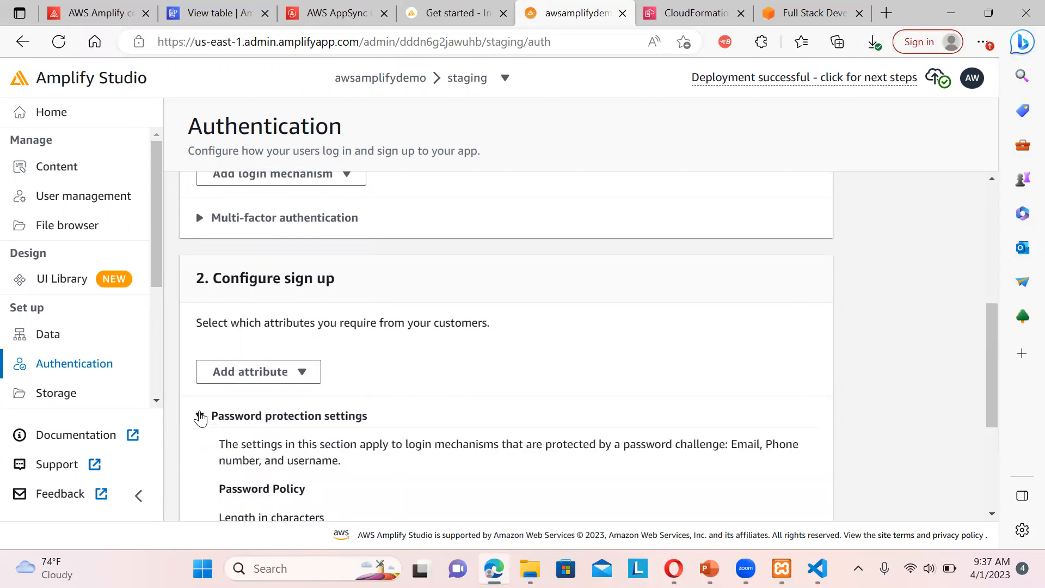
{"action": "left_click", "coordinate": [199, 415]}
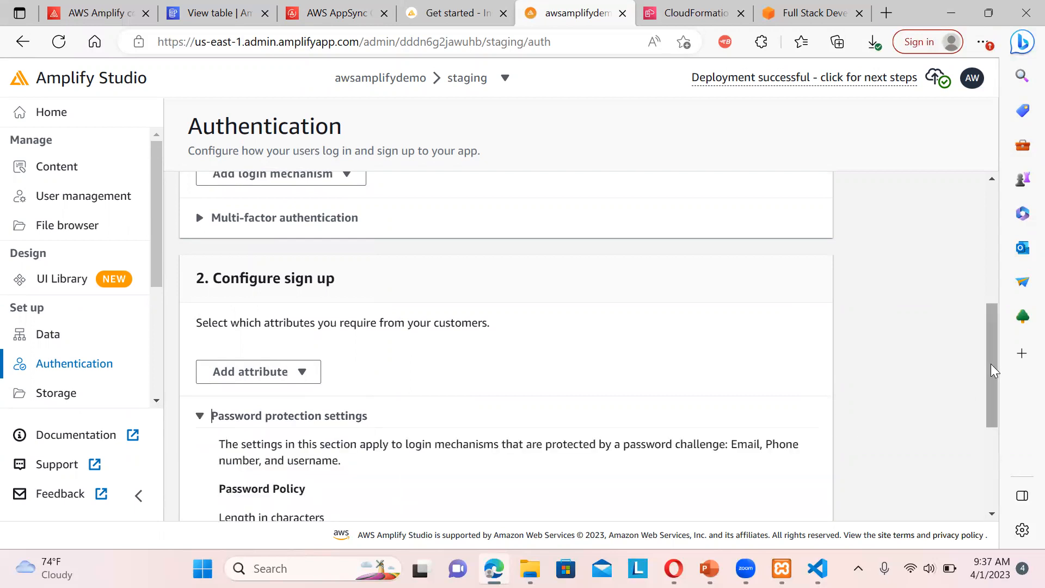
{"action": "scroll", "scroll_direction": "down", "scroll_amount": 3}
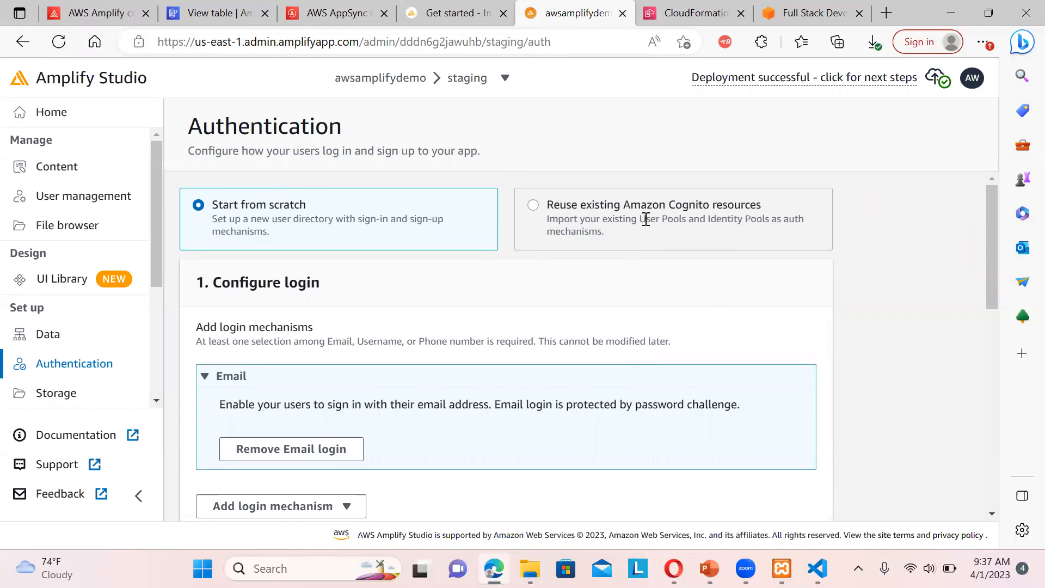
{"action": "mouse_move", "coordinate": [126, 375]}
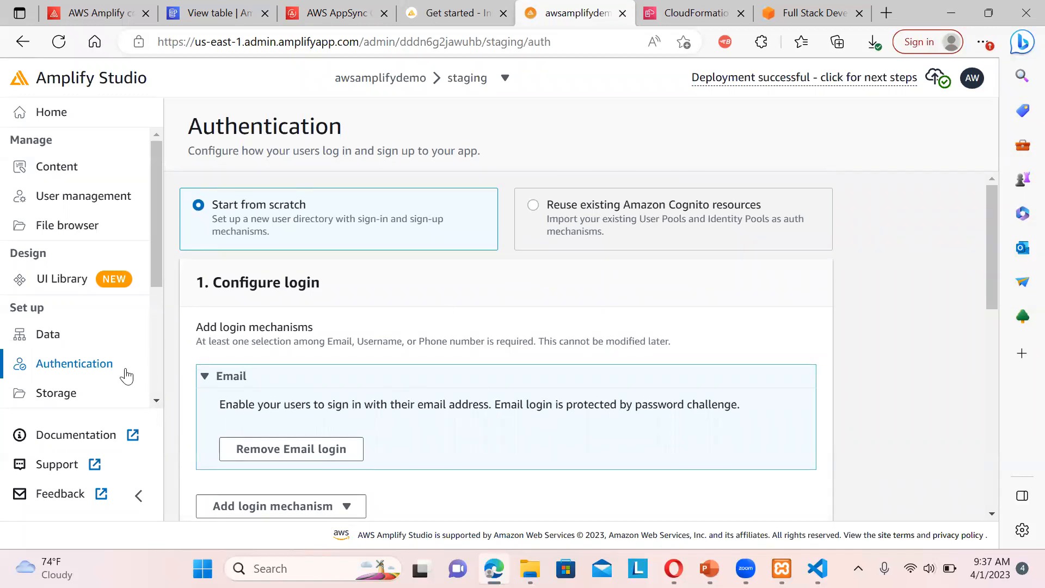
{"action": "left_click", "coordinate": [56, 392]}
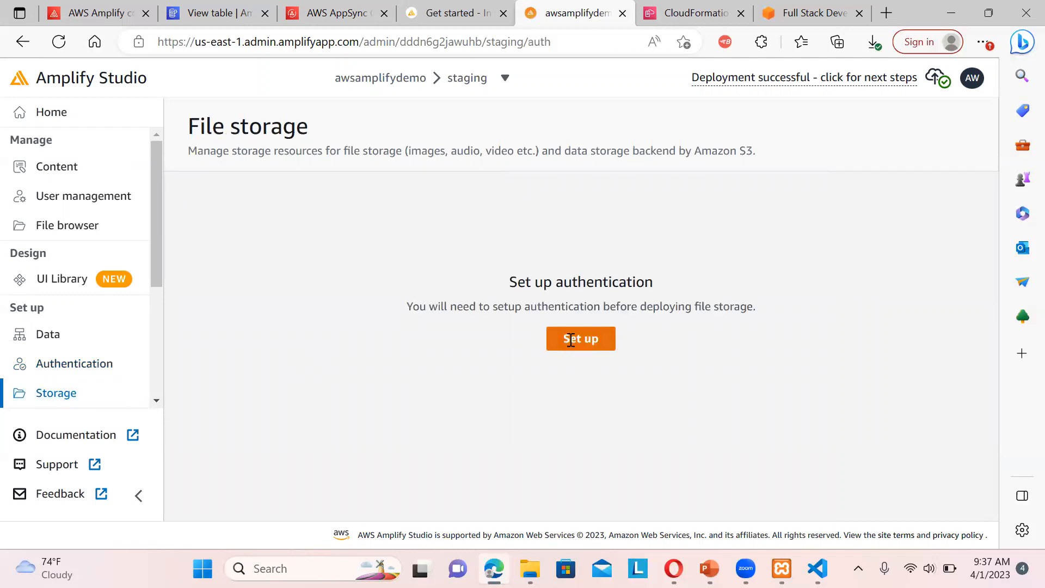
Try file storage setup and return to File storage, which requires authentication first
{"action": "left_click", "coordinate": [580, 339]}
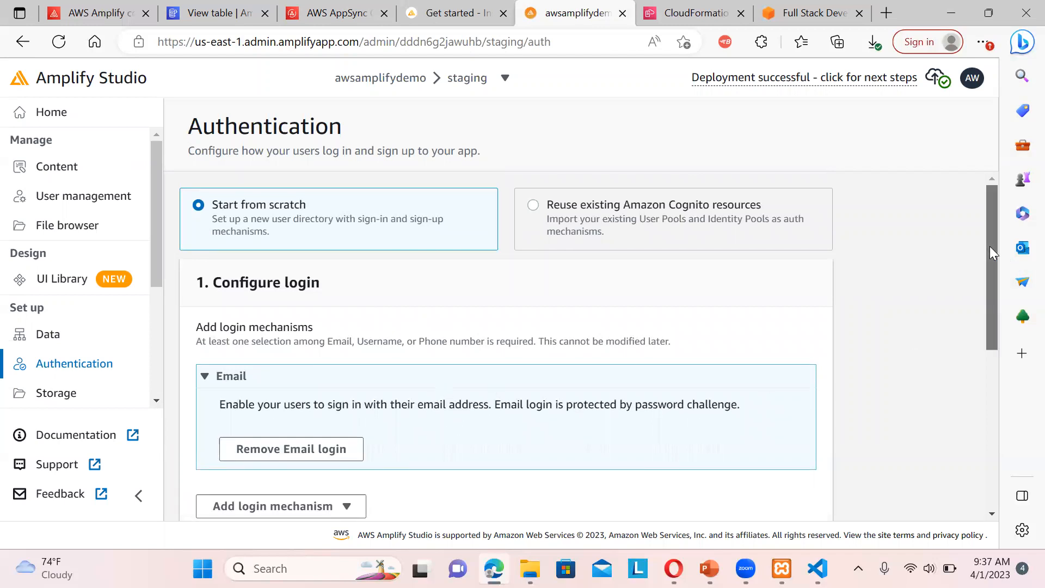
{"action": "scroll", "scroll_direction": "down", "scroll_amount": 3}
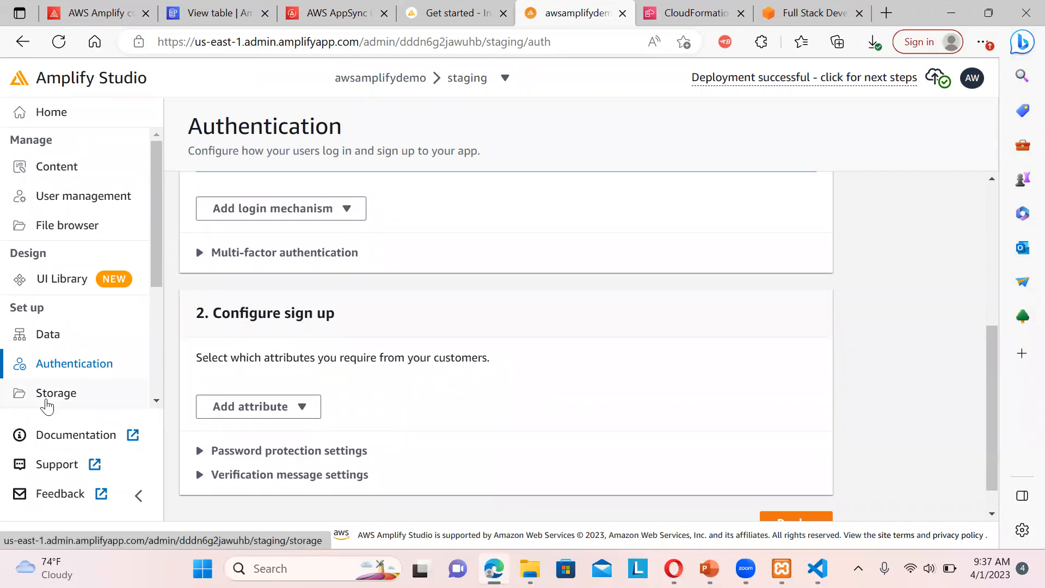
{"action": "left_click", "coordinate": [56, 392]}
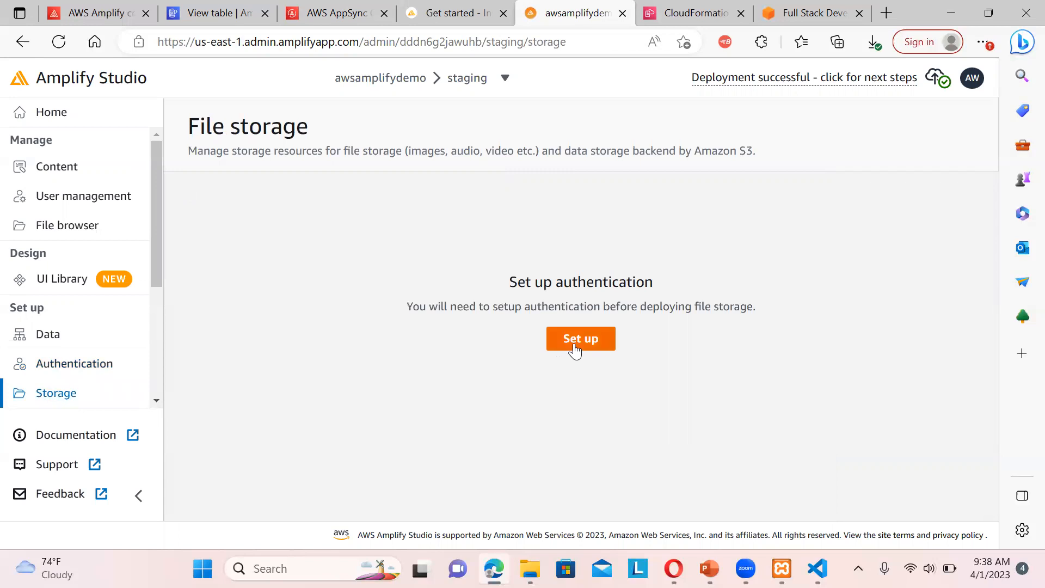
{"action": "mouse_move", "coordinate": [397, 391]}
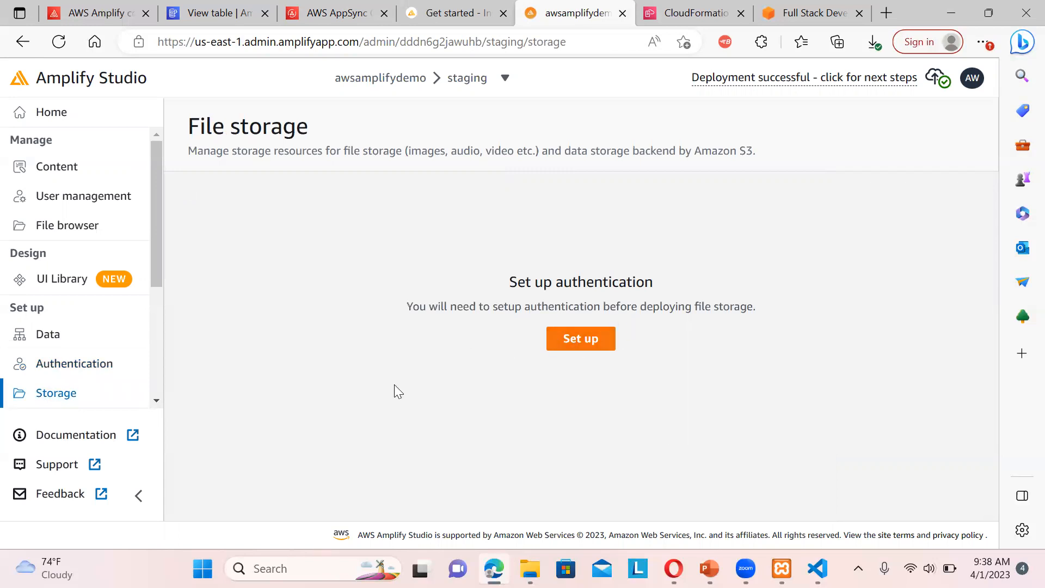
{"action": "scroll", "scroll_direction": "down", "scroll_amount": 3}
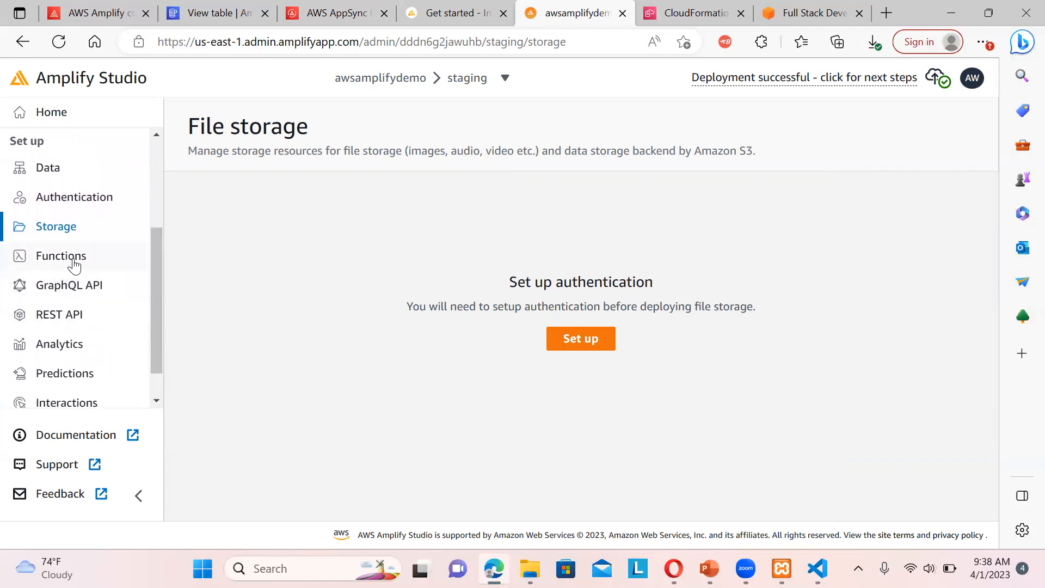
{"action": "left_click", "coordinate": [60, 255]}
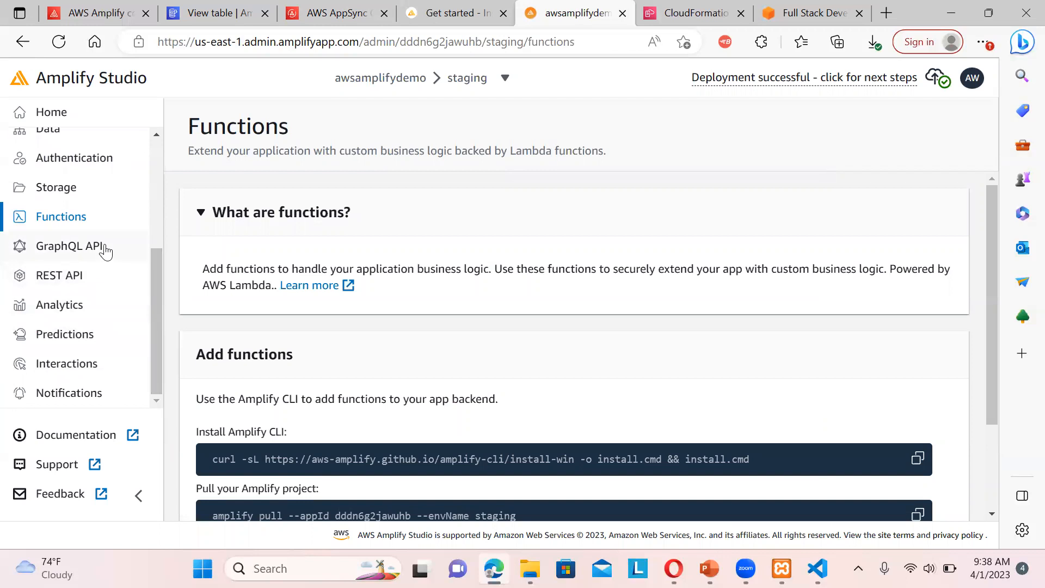
Review the GraphQL API and REST API setup pages
{"action": "left_click", "coordinate": [70, 246]}
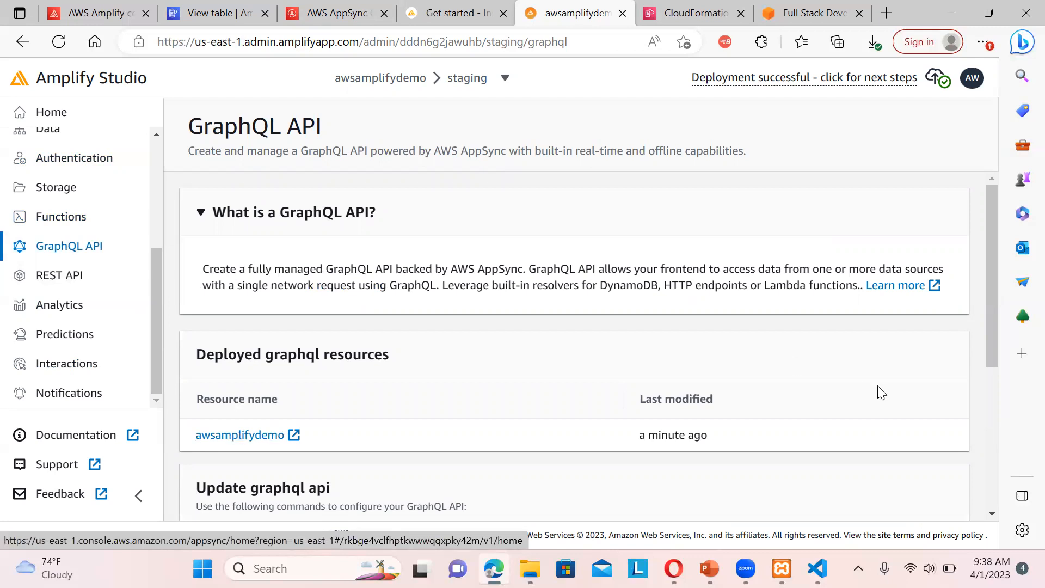
{"action": "scroll", "scroll_direction": "down", "scroll_amount": 3}
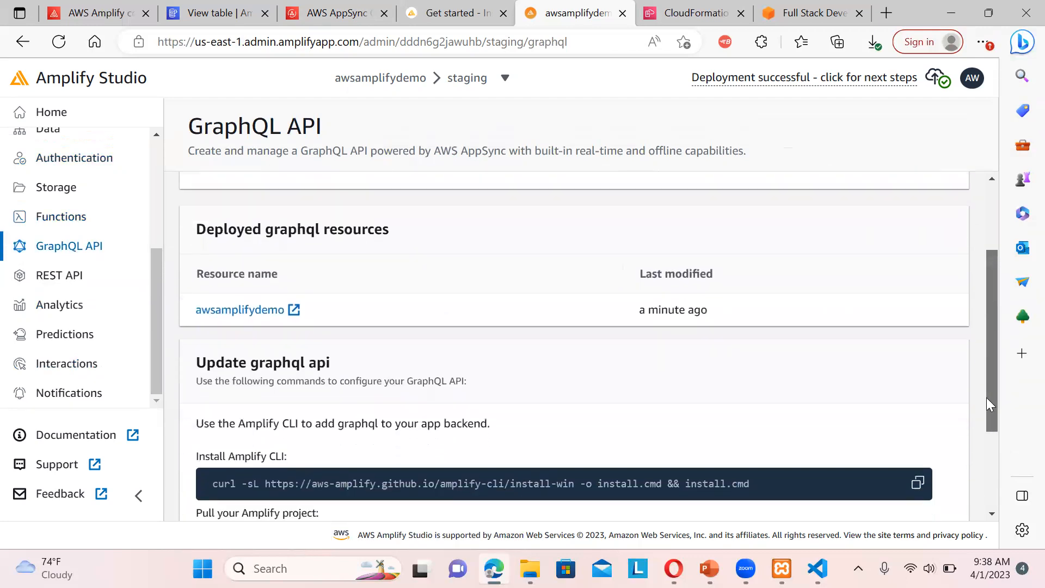
{"action": "scroll", "scroll_direction": "down", "scroll_amount": 3}
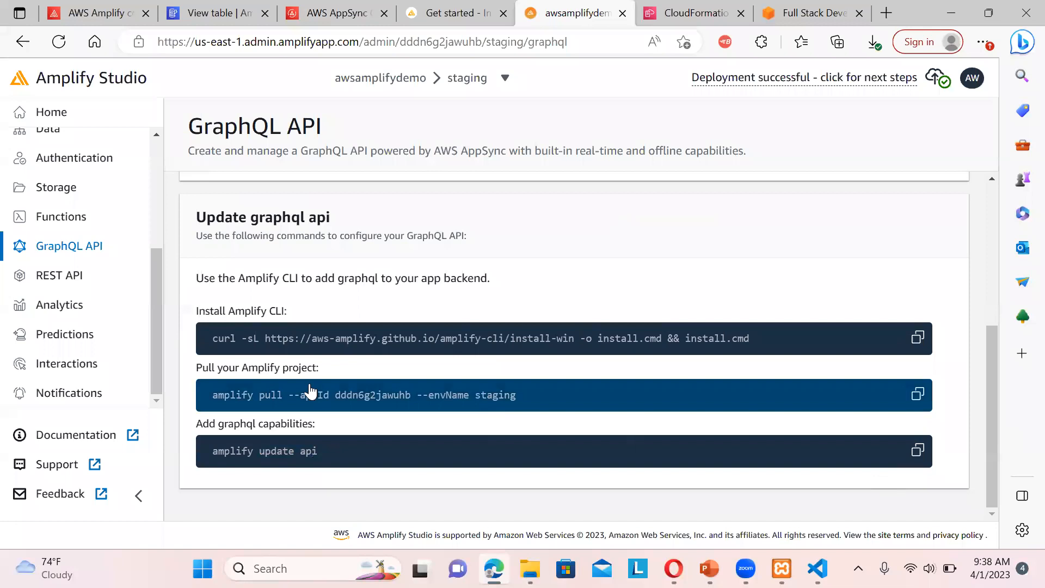
{"action": "left_click", "coordinate": [58, 276]}
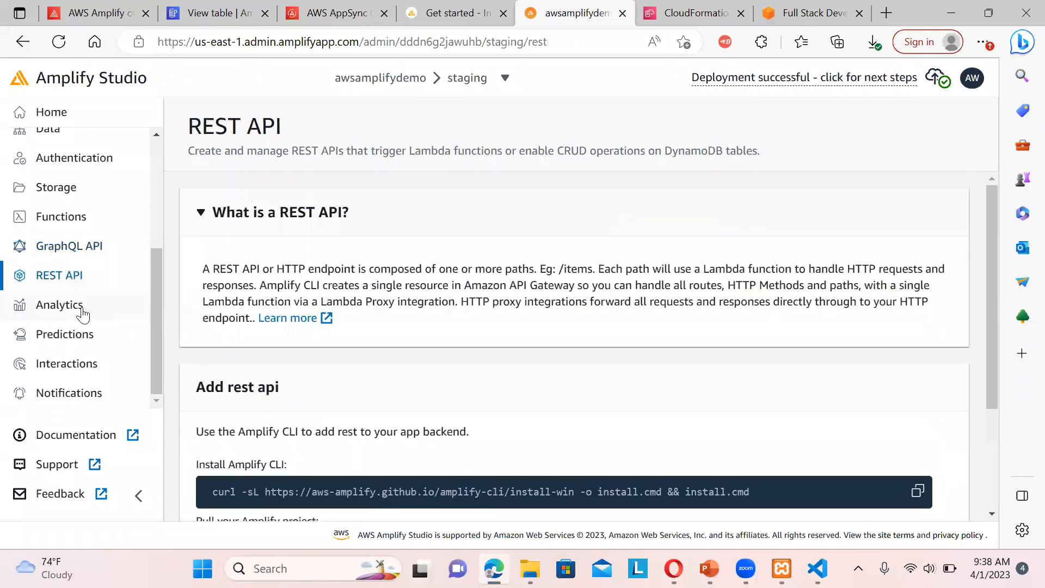
Browse Analytics (highlighting Kinesis), Predictions, Interactions and Notifications pages
{"action": "left_click", "coordinate": [59, 304]}
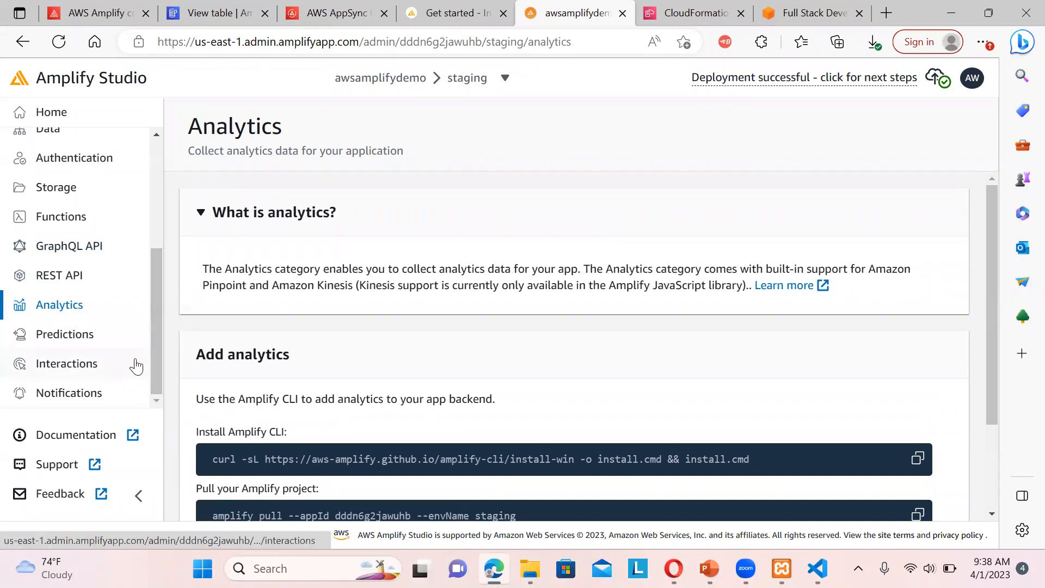
{"action": "left_click_drag", "start_coordinate": [308, 285], "coordinate": [425, 285]}
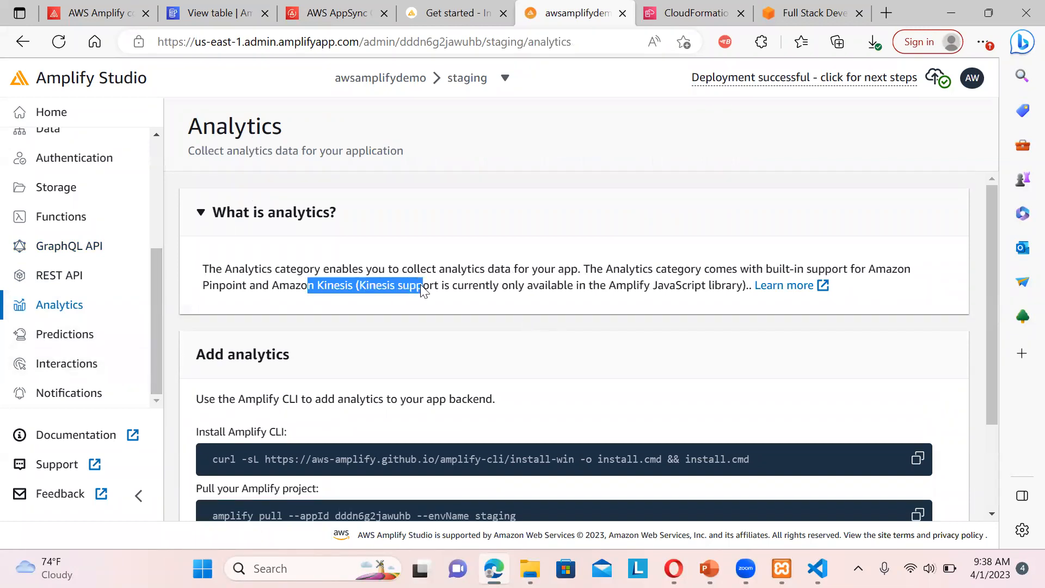
{"action": "mouse_move", "coordinate": [64, 333]}
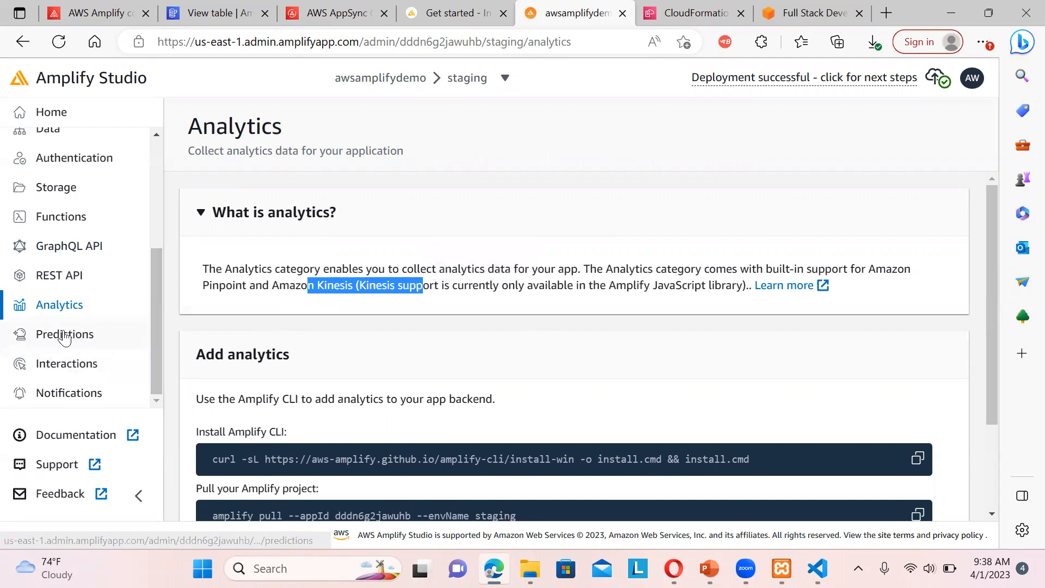
{"action": "left_click", "coordinate": [64, 333]}
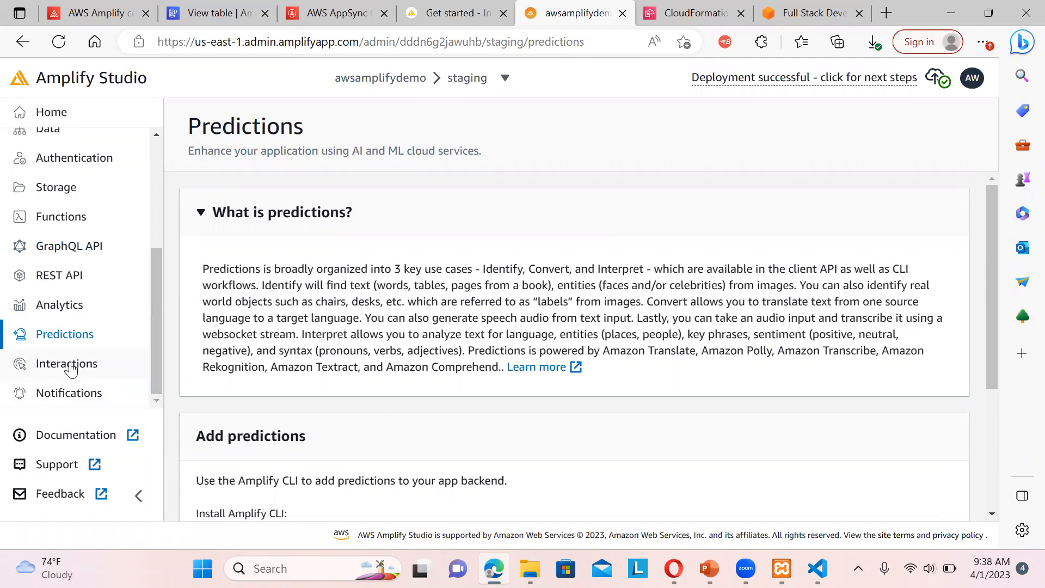
{"action": "left_click", "coordinate": [66, 363]}
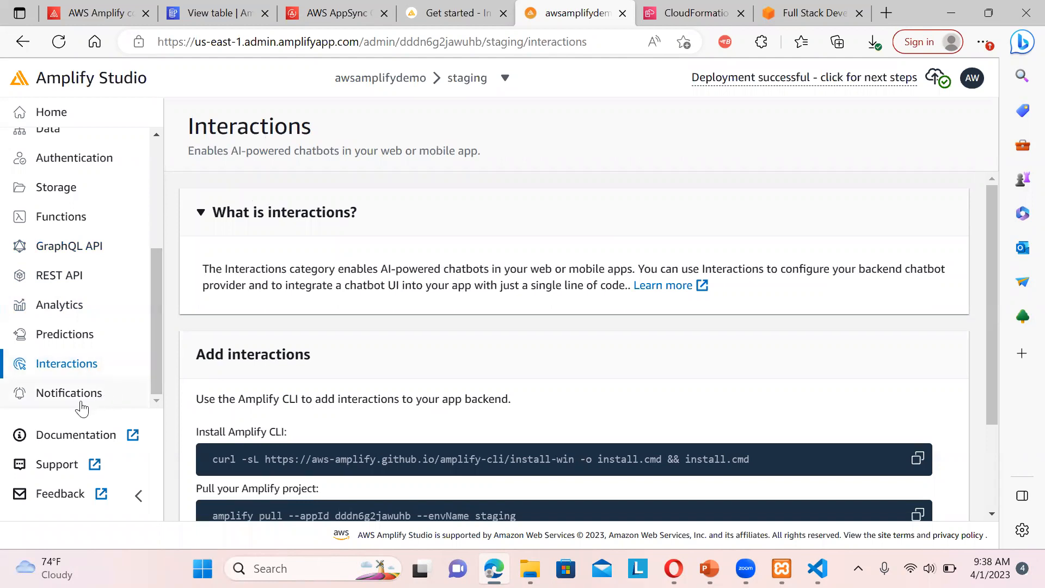
{"action": "left_click", "coordinate": [69, 392]}
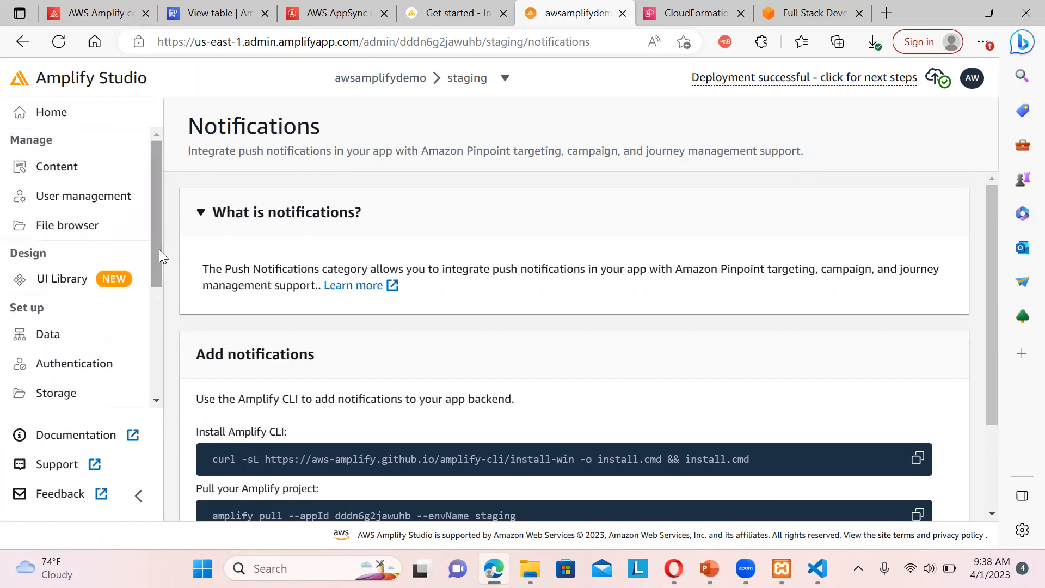
Preview CustomersCreateForm in UI Library and open it in the form builder
{"action": "left_click", "coordinate": [60, 278]}
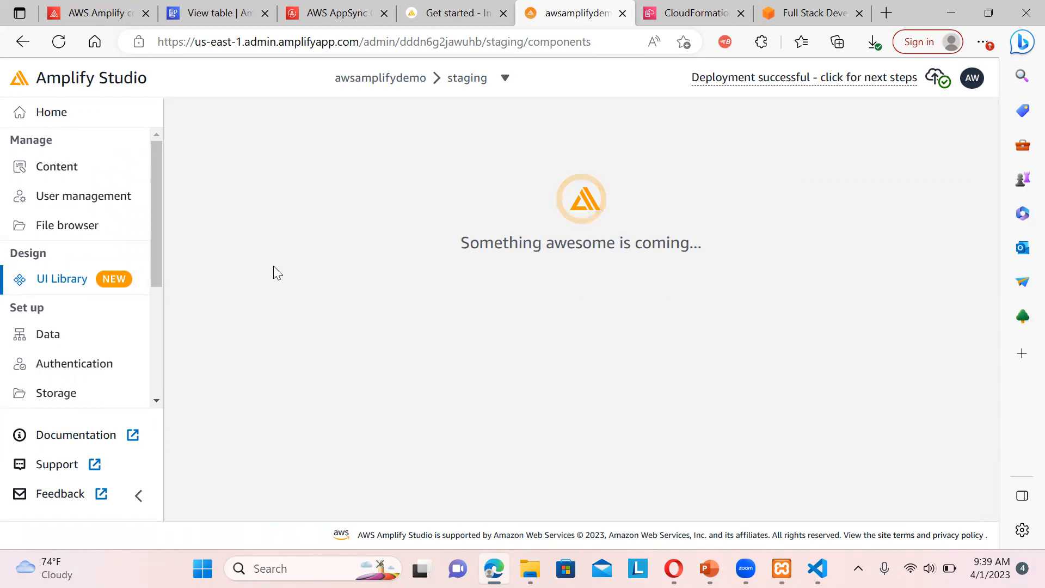
{"action": "left_click", "coordinate": [60, 279]}
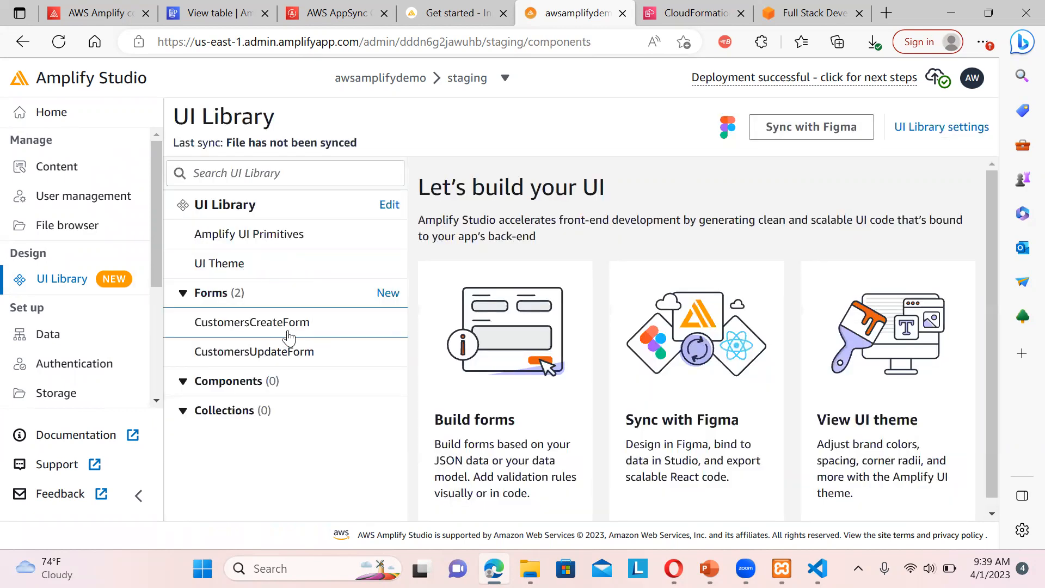
{"action": "left_click", "coordinate": [252, 321]}
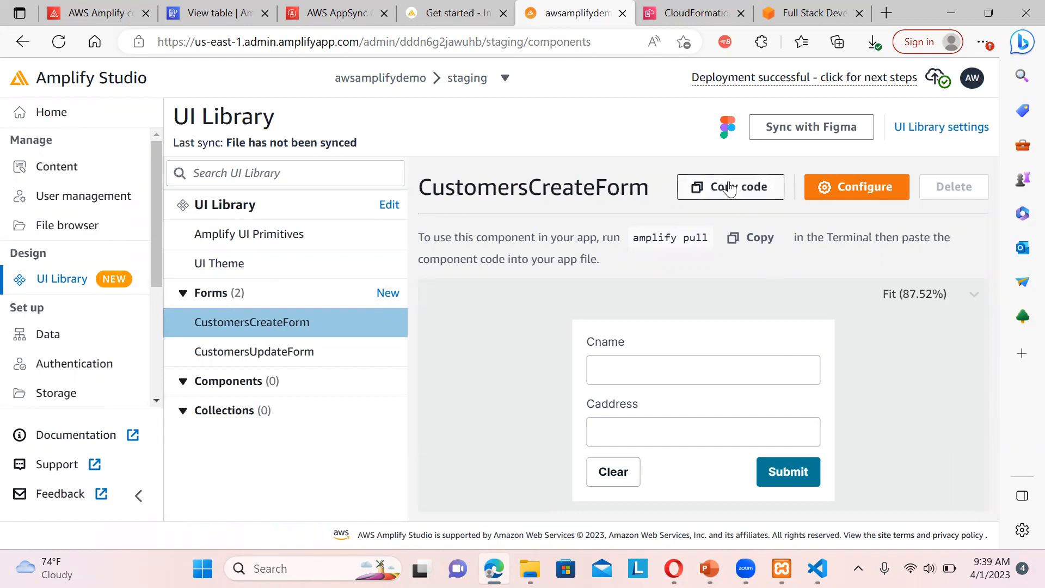
{"action": "mouse_move", "coordinate": [856, 187]}
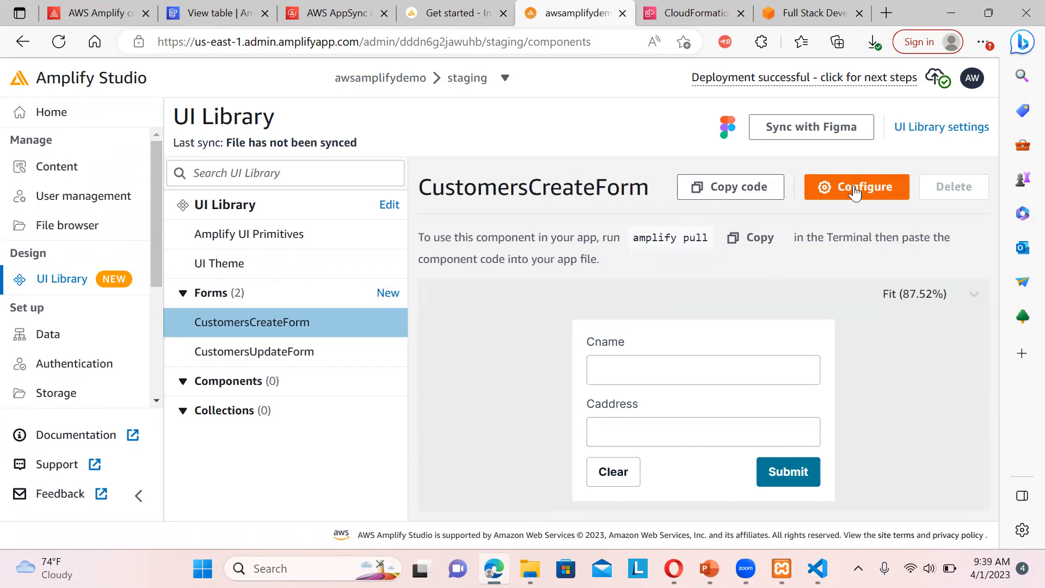
{"action": "left_click", "coordinate": [856, 187]}
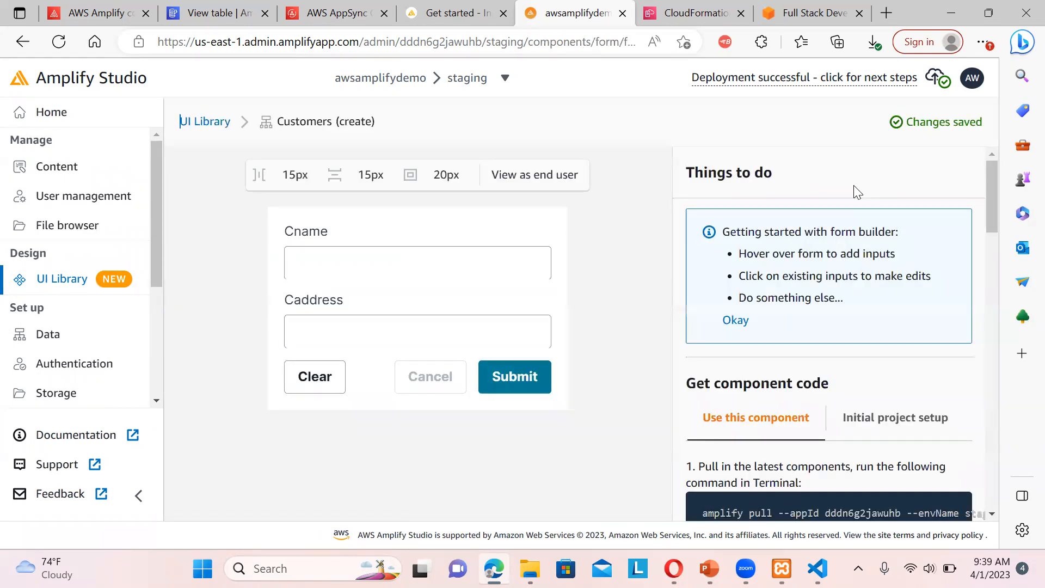
{"action": "mouse_move", "coordinate": [418, 353]}
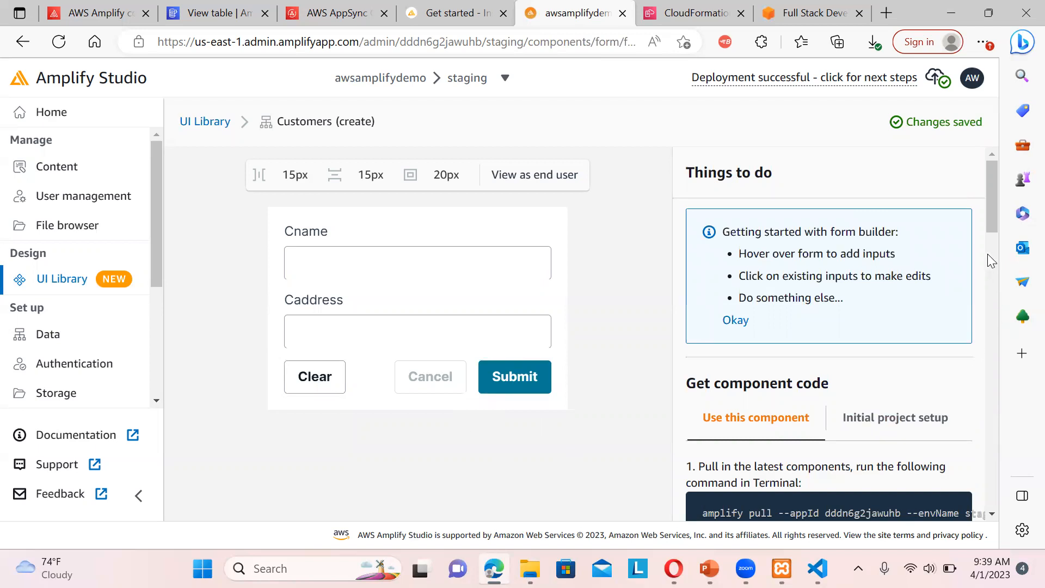
{"action": "scroll", "scroll_direction": "down", "scroll_amount": 3}
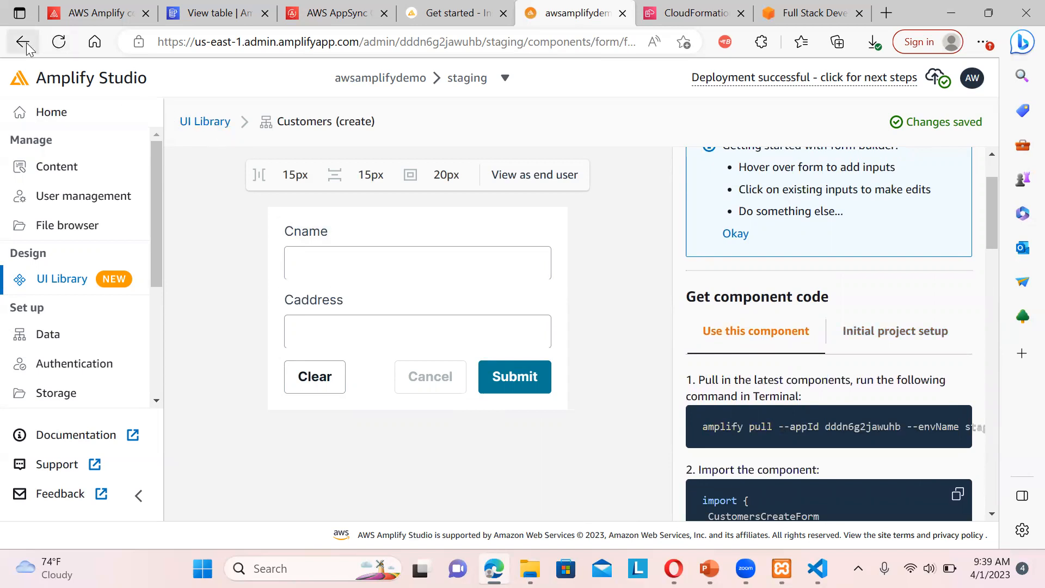
Return to the UI Library and open then close the Sync with Figma setup
{"action": "left_click", "coordinate": [23, 41]}
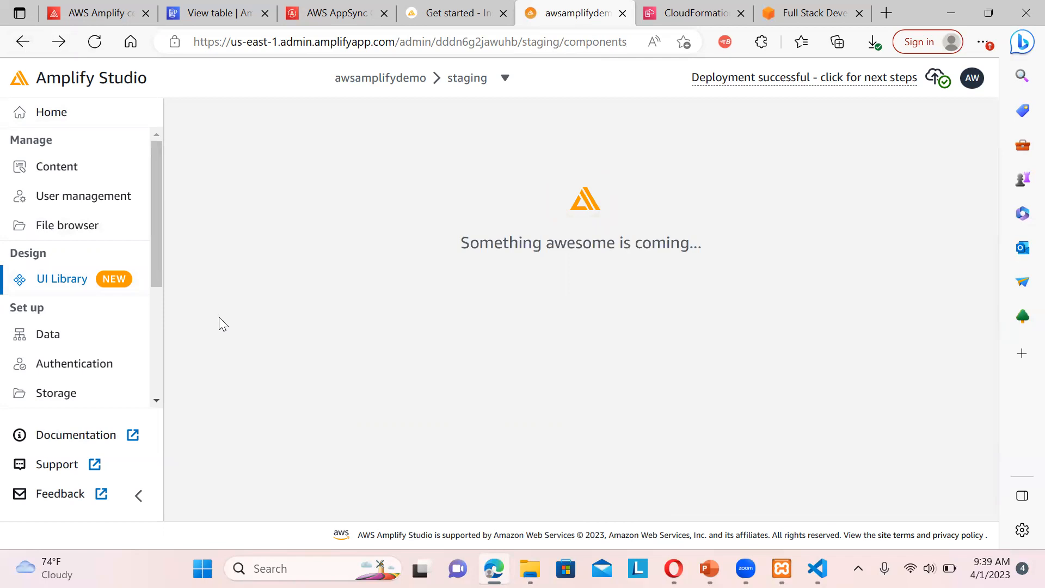
{"action": "mouse_move", "coordinate": [851, 321]}
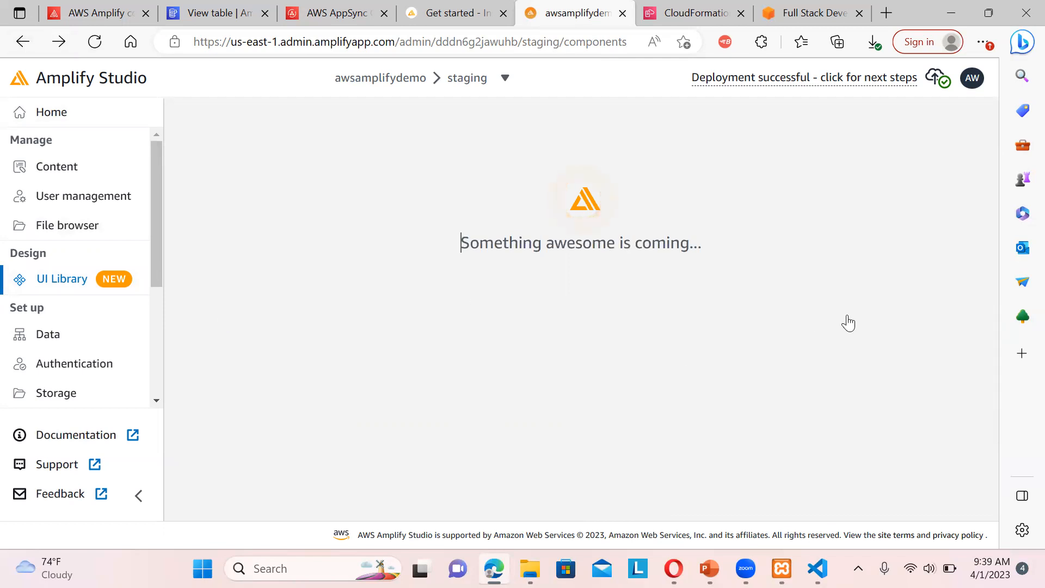
{"action": "left_click", "coordinate": [61, 279]}
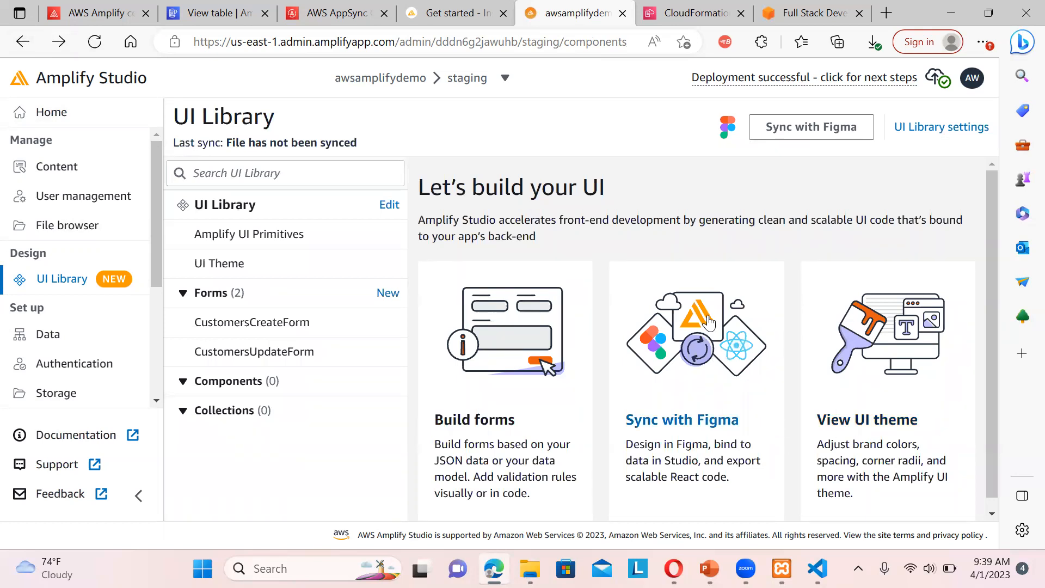
{"action": "left_click", "coordinate": [811, 126]}
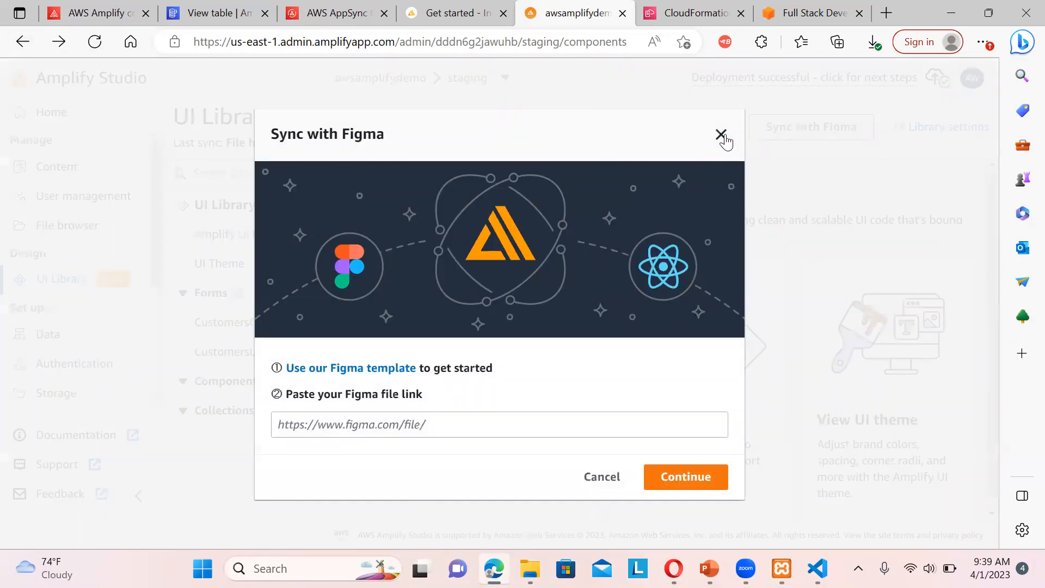
{"action": "left_click", "coordinate": [721, 134]}
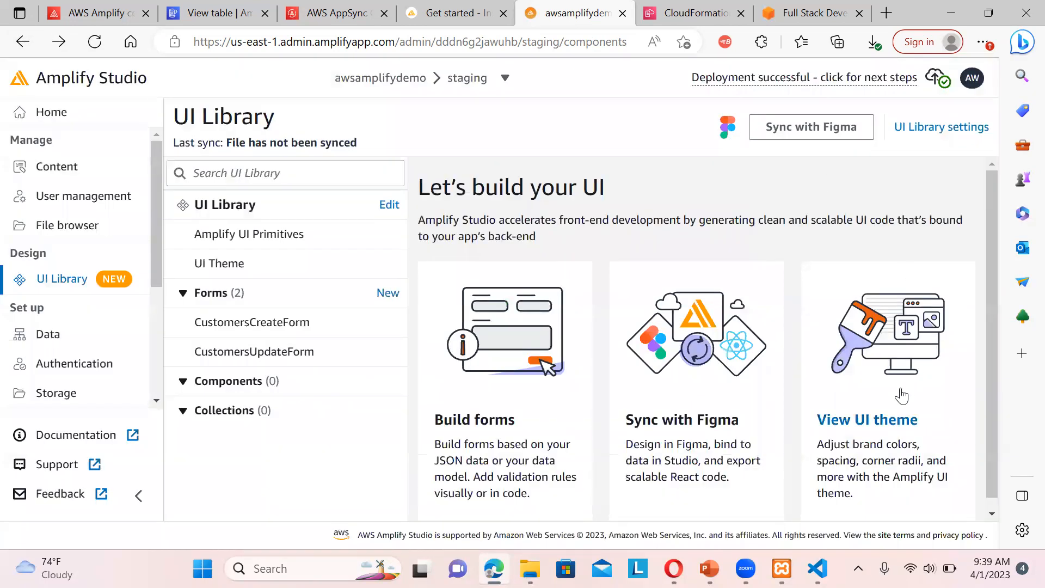
Preview the UI Theme and CustomersUpdateForm, then go to the File browser page
{"action": "left_click", "coordinate": [219, 264]}
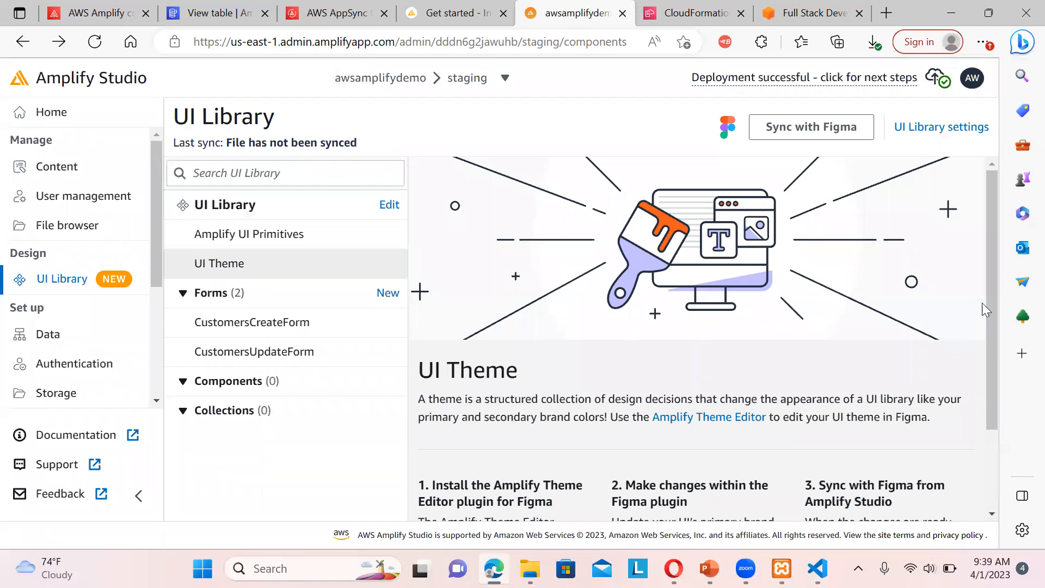
{"action": "scroll", "scroll_direction": "down", "scroll_amount": 3}
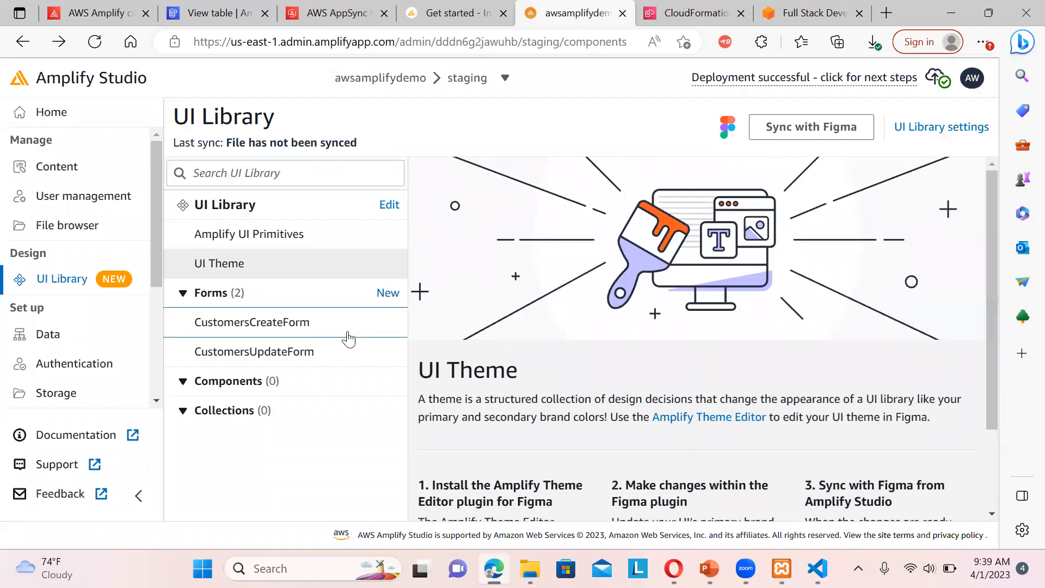
{"action": "left_click", "coordinate": [254, 351]}
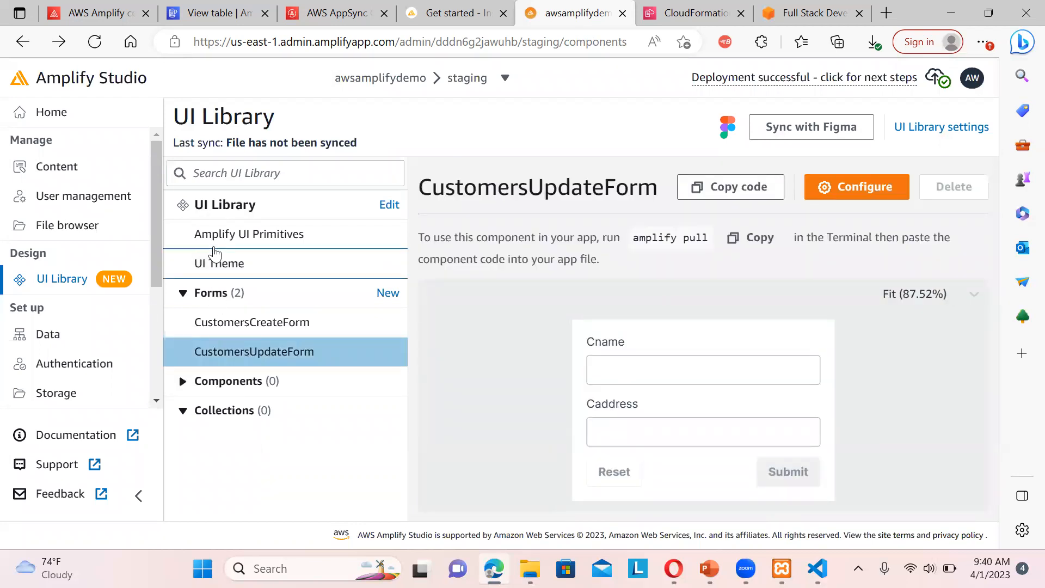
{"action": "left_click", "coordinate": [219, 263]}
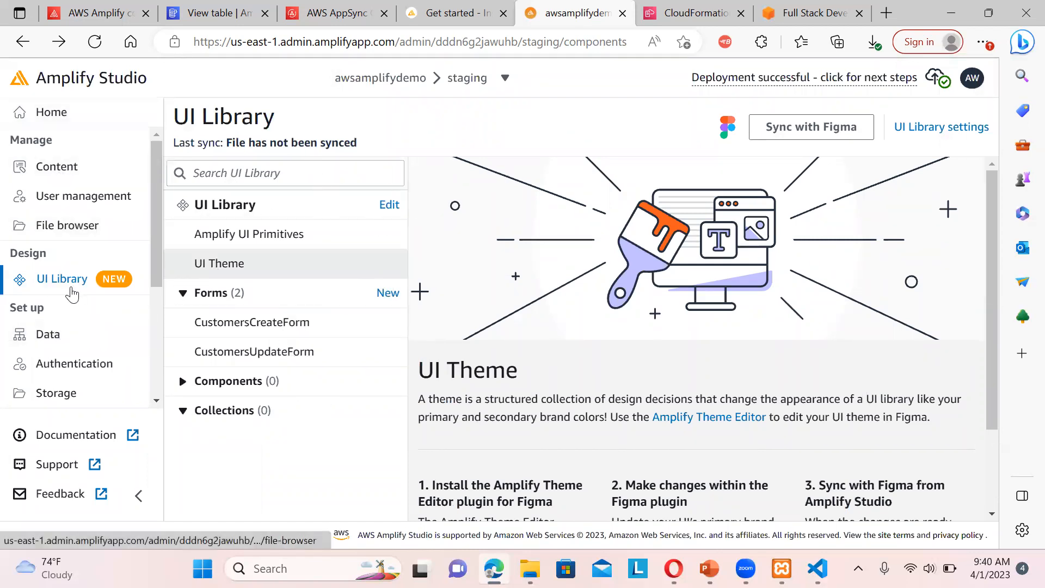
{"action": "mouse_move", "coordinate": [66, 225]}
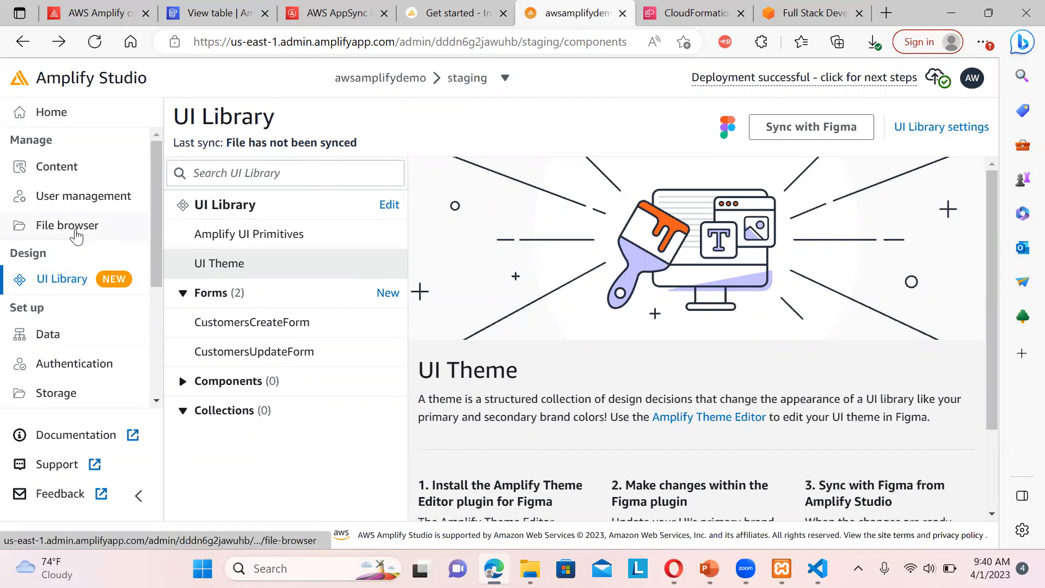
{"action": "left_click", "coordinate": [67, 224]}
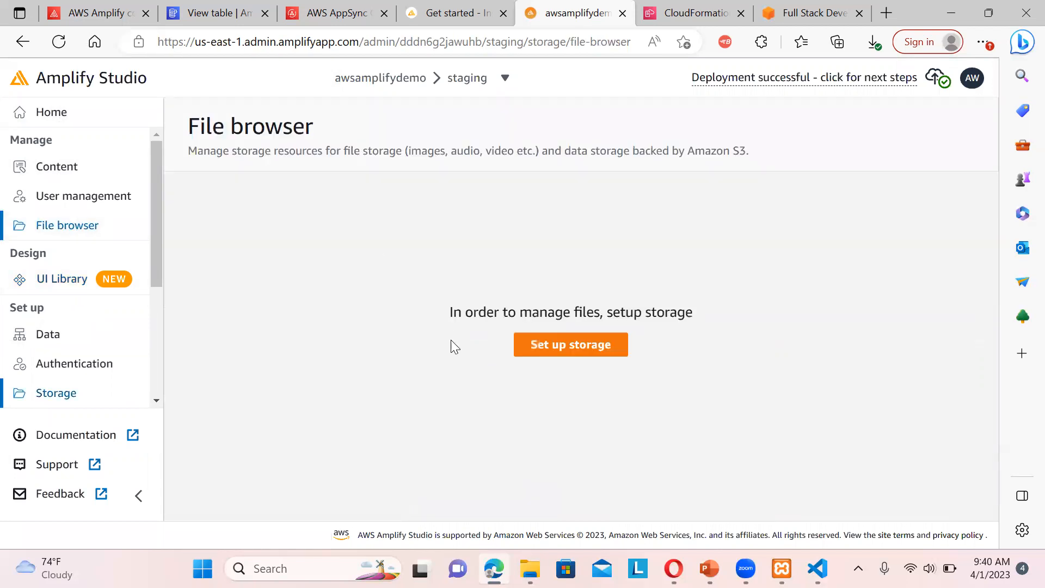
{"action": "mouse_move", "coordinate": [413, 325]}
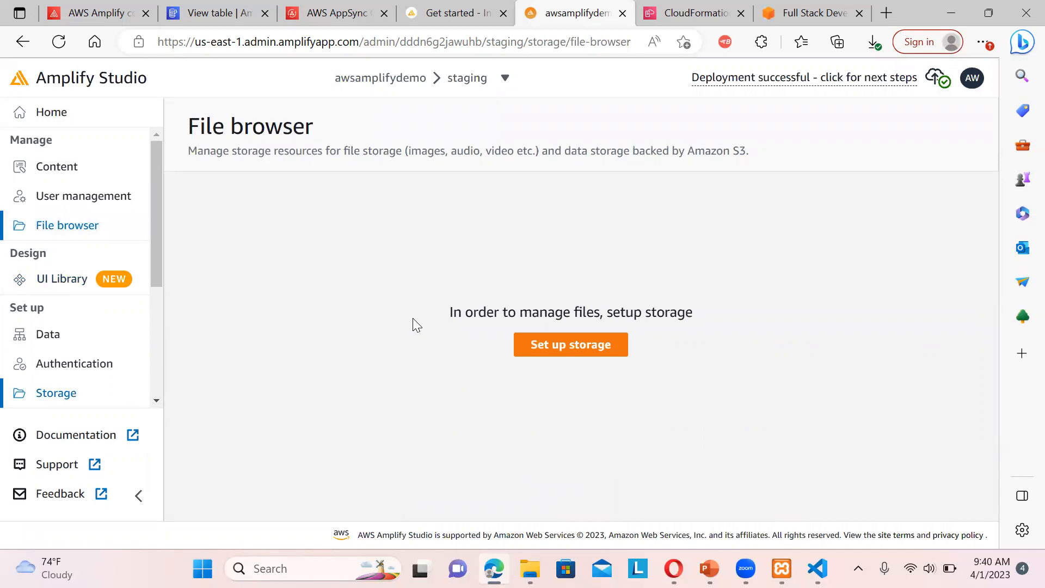
{"action": "mouse_move", "coordinate": [433, 152]}
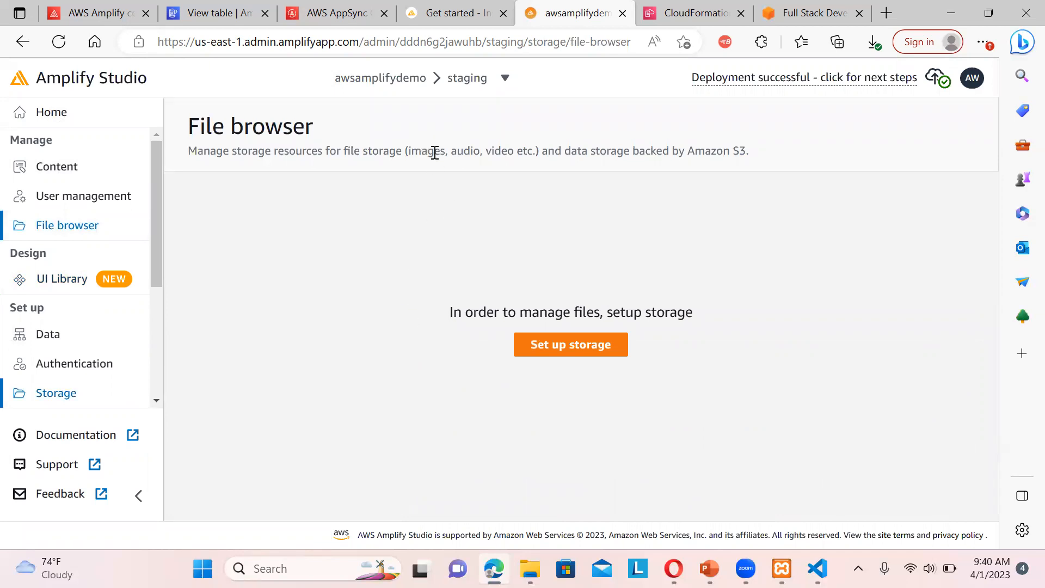
Highlight Amazon S3, pass through User management, and open the Content data manager
{"action": "double_click", "coordinate": [726, 151]}
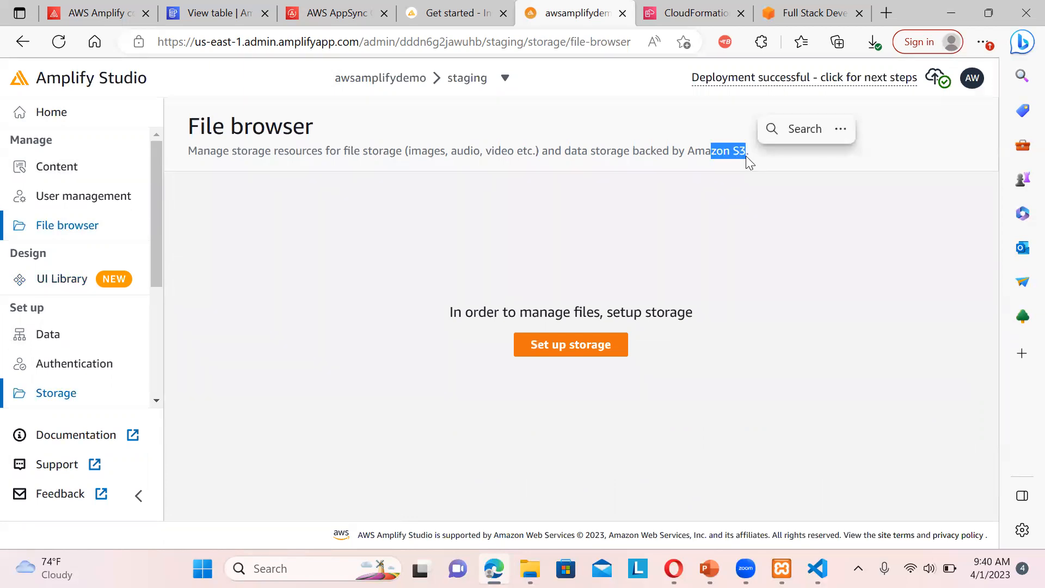
{"action": "left_click", "coordinate": [83, 195]}
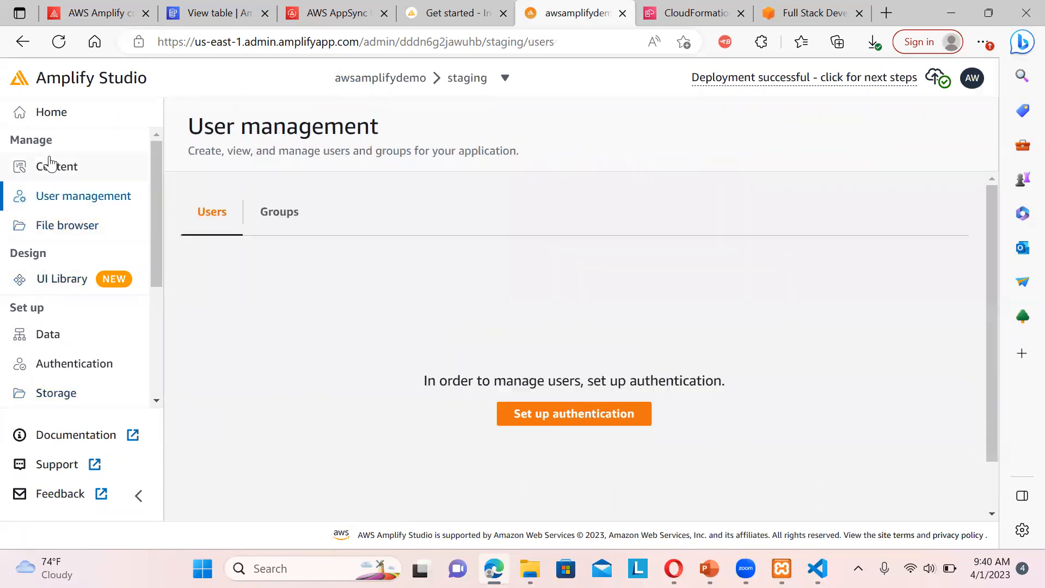
{"action": "left_click", "coordinate": [56, 166]}
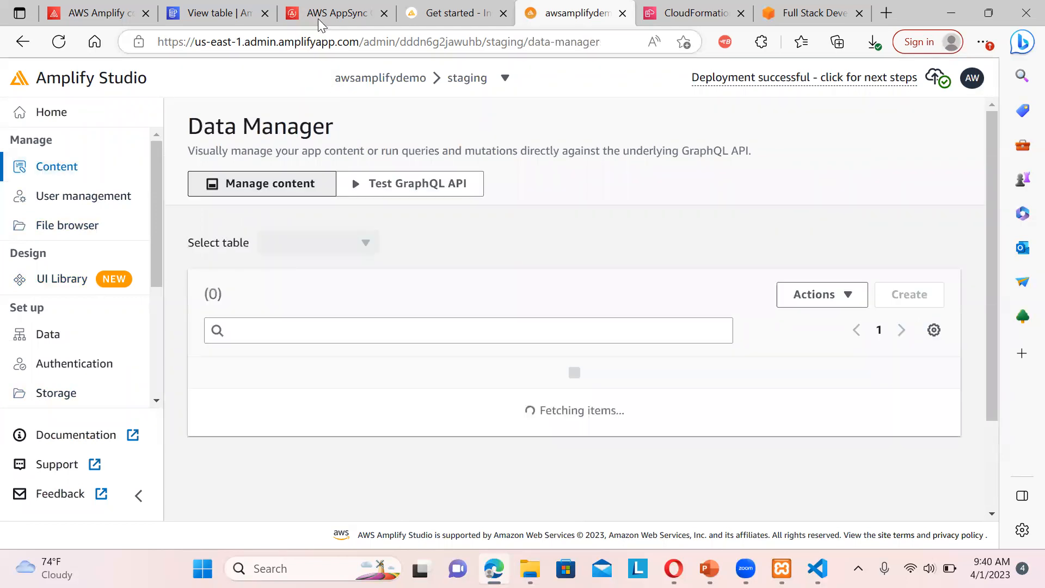
Create a Customers record with Cname 'jaspal' and Caddress 'Qatar'
{"action": "left_click", "coordinate": [317, 242]}
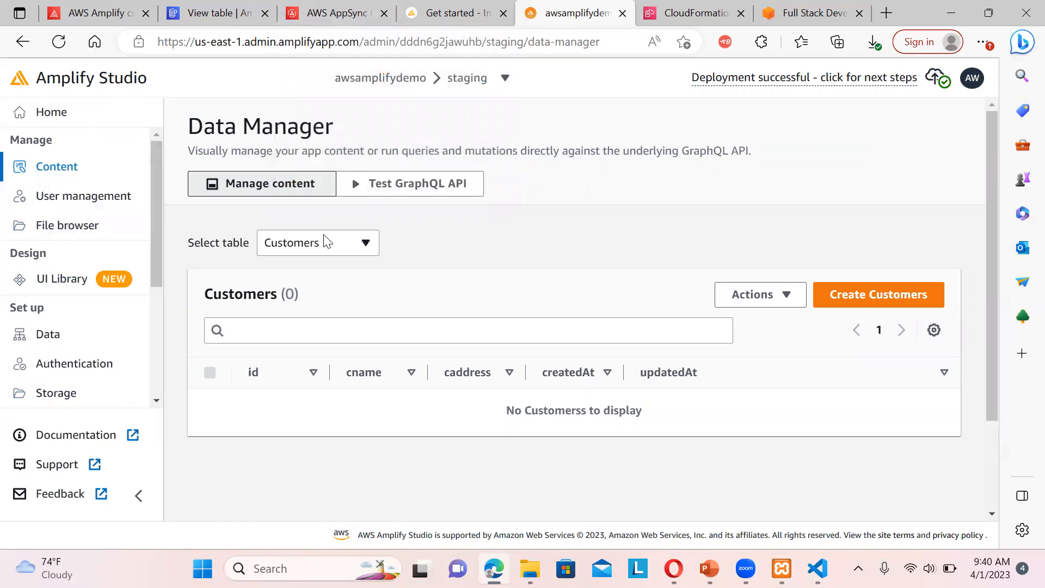
{"action": "left_click", "coordinate": [316, 242]}
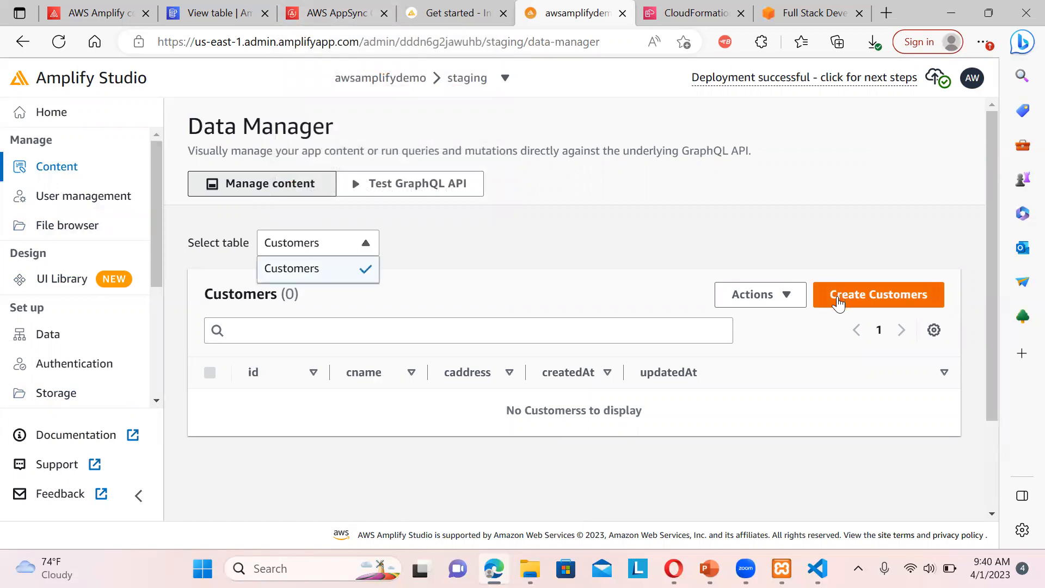
{"action": "left_click", "coordinate": [876, 293]}
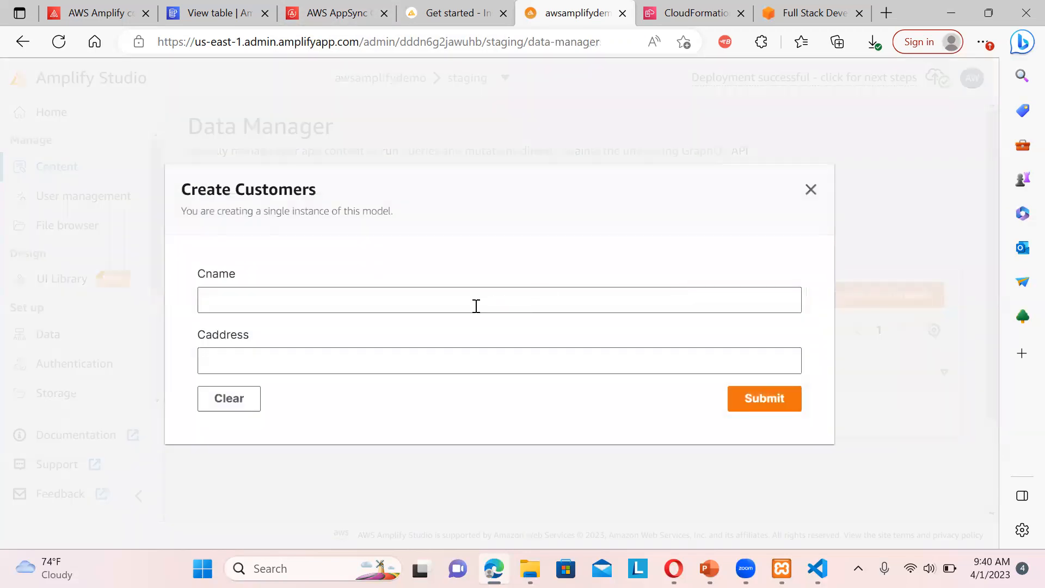
{"action": "type", "text": "jaspal"}
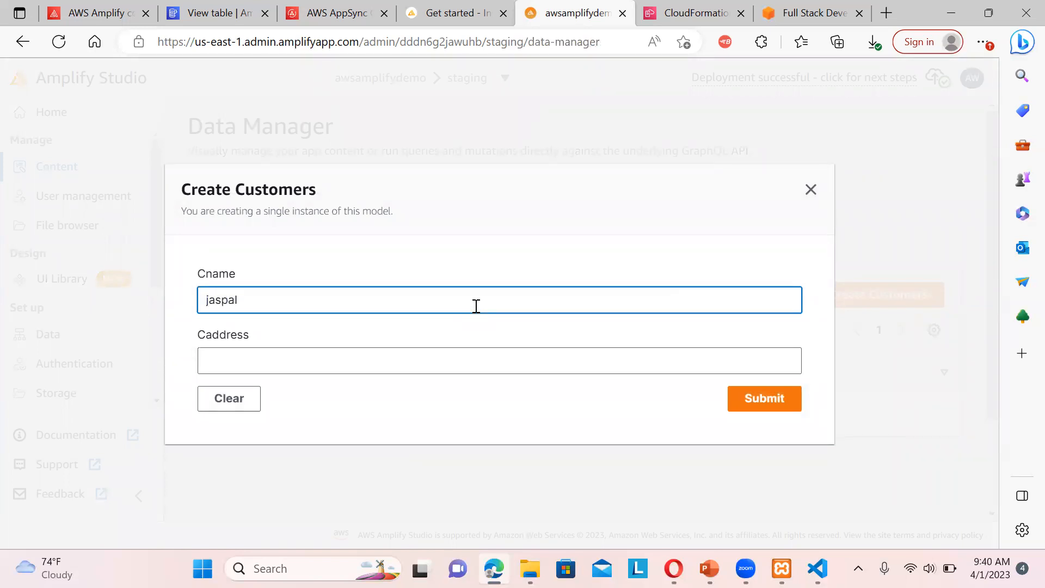
{"action": "type", "text": "Qatar"}
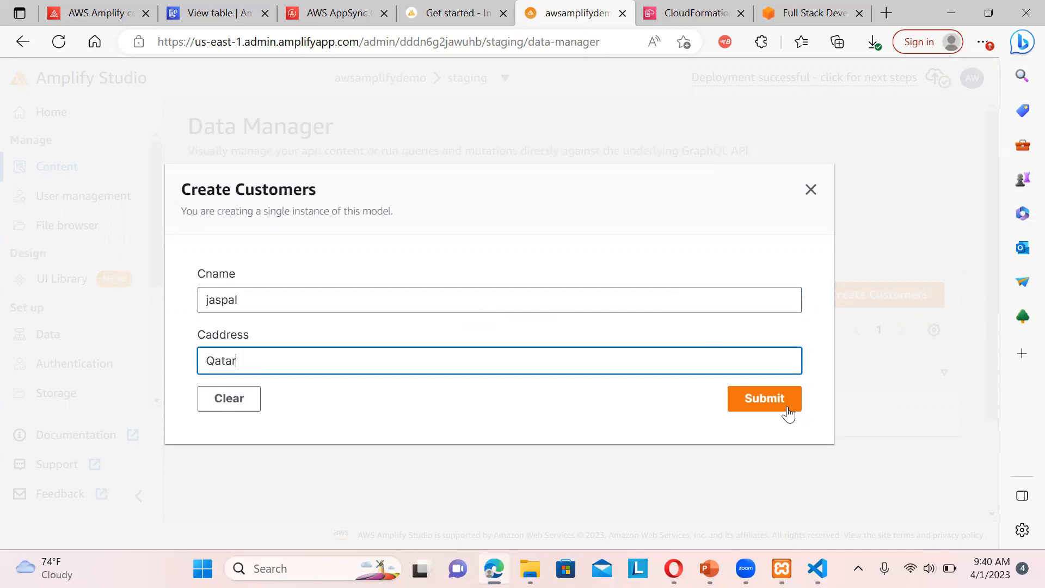
{"action": "left_click", "coordinate": [763, 397]}
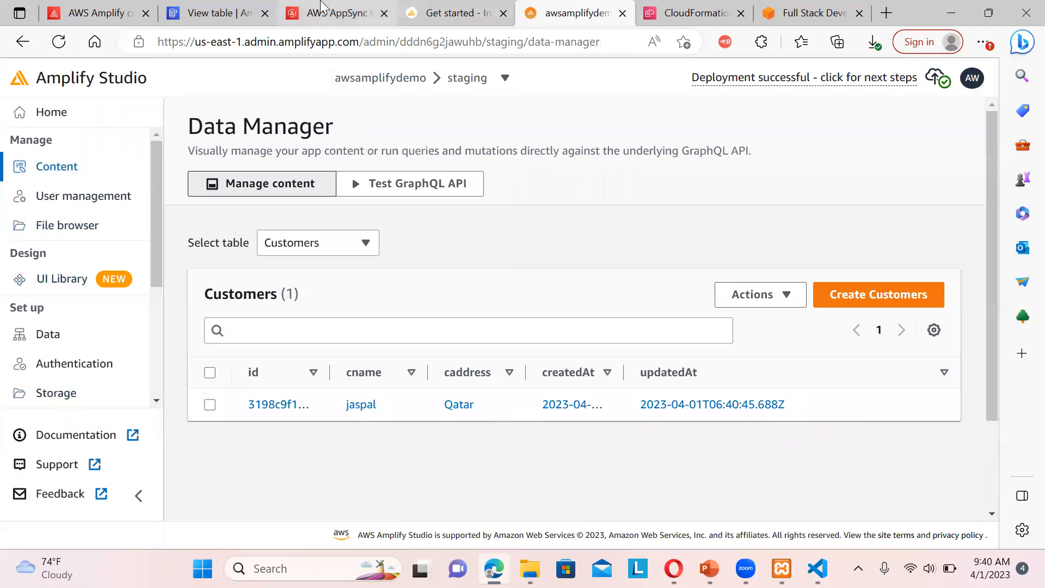
Switch to the AppSync tab and reload the Queries page
{"action": "left_click", "coordinate": [336, 13]}
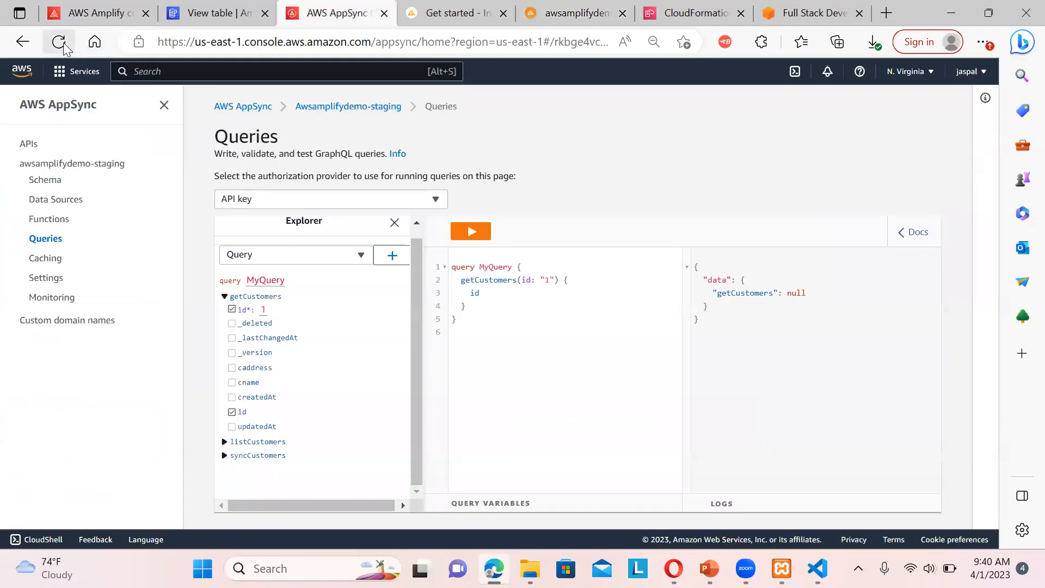
{"action": "left_click", "coordinate": [59, 42]}
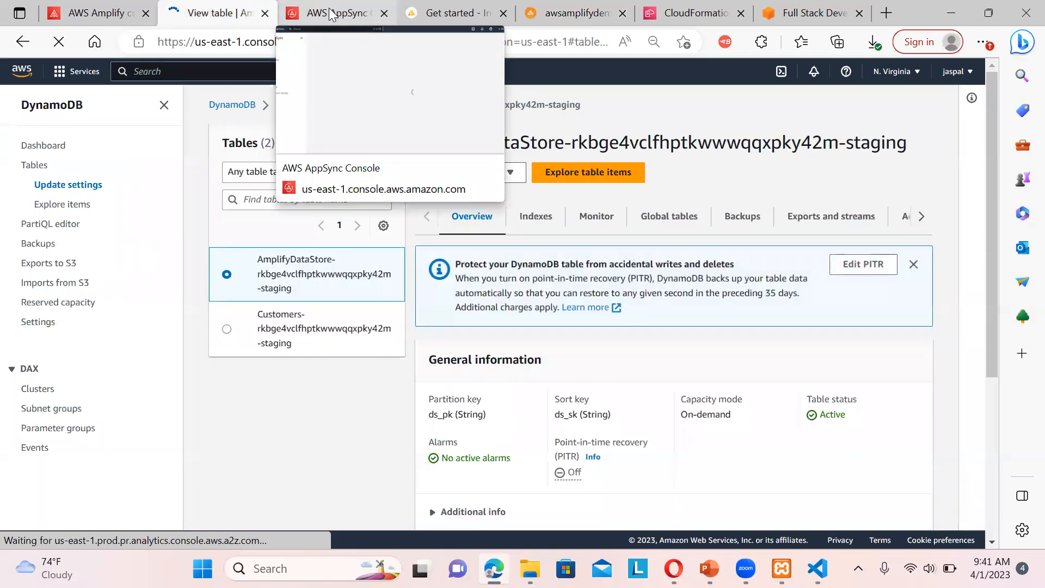
Run a live item count scan on the Customers staging table, confirming one item
{"action": "left_click", "coordinate": [227, 329]}
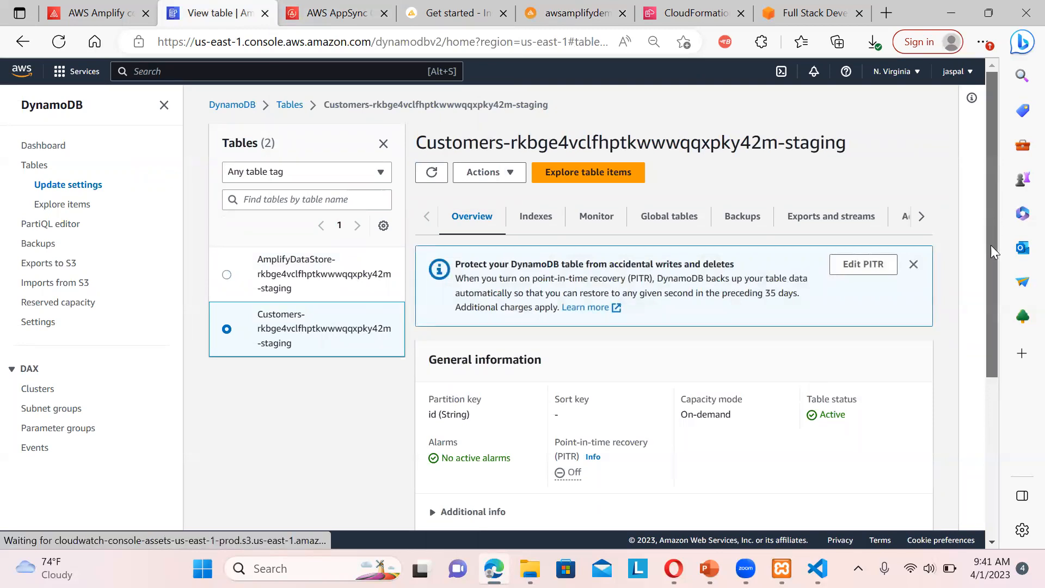
{"action": "scroll", "scroll_direction": "down", "scroll_amount": 3}
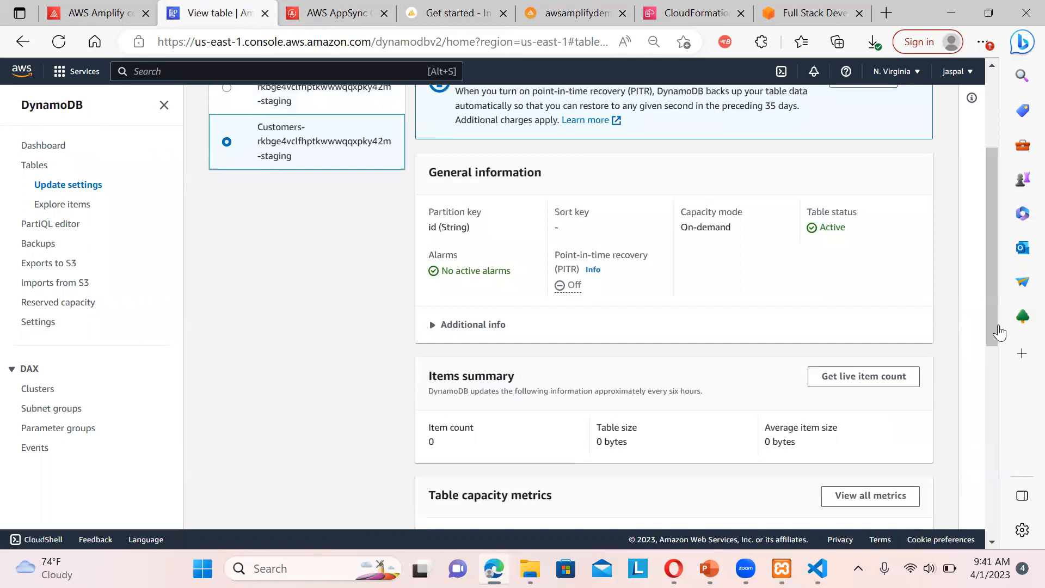
{"action": "left_click", "coordinate": [863, 376]}
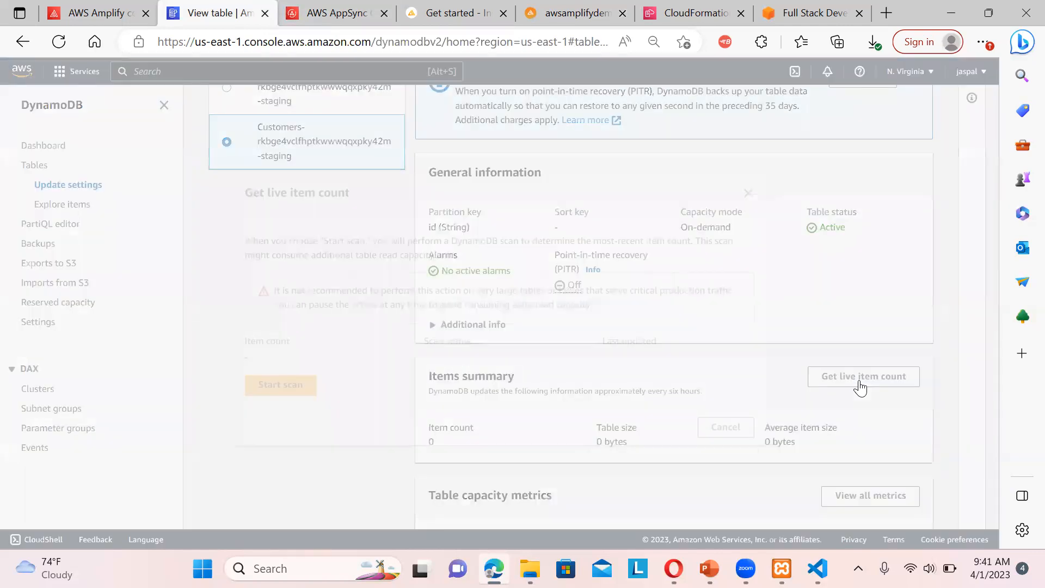
{"action": "left_click", "coordinate": [862, 376]}
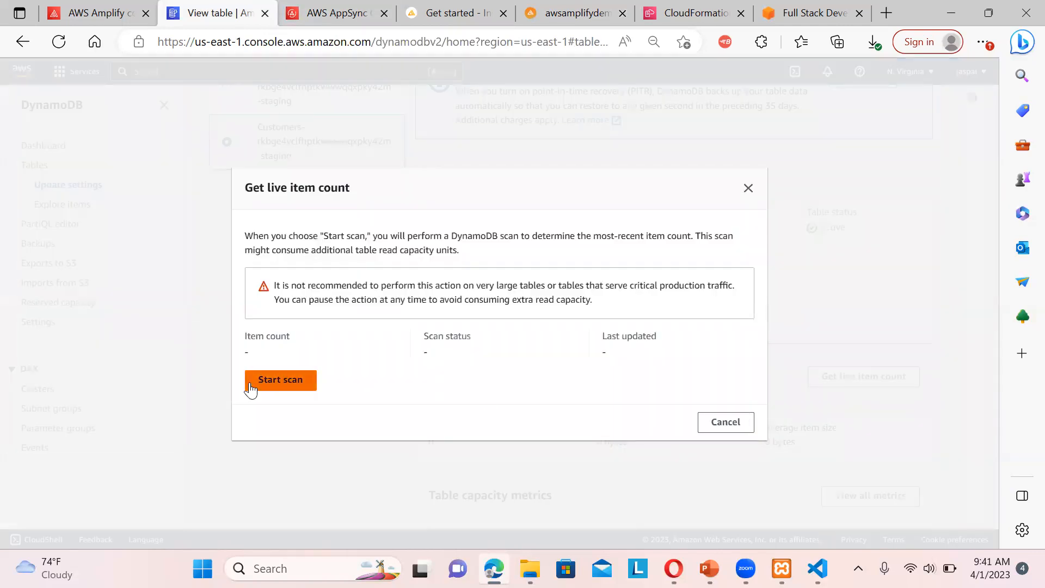
{"action": "left_click", "coordinate": [280, 379]}
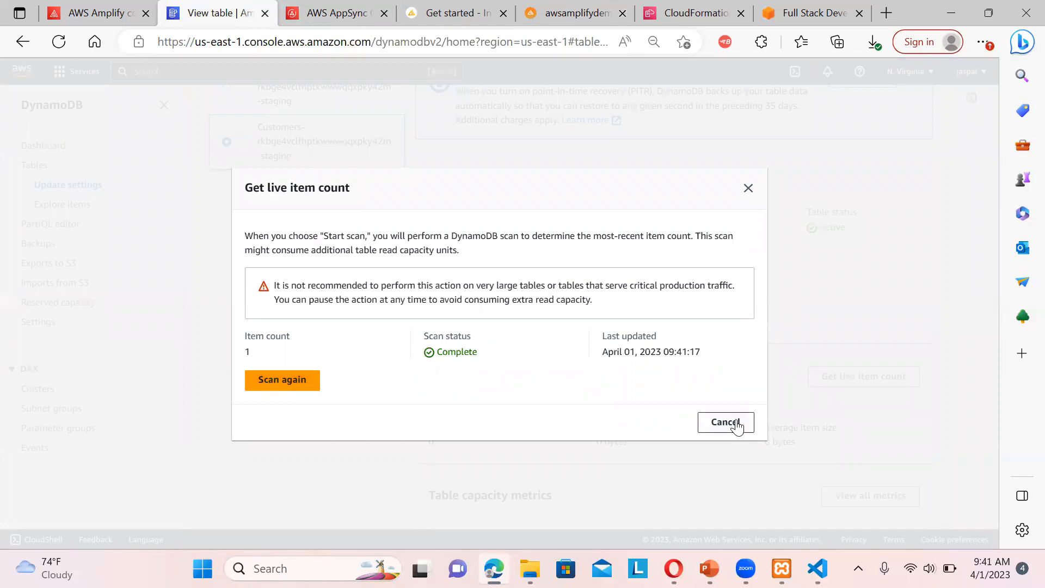
{"action": "left_click", "coordinate": [725, 421]}
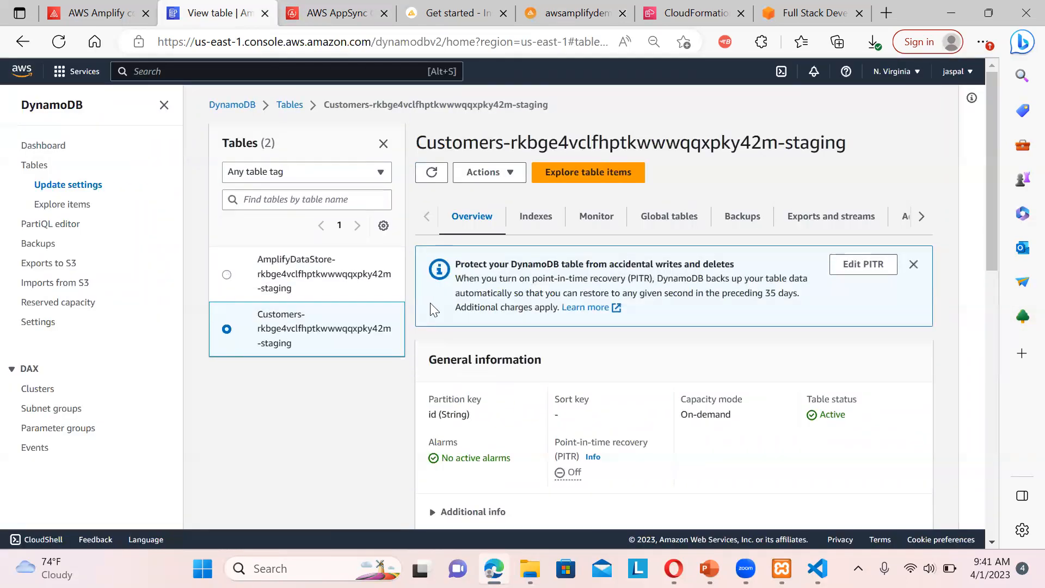
Open the Customers item in the full item editor and select its entire id value
{"action": "left_click", "coordinate": [587, 172]}
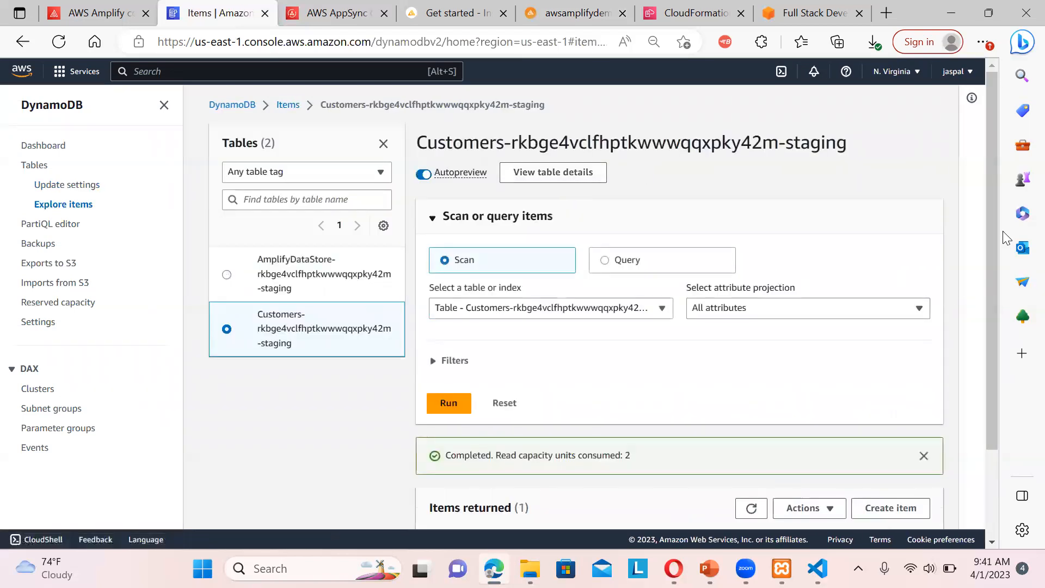
{"action": "scroll", "scroll_direction": "down", "scroll_amount": 3}
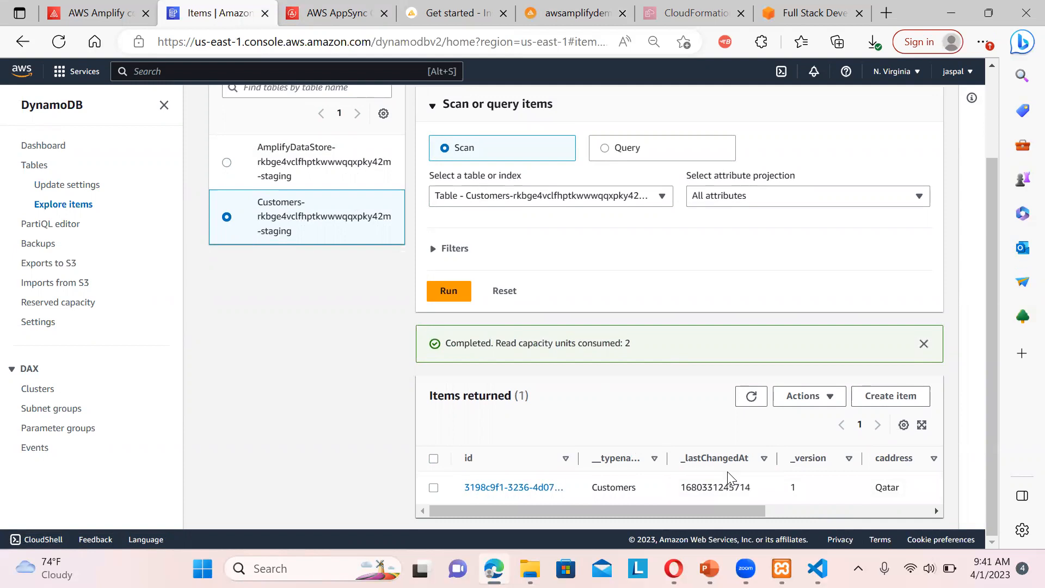
{"action": "mouse_move", "coordinate": [493, 487]}
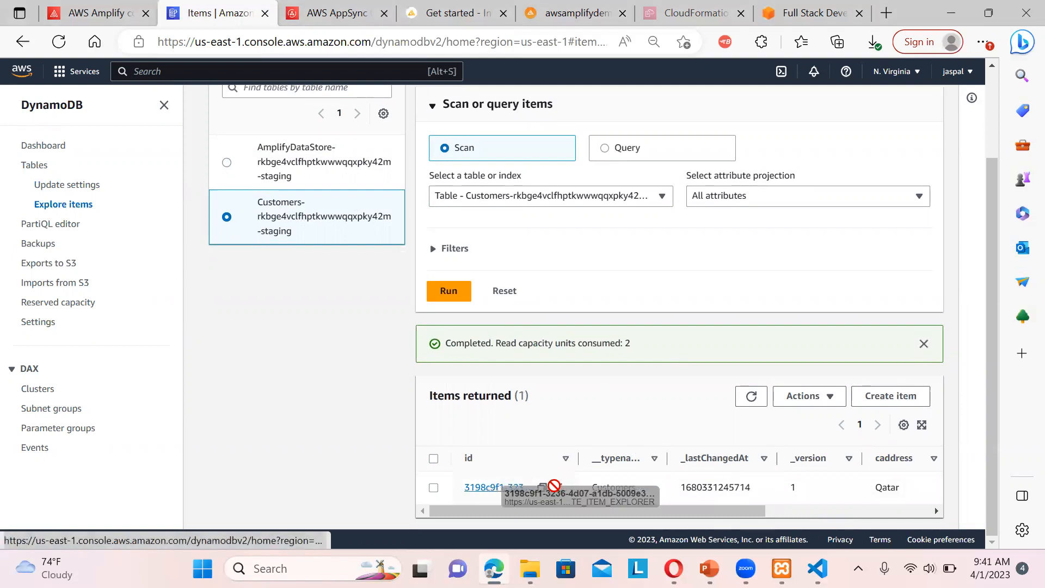
{"action": "left_click", "coordinate": [558, 487]}
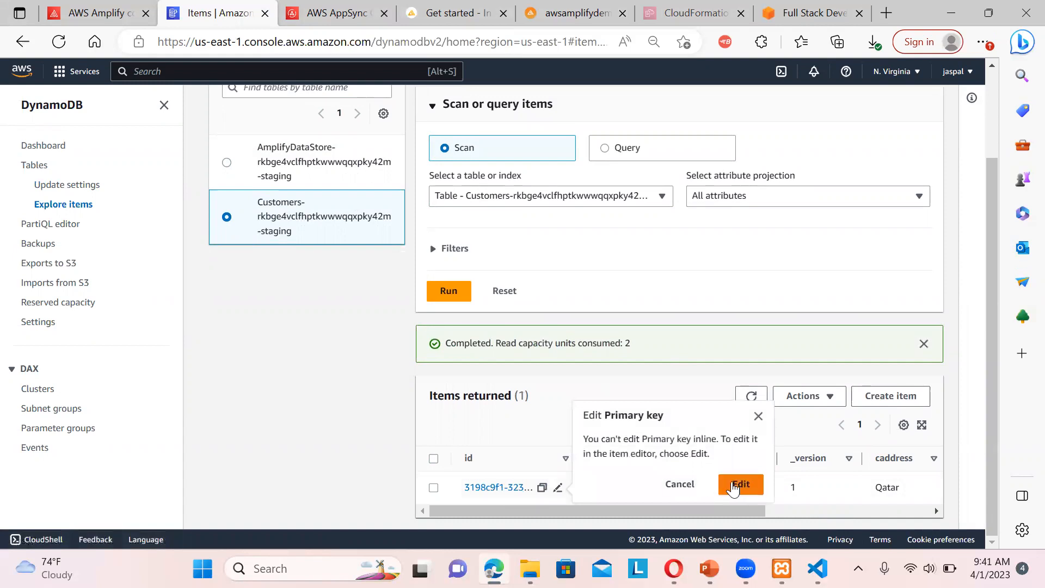
{"action": "left_click", "coordinate": [740, 484]}
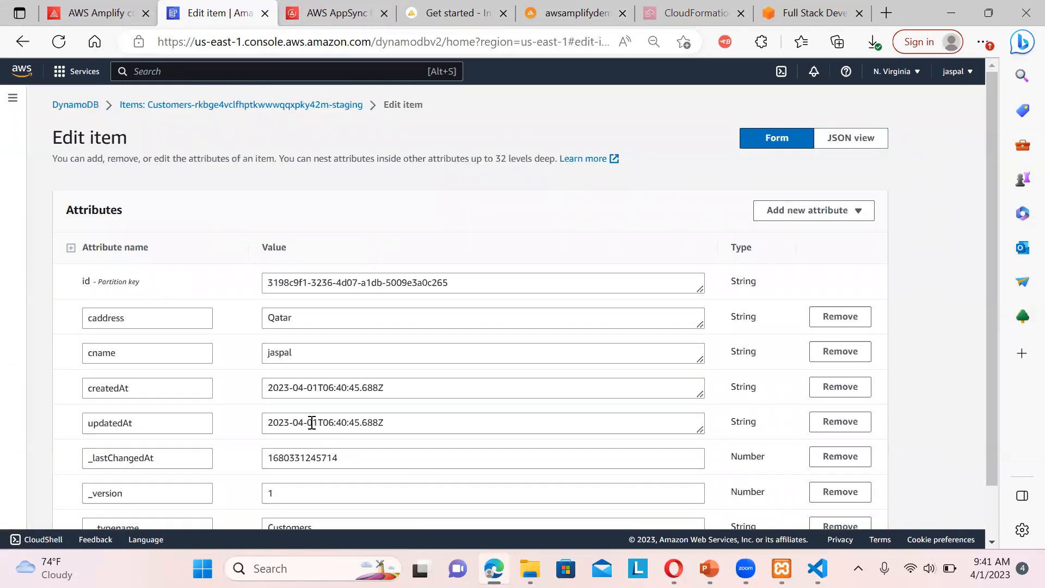
{"action": "left_click", "coordinate": [464, 282]}
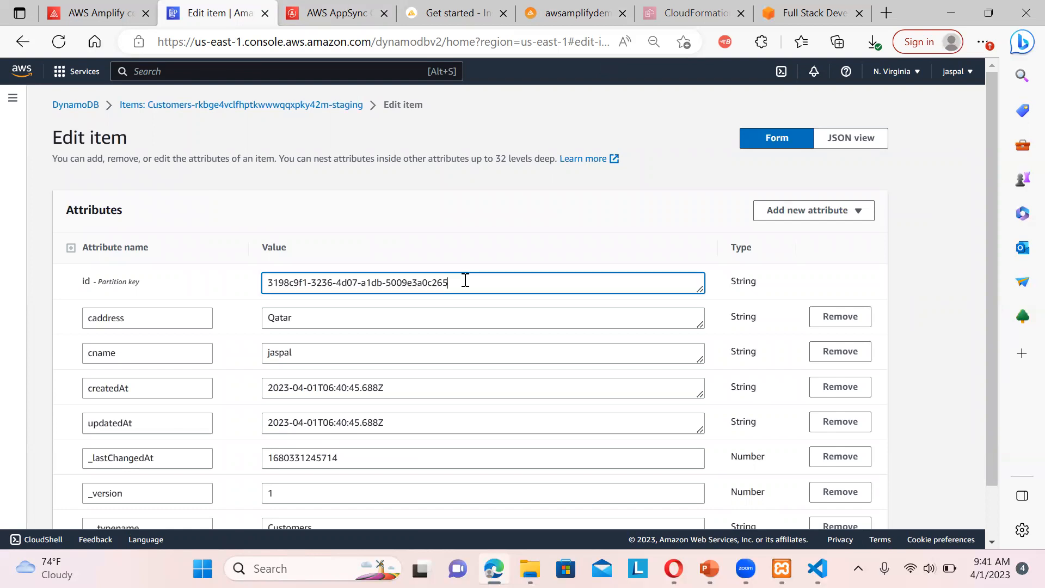
{"action": "triple_click", "coordinate": [356, 282]}
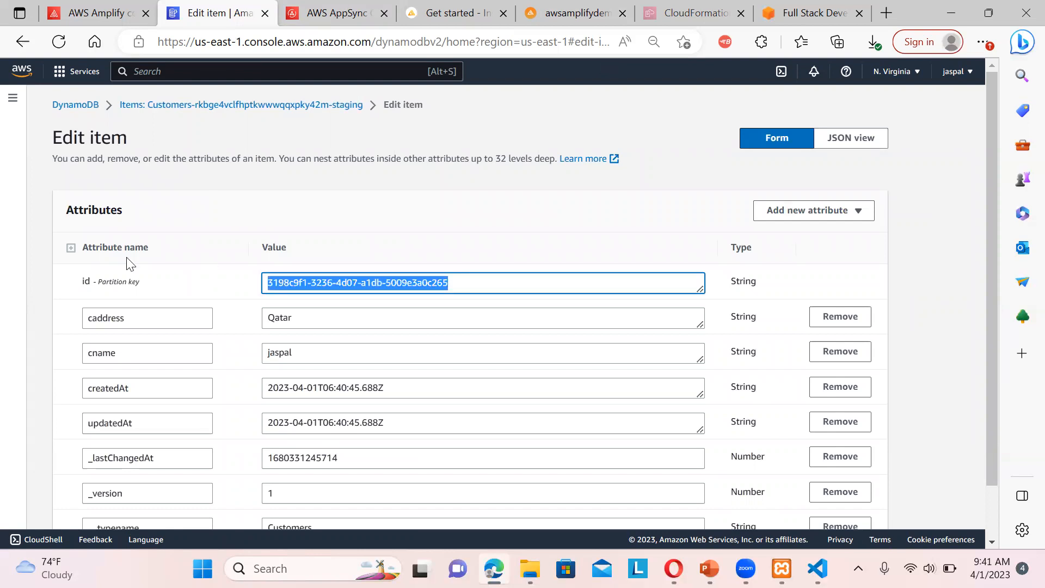
{"action": "left_click", "coordinate": [335, 13]}
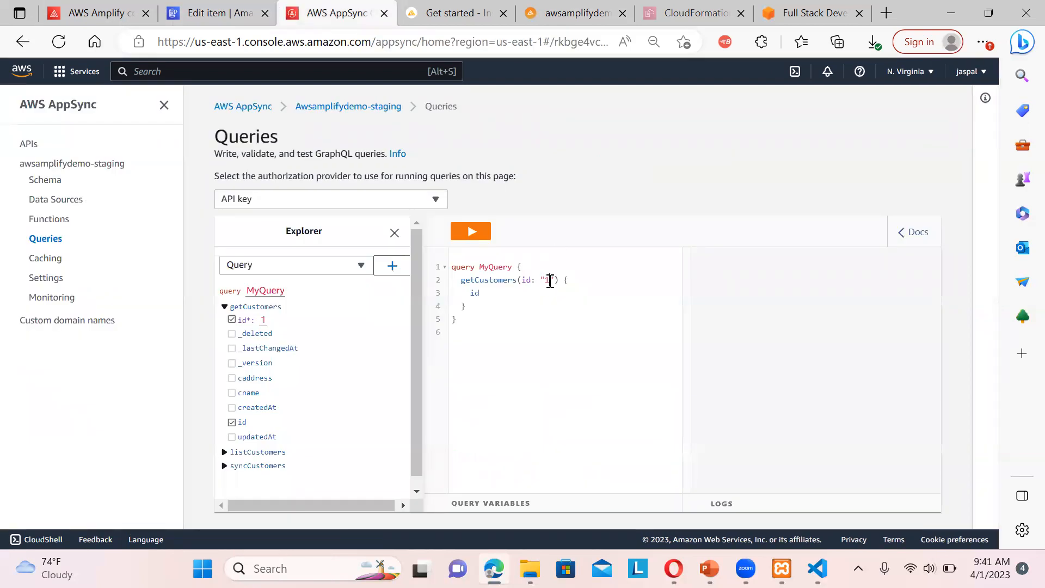
Fetch Customers record 3198c9f1-3286-4d07-a1db-5009e3a0c265 with getCustomers, returning caddress and cname
{"action": "type", "text": "3198c9f1-3286-4d07-a1db-5009e3a0c265"}
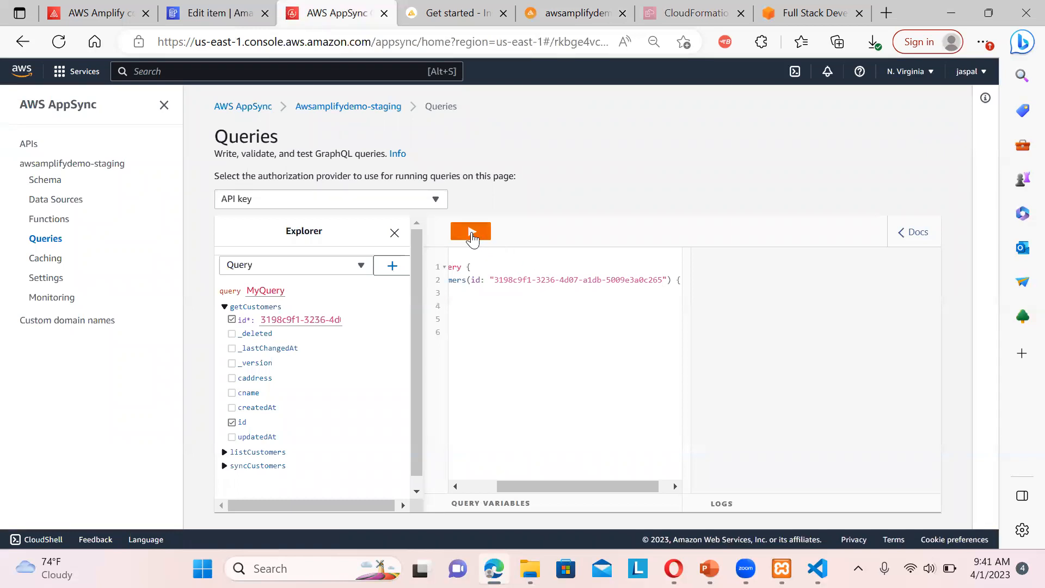
{"action": "left_click", "coordinate": [470, 231]}
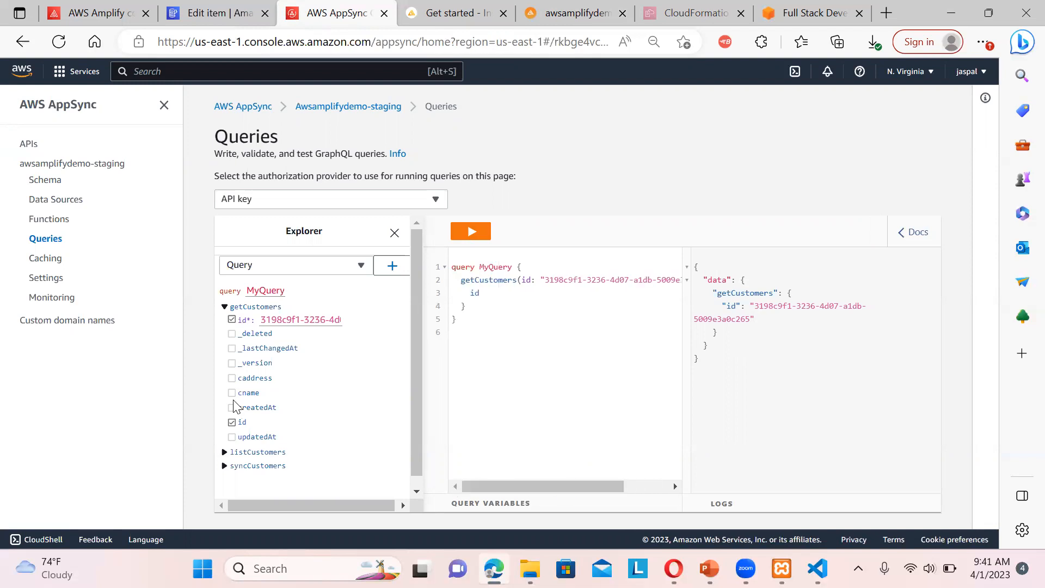
{"action": "left_click", "coordinate": [232, 377]}
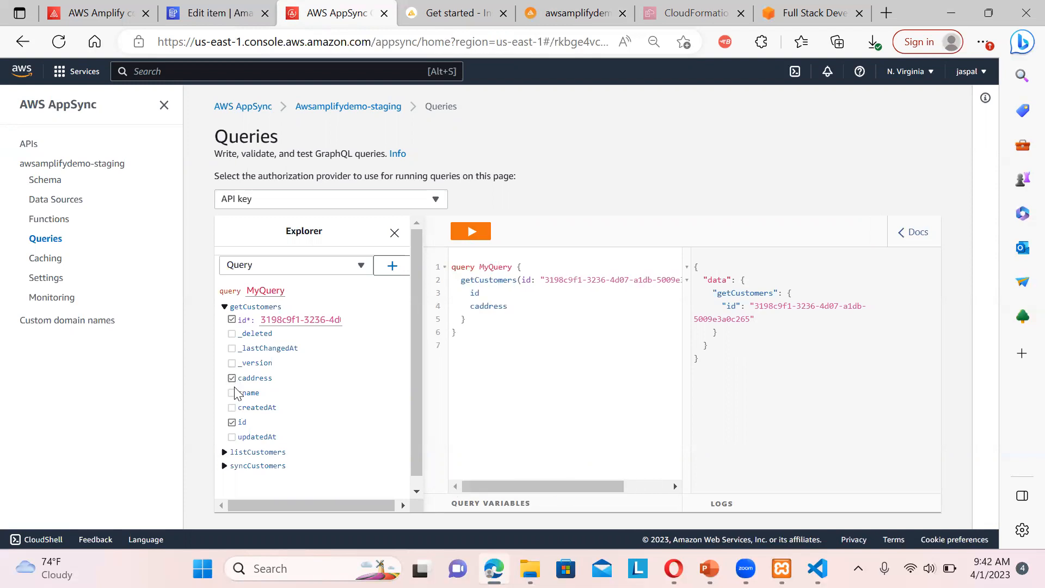
{"action": "left_click", "coordinate": [232, 392]}
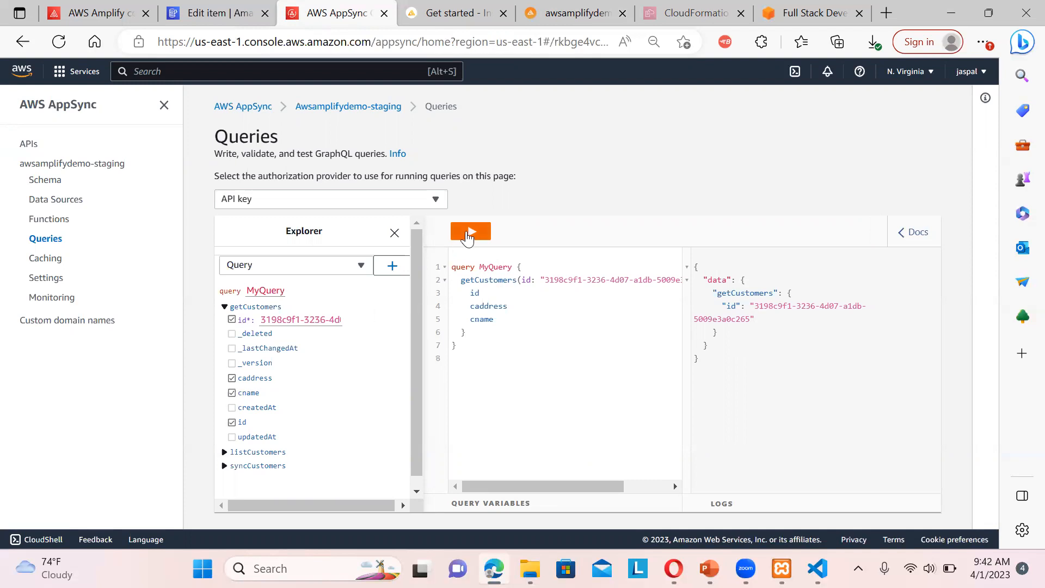
{"action": "left_click", "coordinate": [469, 231]}
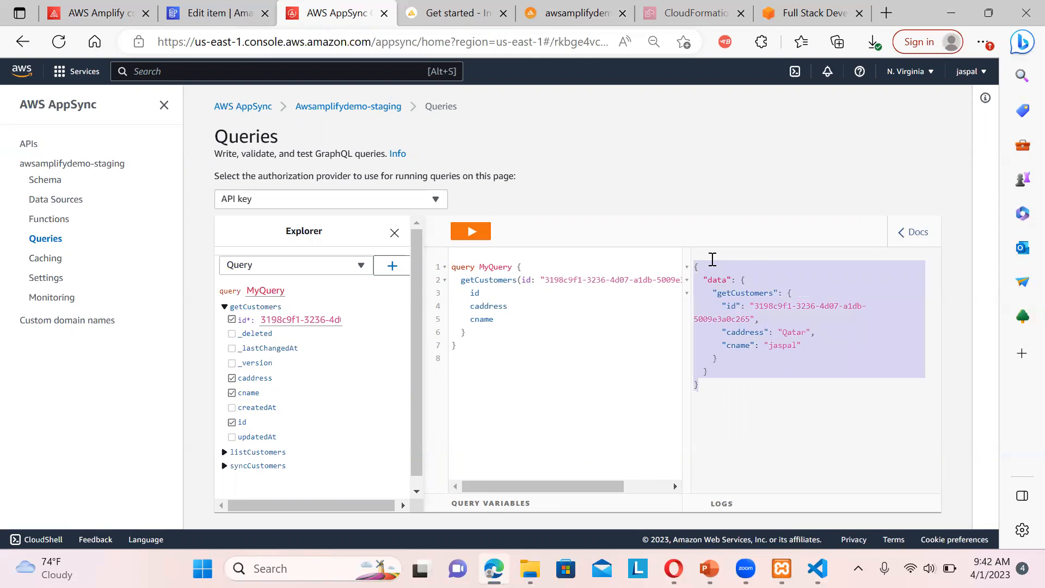
{"action": "mouse_move", "coordinate": [262, 461]}
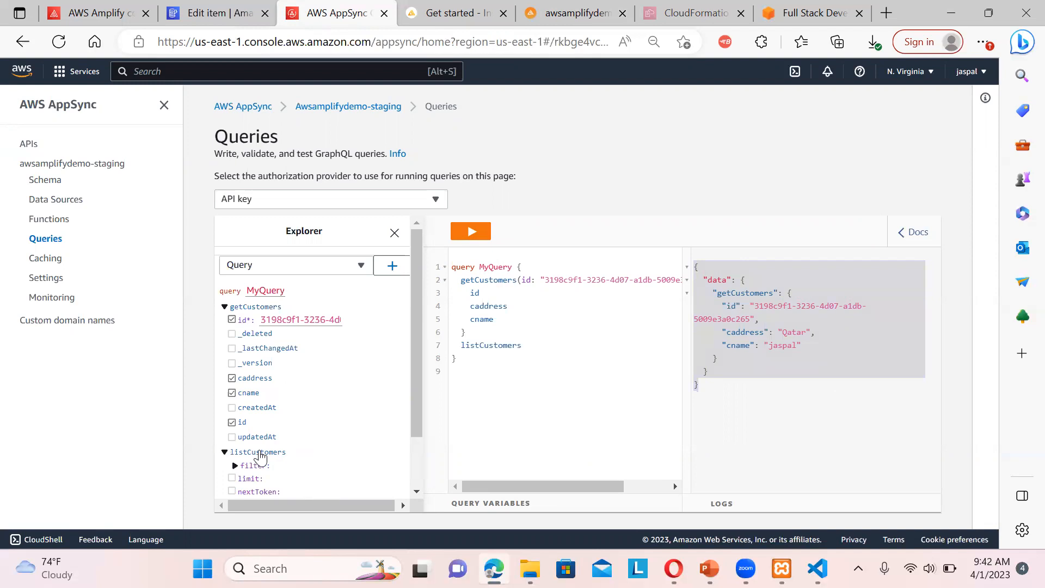
Add listCustomers to the query and run the combined query
{"action": "left_click", "coordinate": [471, 231]}
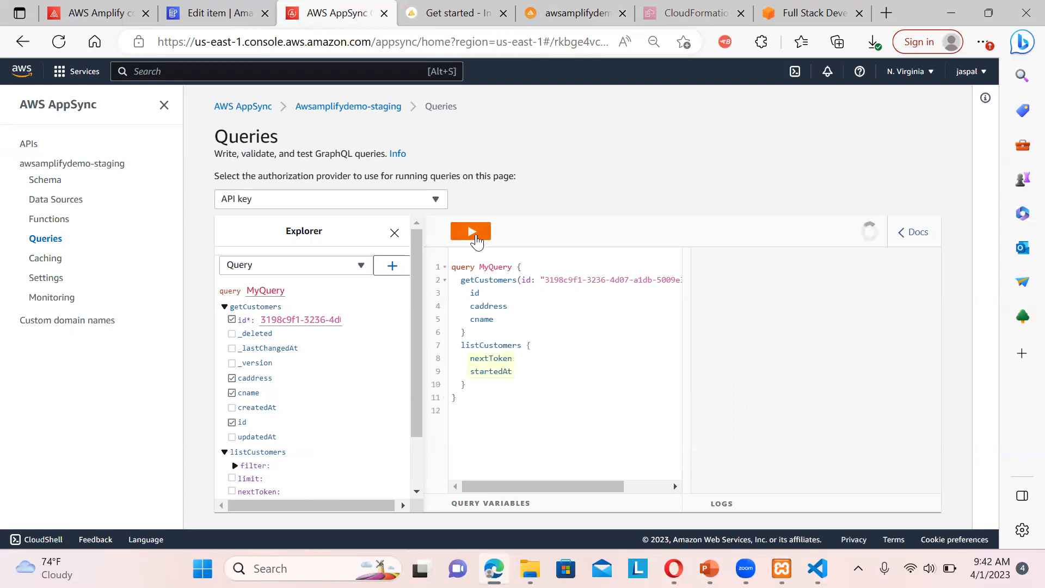
{"action": "left_click", "coordinate": [470, 231]}
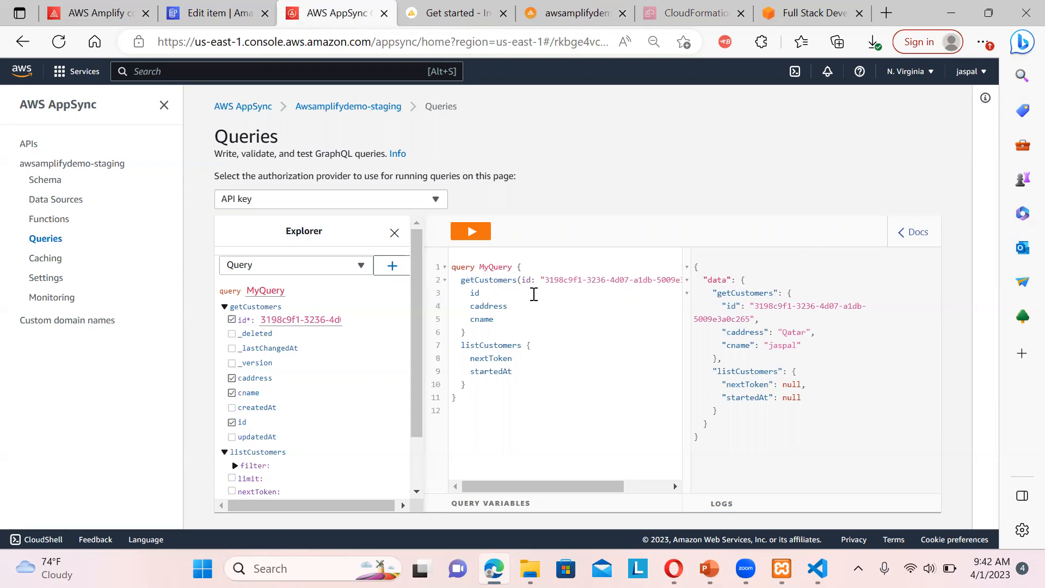
Recheck the Qatar Customers record in Amplify Studio's Data Manager, then return Home
{"action": "left_click", "coordinate": [456, 12]}
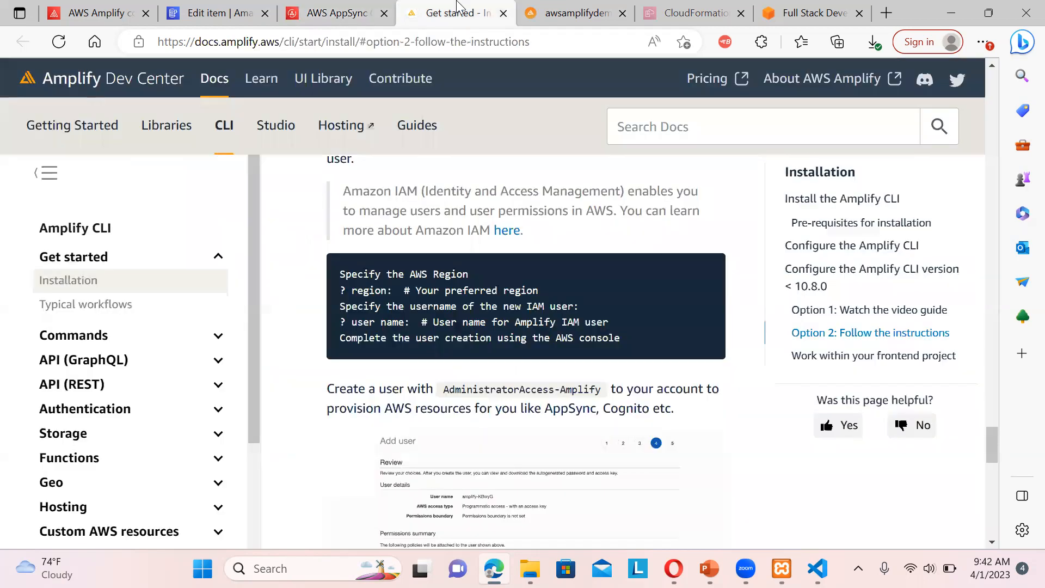
{"action": "left_click", "coordinate": [574, 12]}
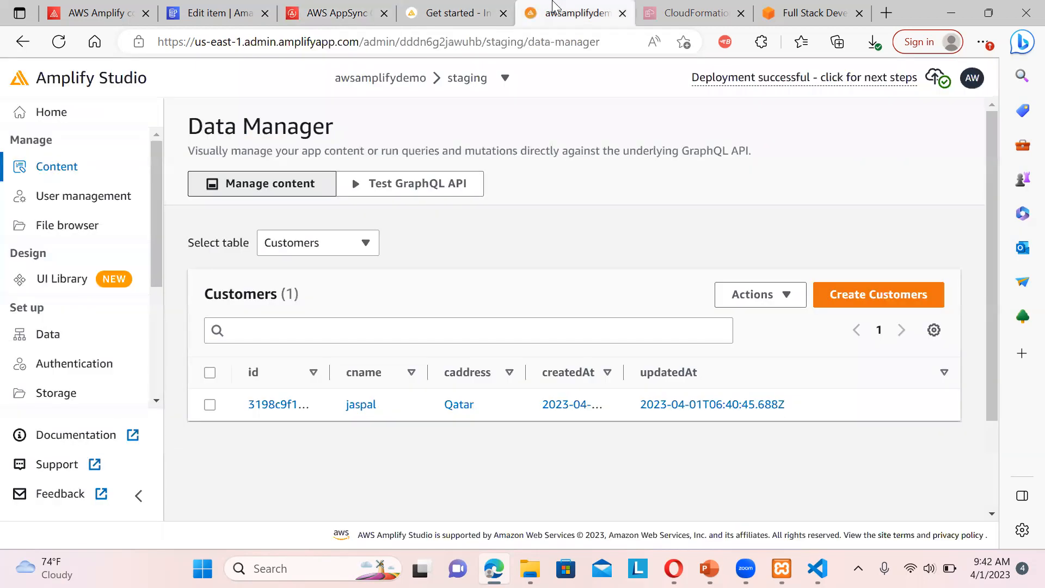
{"action": "mouse_move", "coordinate": [51, 112]}
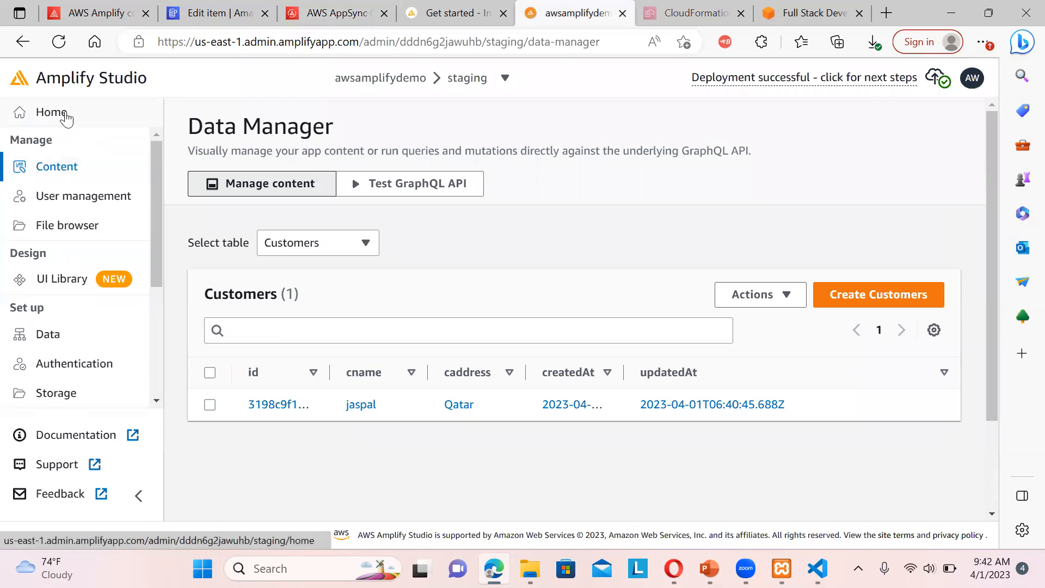
{"action": "left_click", "coordinate": [52, 112]}
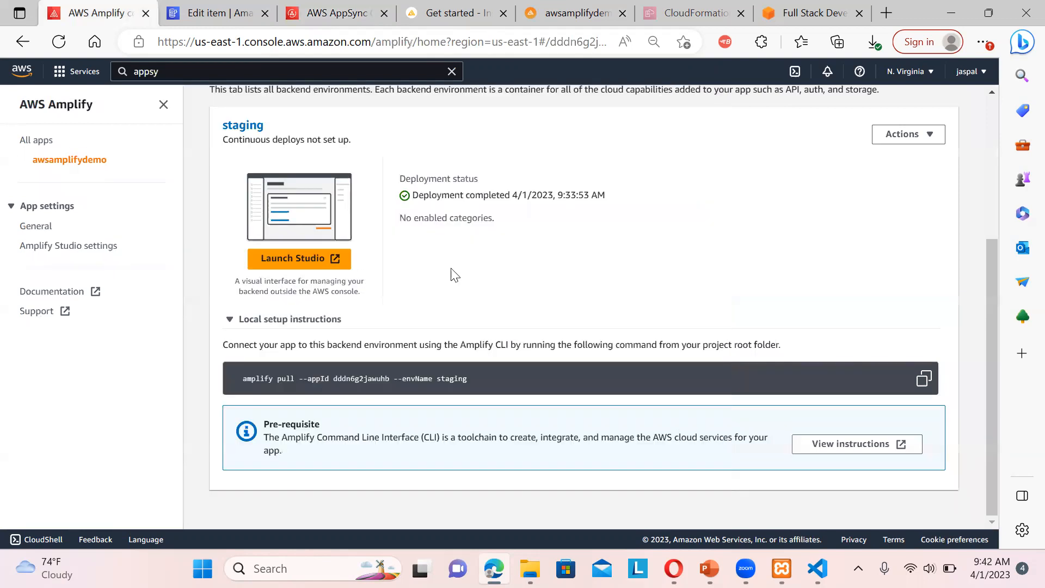
{"action": "mouse_move", "coordinate": [57, 148]}
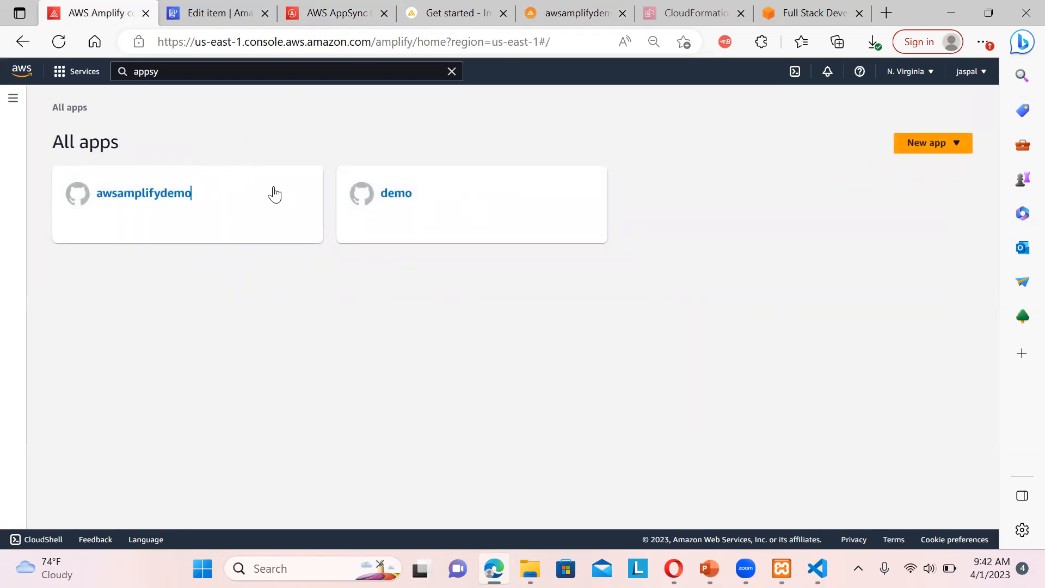
Choose Delete app from the awsamplifydemo app's Actions menu
{"action": "left_click", "coordinate": [143, 193]}
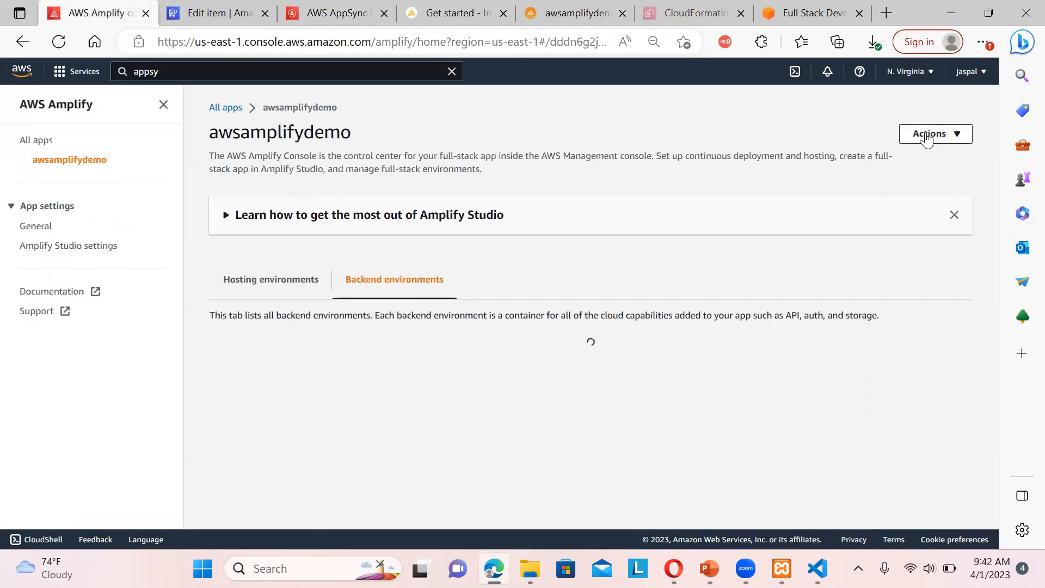
{"action": "left_click", "coordinate": [929, 133]}
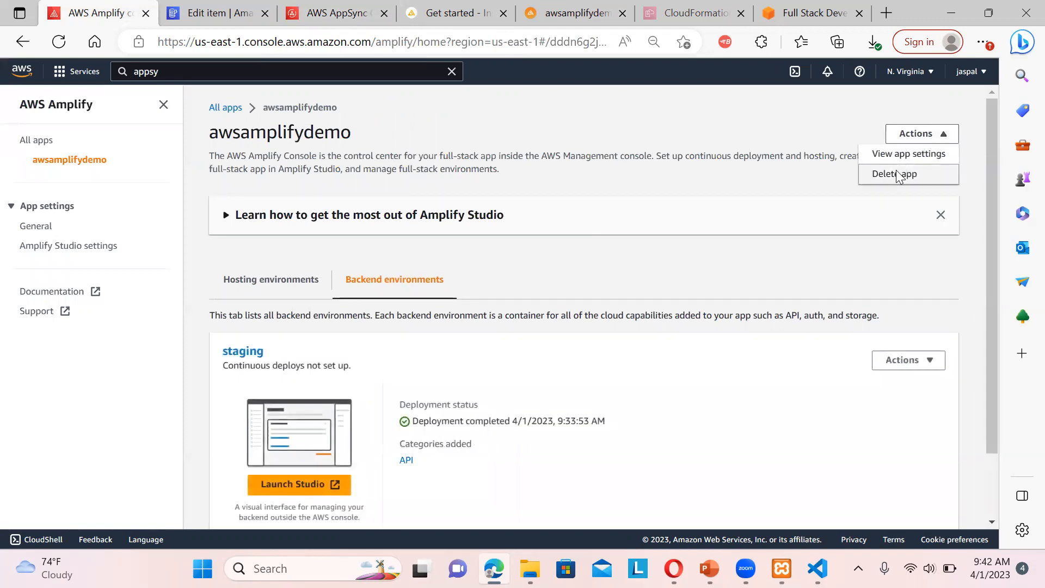
{"action": "left_click", "coordinate": [894, 174]}
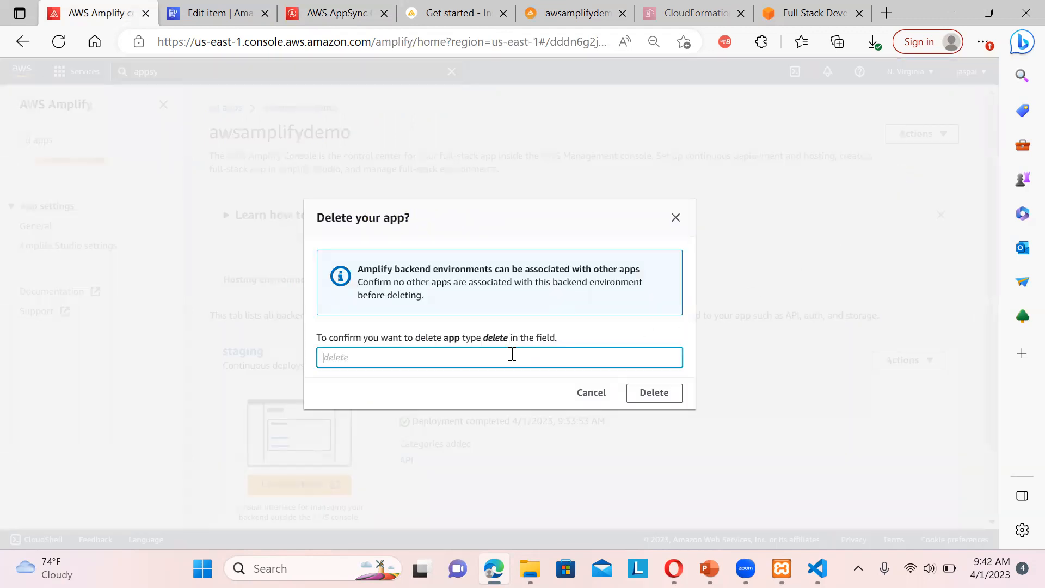
Confirm the deletion by entering 'delete' and clicking Delete
{"action": "type", "text": "delete"}
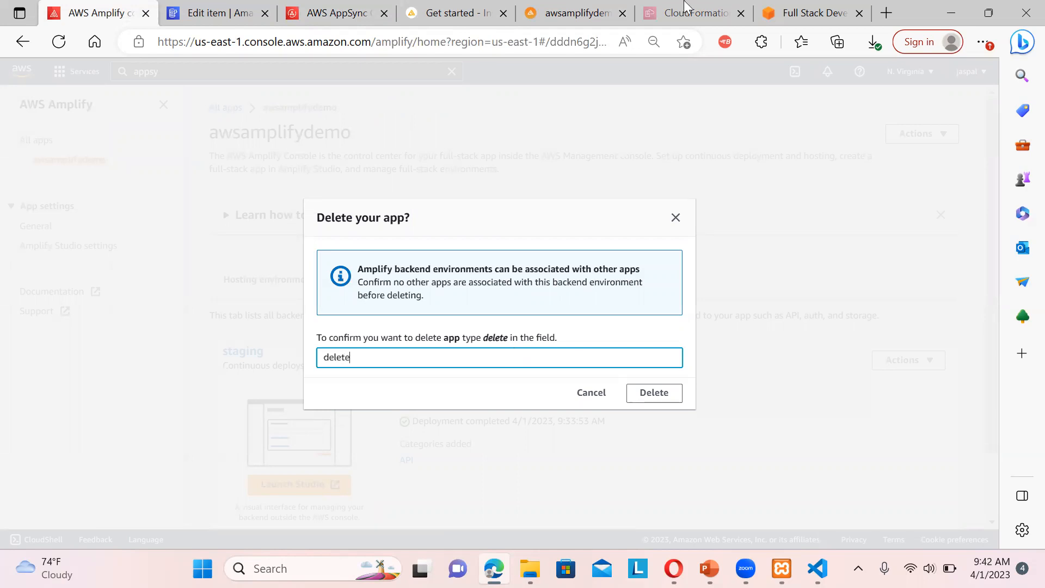
{"action": "left_click", "coordinate": [693, 12]}
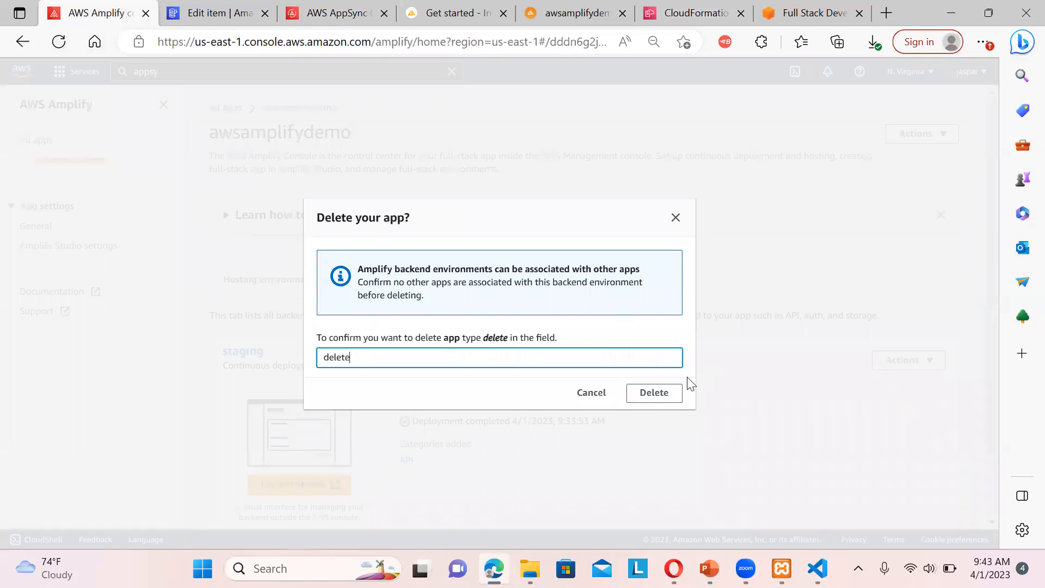
{"action": "left_click", "coordinate": [653, 392]}
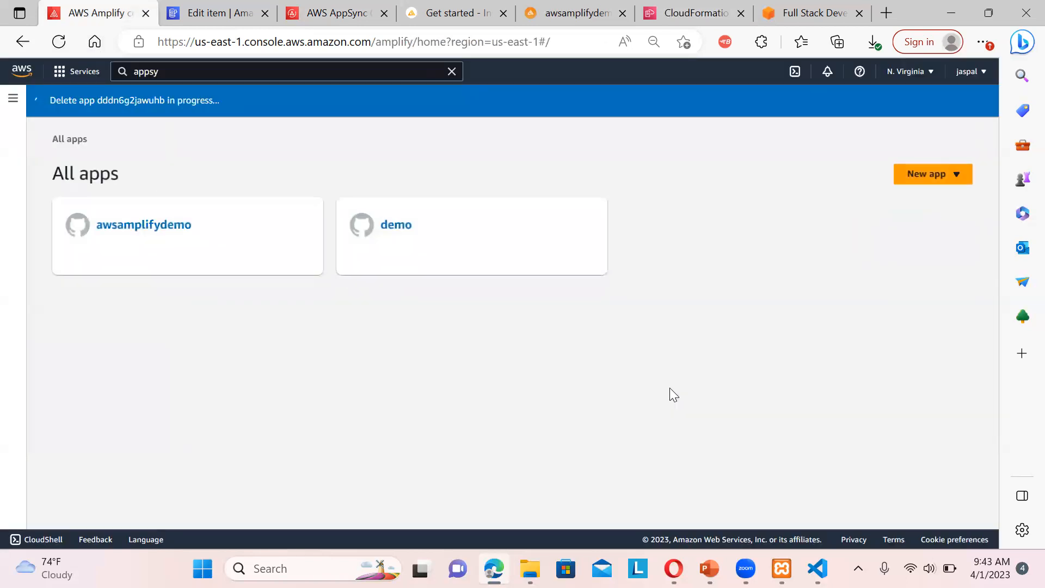